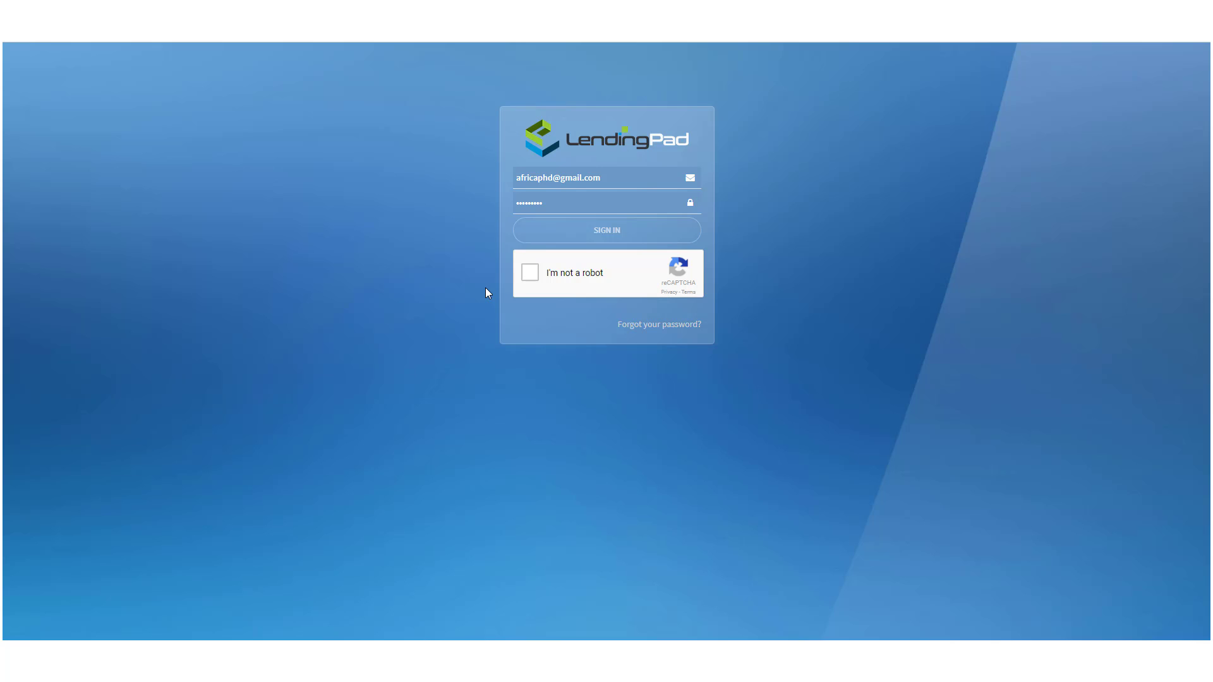
Tick the 'I'm not a robot' reCAPTCHA box and sign in to LendingPad.
left_click(530, 273)
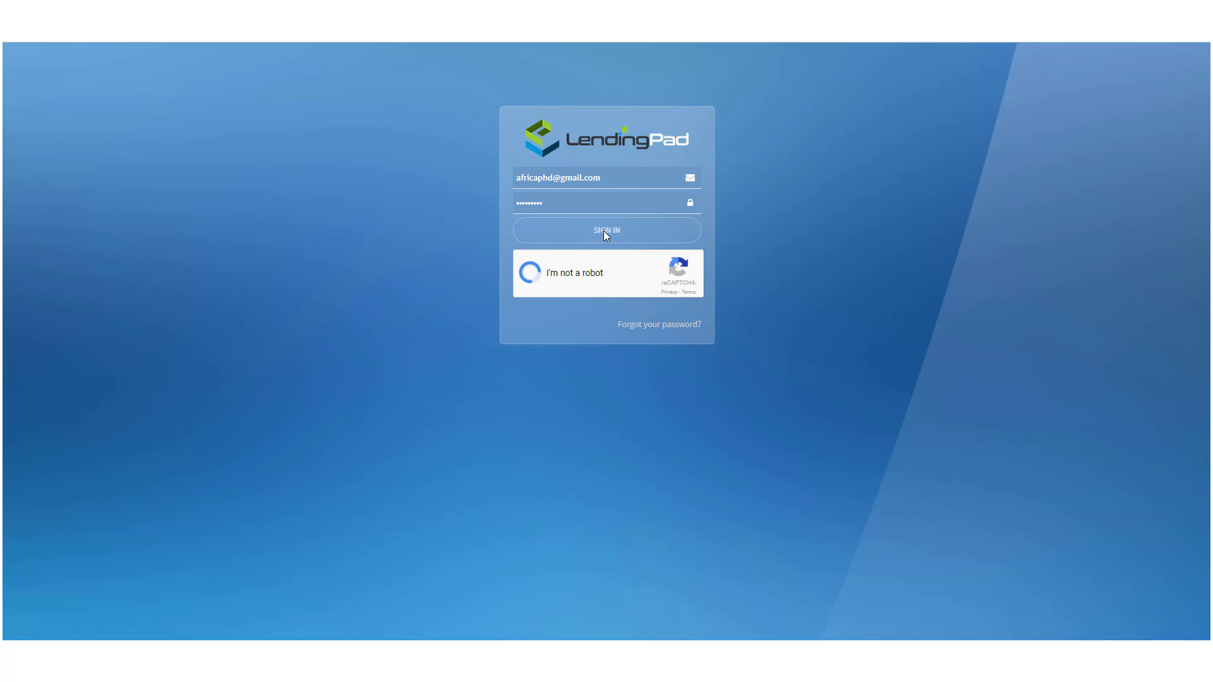
left_click(530, 272)
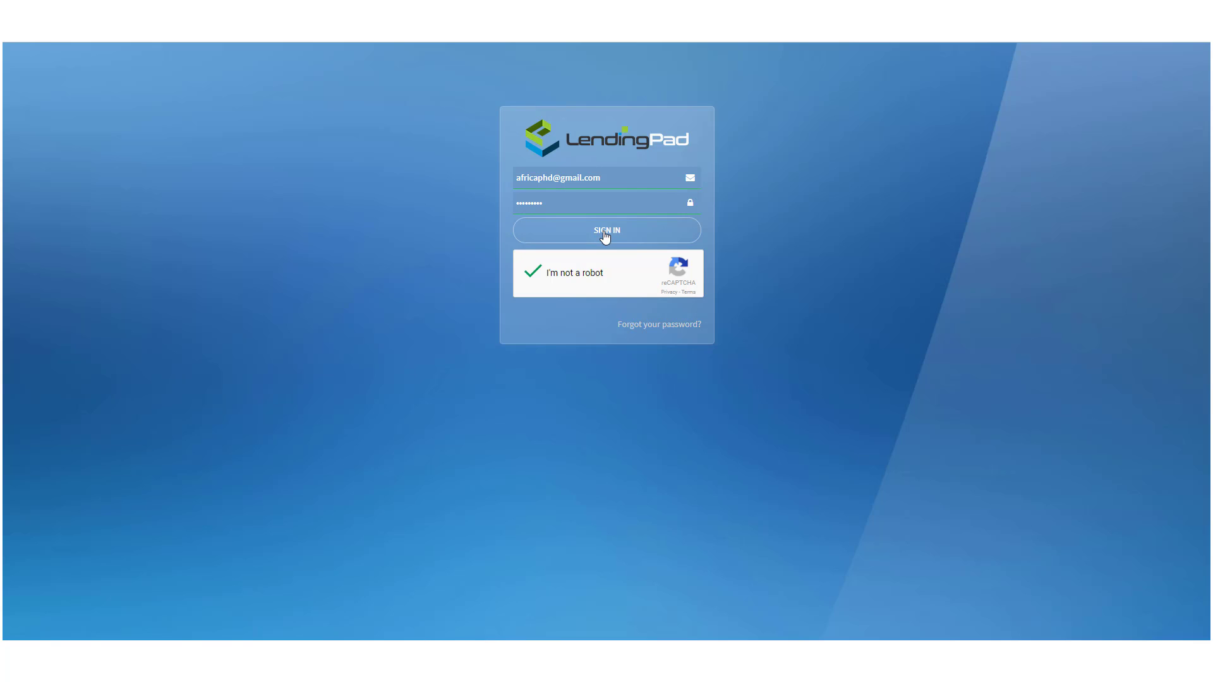
left_click(606, 230)
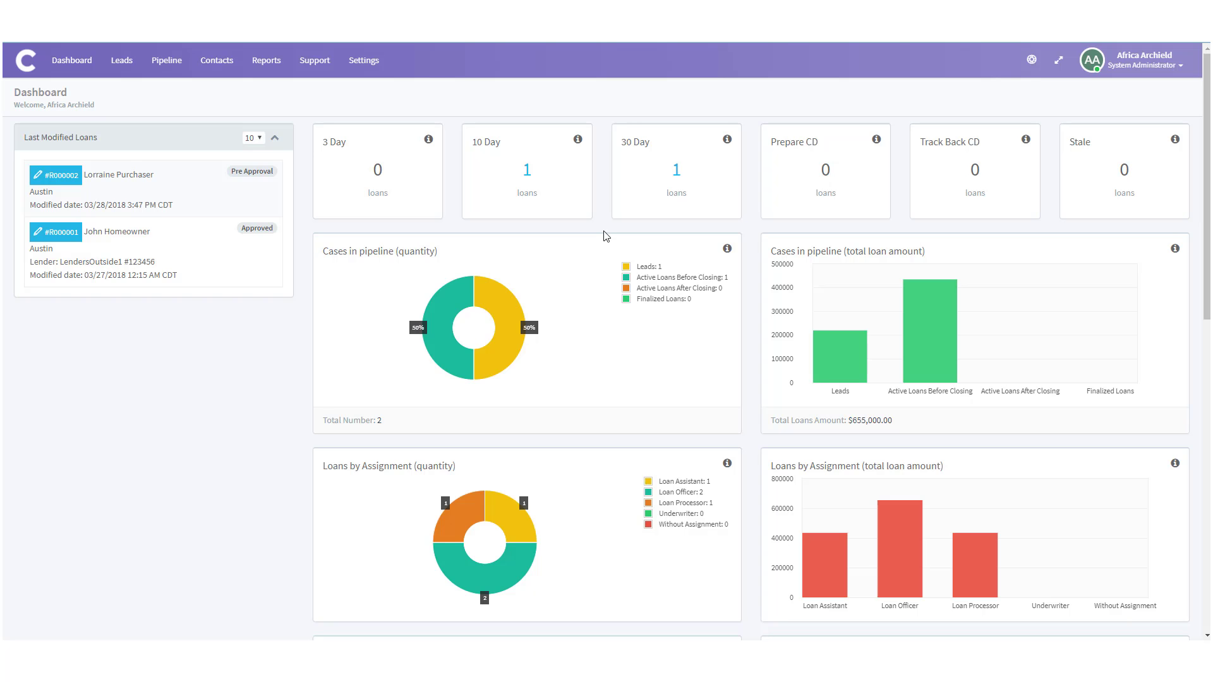
mouse_move(165, 61)
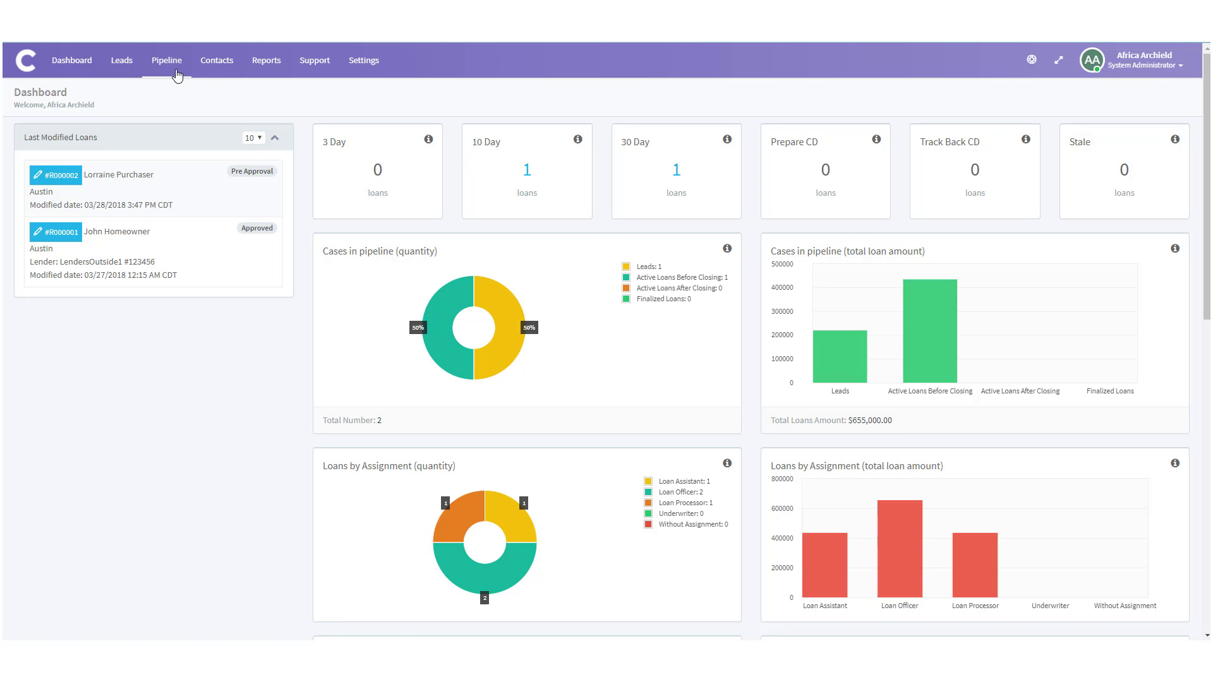
Go to the Pipeline page listing the two existing loans.
left_click(166, 61)
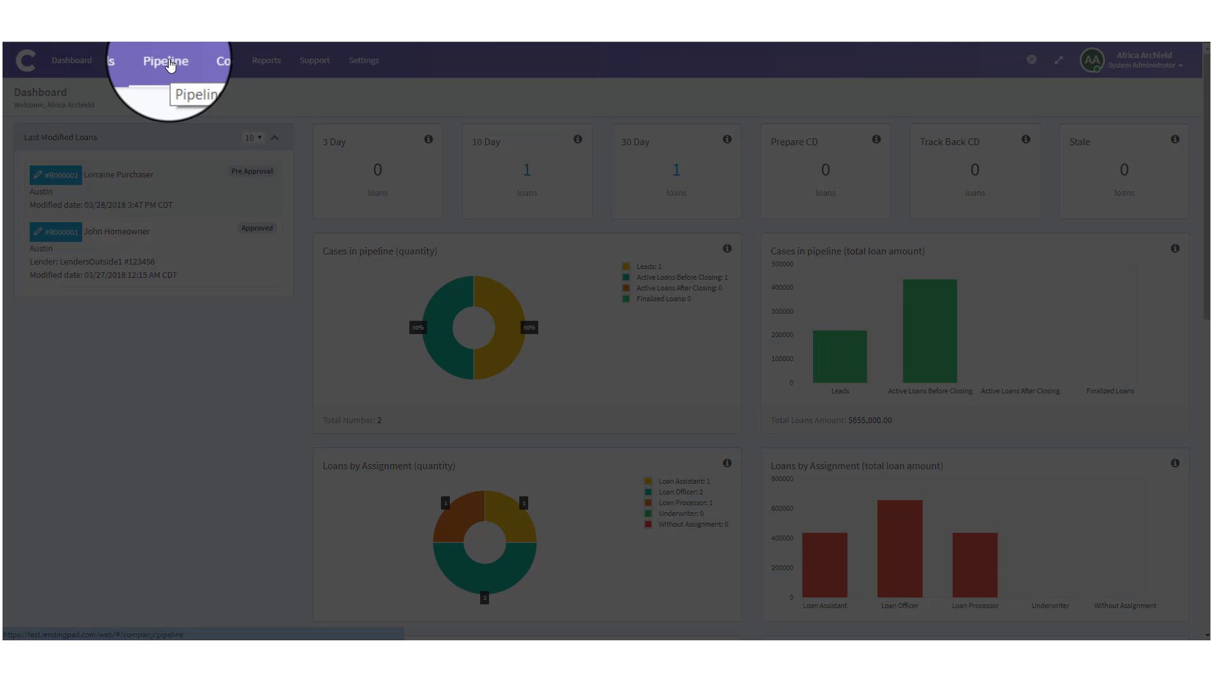
left_click(166, 60)
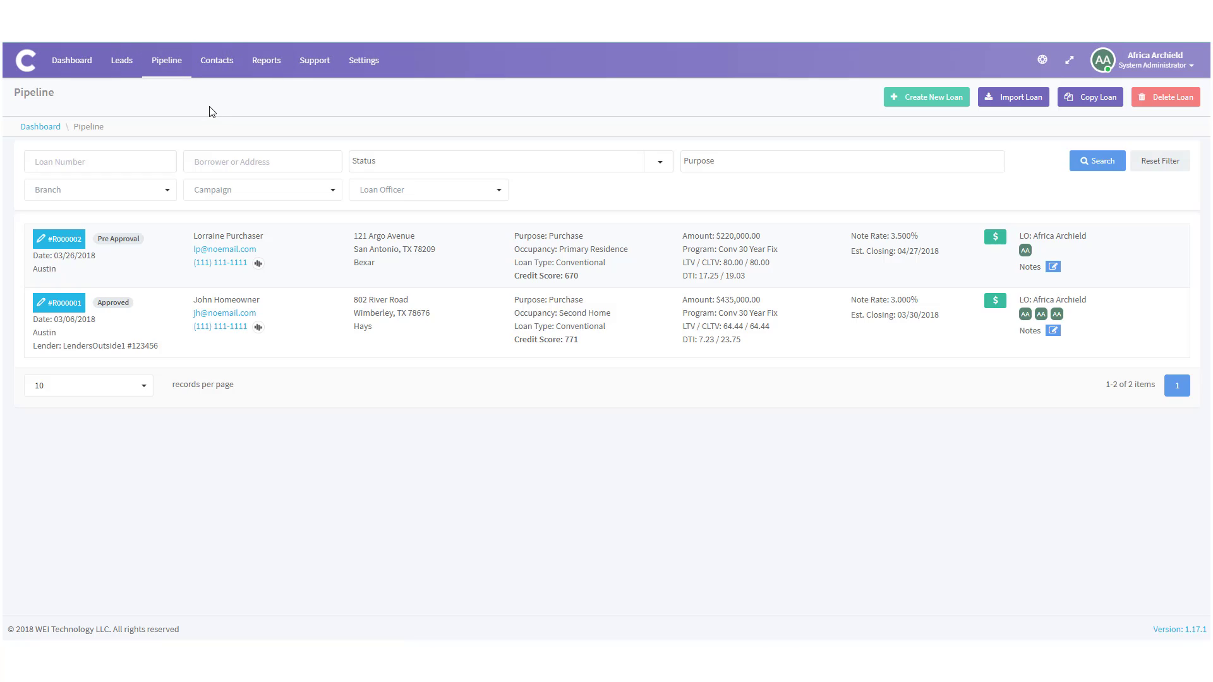
mouse_move(914, 120)
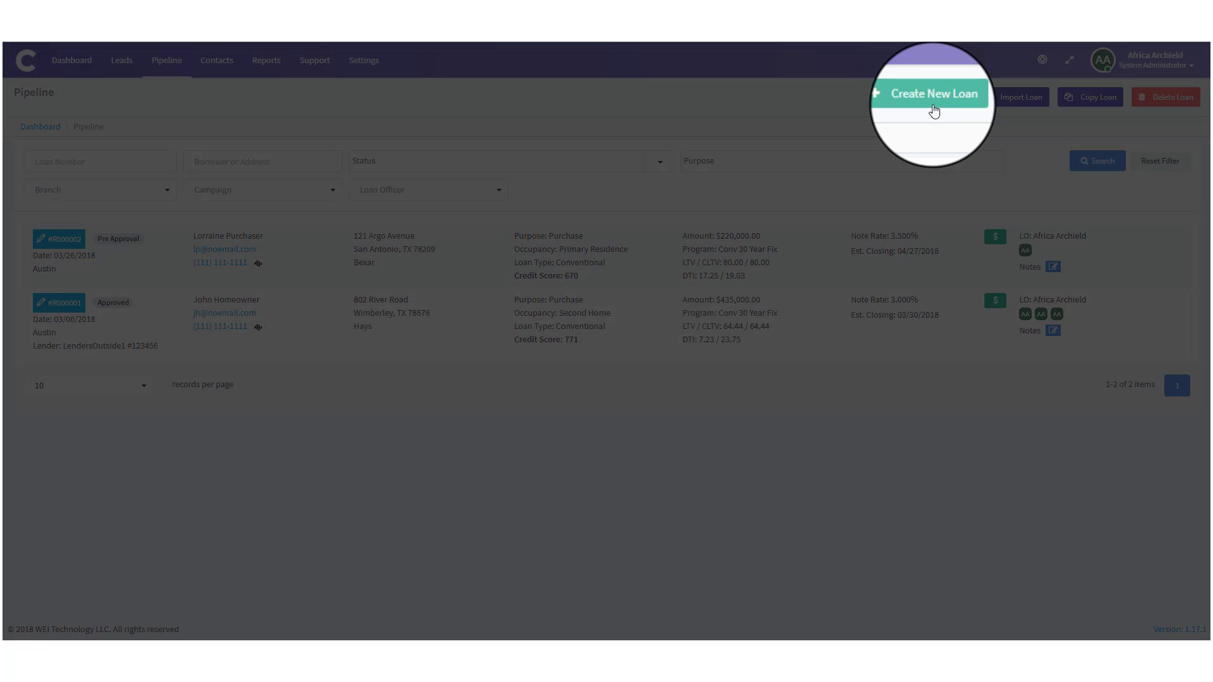
left_click(933, 94)
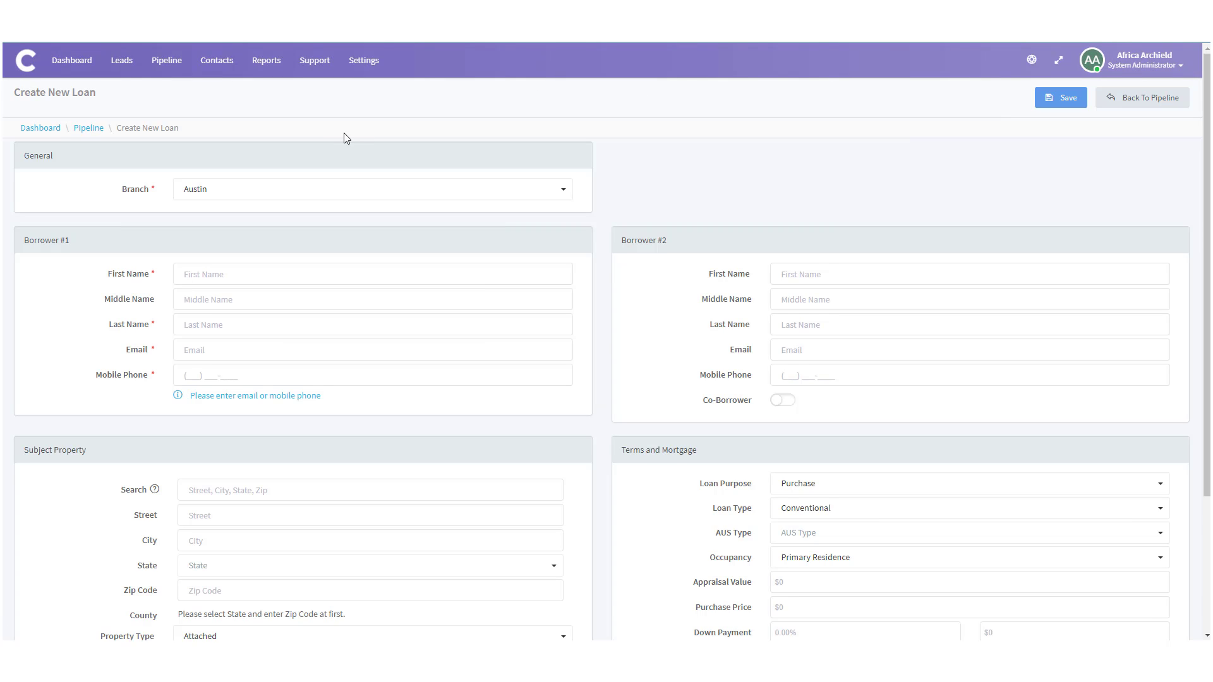
mouse_move(283, 226)
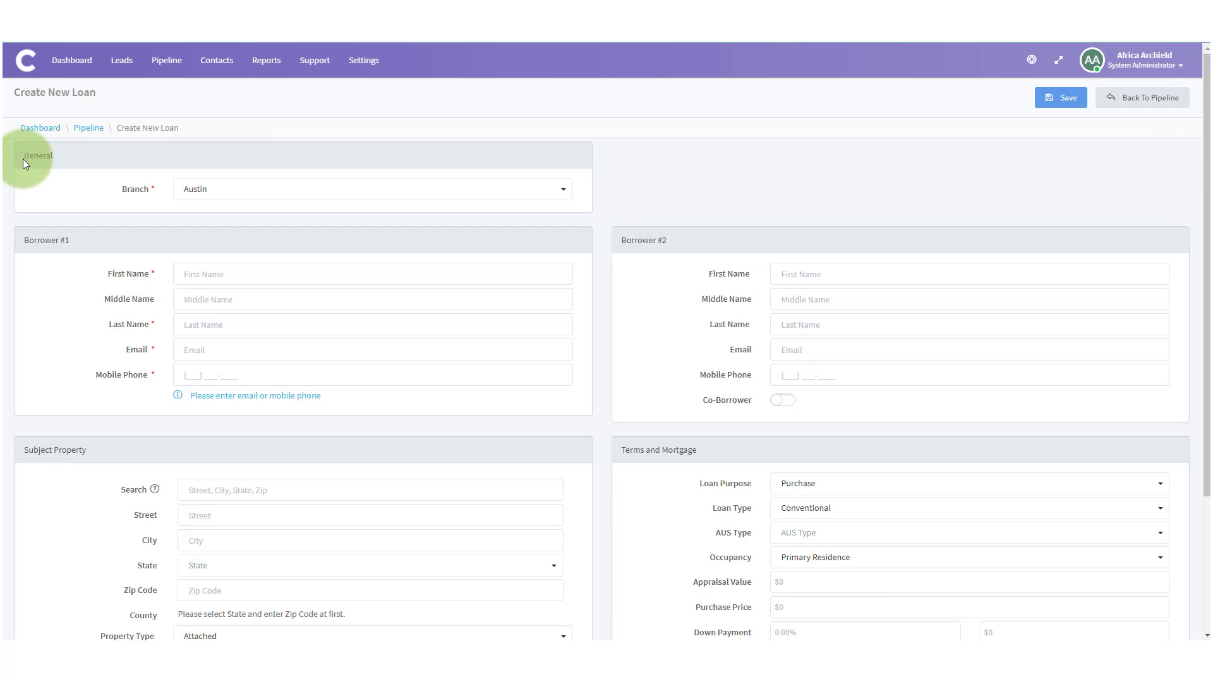
mouse_move(134, 190)
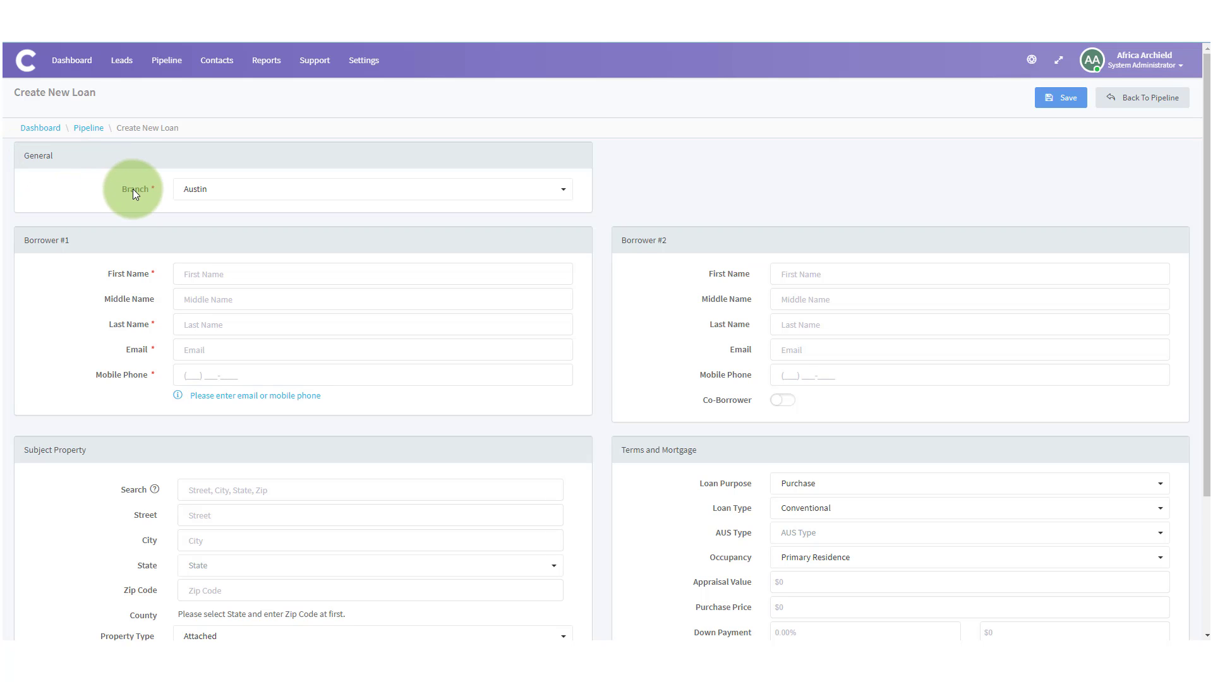
mouse_move(31, 259)
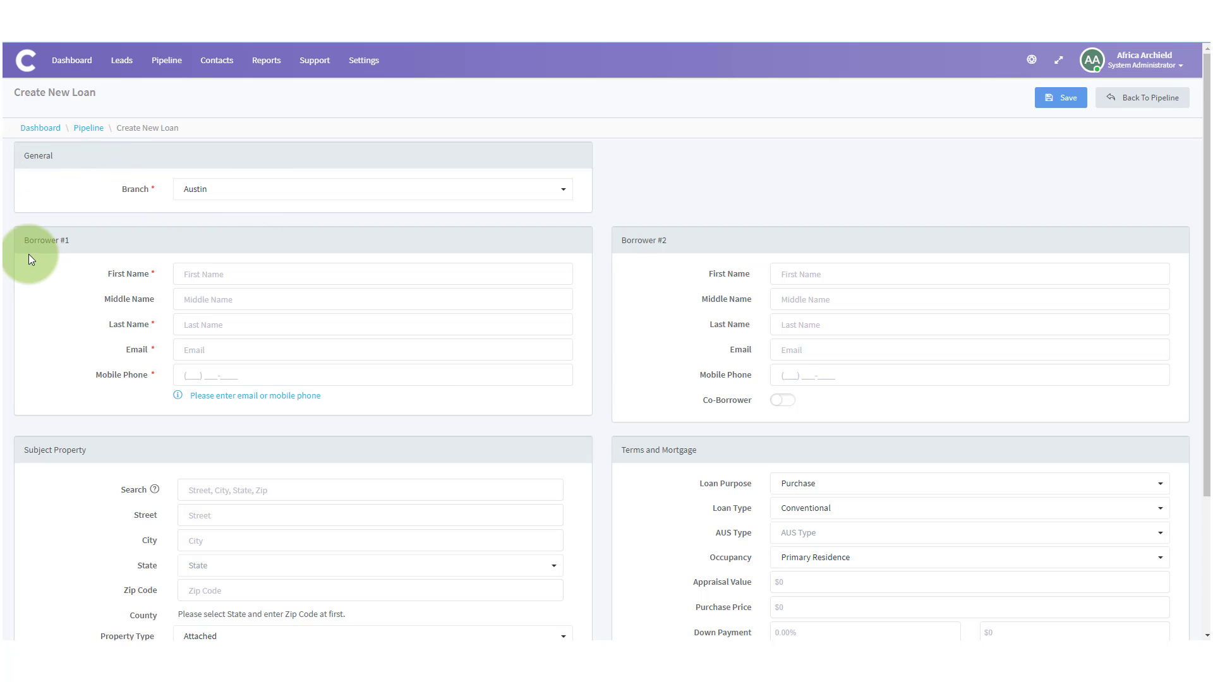
mouse_move(82, 255)
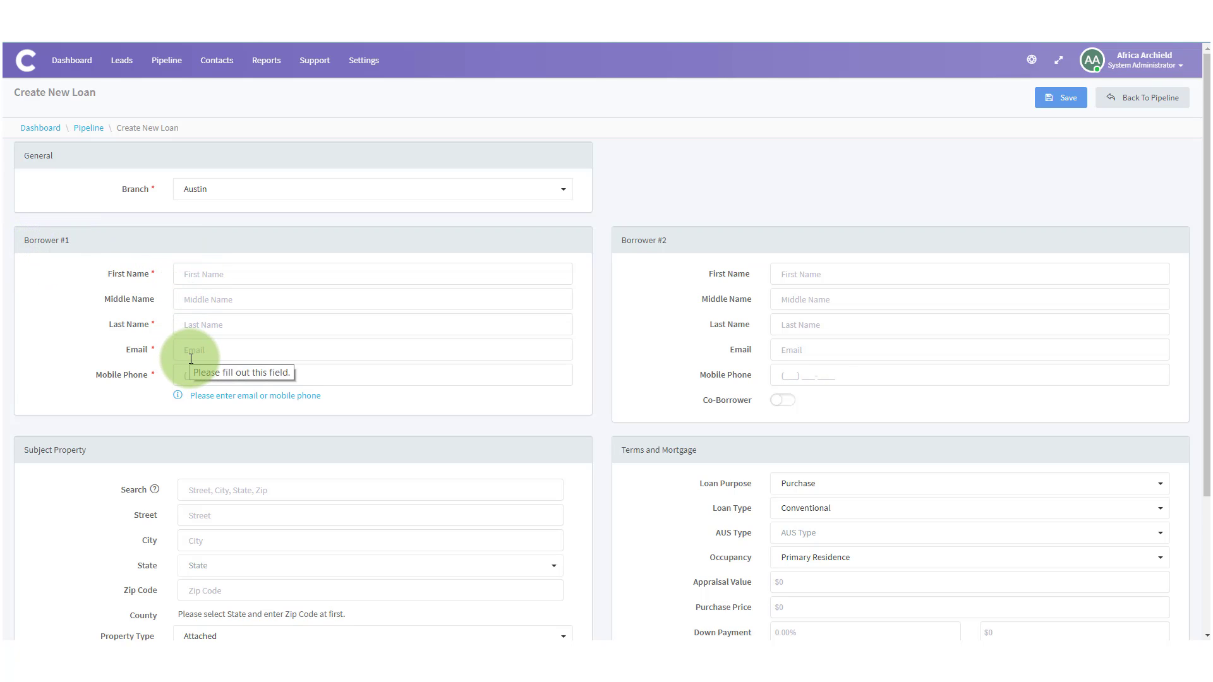
left_click(371, 273)
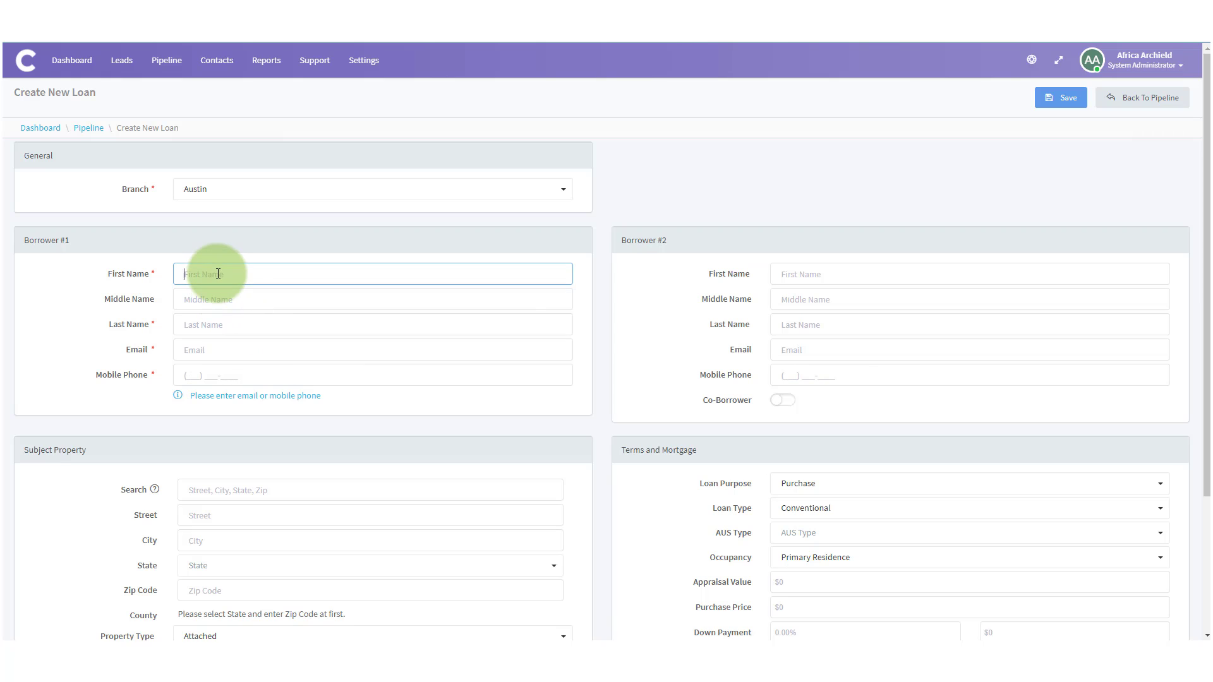
type("America")
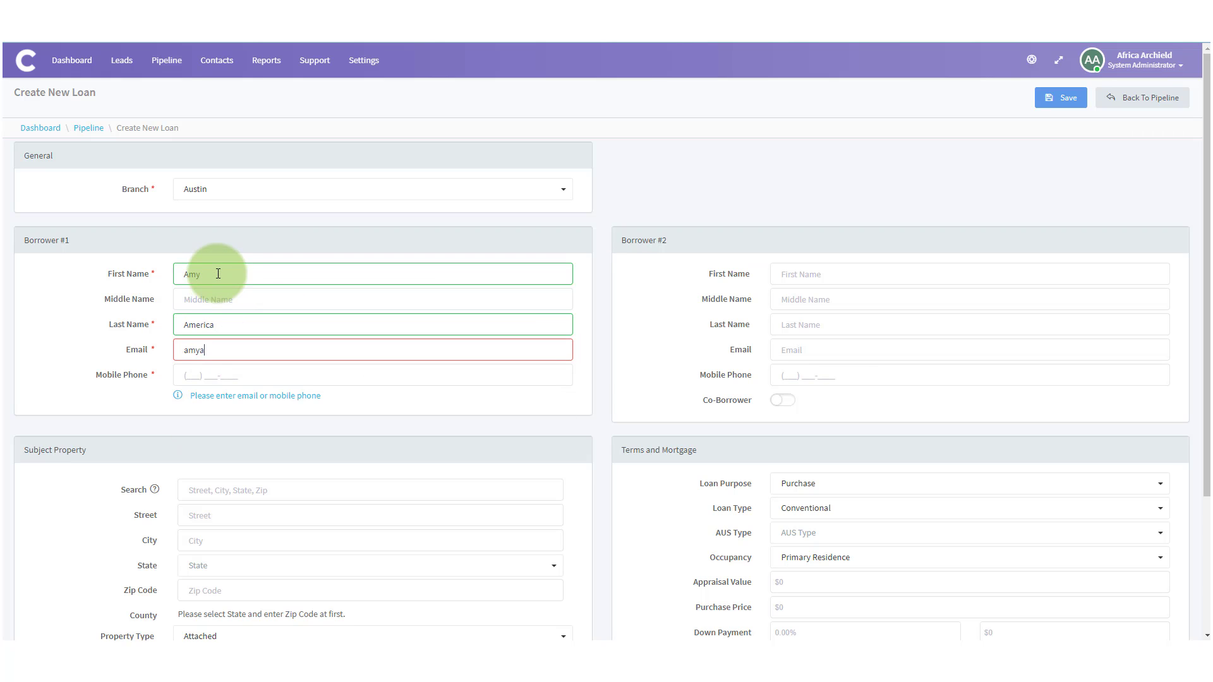
type("@noemail.com")
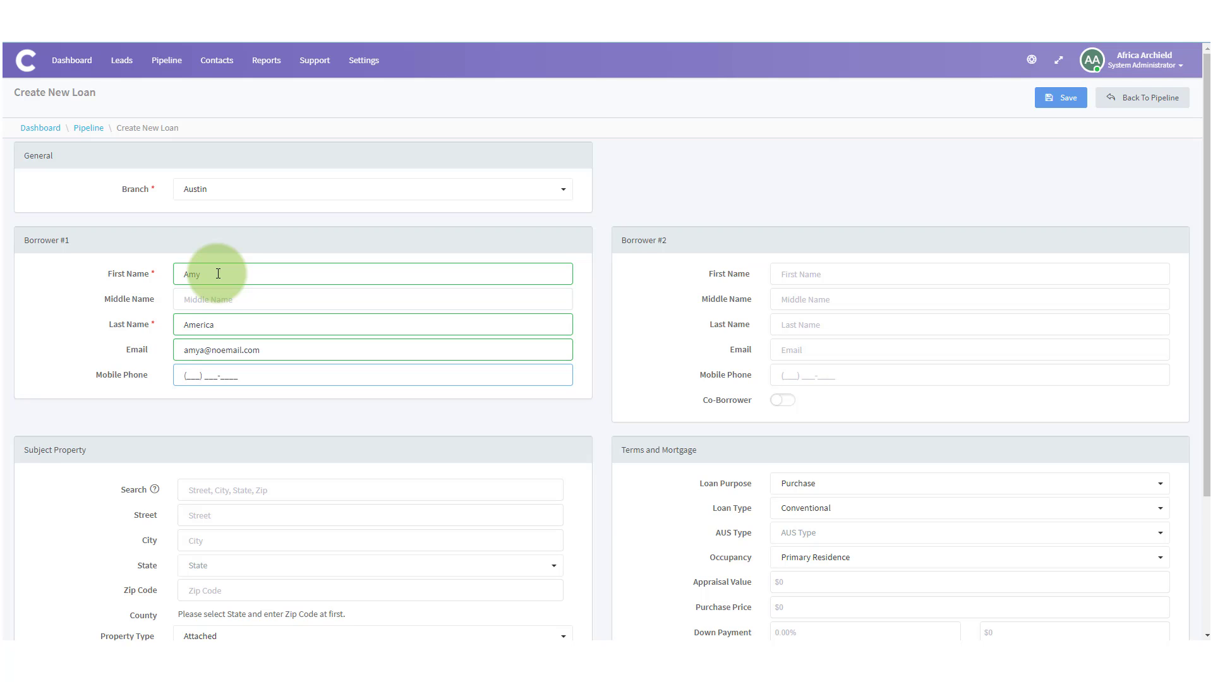
type("(555) 555-5555")
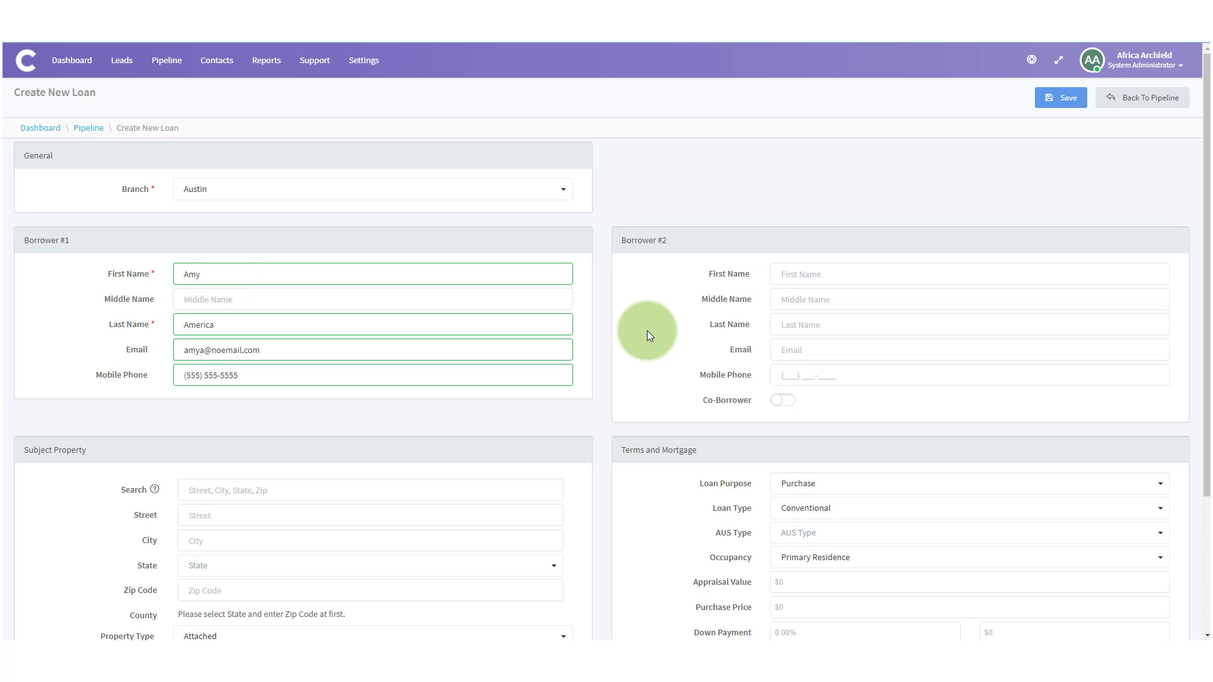
mouse_move(630, 256)
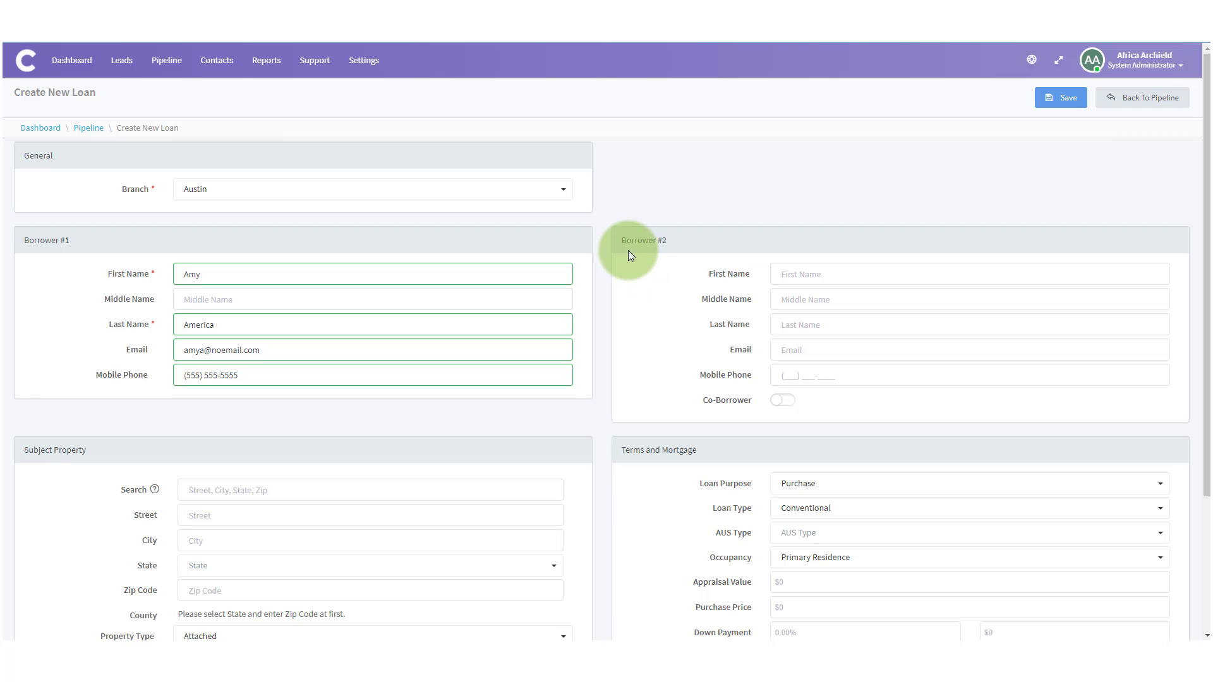
mouse_move(662, 254)
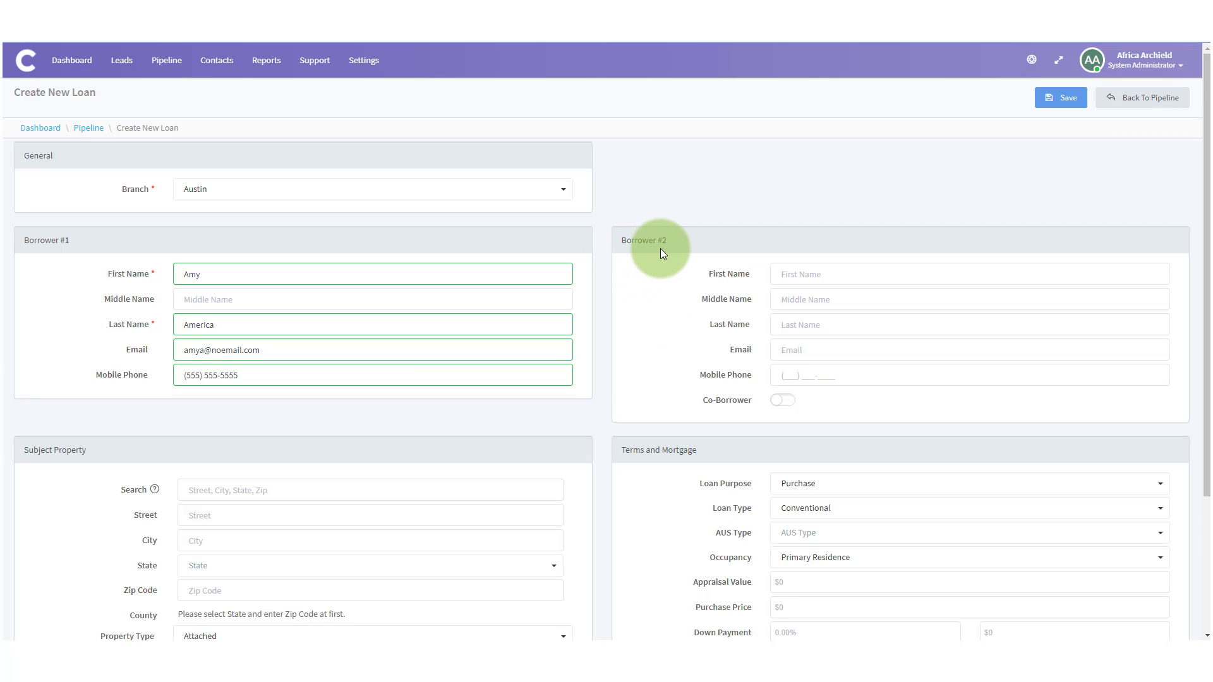
mouse_move(745, 379)
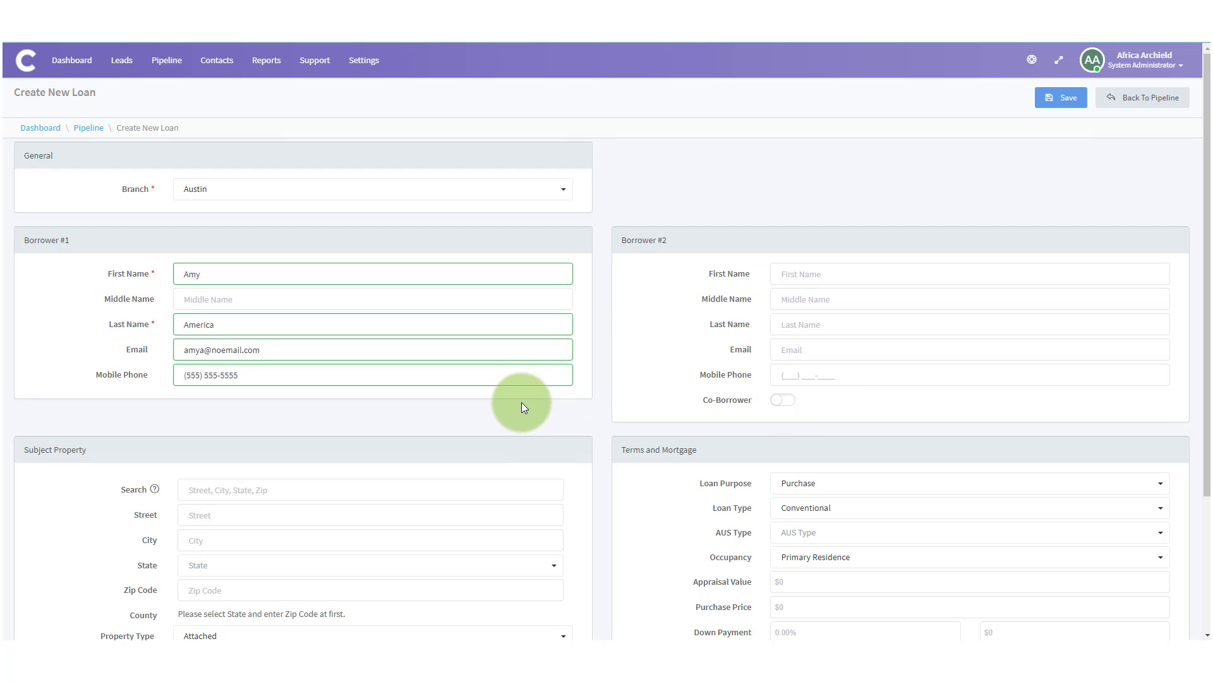
scroll("down", 3)
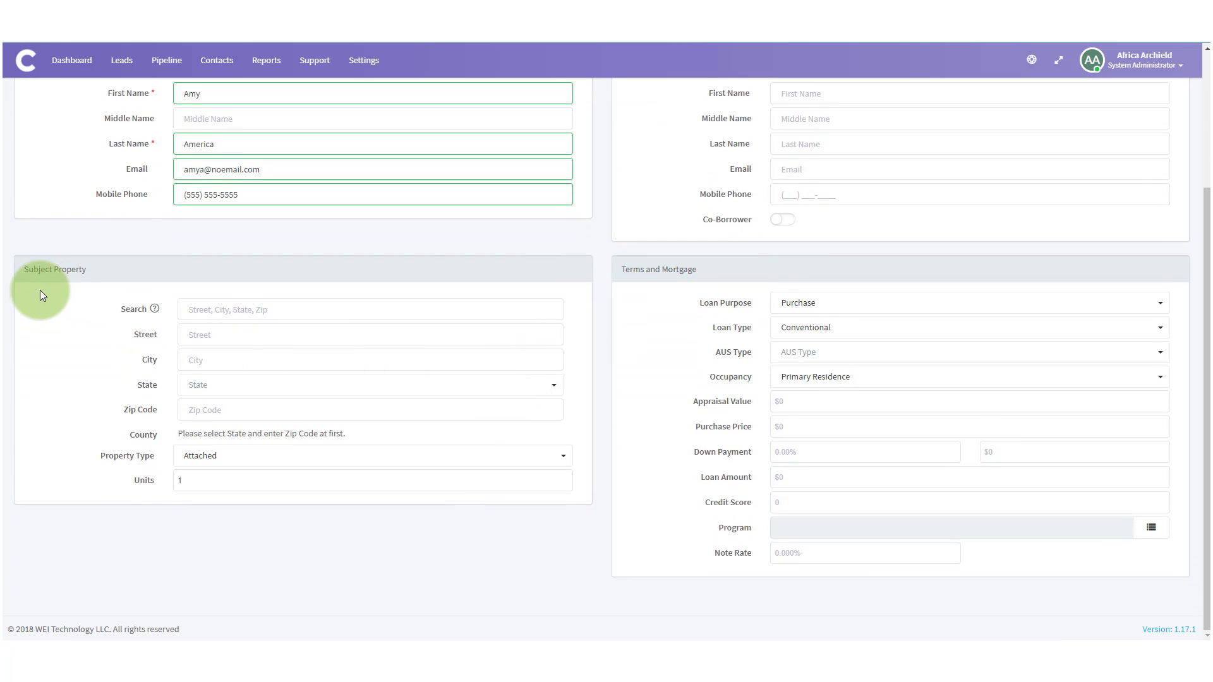
mouse_move(176, 309)
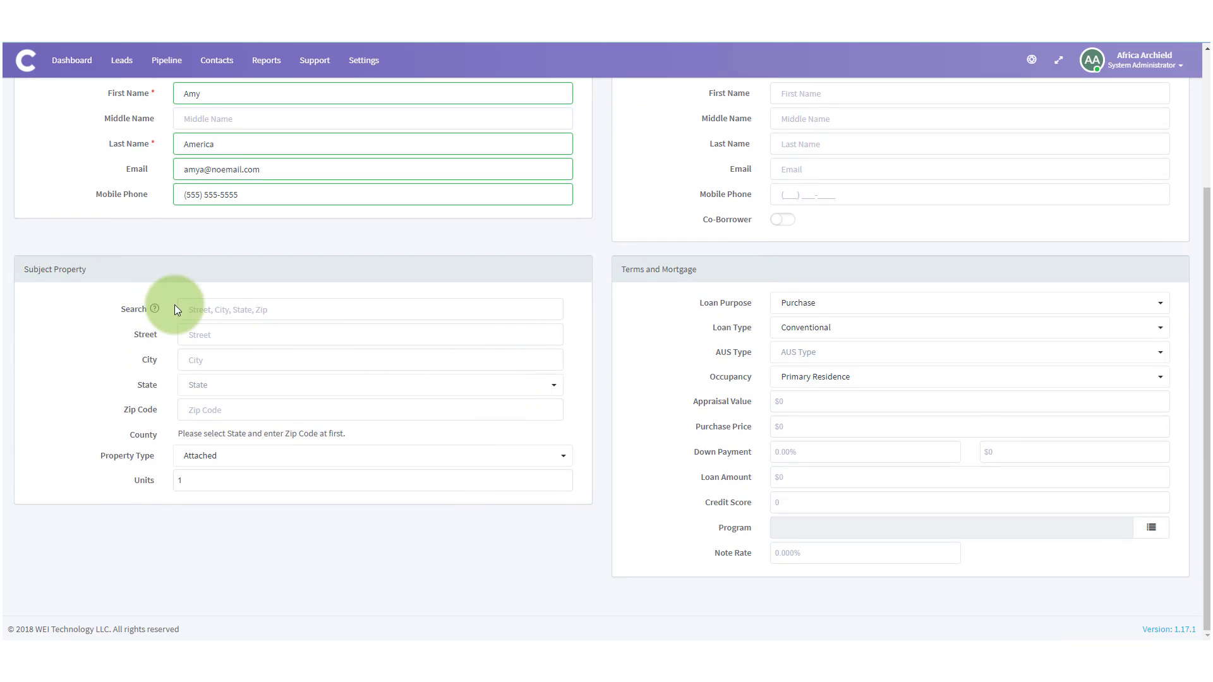
left_click(369, 309)
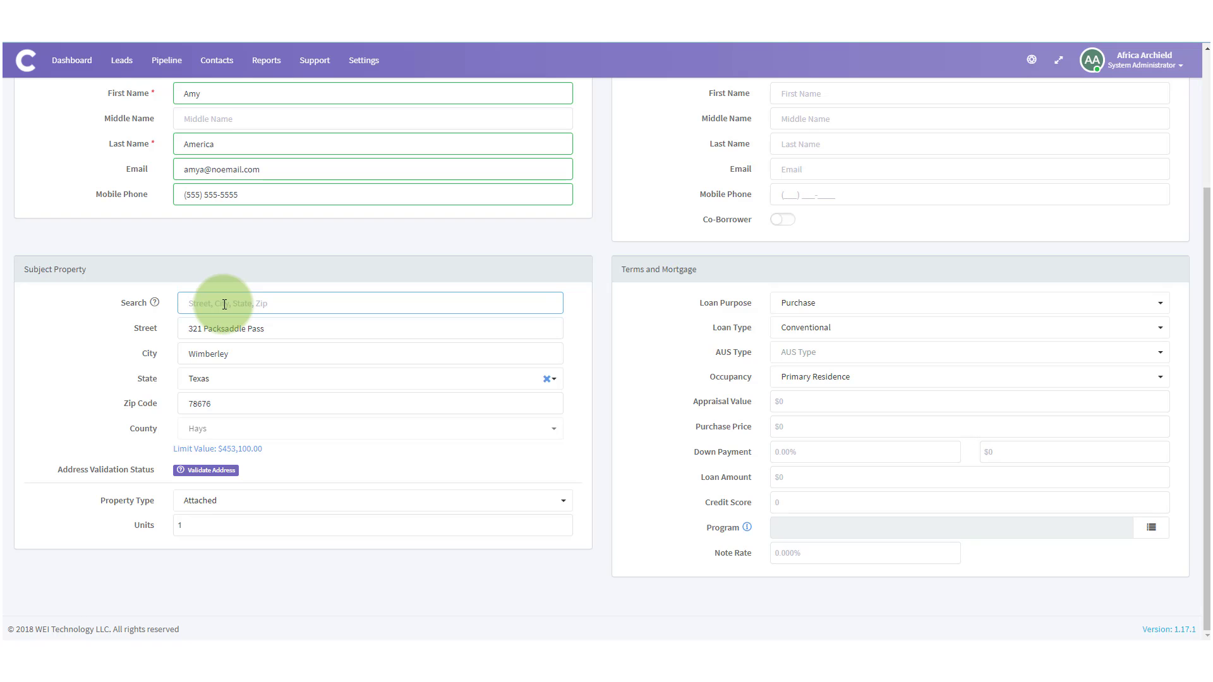
mouse_move(254, 337)
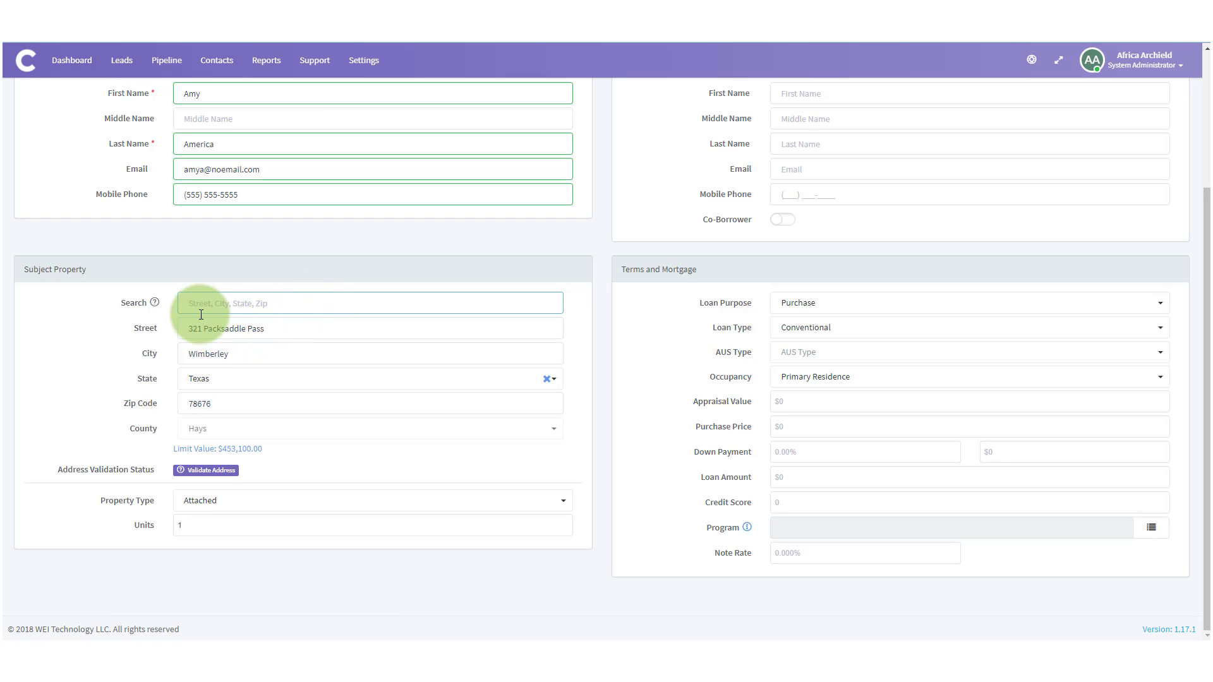
mouse_move(205, 430)
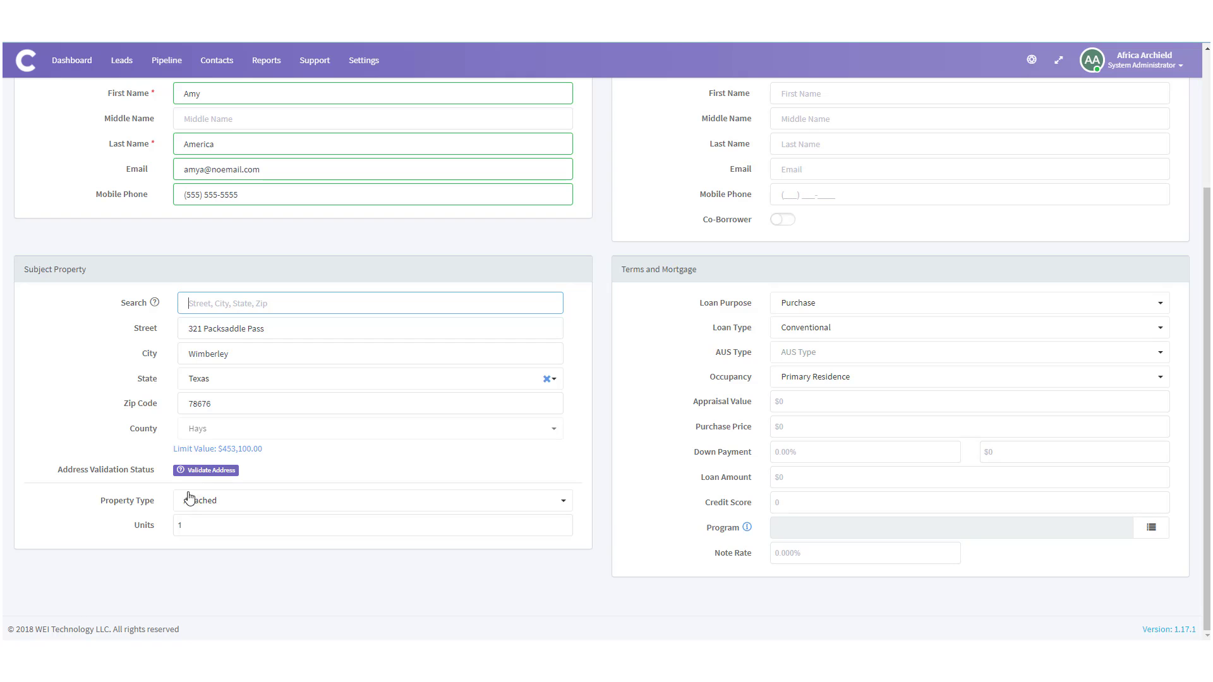
mouse_move(206, 470)
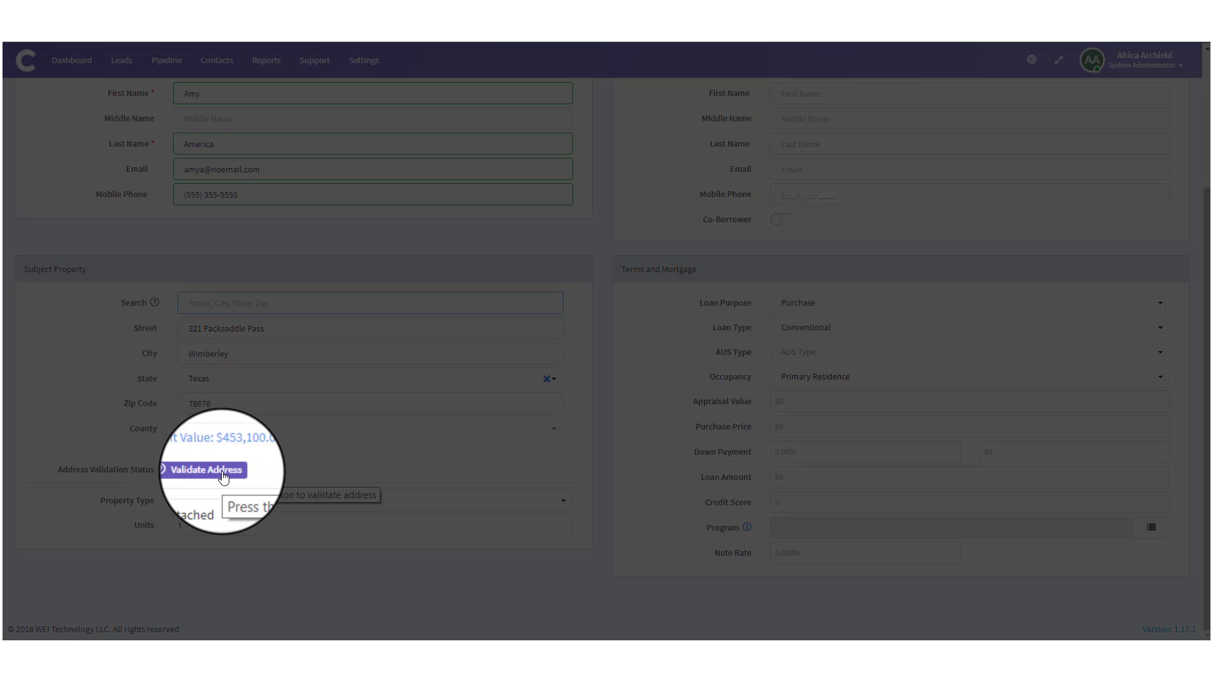
left_click(205, 470)
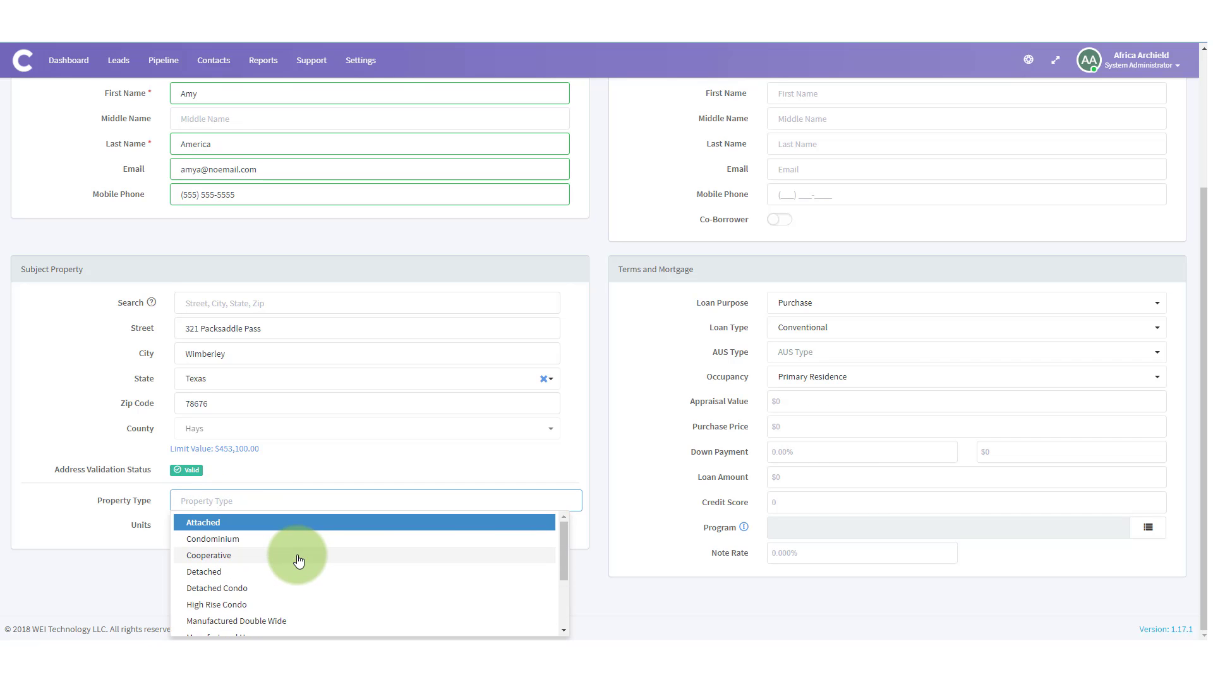
left_click(203, 571)
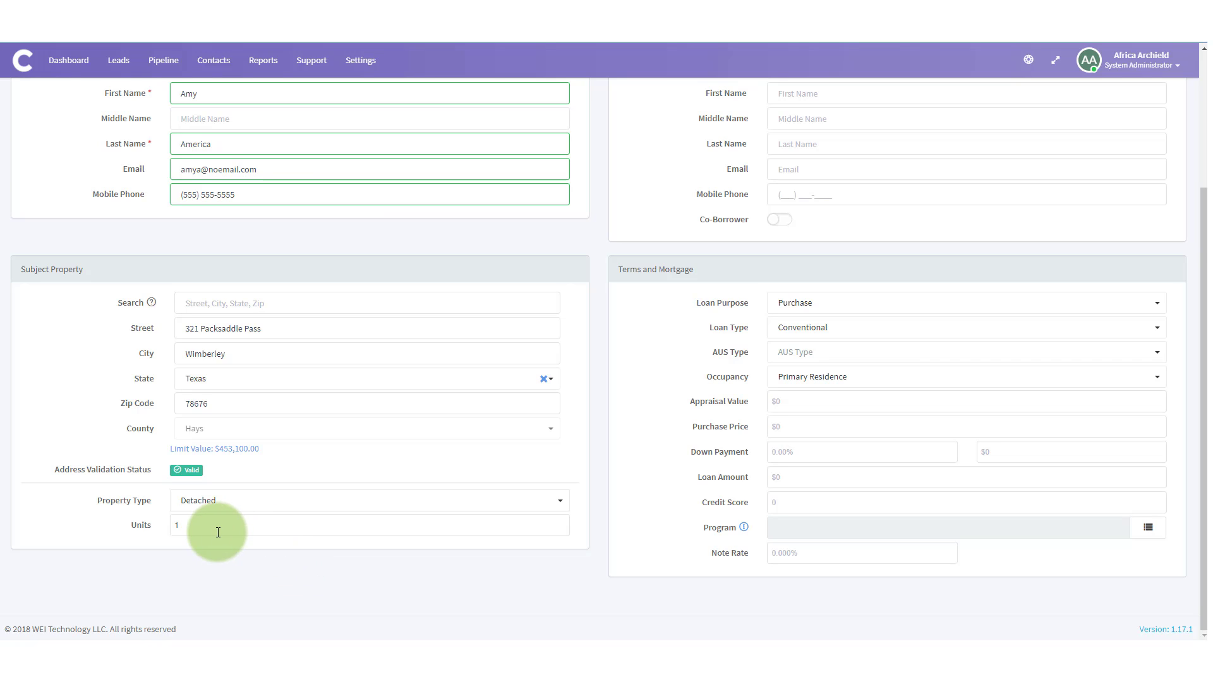
mouse_move(617, 286)
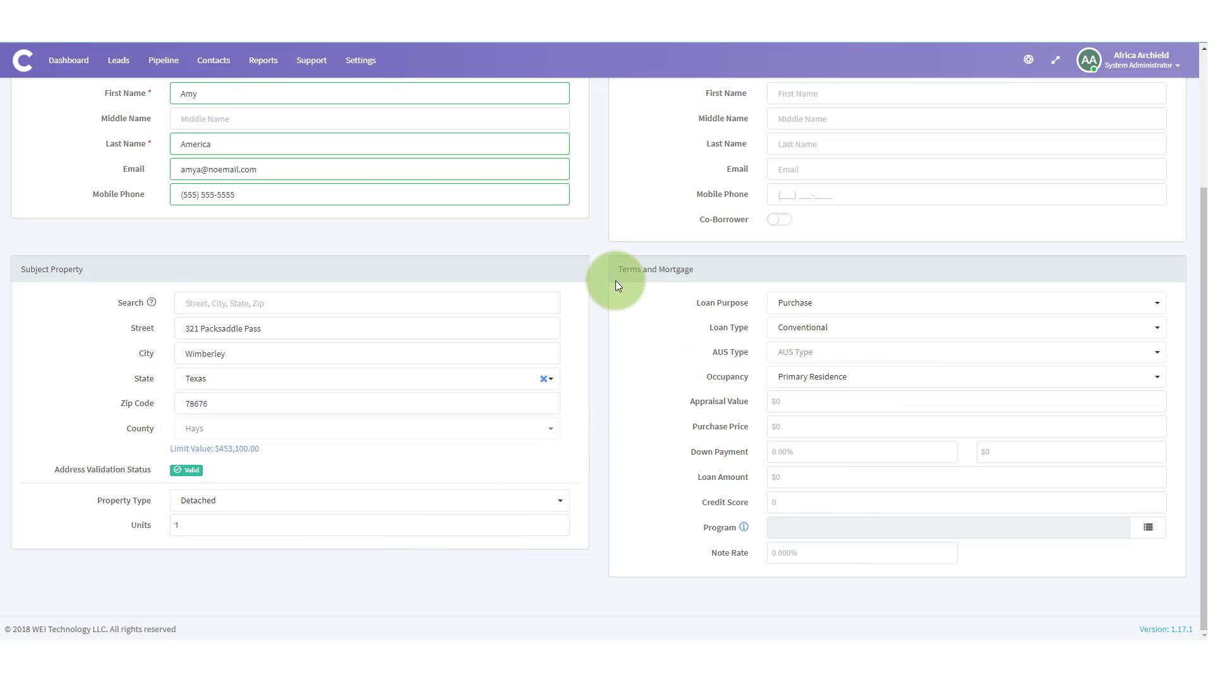
mouse_move(684, 282)
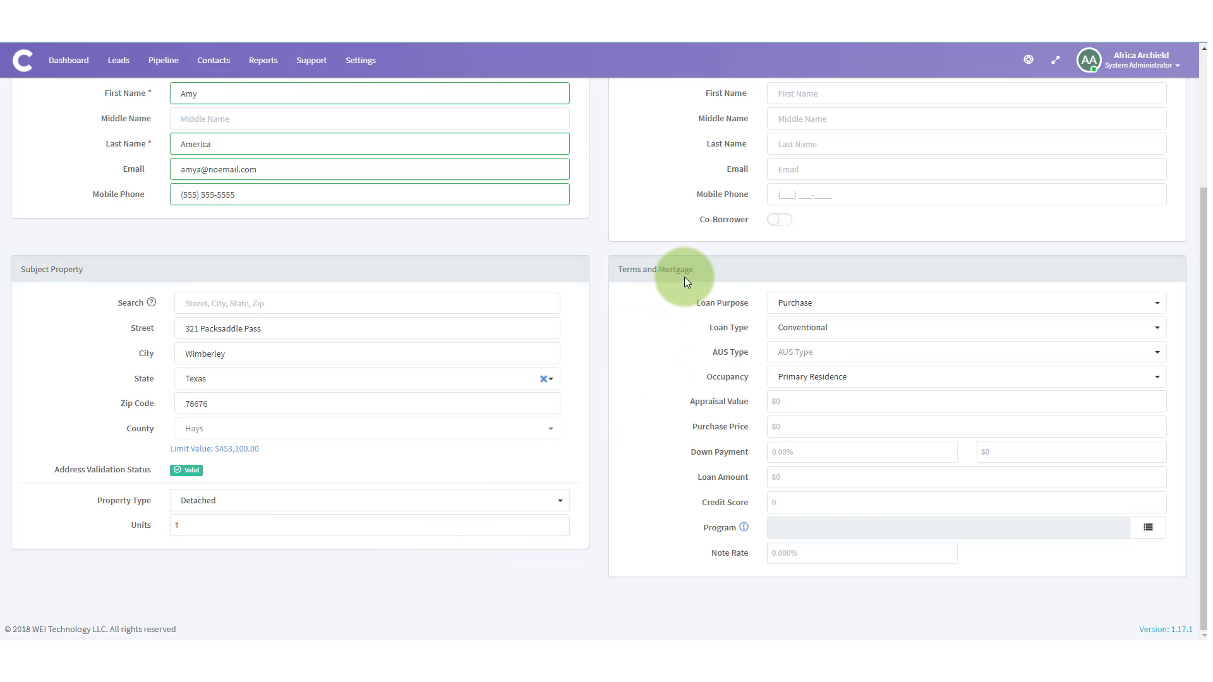
mouse_move(660, 321)
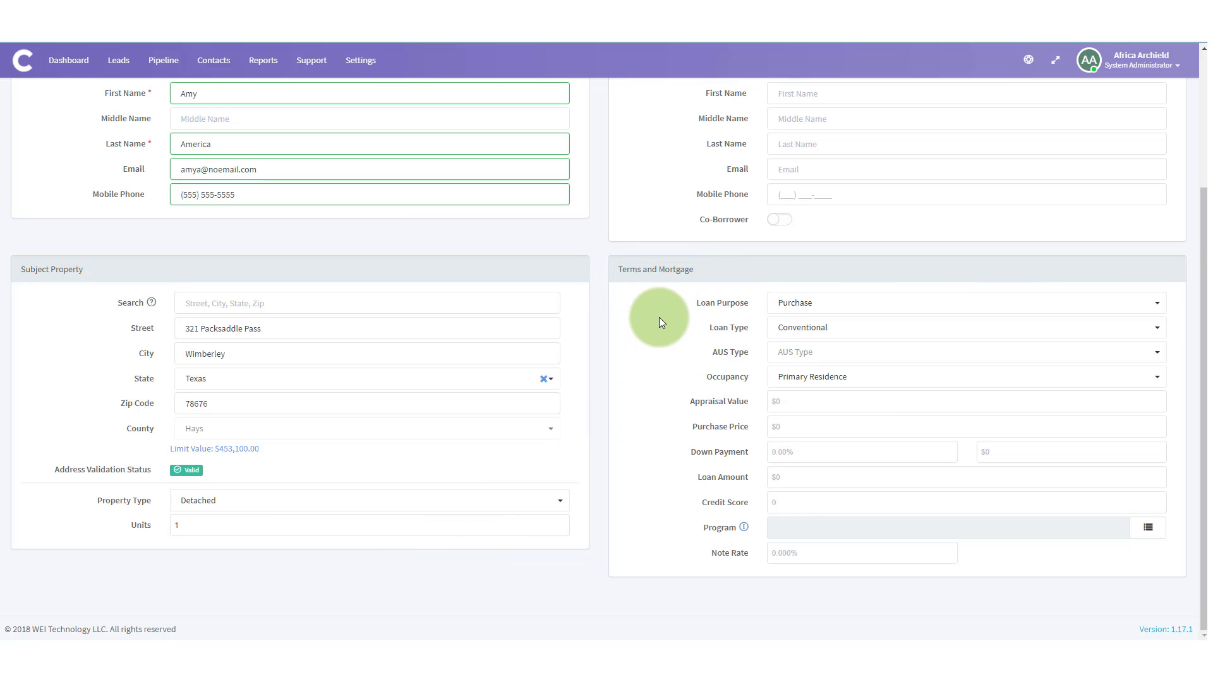
mouse_move(841, 303)
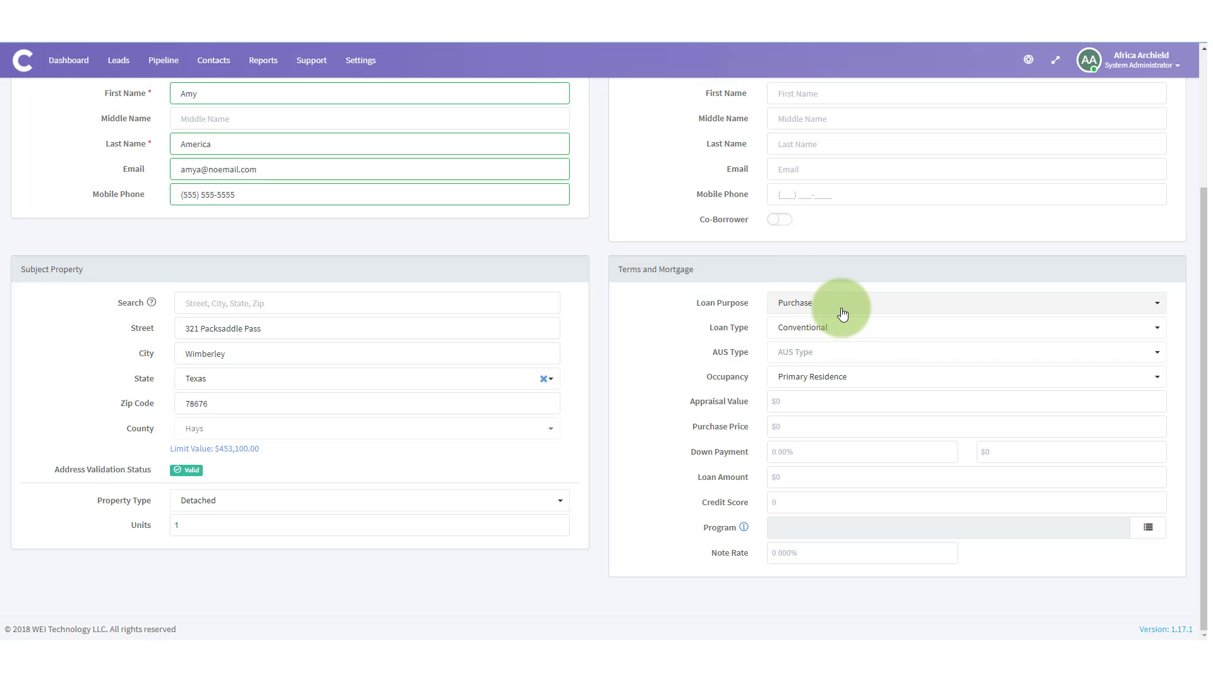
mouse_move(847, 334)
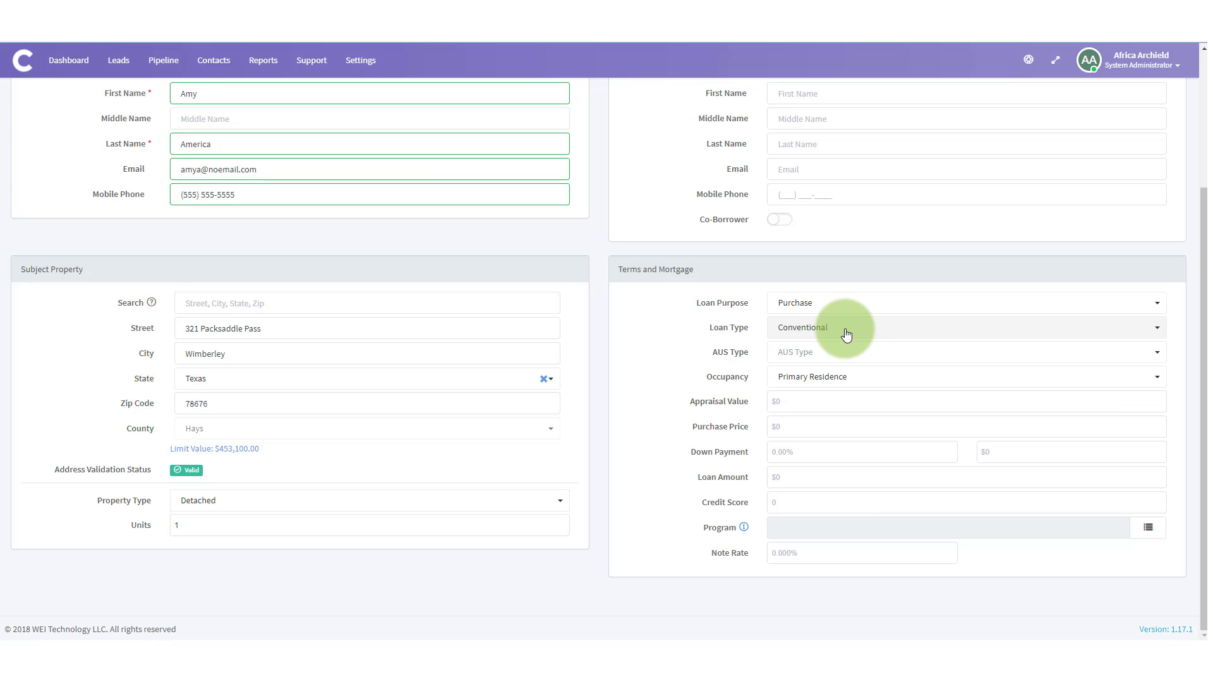
mouse_move(843, 356)
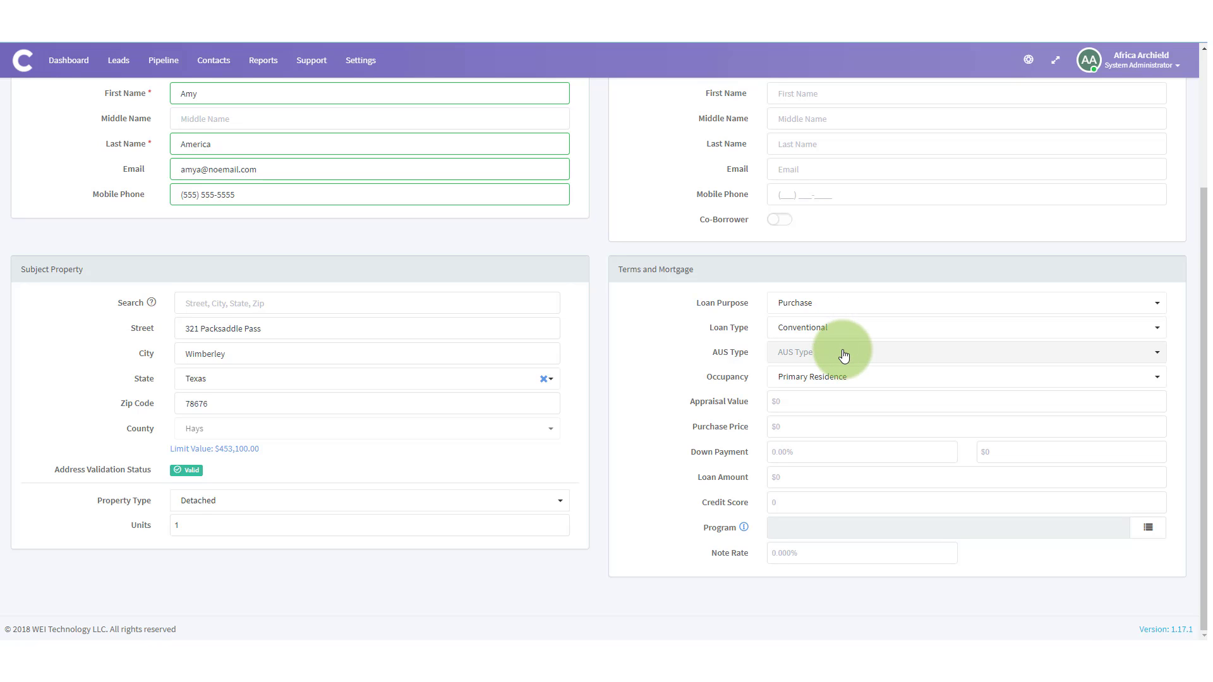
mouse_move(857, 386)
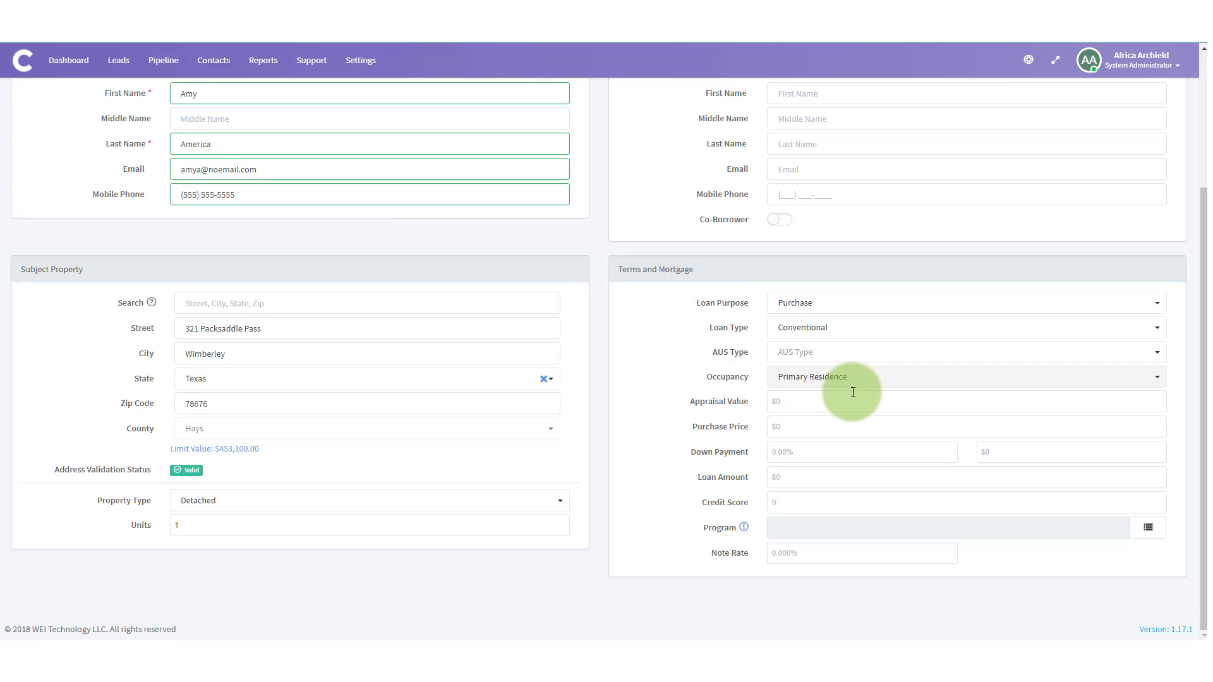
mouse_move(792, 403)
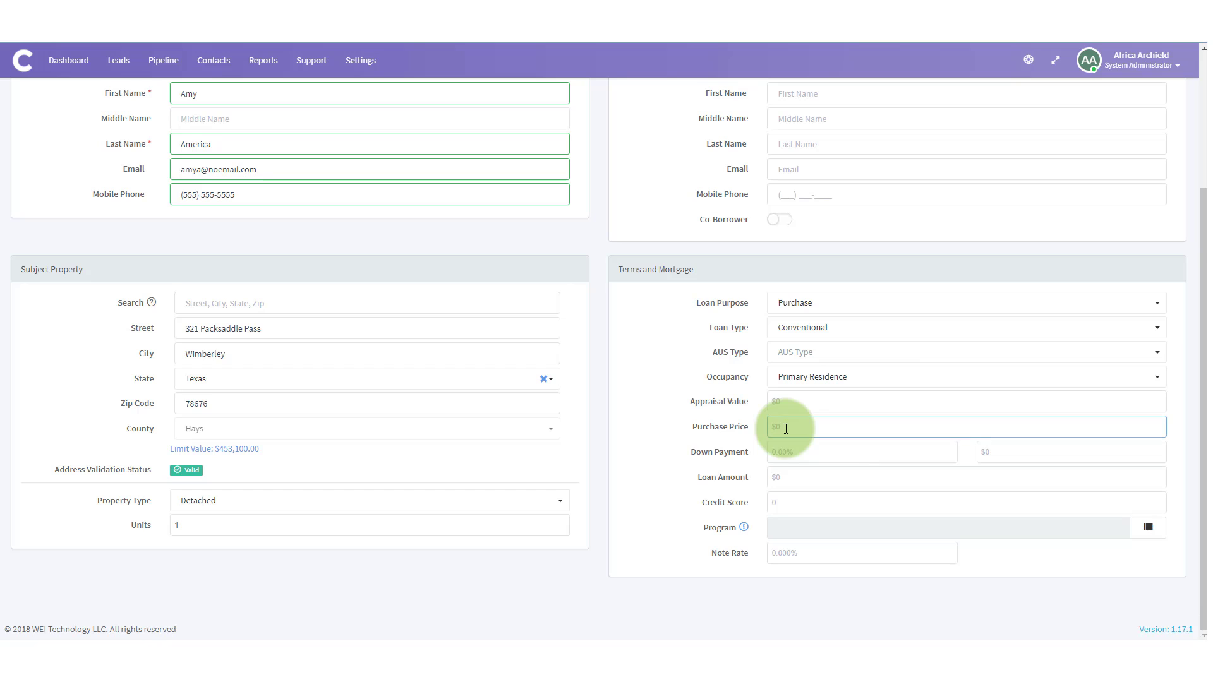
Enter $425,000 appraisal value and purchase price with 20% down, for a $340,000 loan.
type("4250000")
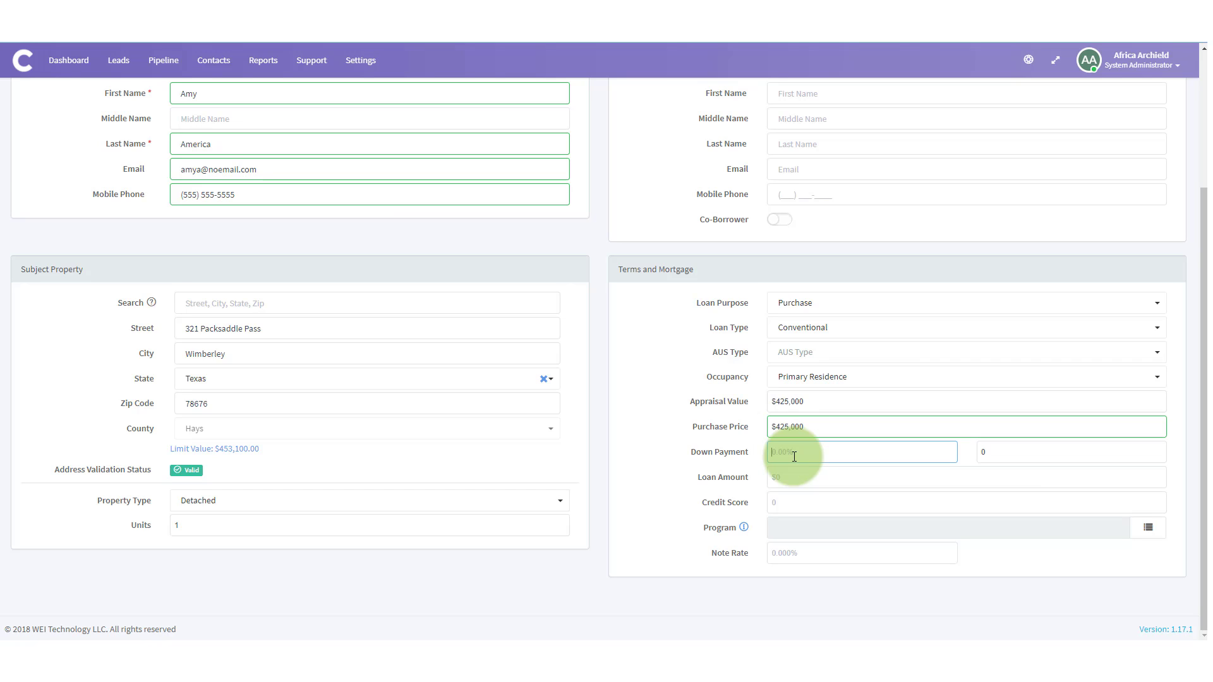
type("20")
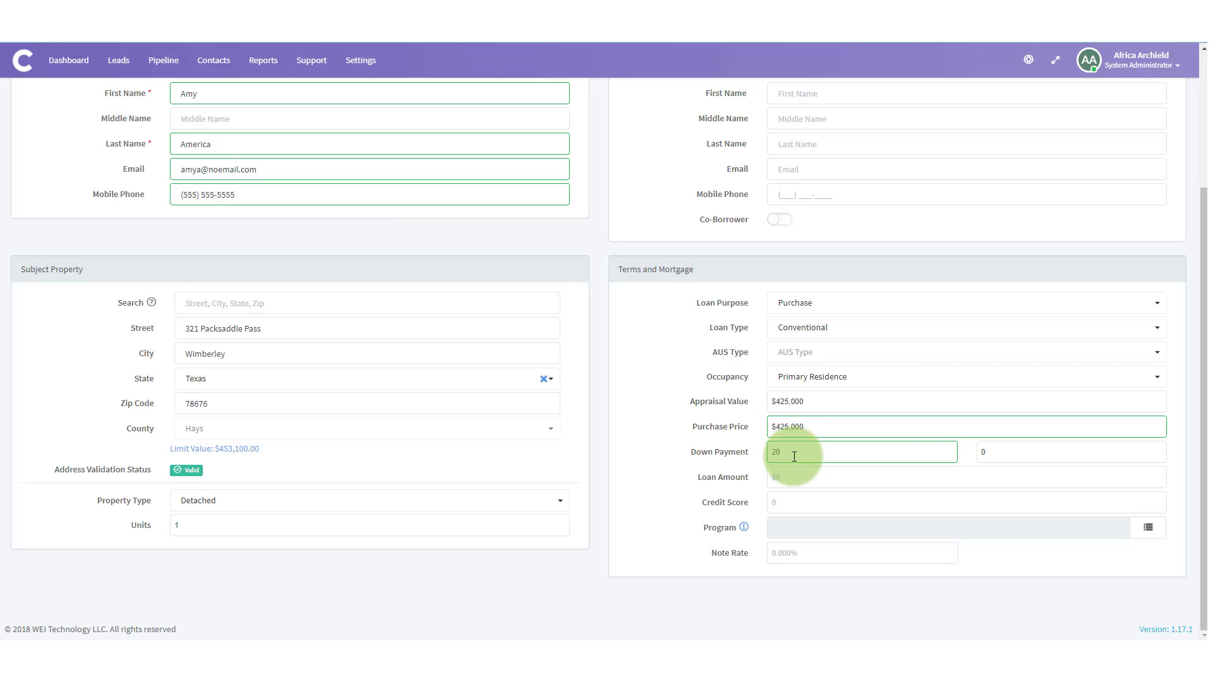
key("tab")
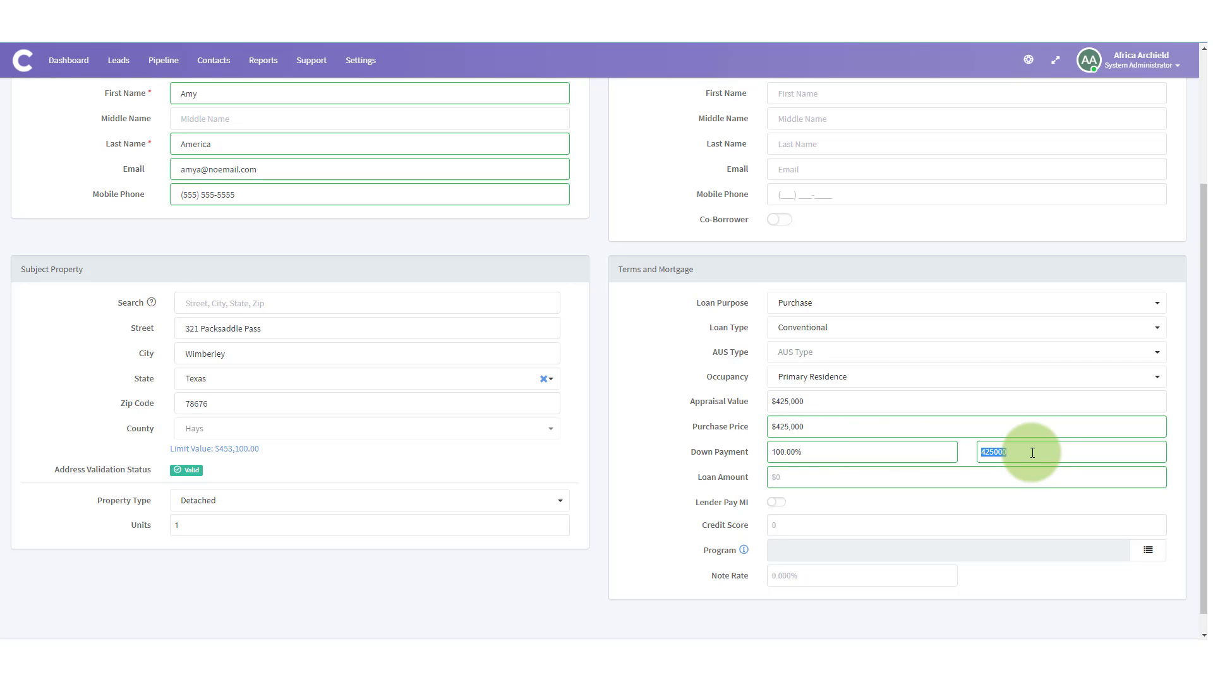
type("9")
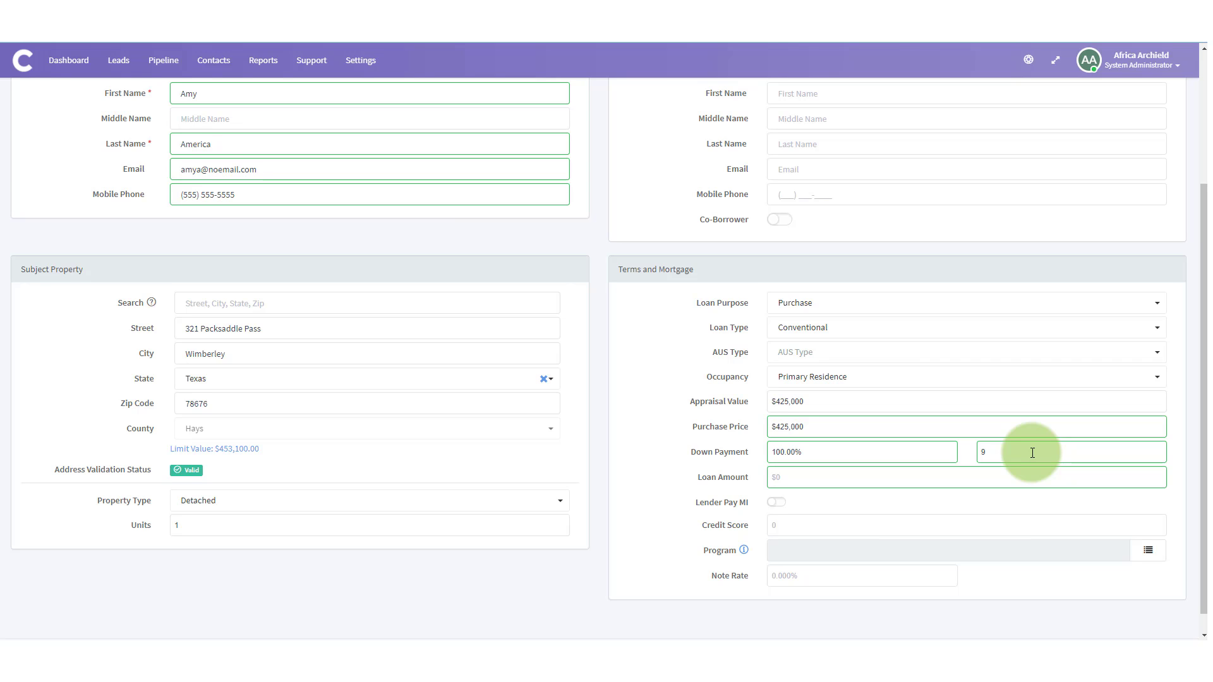
type("900000")
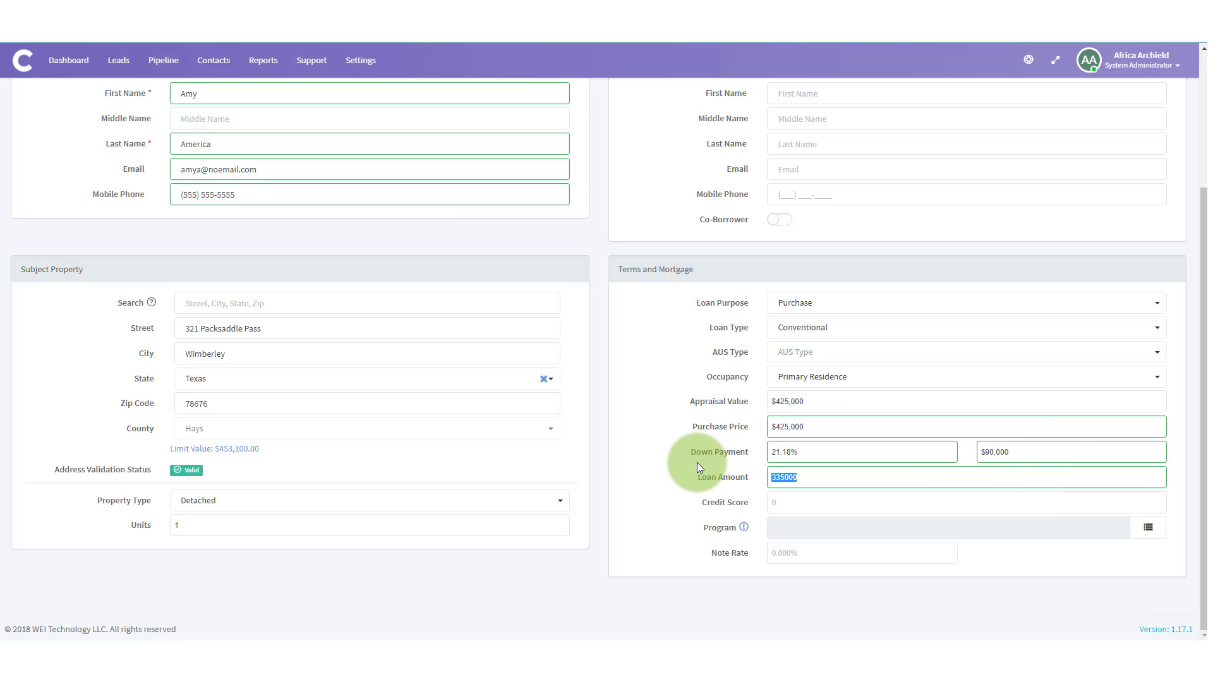
mouse_move(727, 486)
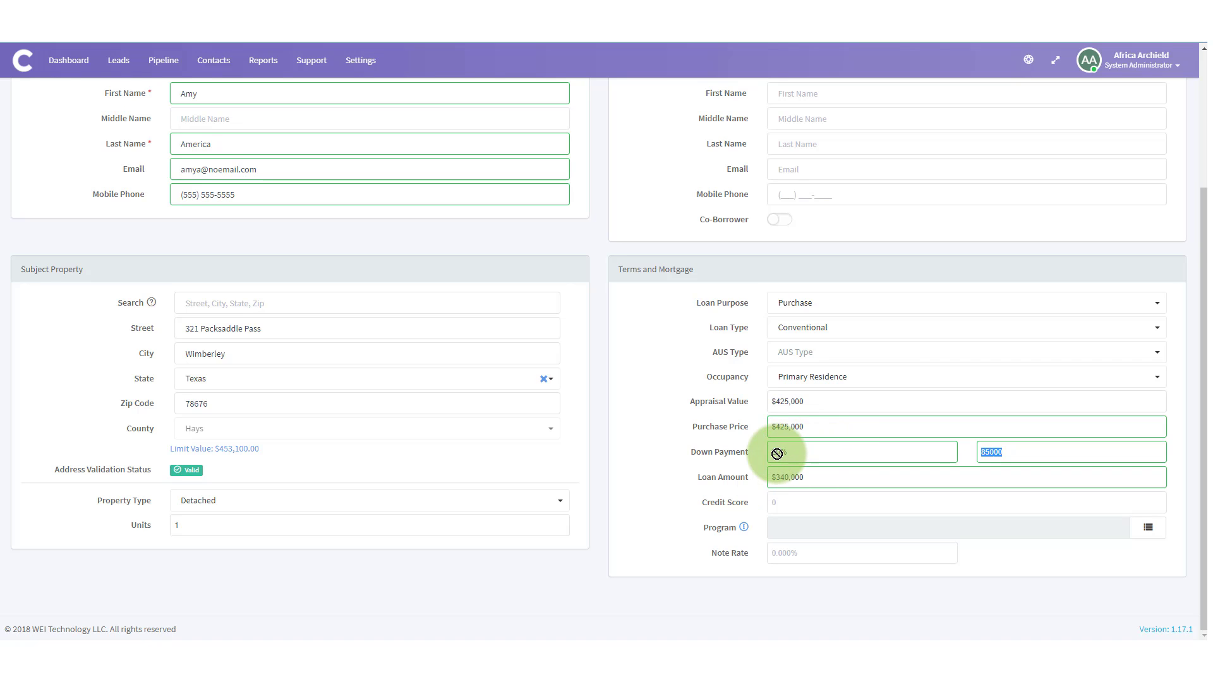
left_click(861, 502)
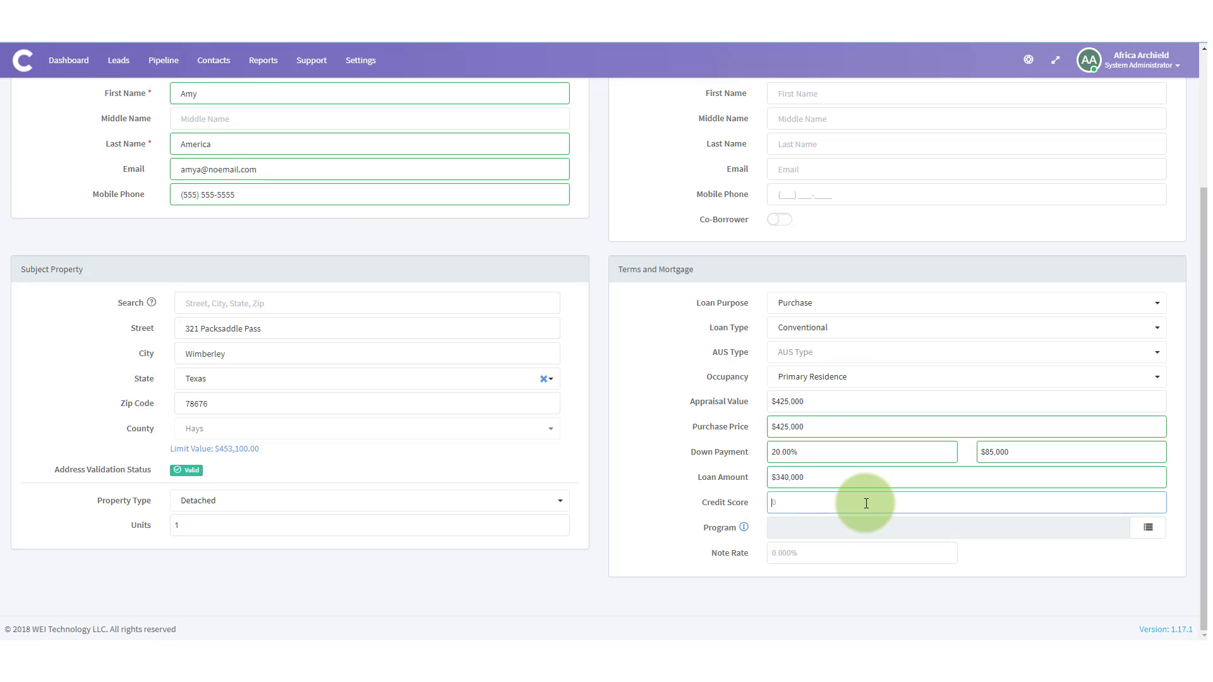
mouse_move(847, 520)
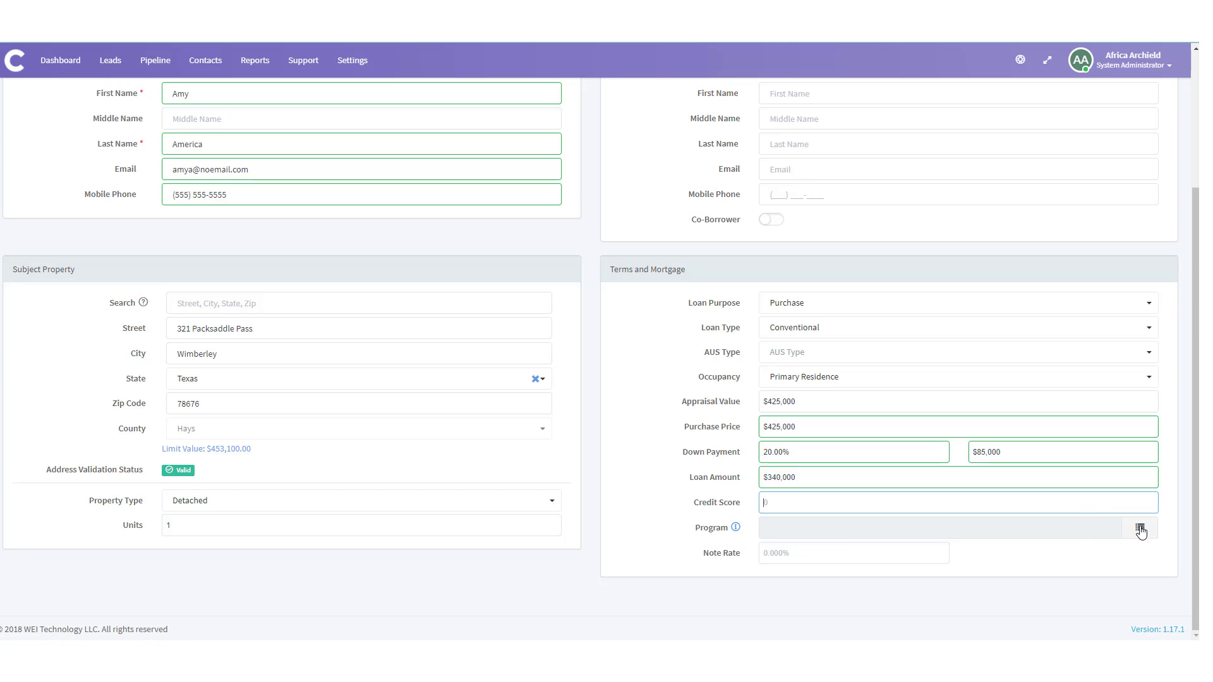
Choose the Conv 30 Year Fix program at a 3% note rate and save the loan.
left_click(1140, 531)
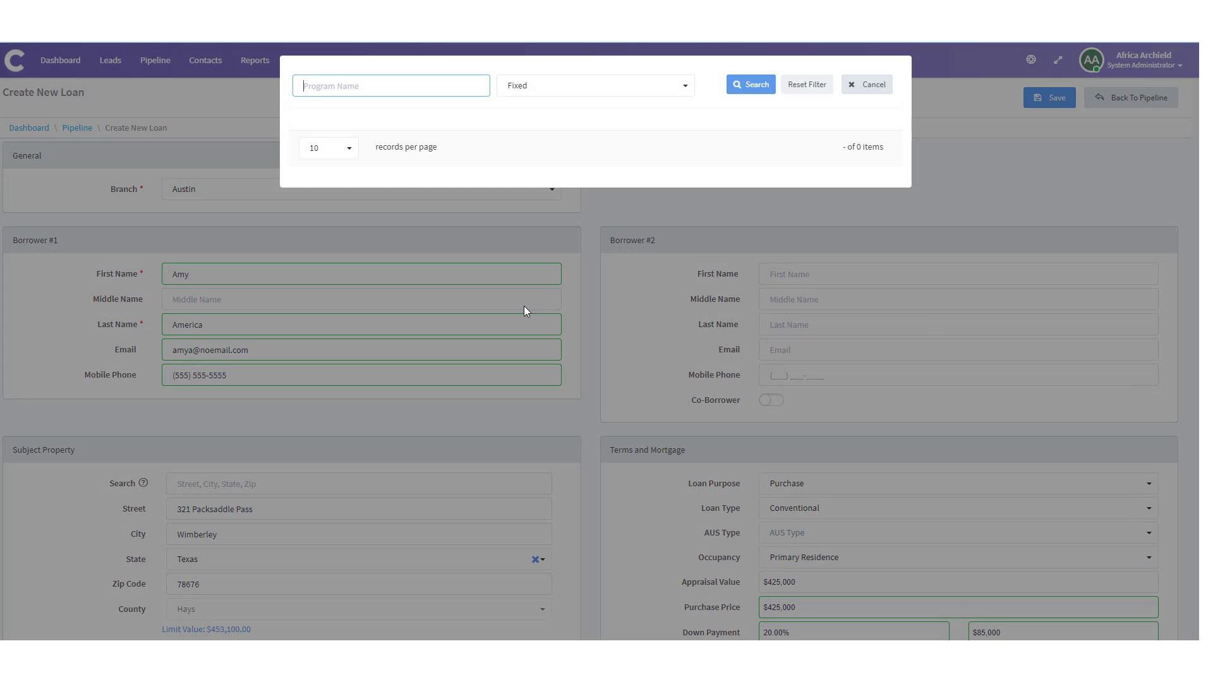
left_click(748, 83)
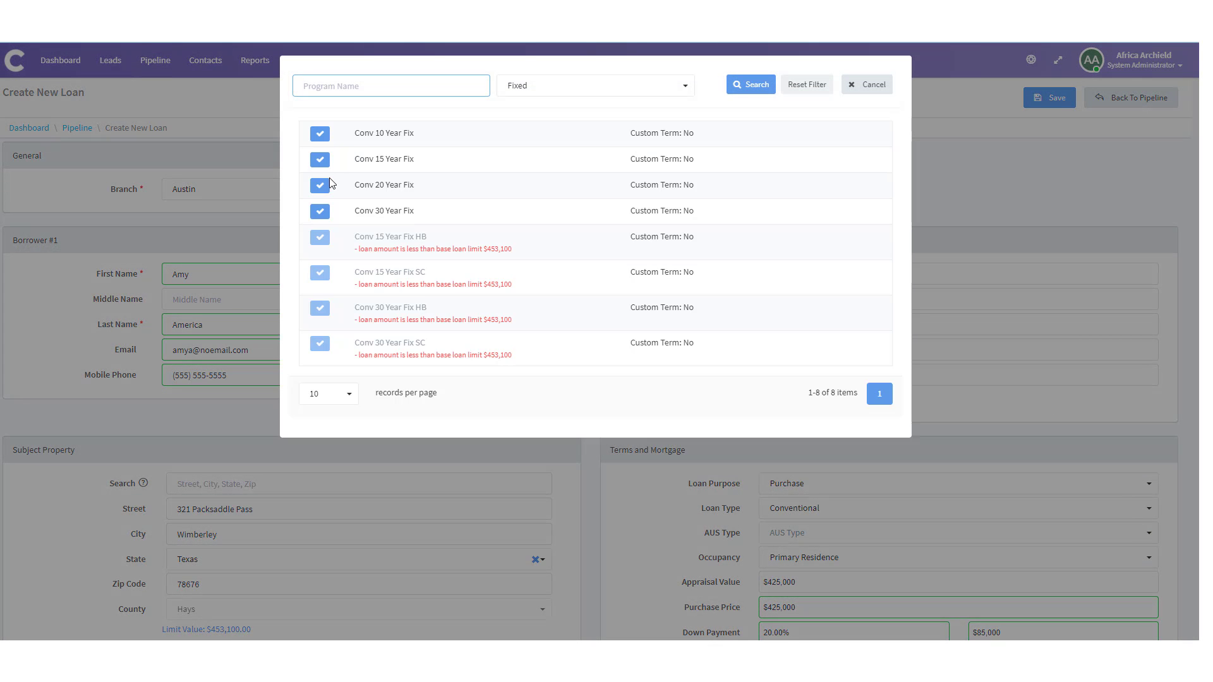
left_click(865, 84)
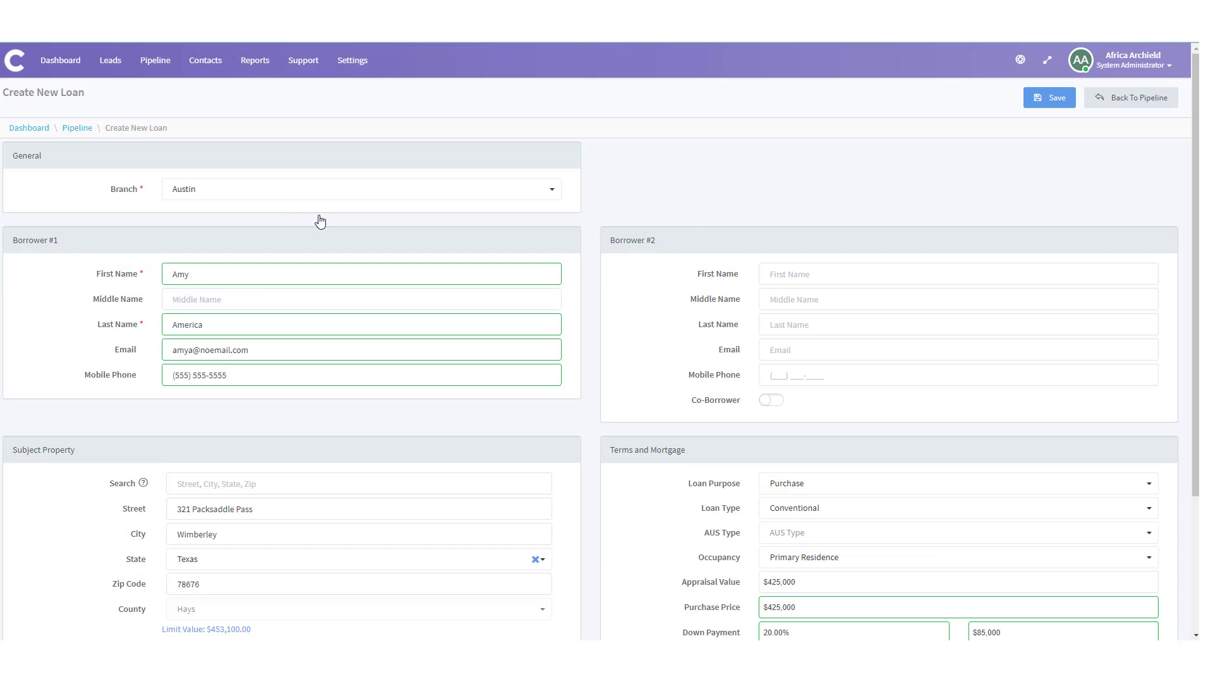
scroll("down", 3)
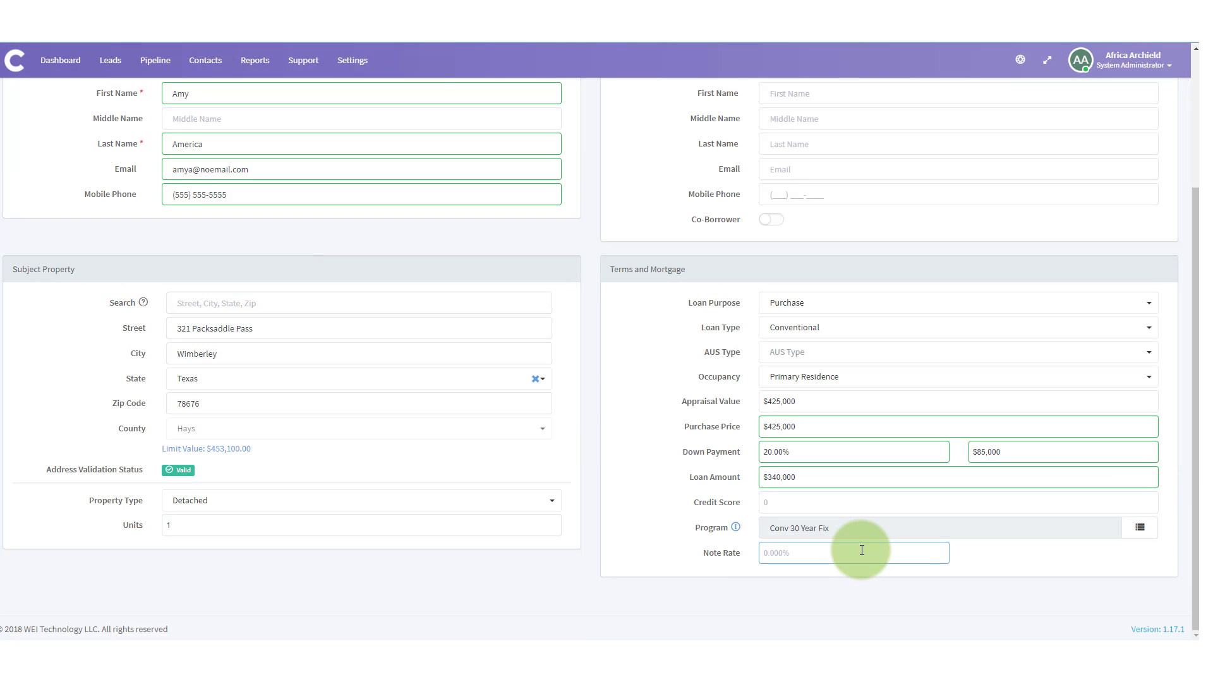
type("3.00%")
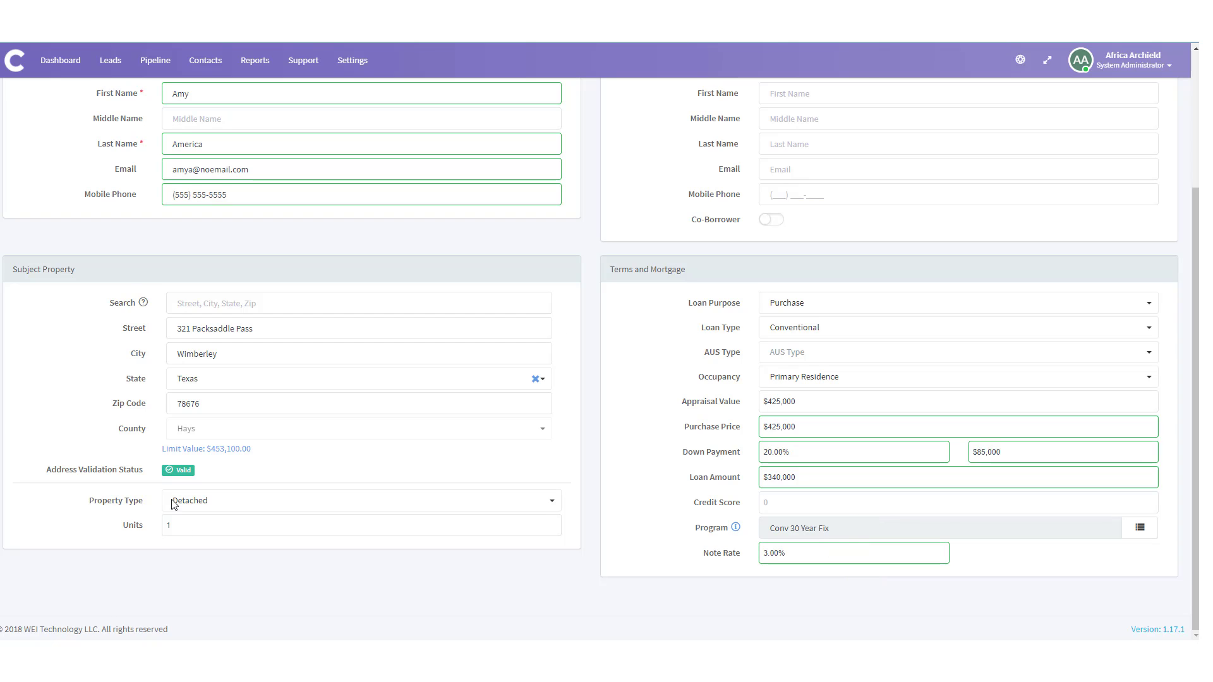
scroll("up", 3)
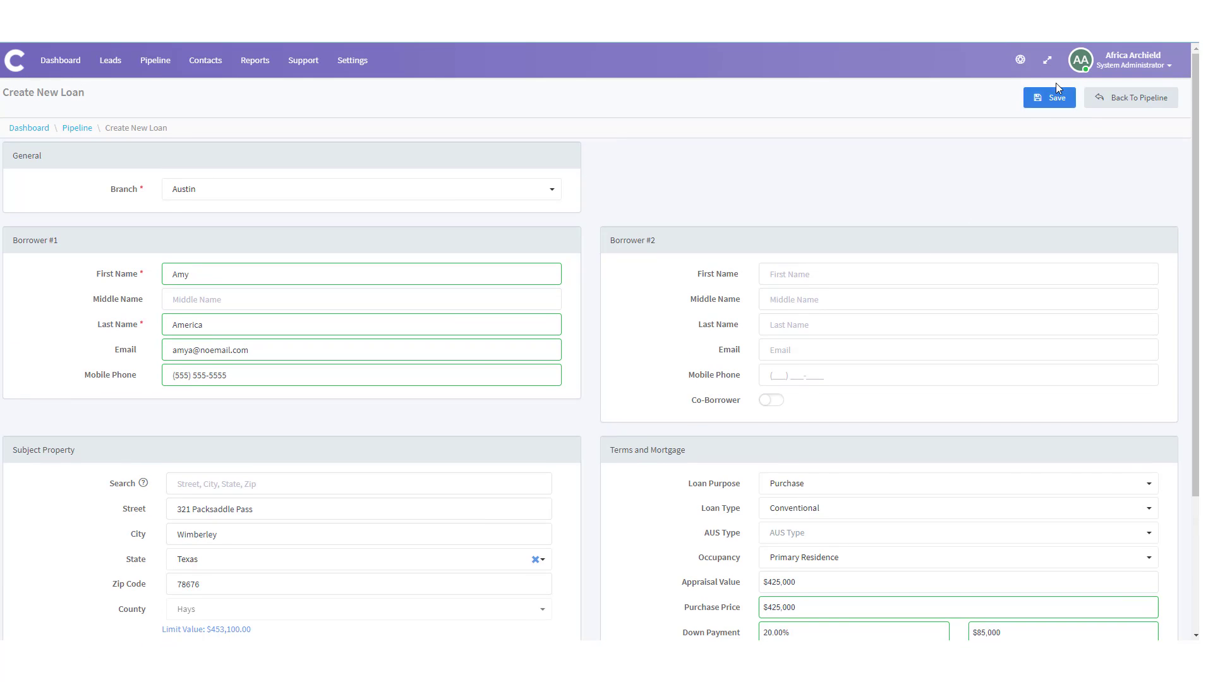
left_click(1048, 96)
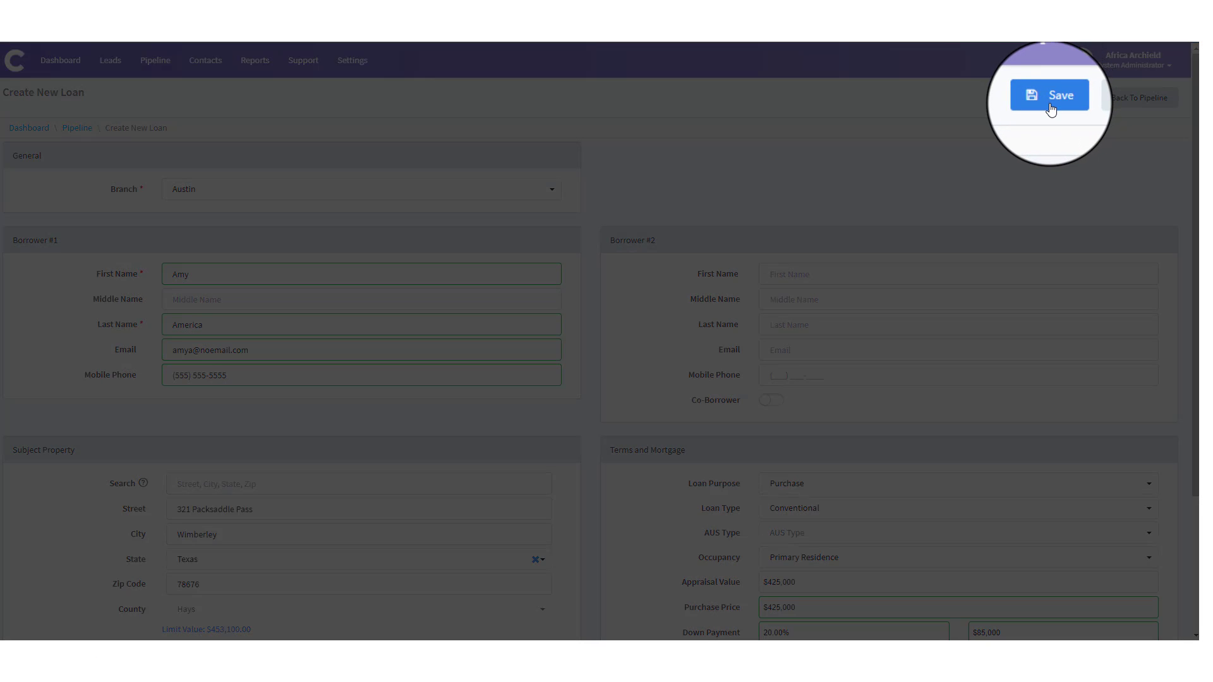
left_click(1048, 94)
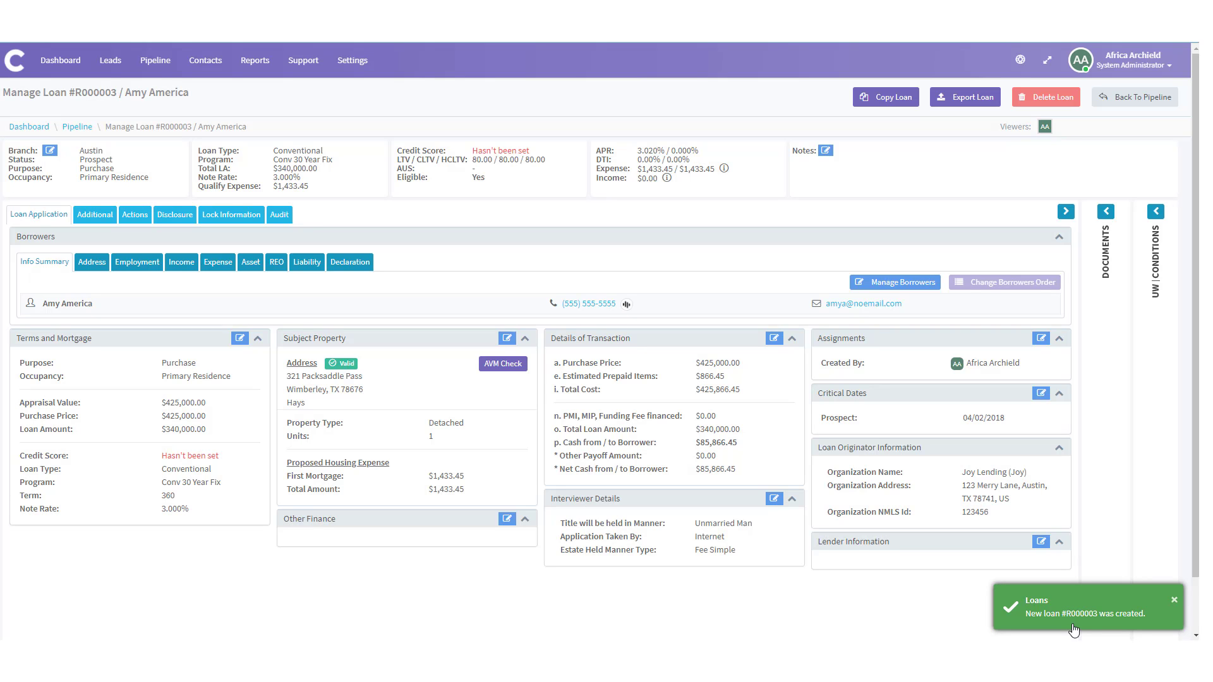
mouse_move(745, 318)
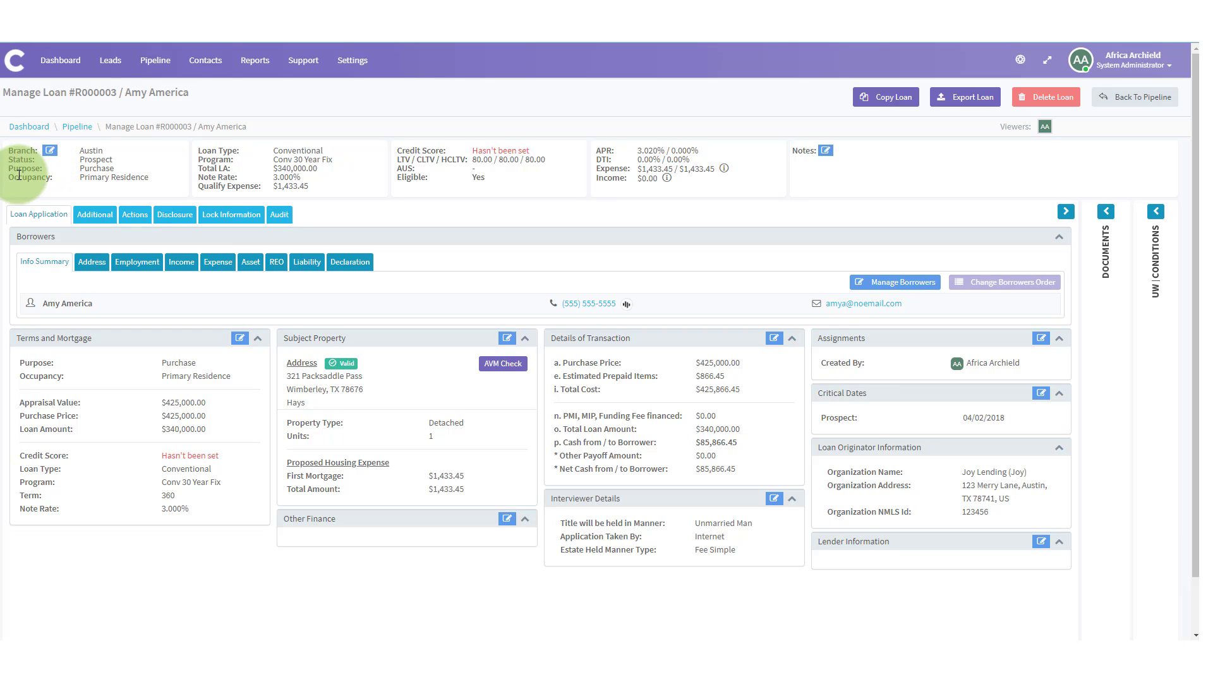
mouse_move(20, 193)
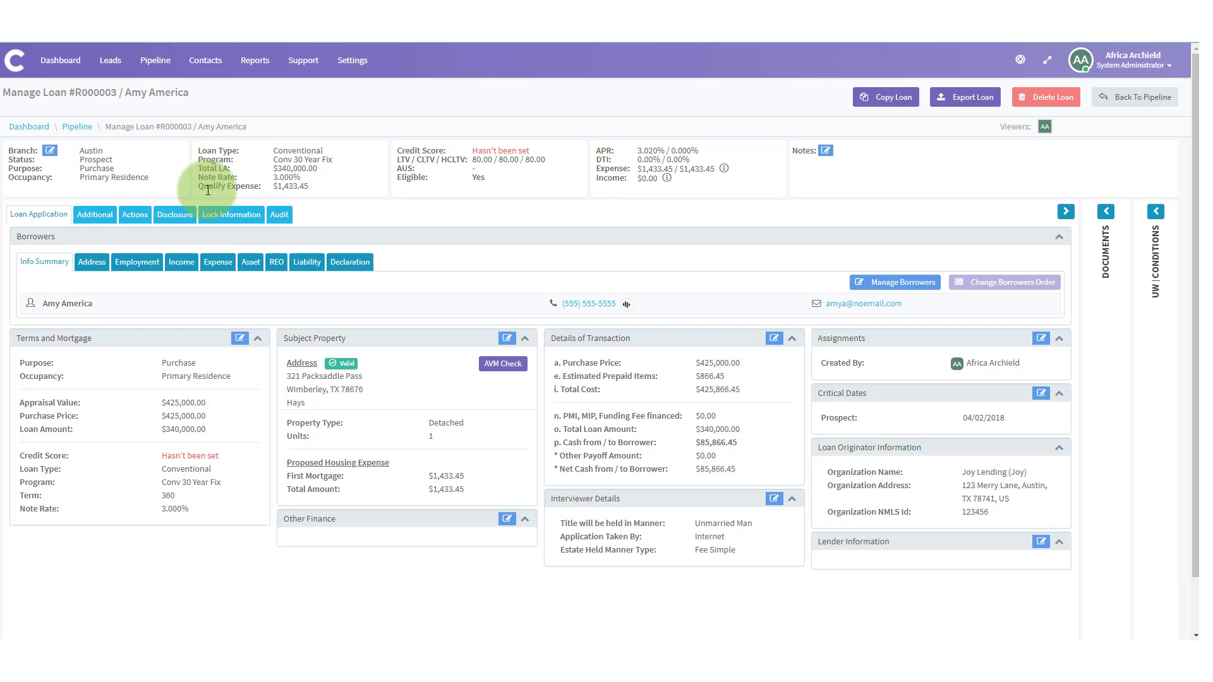
mouse_move(424, 160)
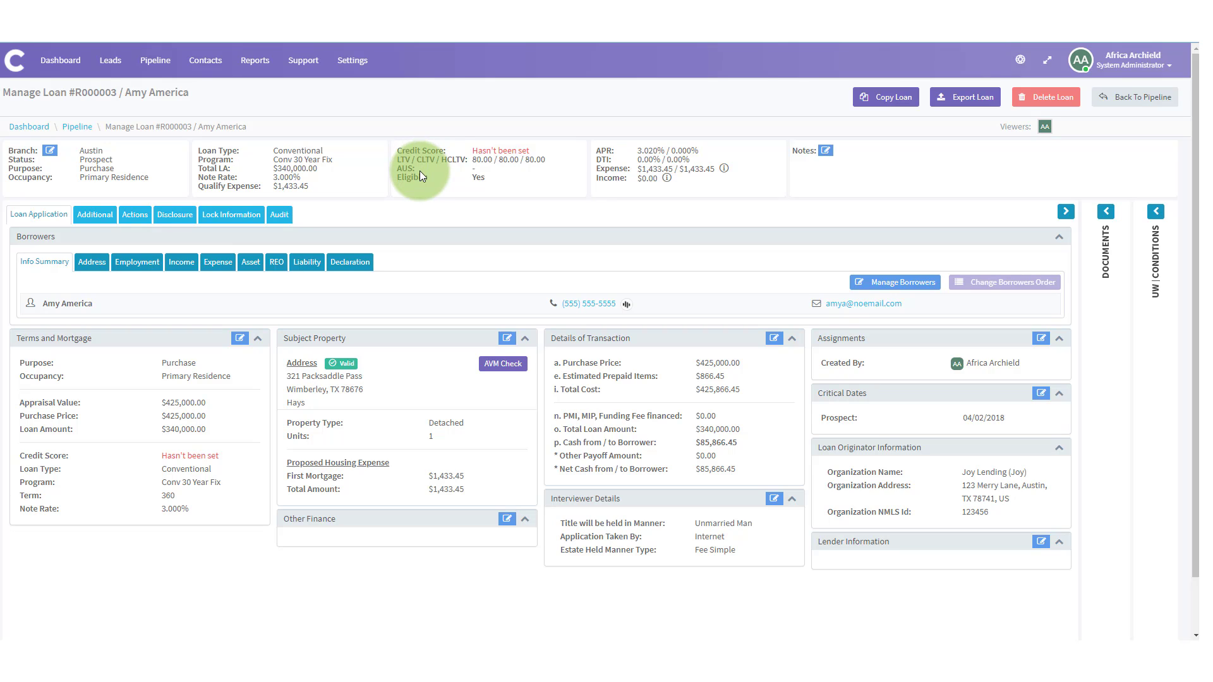
mouse_move(607, 163)
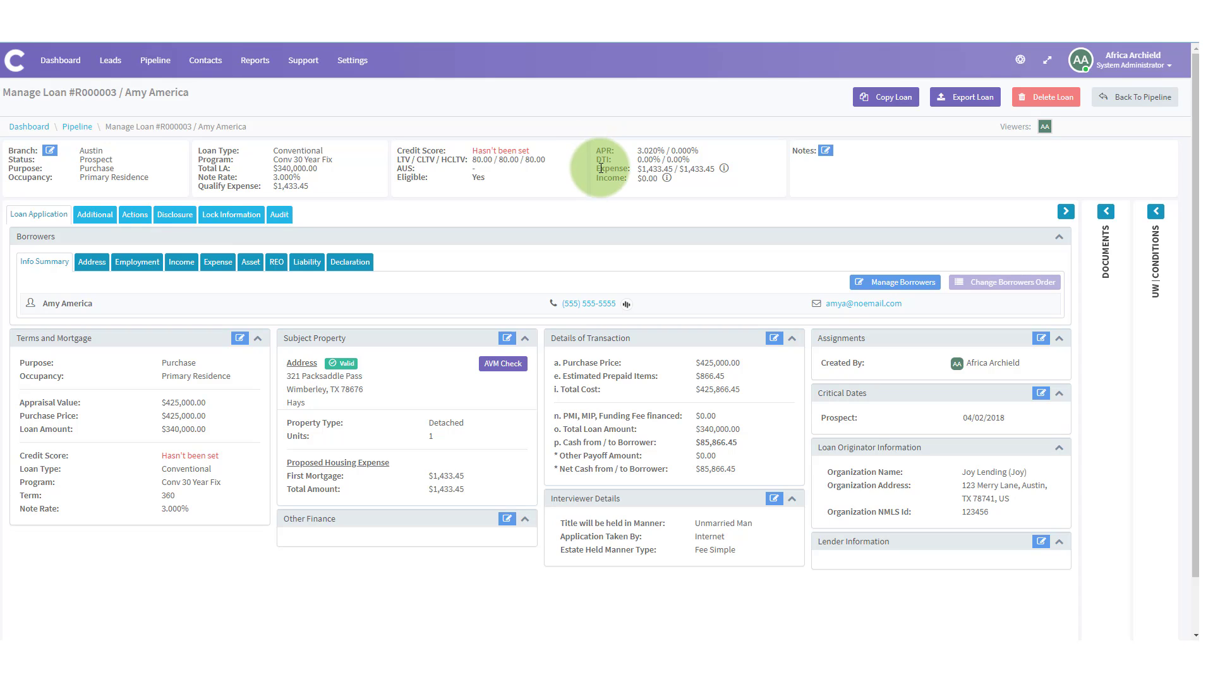
mouse_move(602, 182)
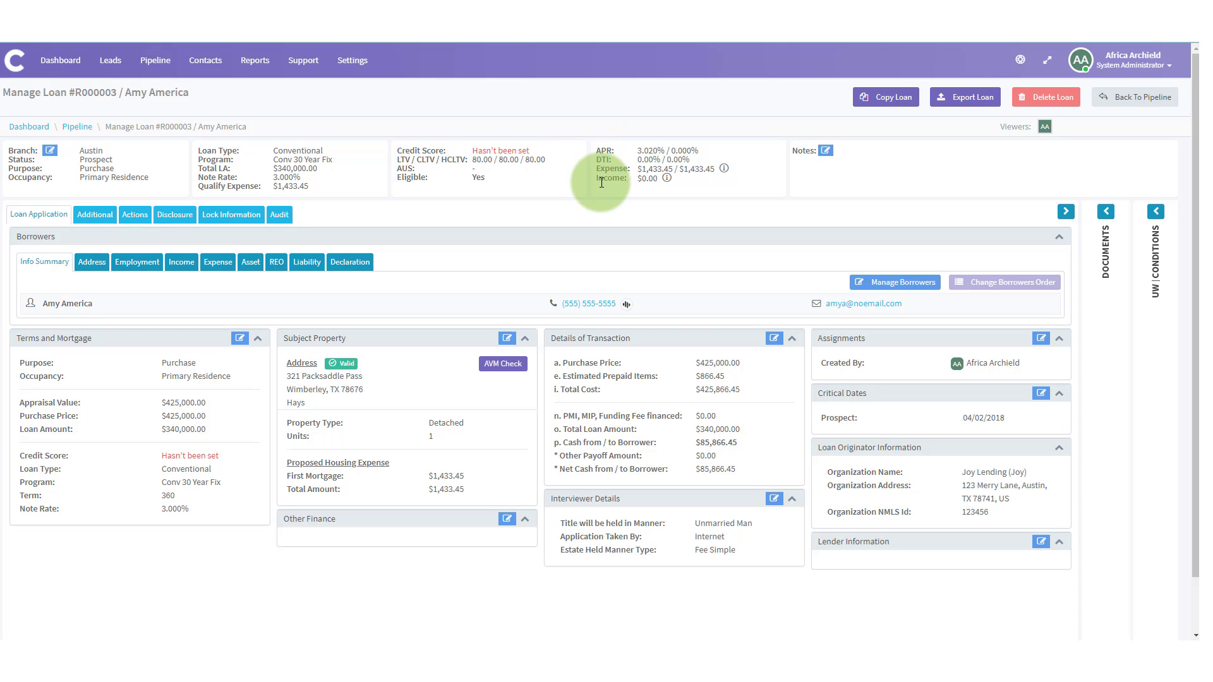
mouse_move(349, 261)
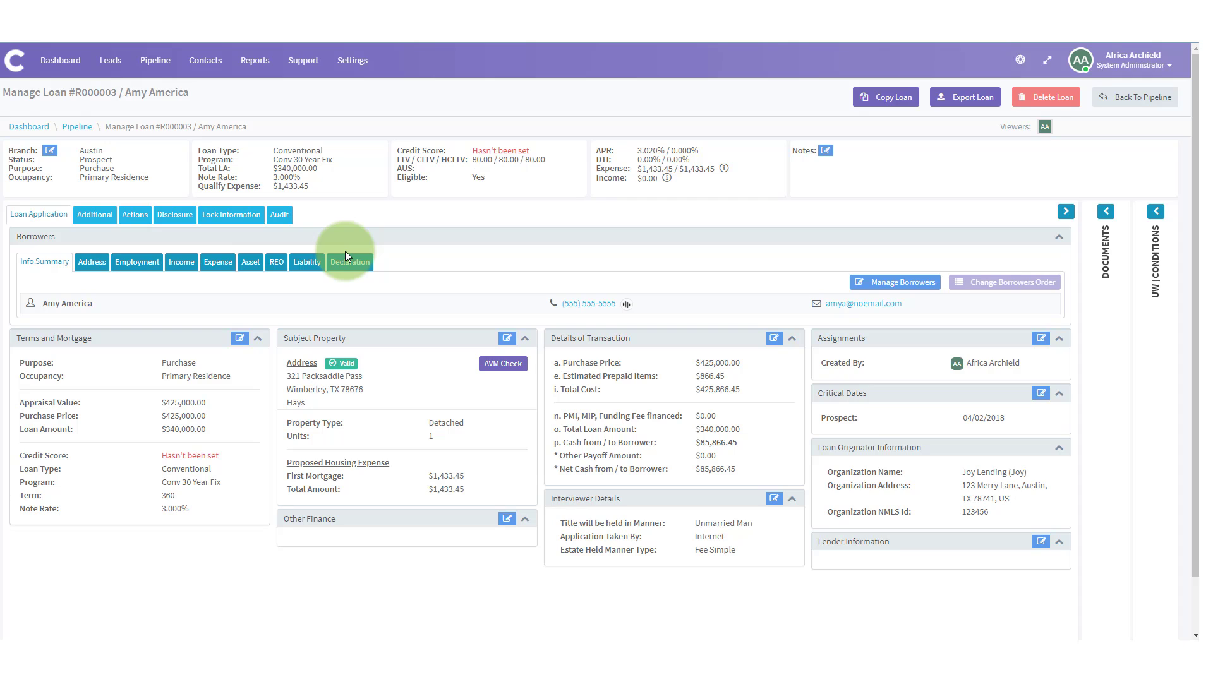
mouse_move(537, 179)
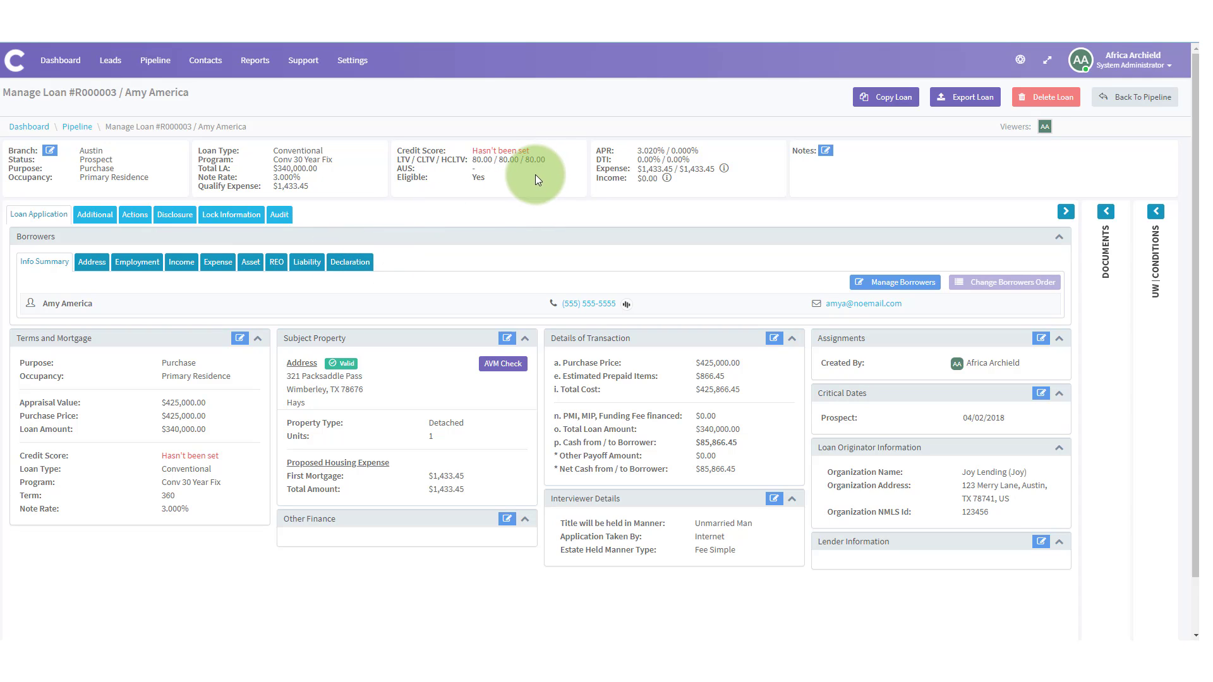
mouse_move(3, 238)
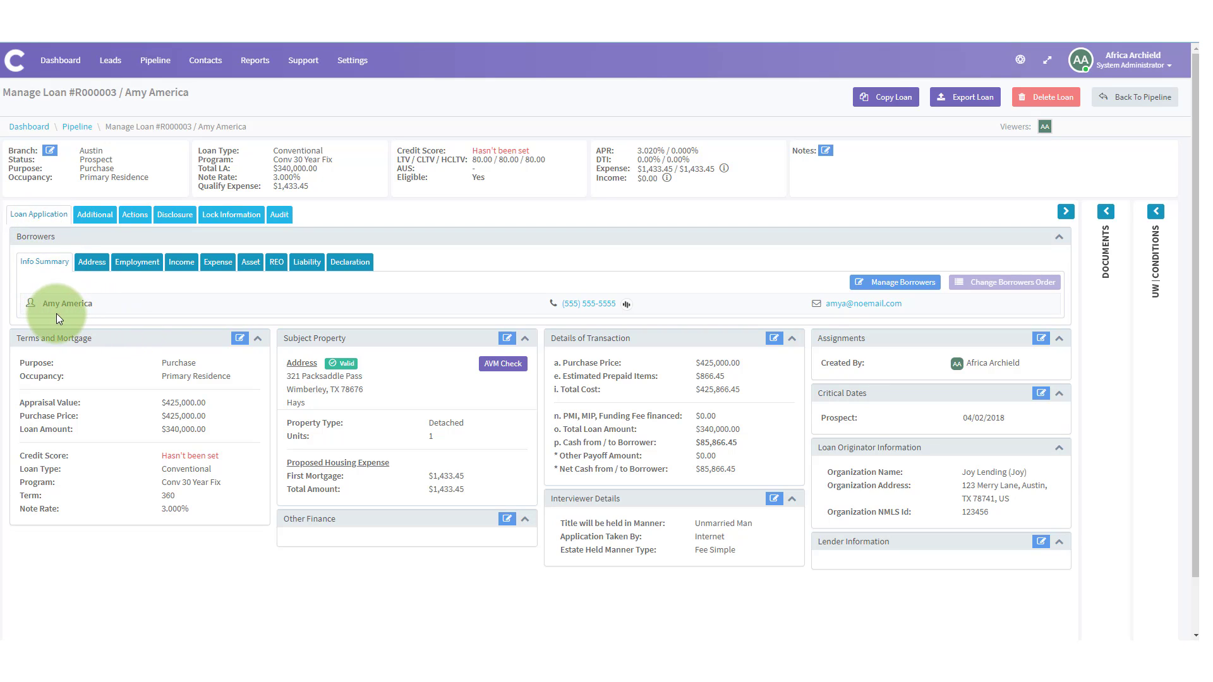
mouse_move(588, 303)
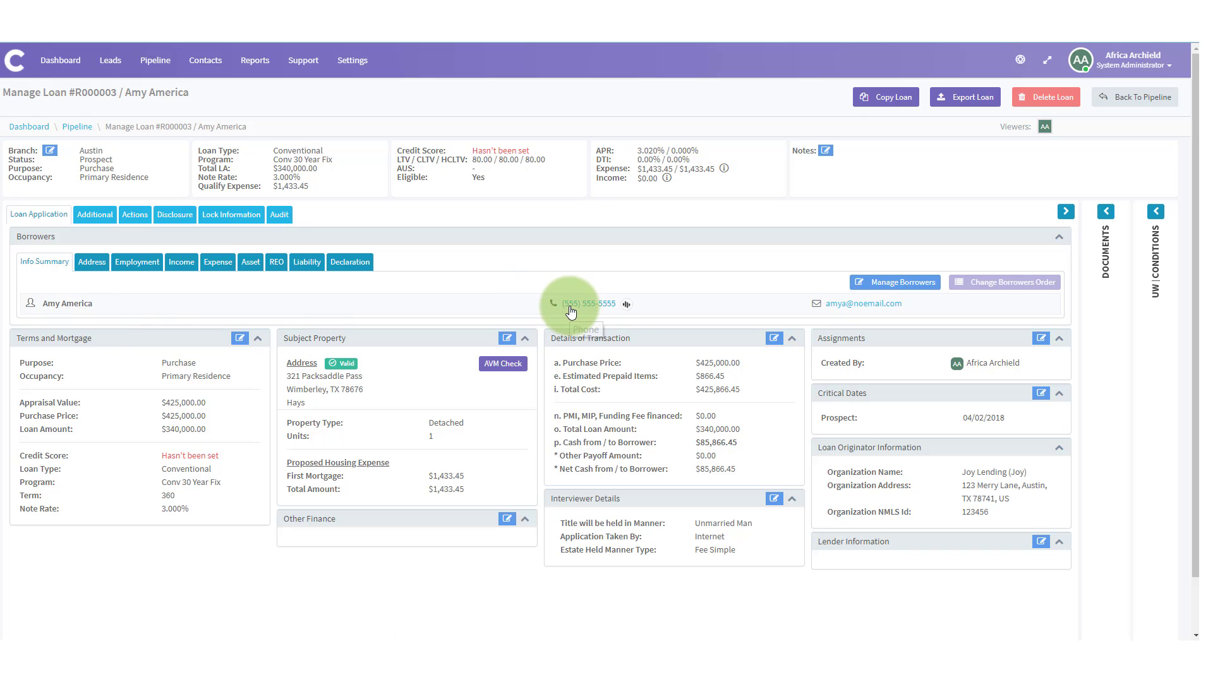
mouse_move(897, 296)
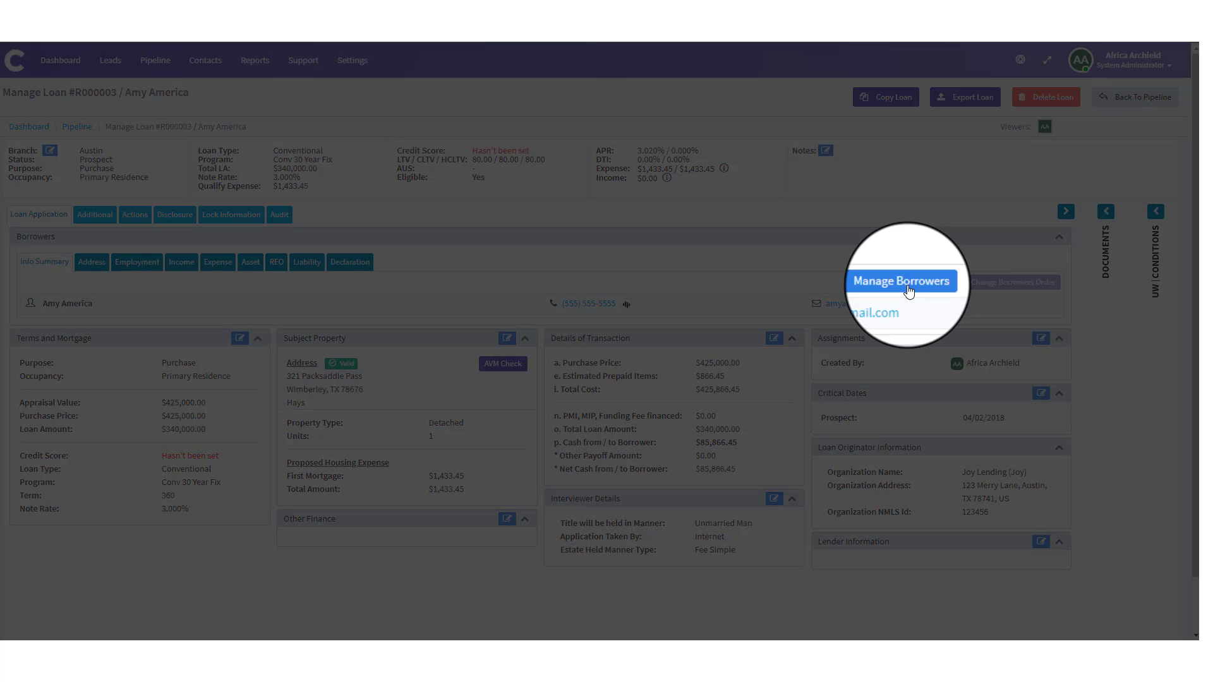
left_click(900, 280)
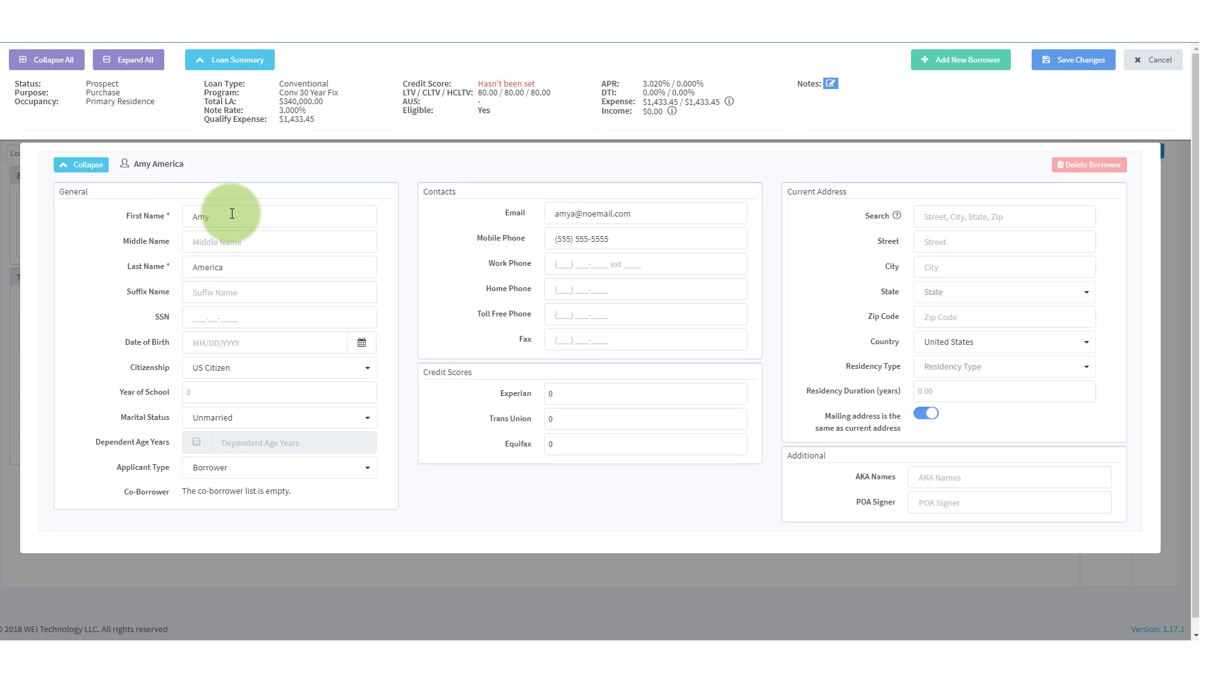
mouse_move(238, 317)
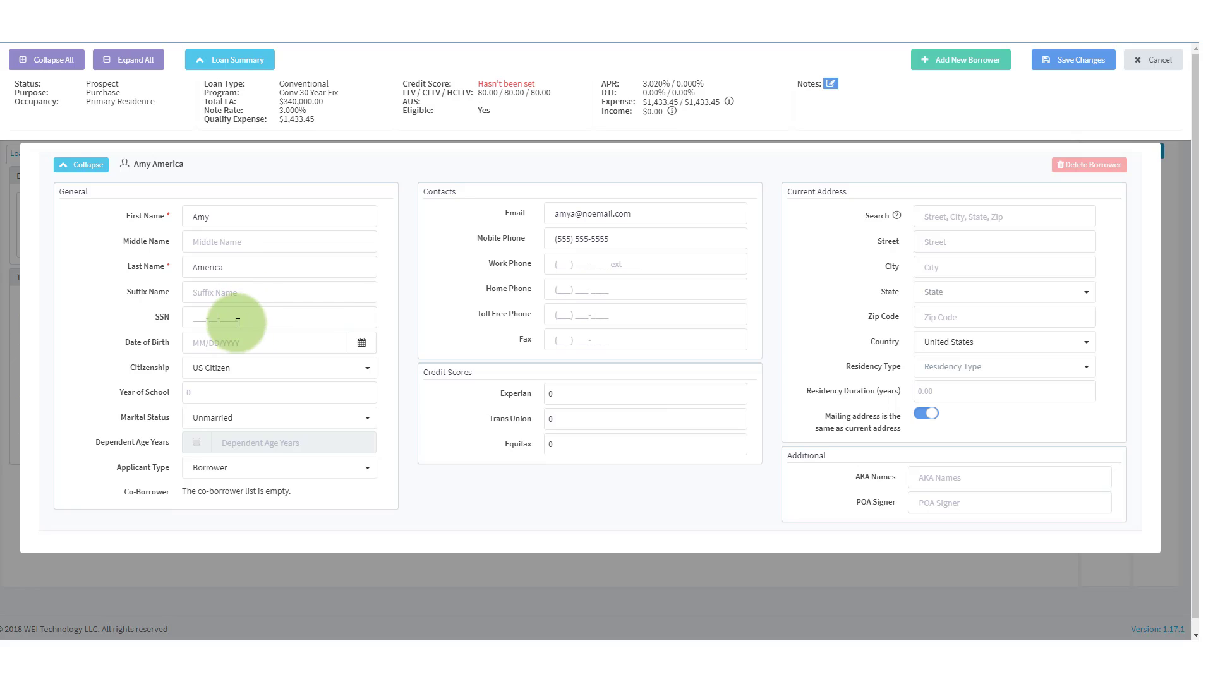
left_click(279, 317)
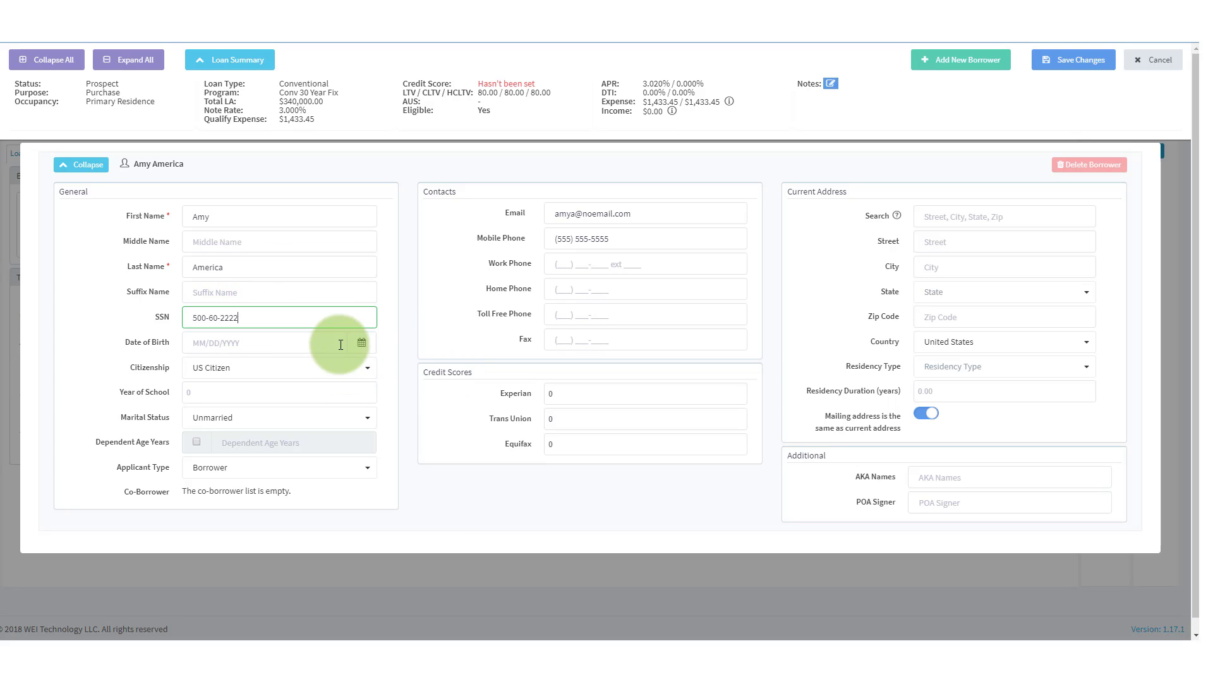
left_click(278, 343)
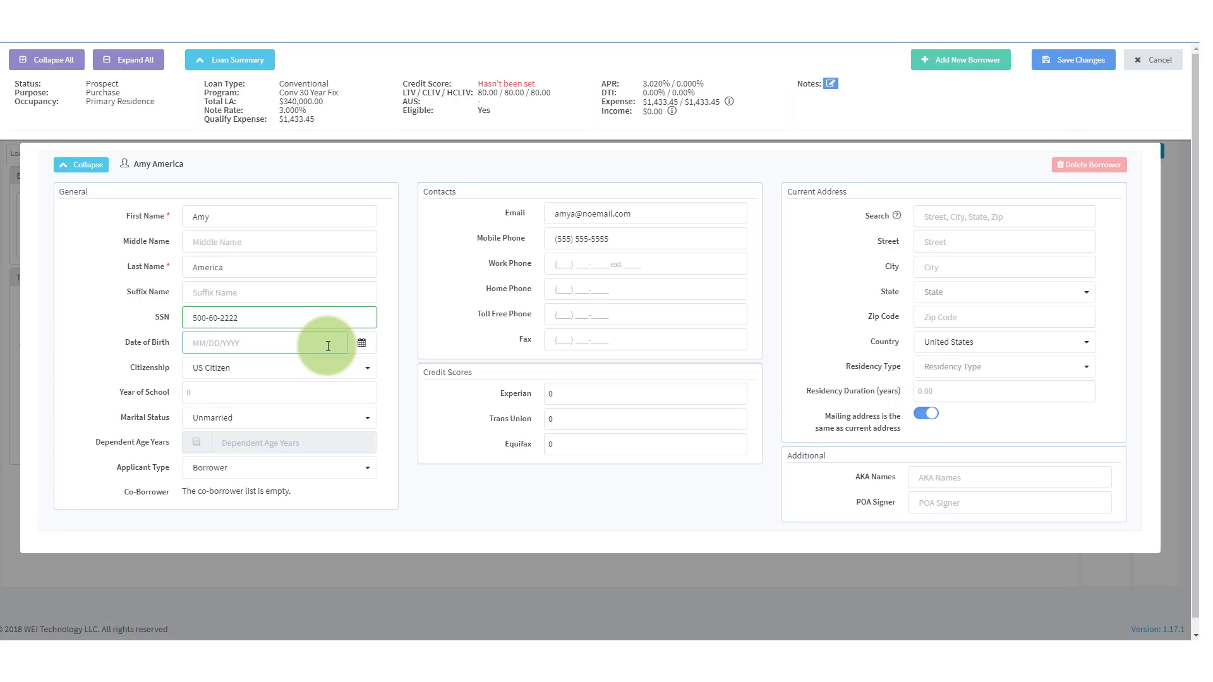
type("05/01/1972")
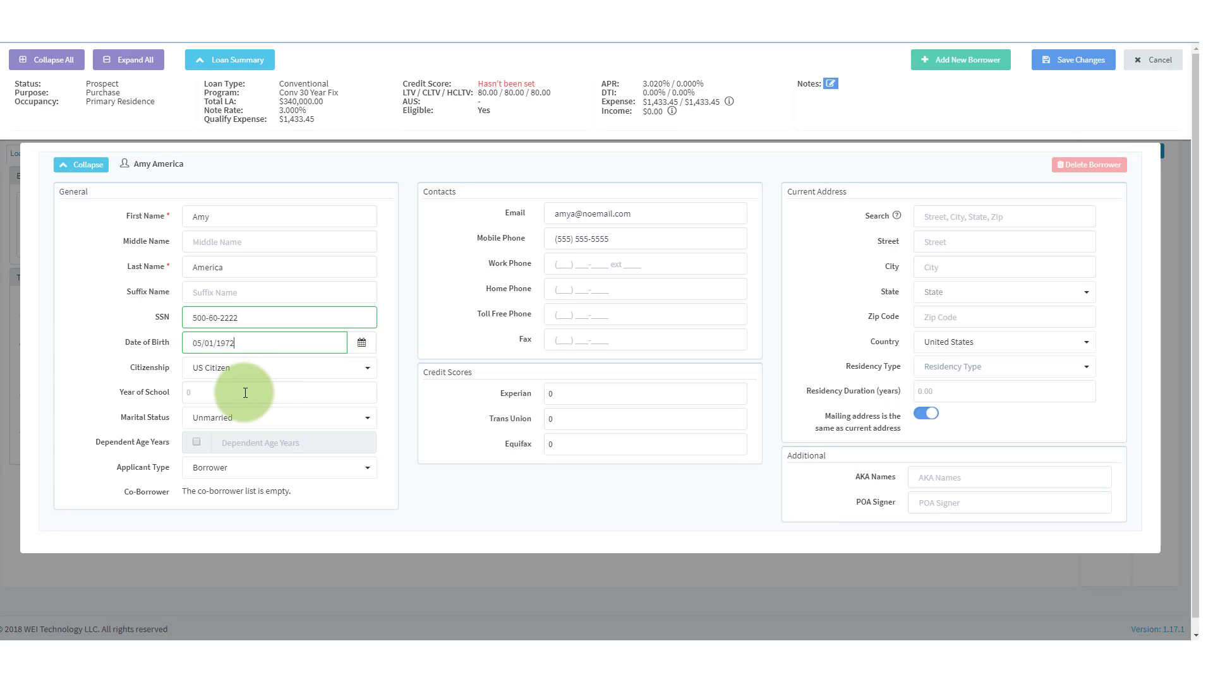
type("2")
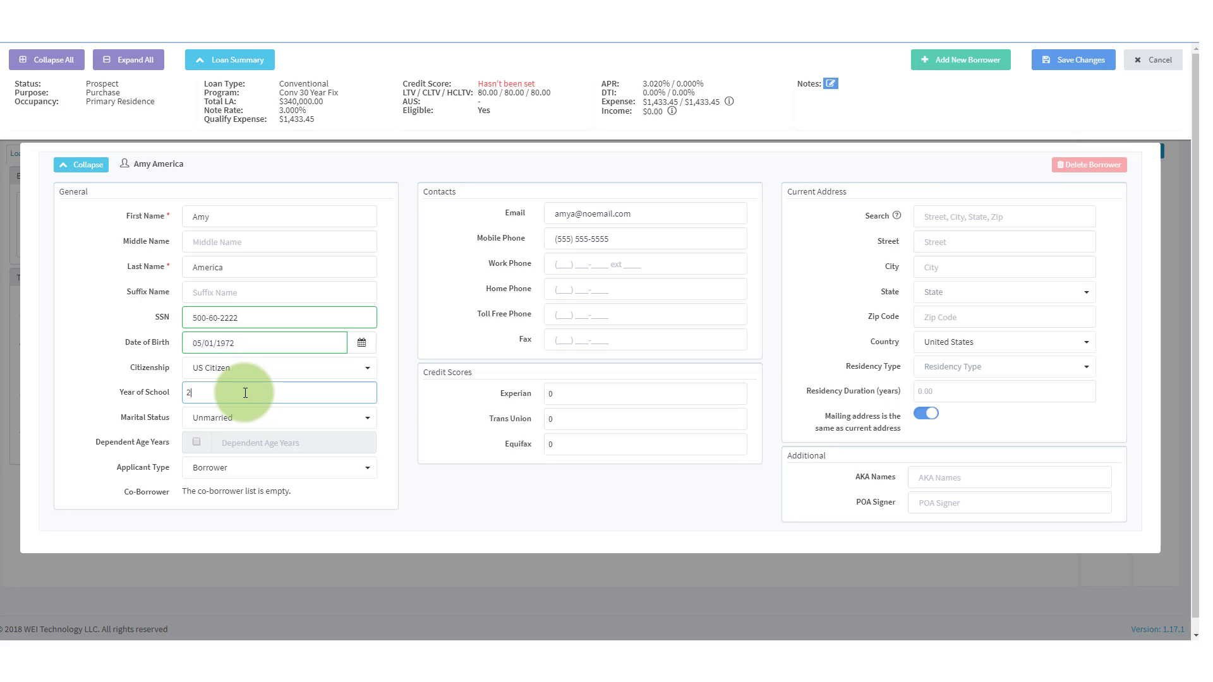
type("4")
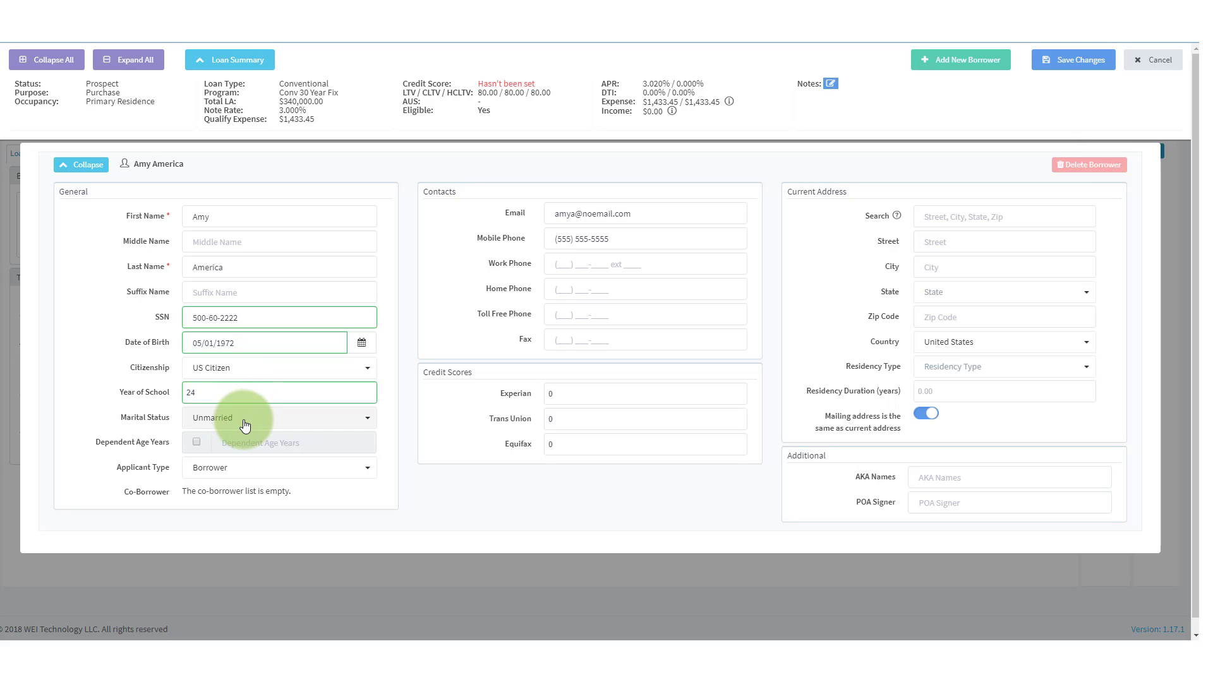
left_click(196, 442)
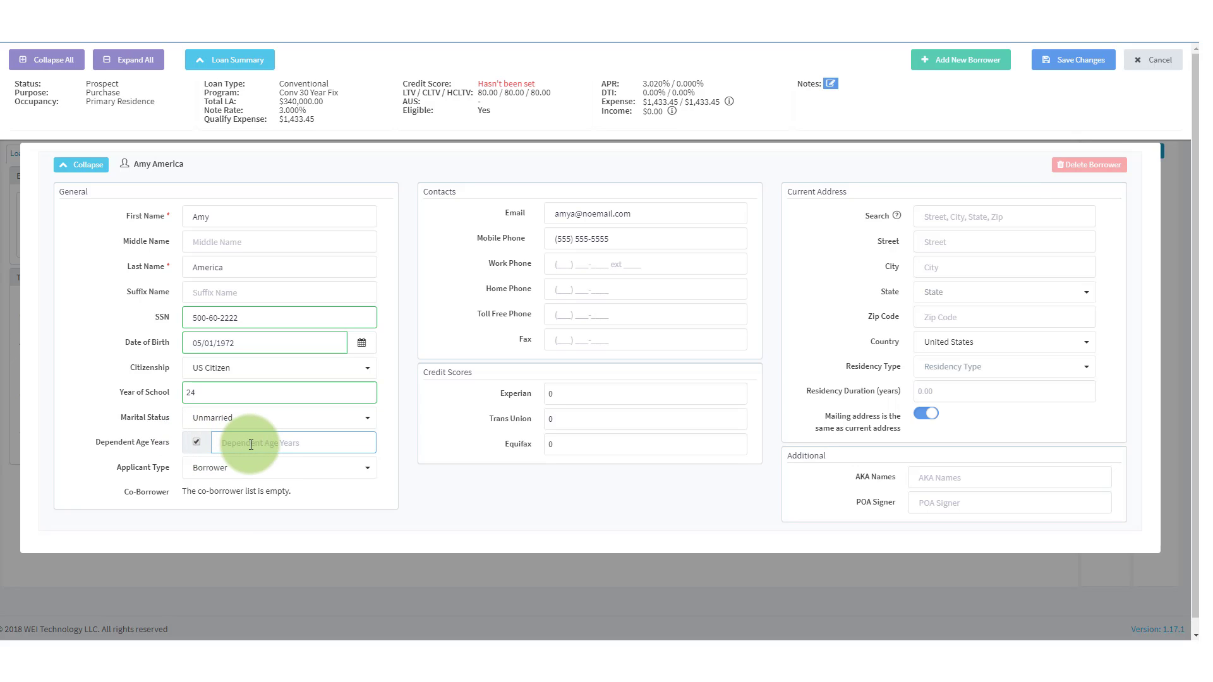
type("10")
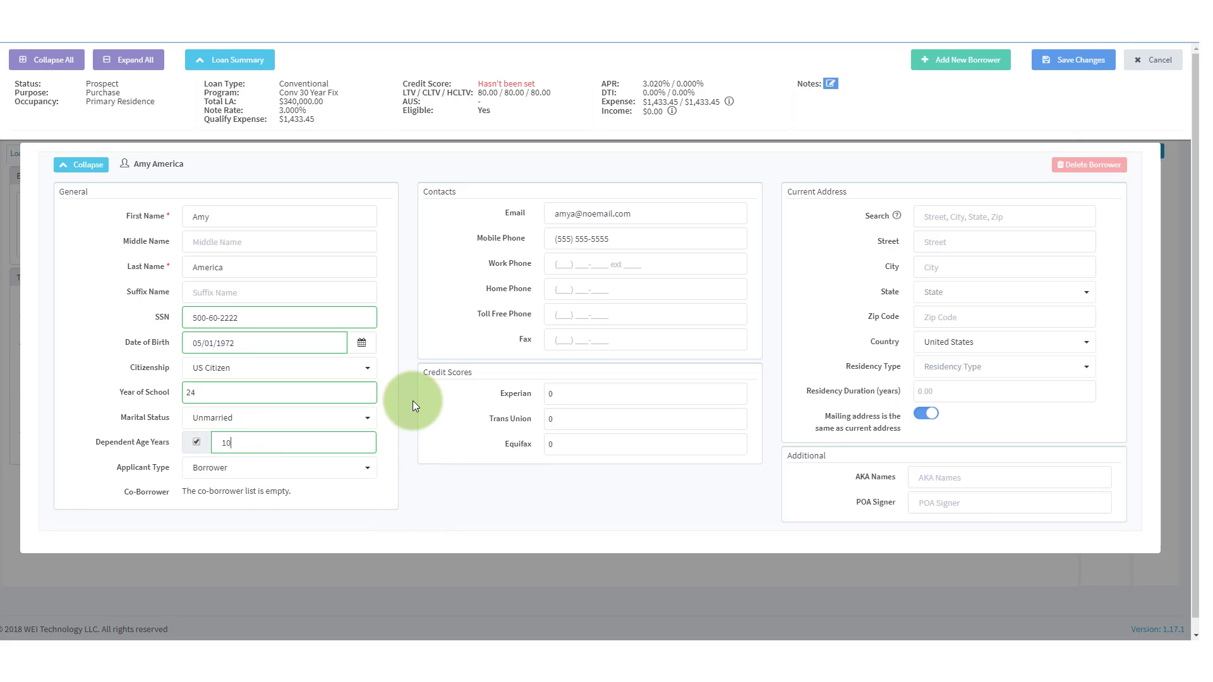
mouse_move(572, 213)
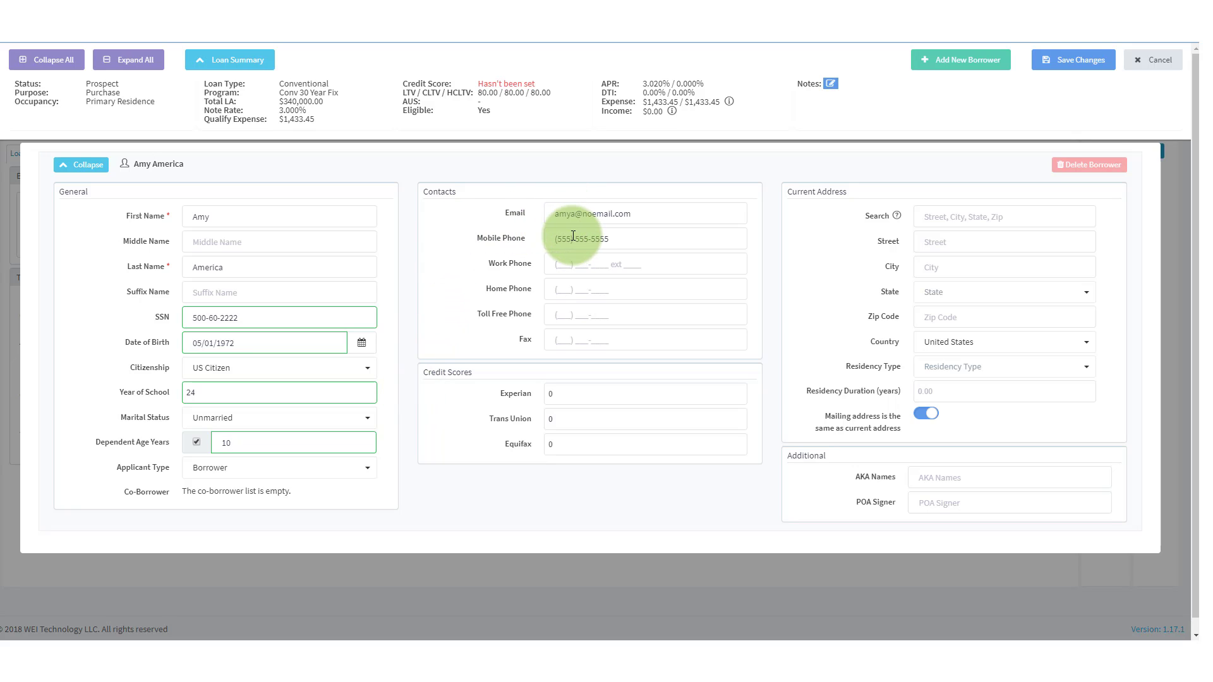
mouse_move(590, 430)
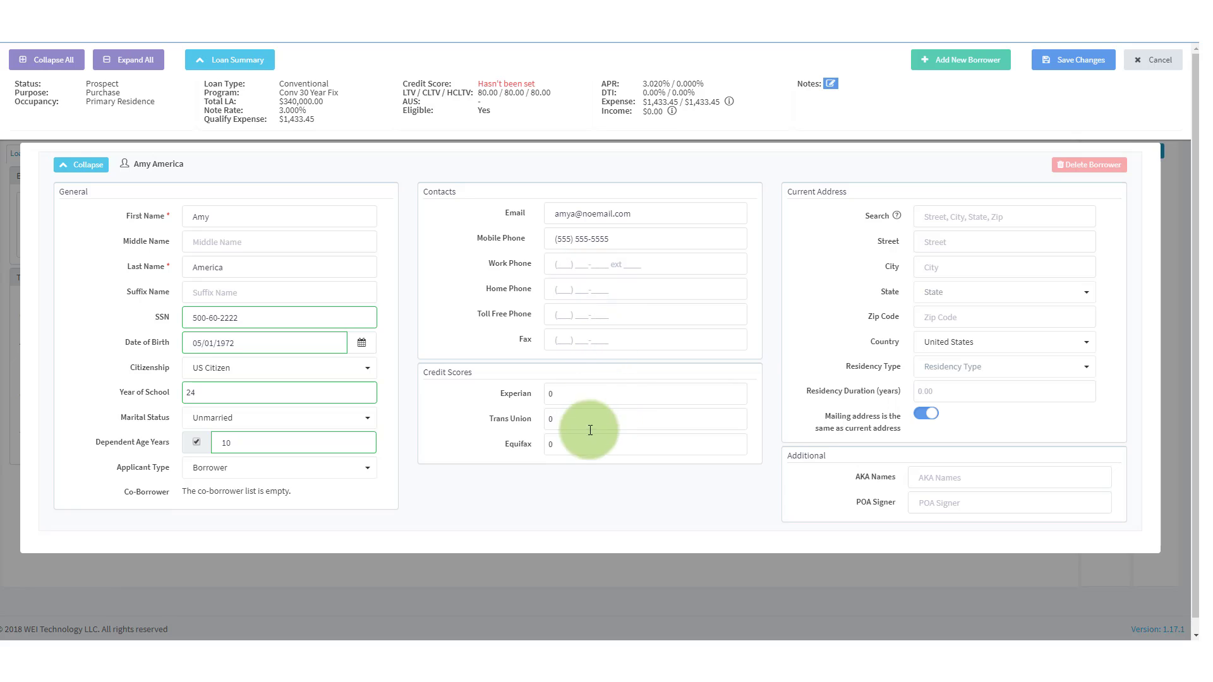
mouse_move(597, 447)
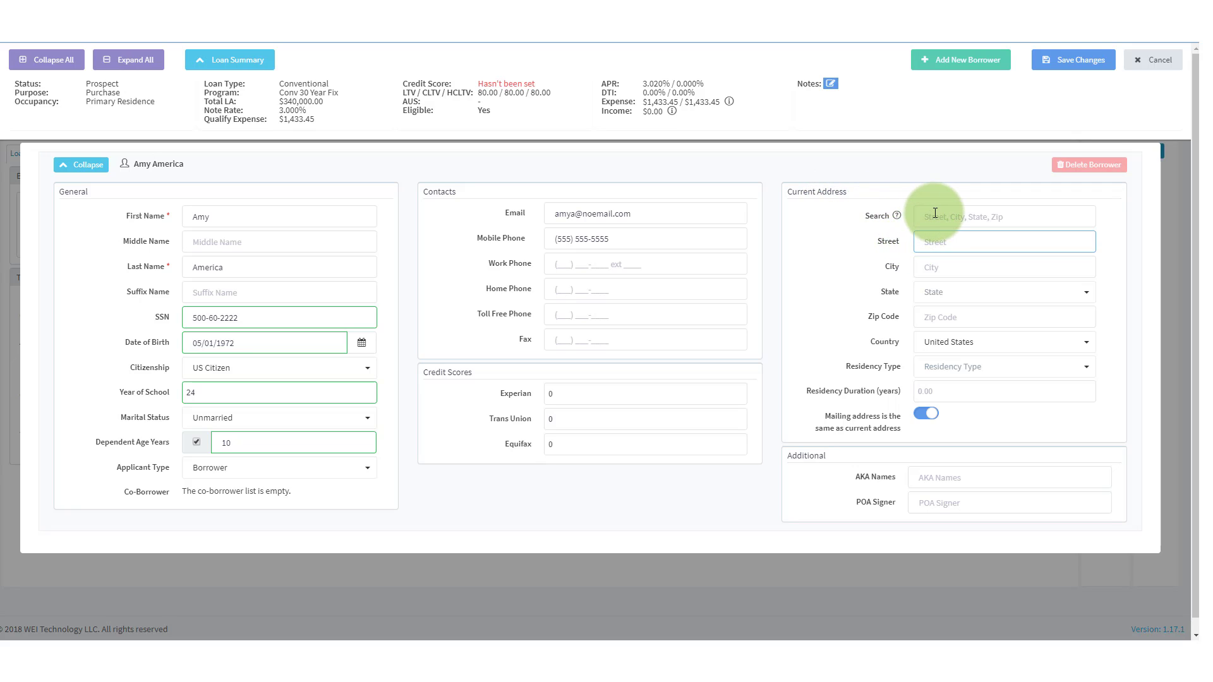
left_click(1003, 216)
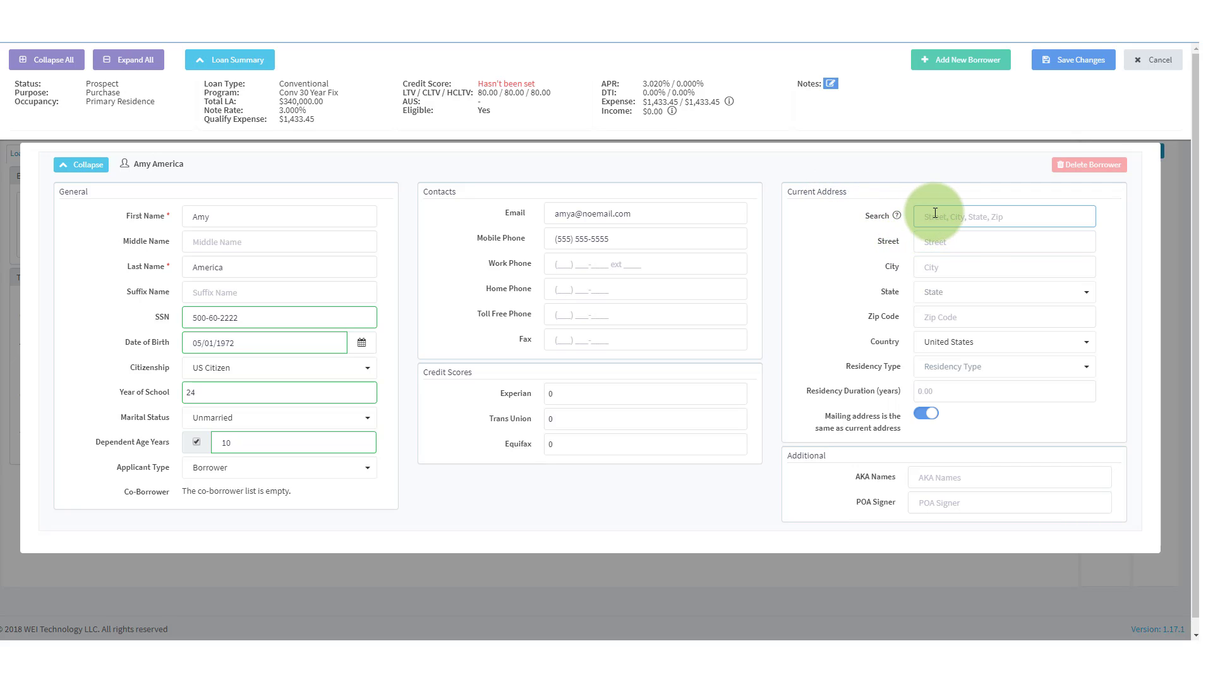
type("s")
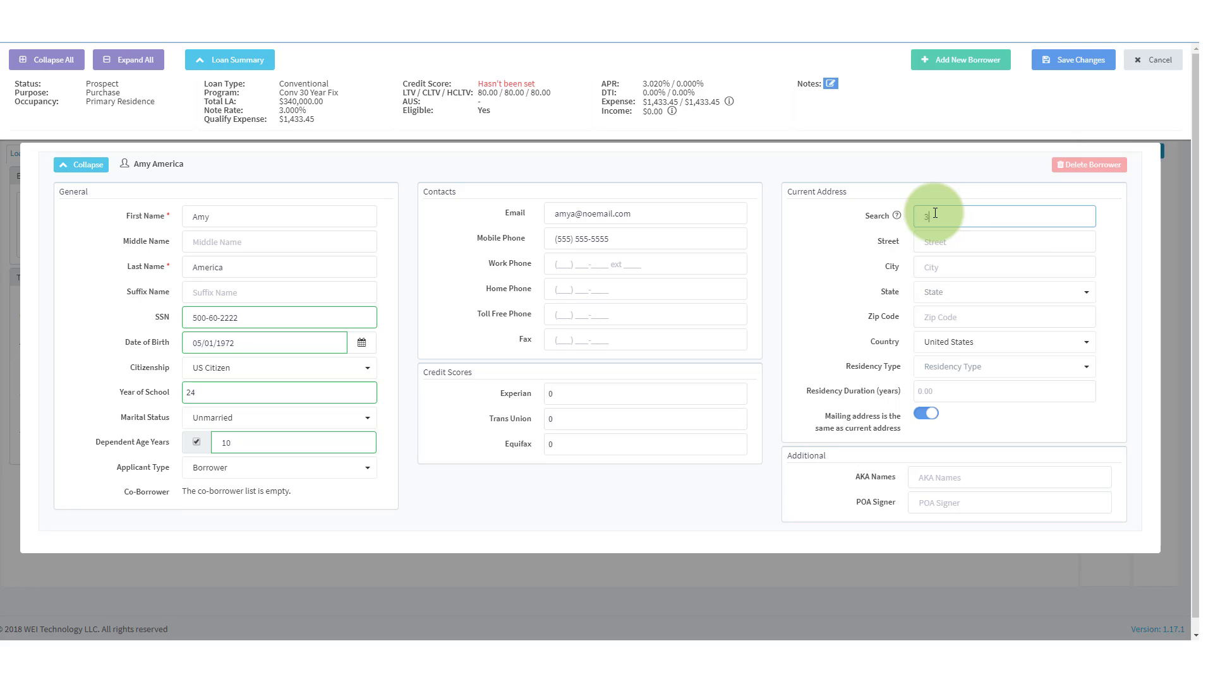
type("05 w ma")
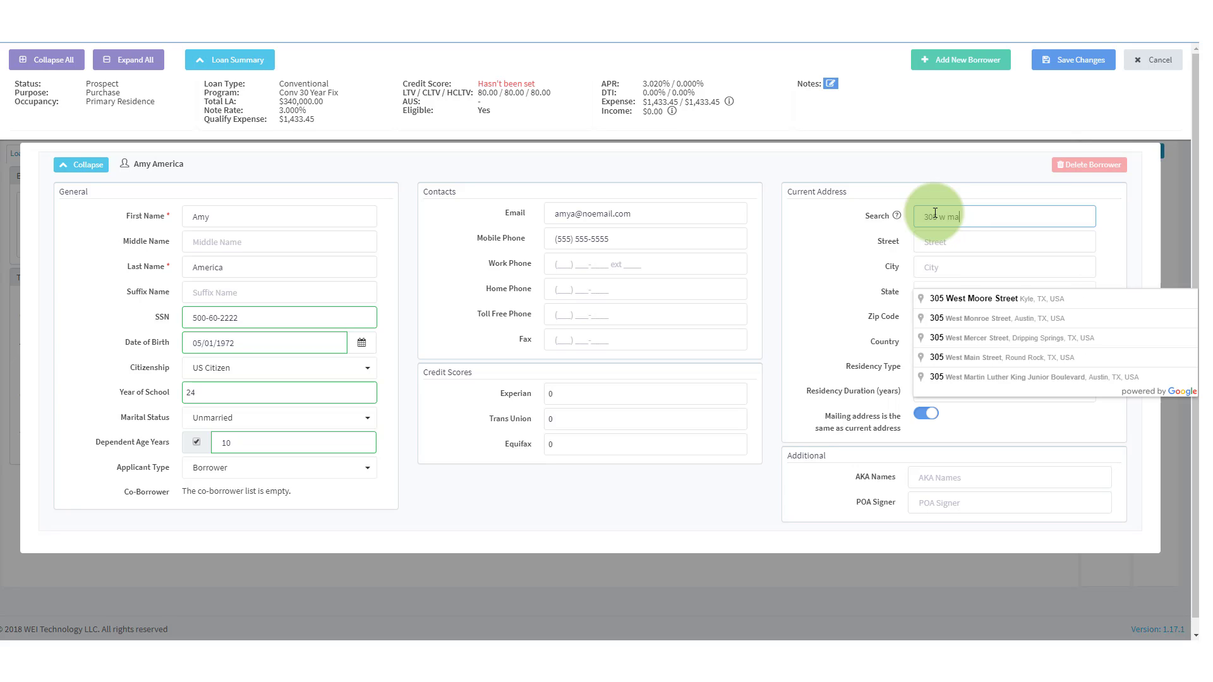
left_click(998, 318)
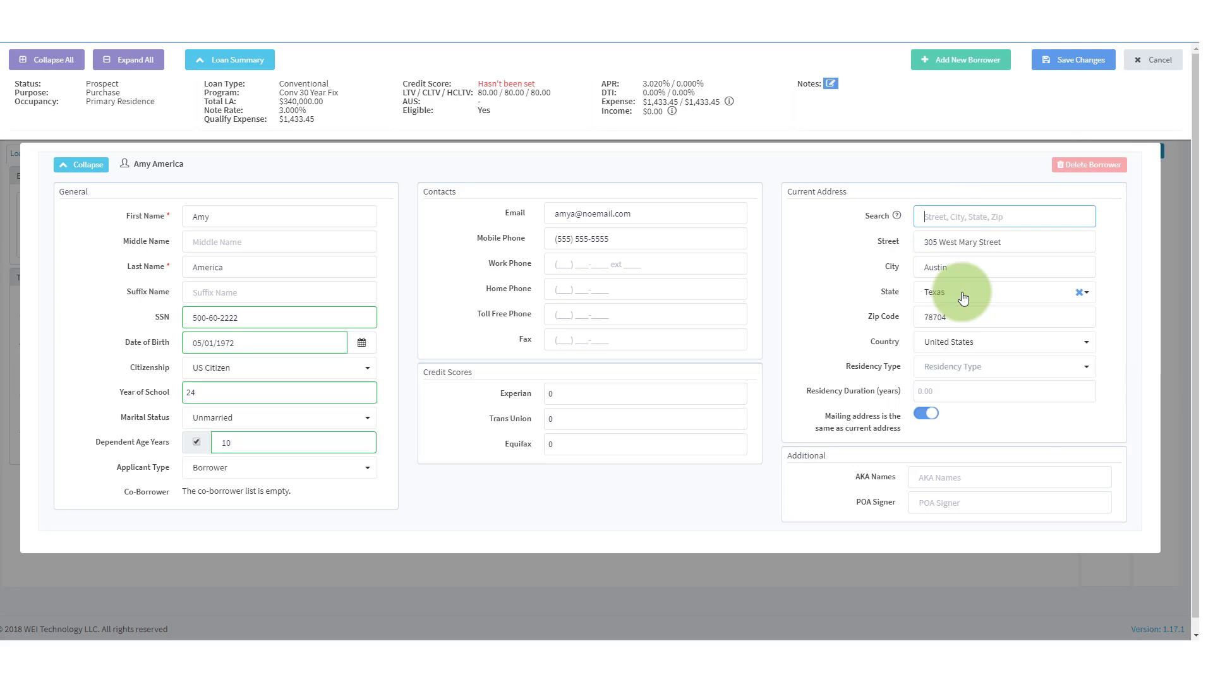
mouse_move(950, 344)
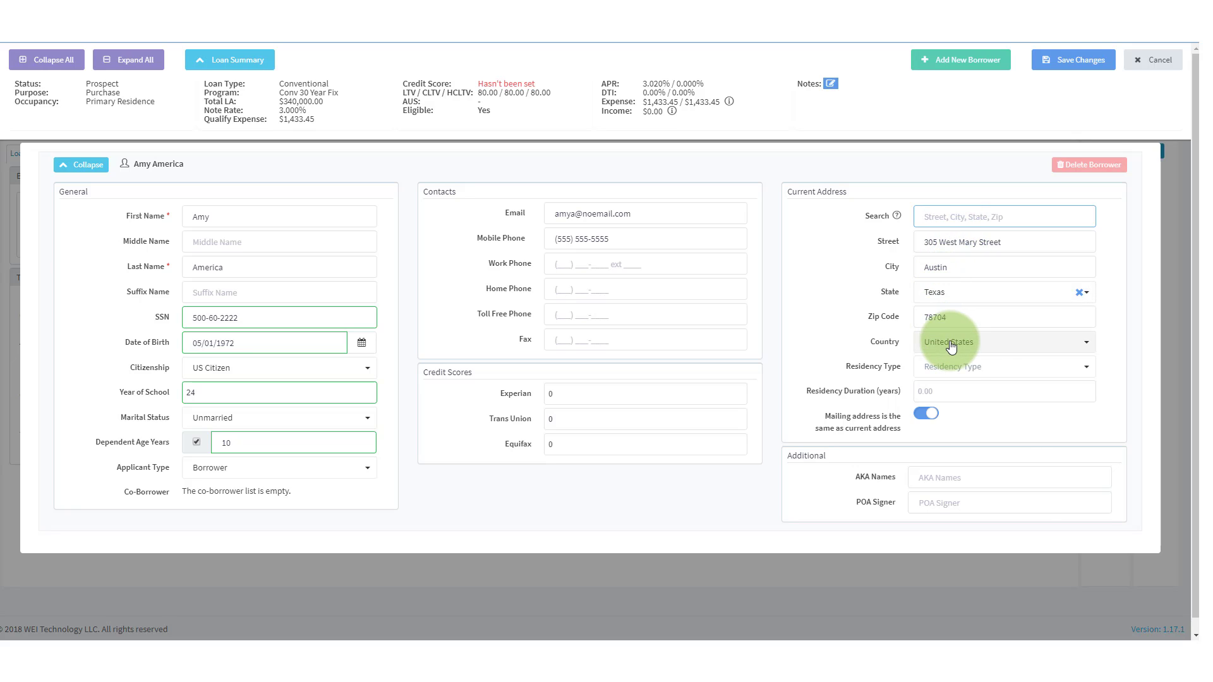
mouse_move(955, 368)
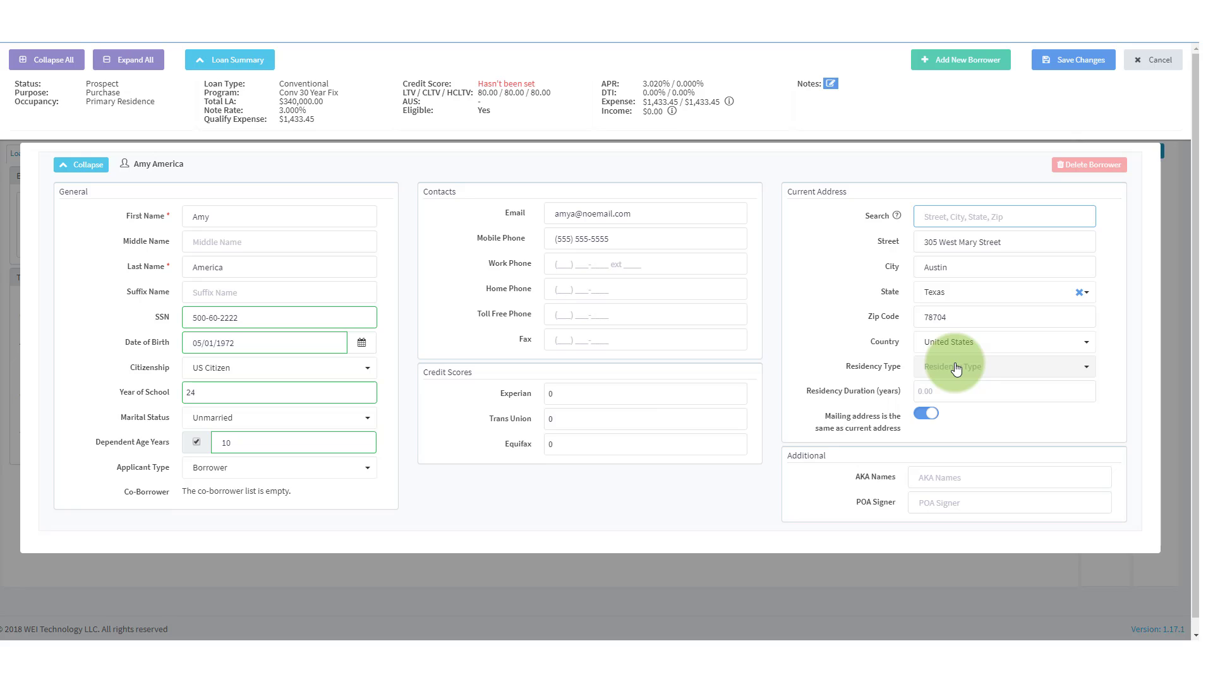
Set residency type to Rent and toggle the mailing-address switch off and back on.
left_click(1003, 366)
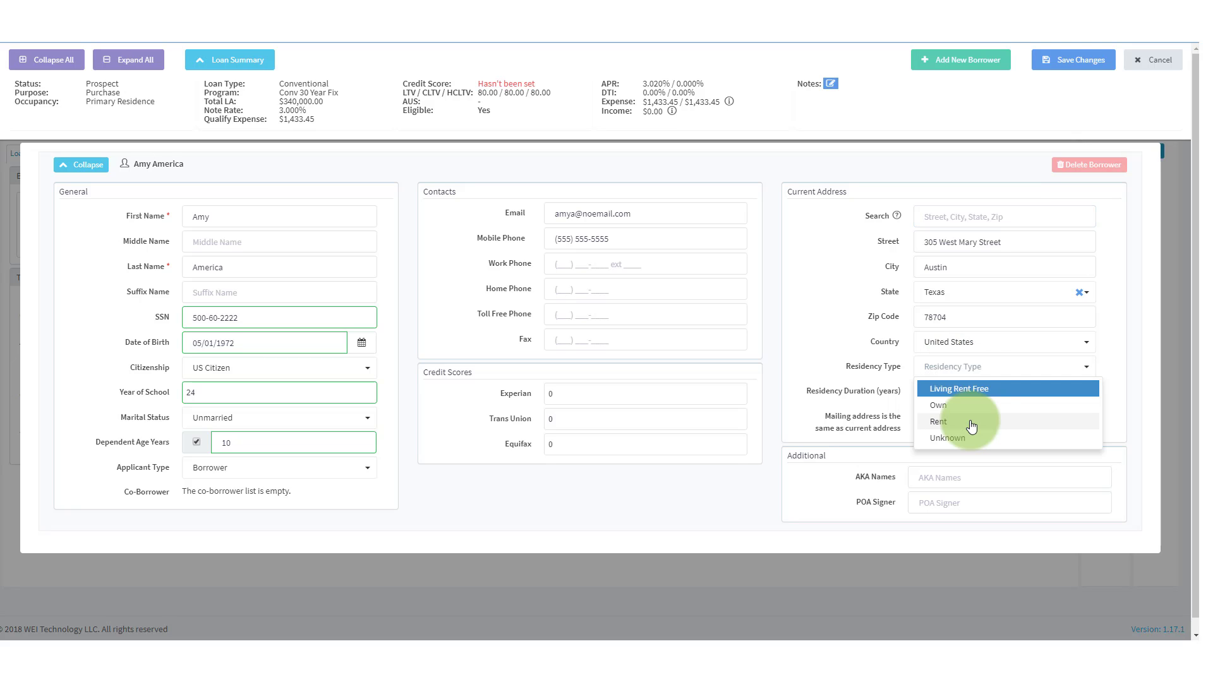
left_click(938, 422)
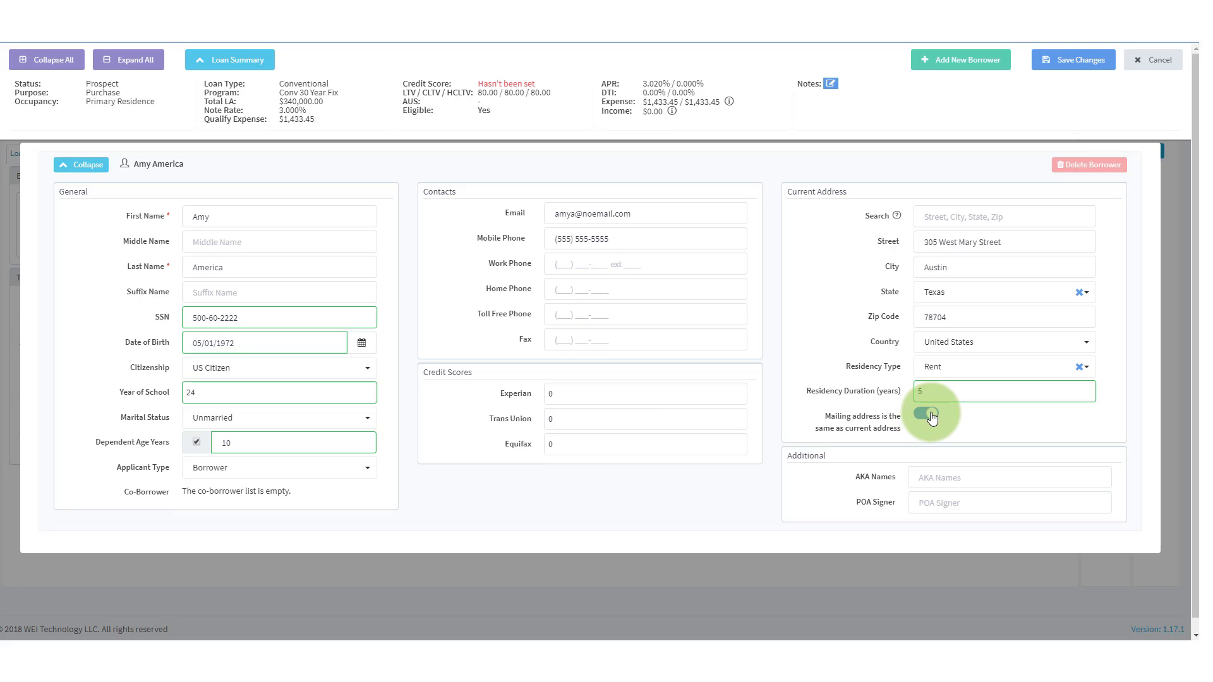
left_click(926, 414)
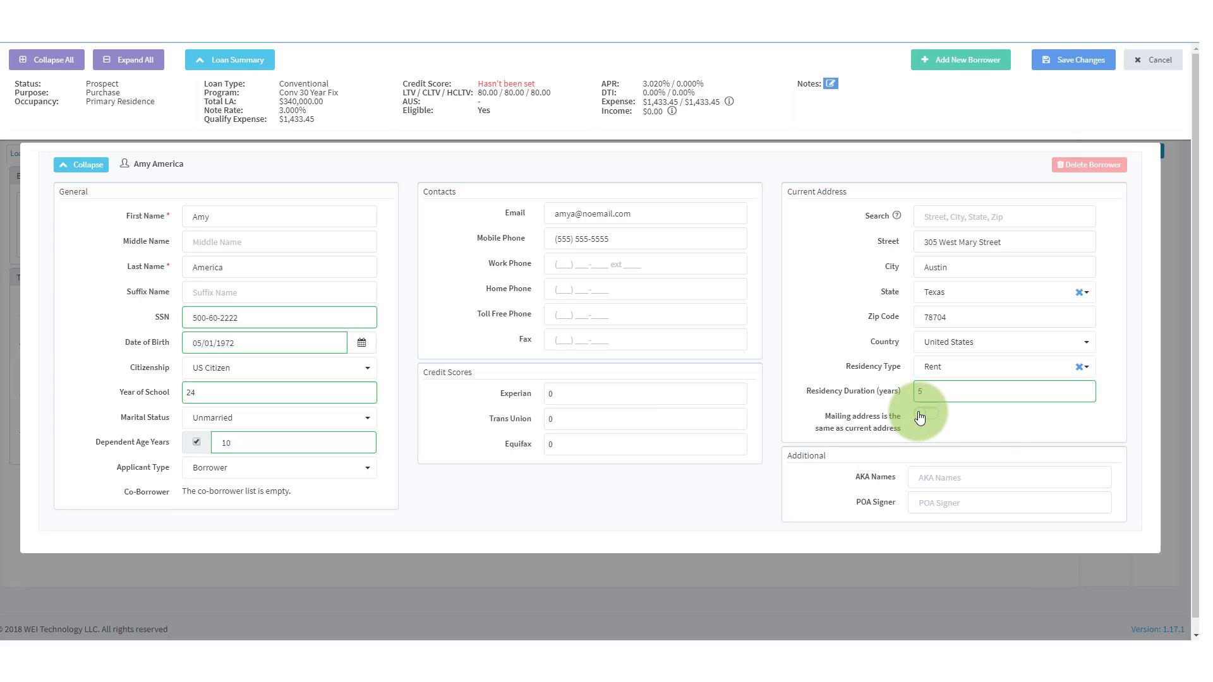
left_click(924, 413)
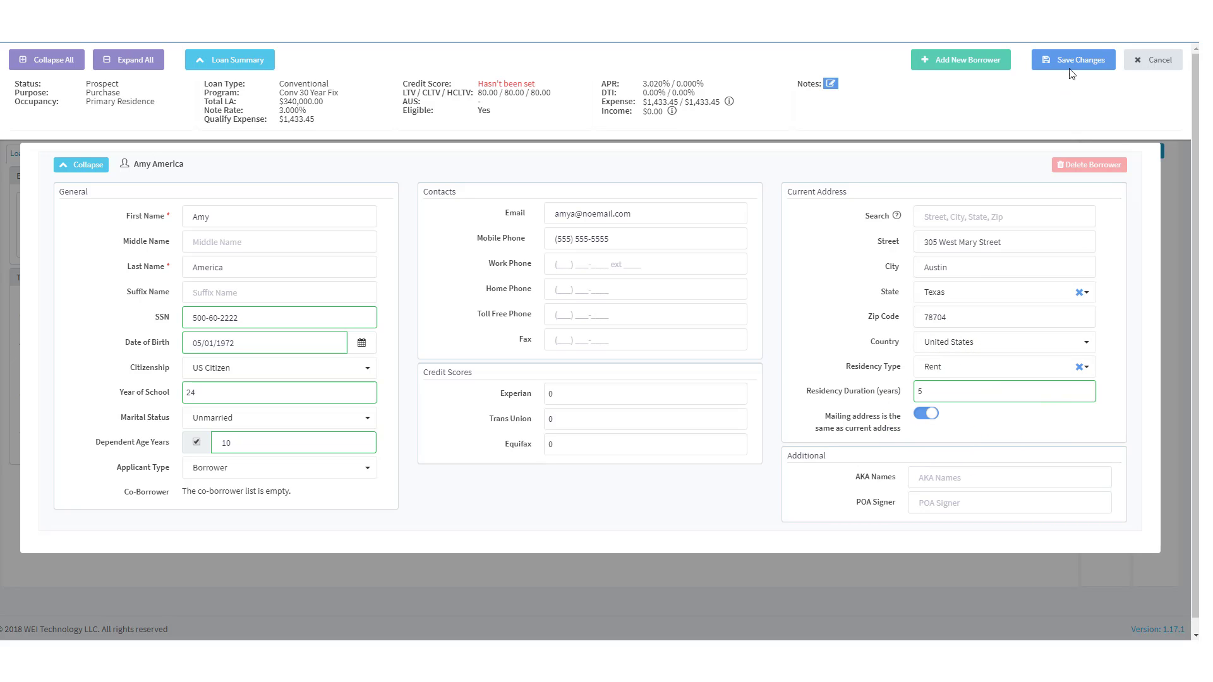
Save Amy America's borrower changes and return to the loan summary.
left_click(1072, 59)
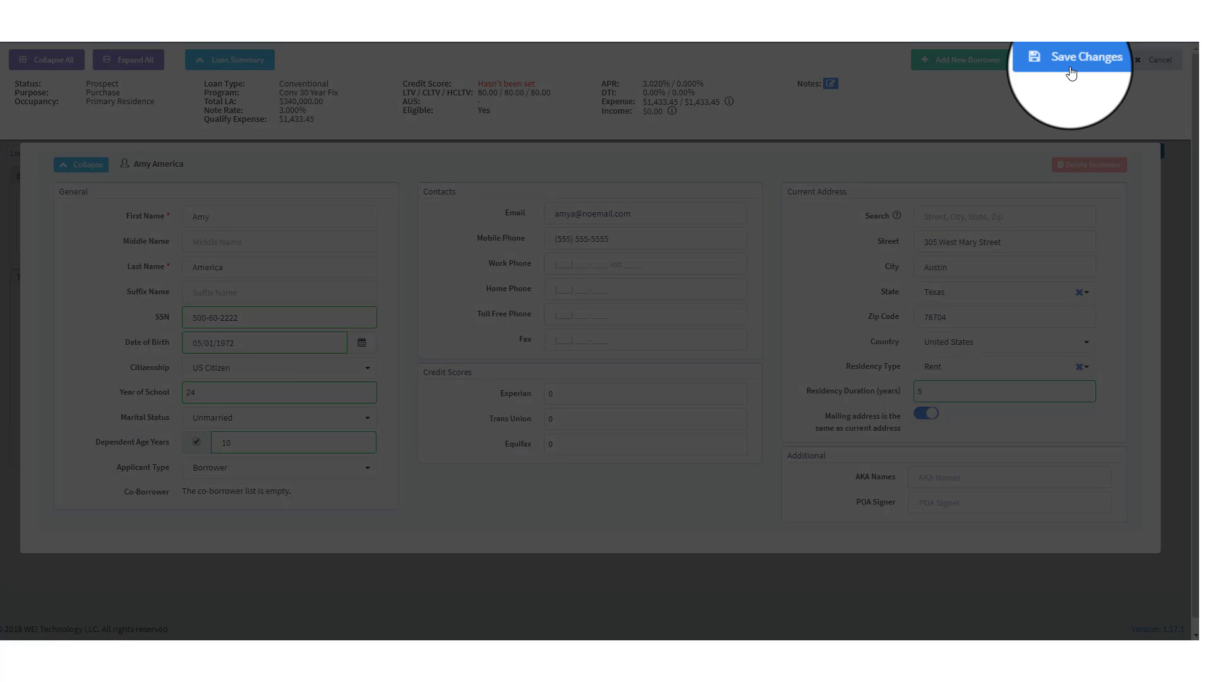
left_click(1075, 56)
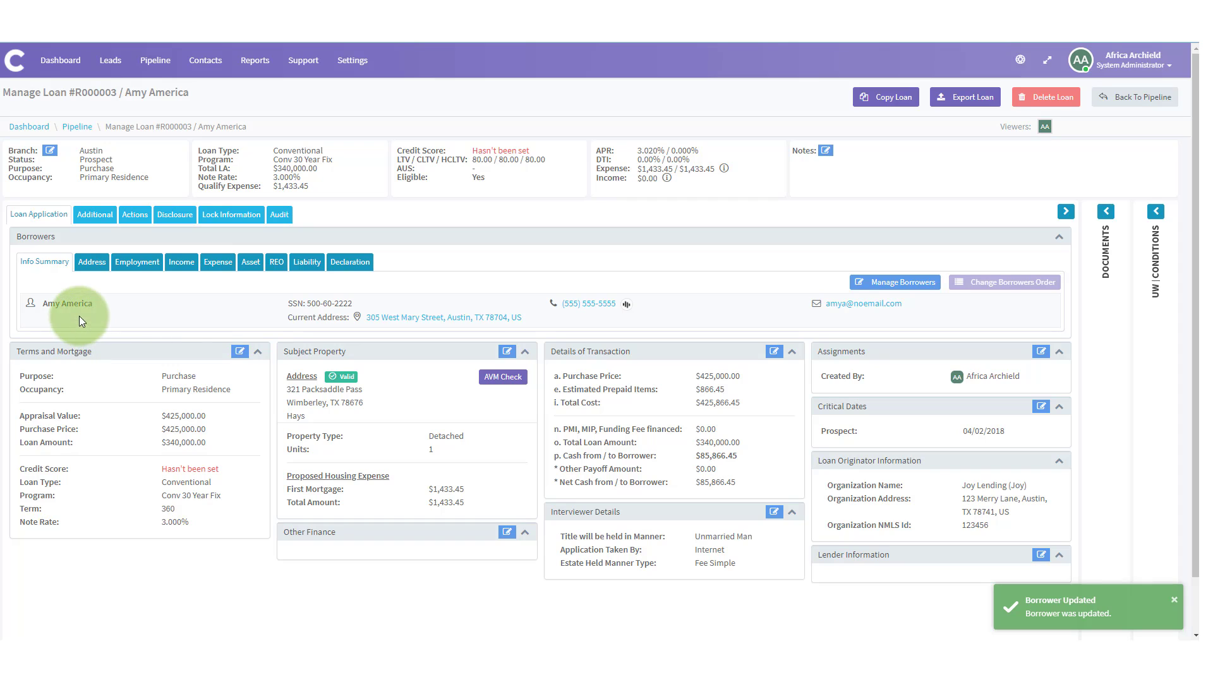
mouse_move(381, 317)
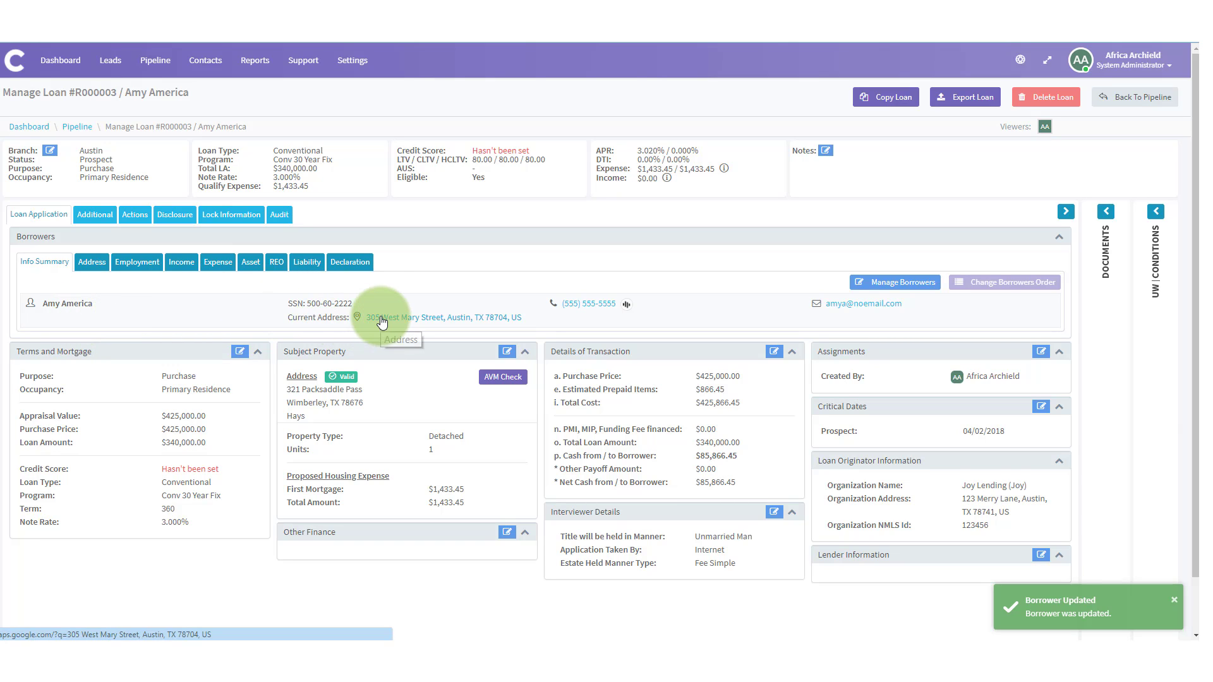
mouse_move(334, 329)
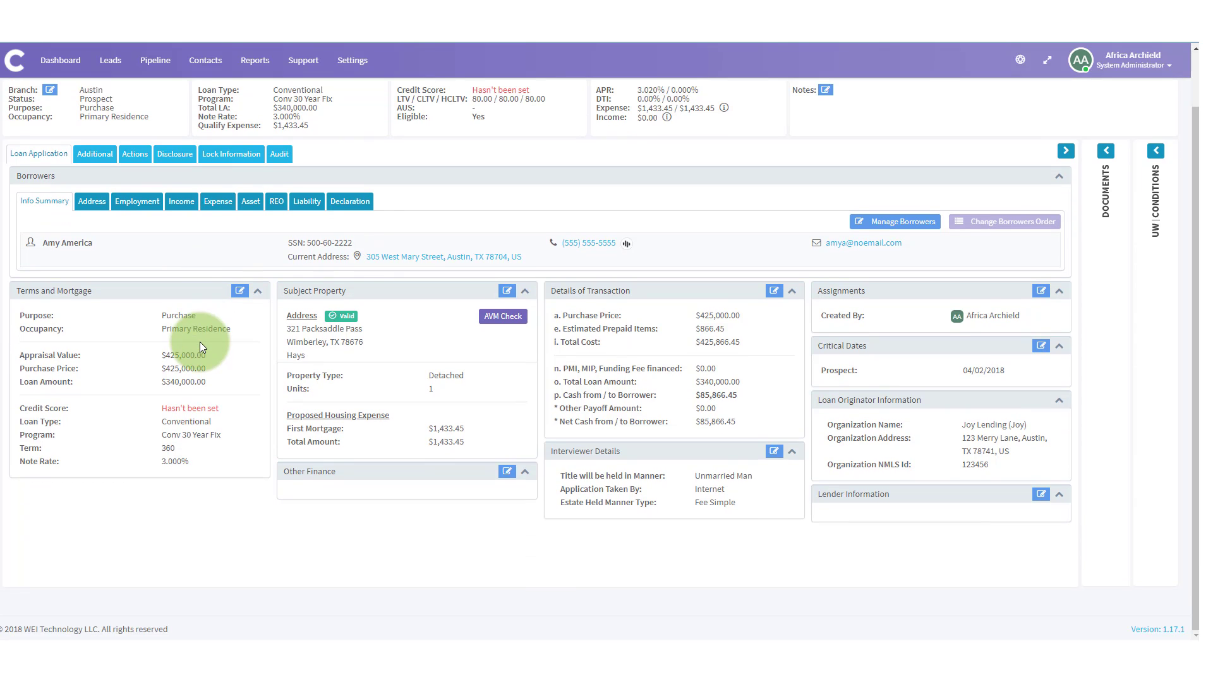
mouse_move(84, 306)
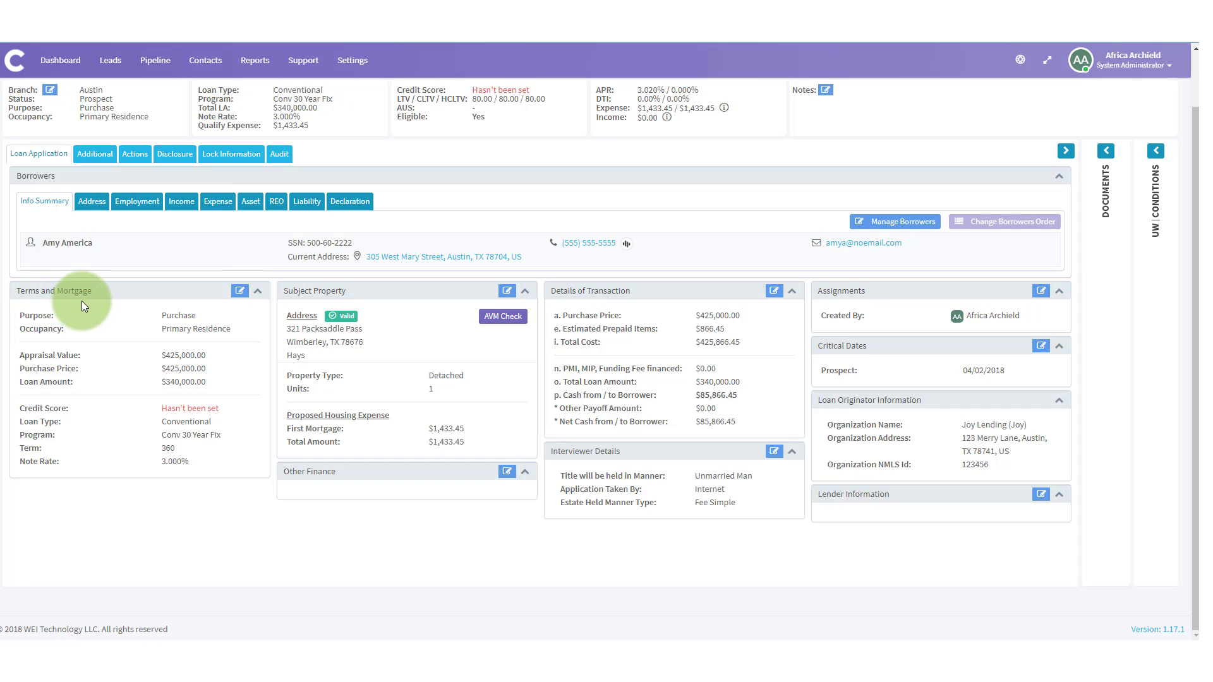
mouse_move(163, 373)
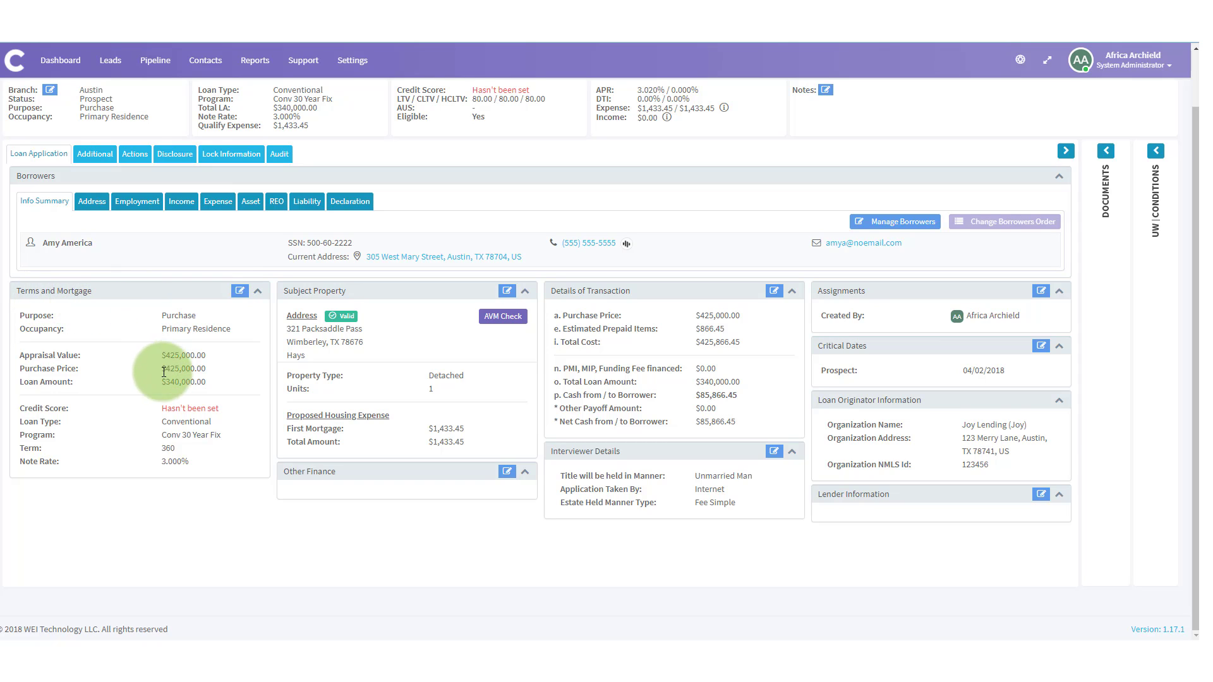
mouse_move(308, 355)
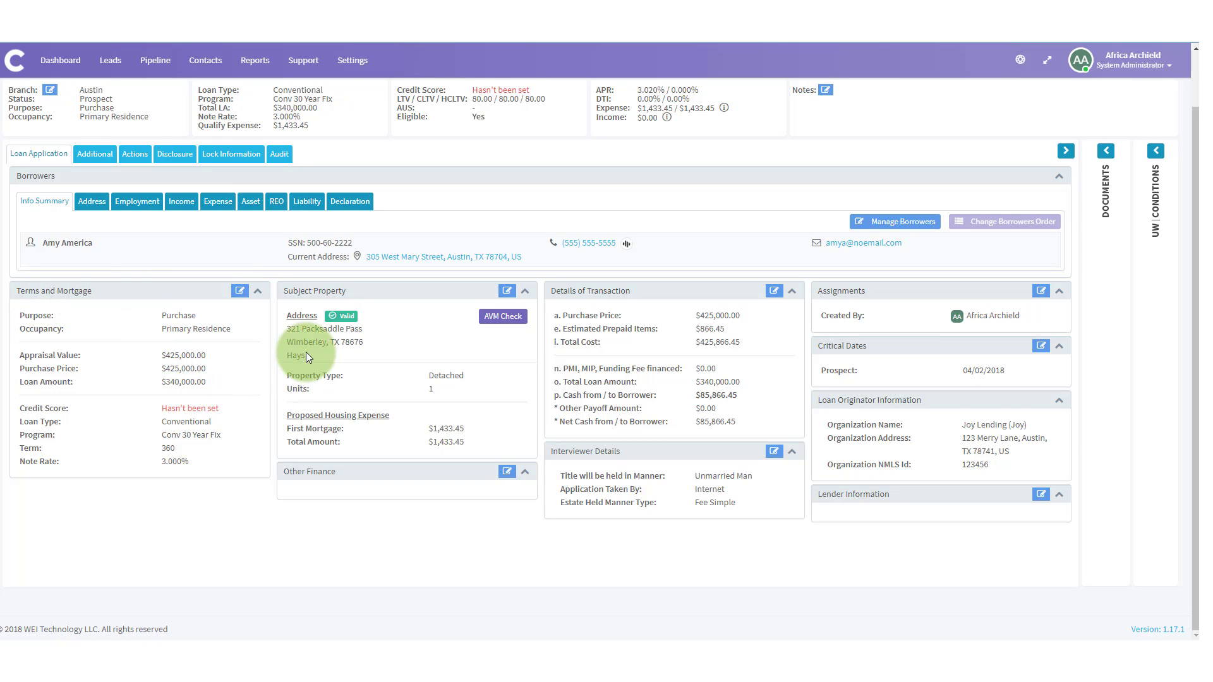
mouse_move(311, 379)
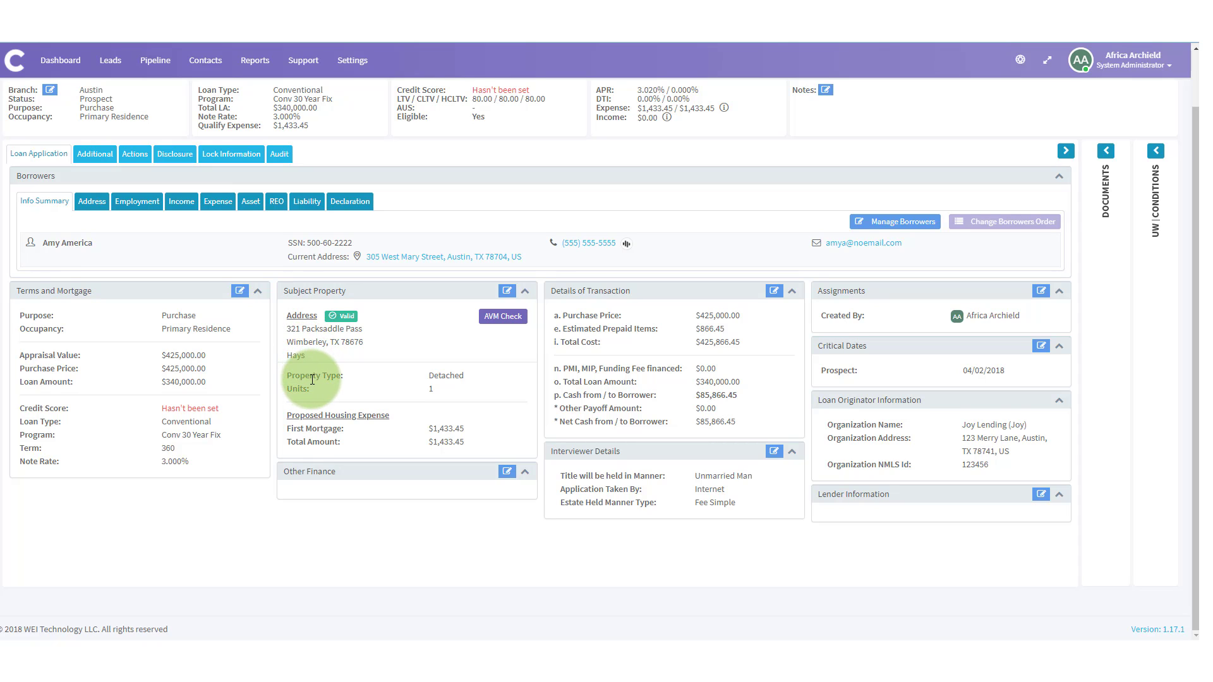
mouse_move(359, 432)
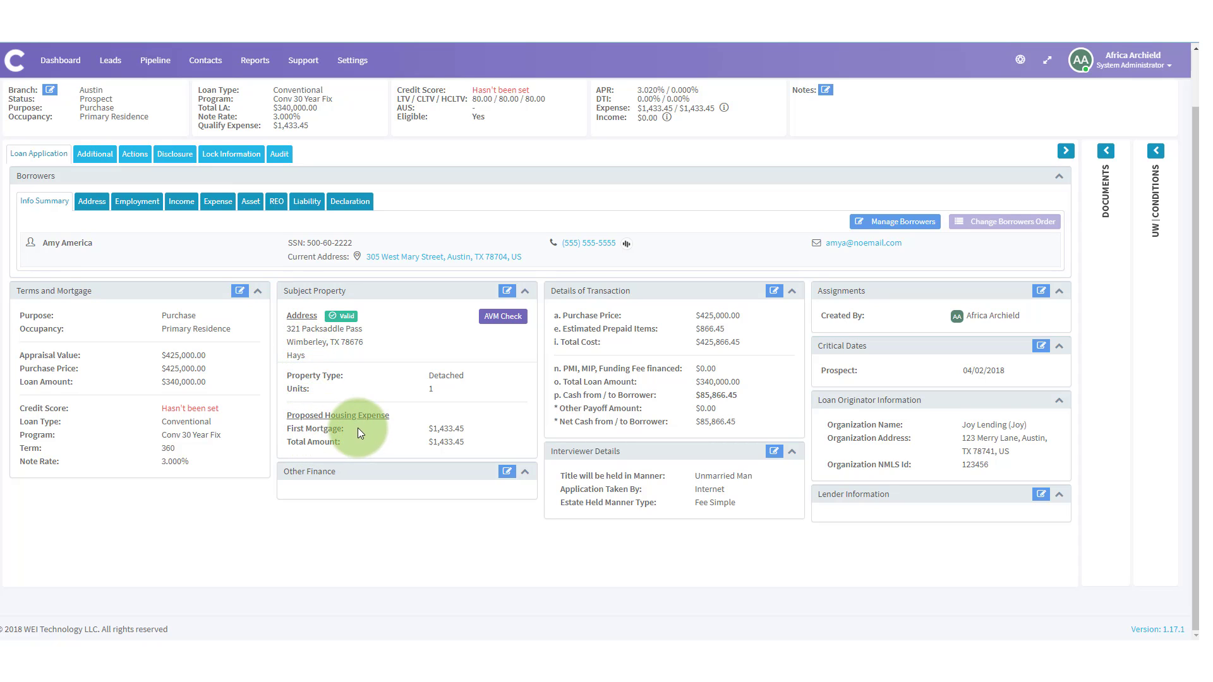
mouse_move(424, 439)
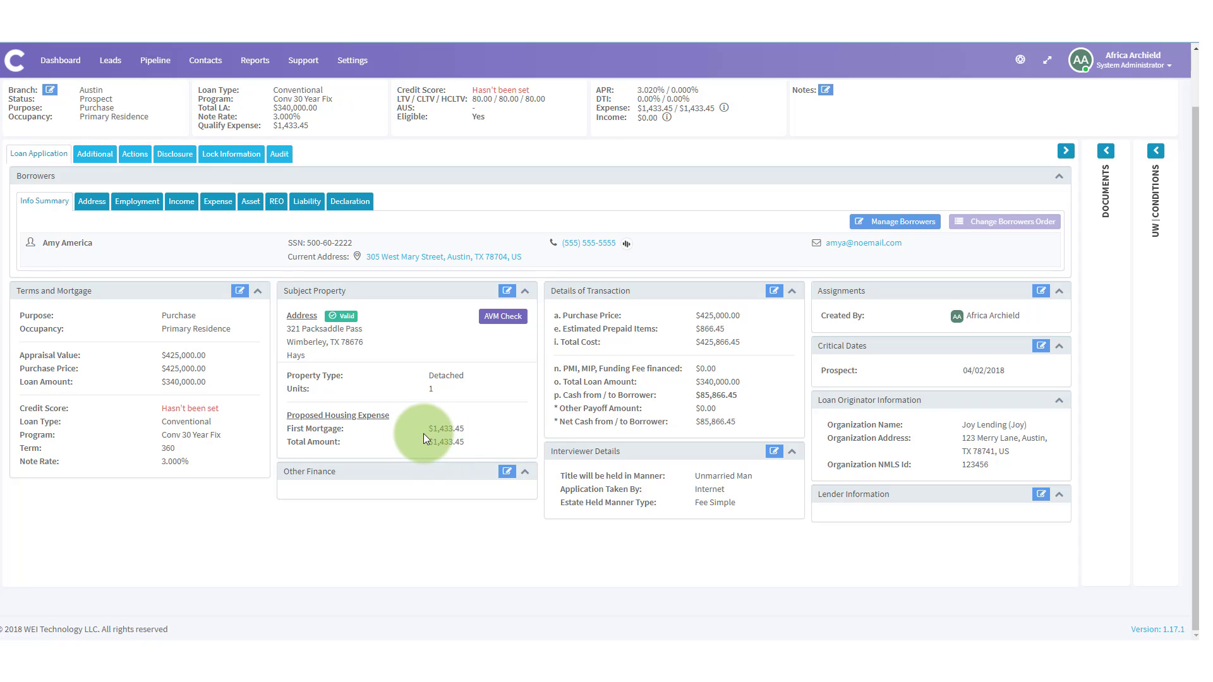
mouse_move(421, 410)
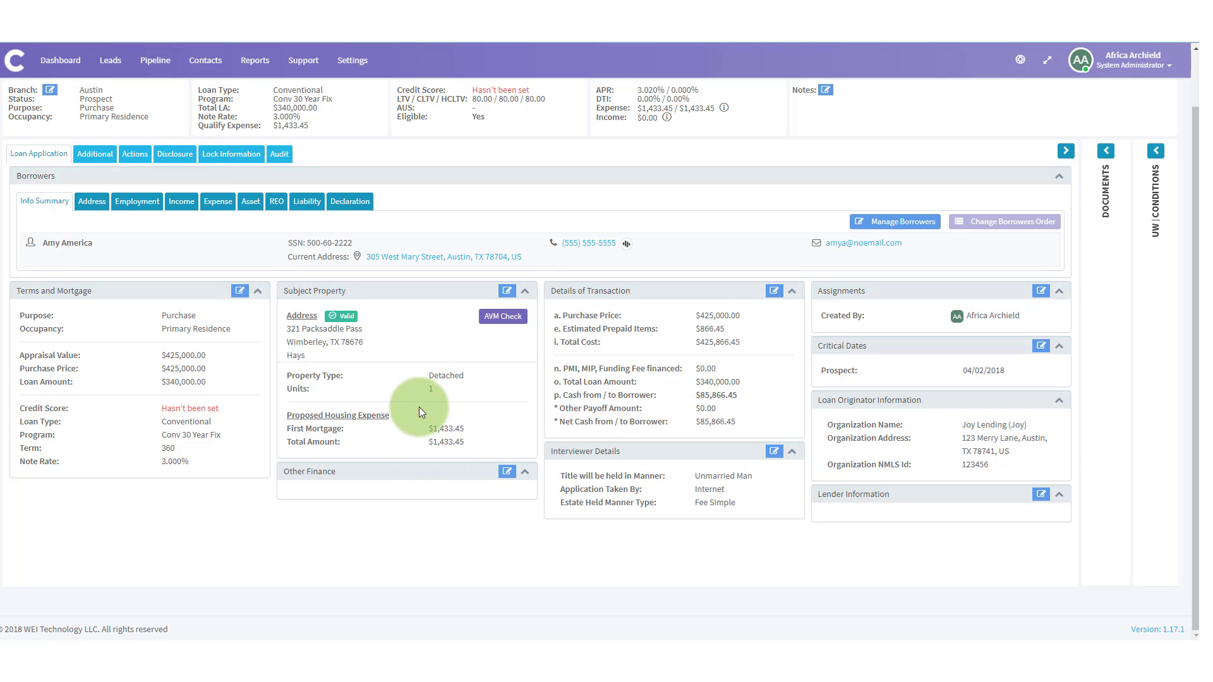
mouse_move(487, 294)
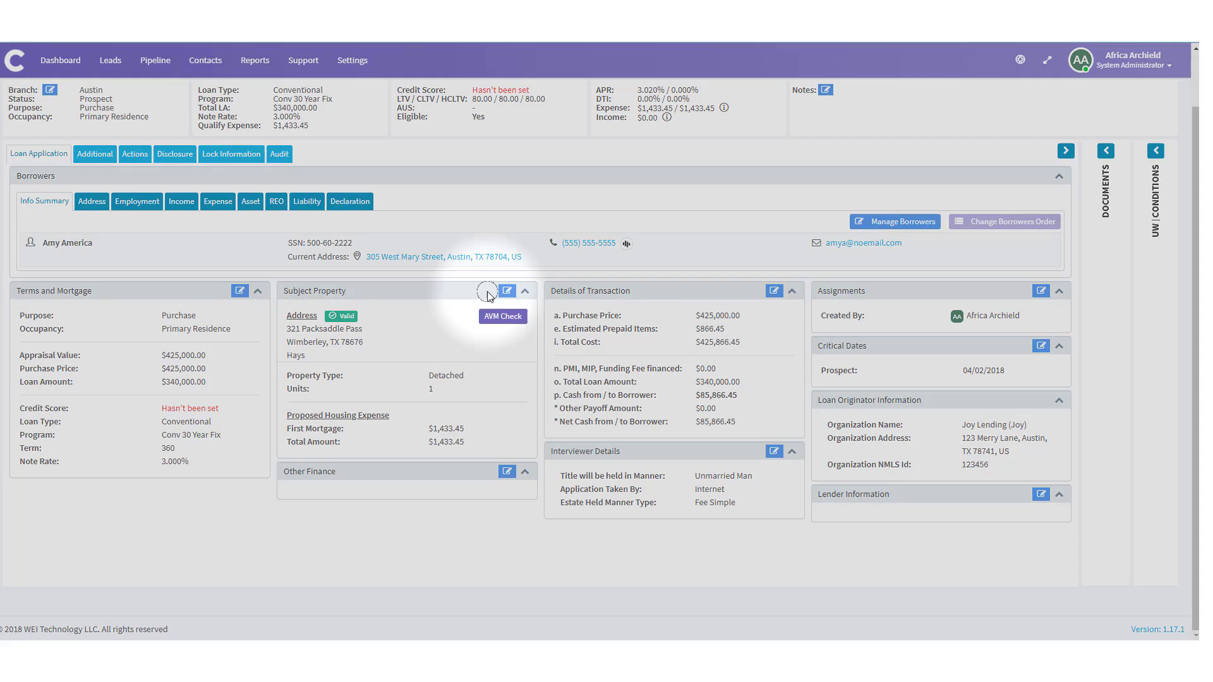
mouse_move(507, 289)
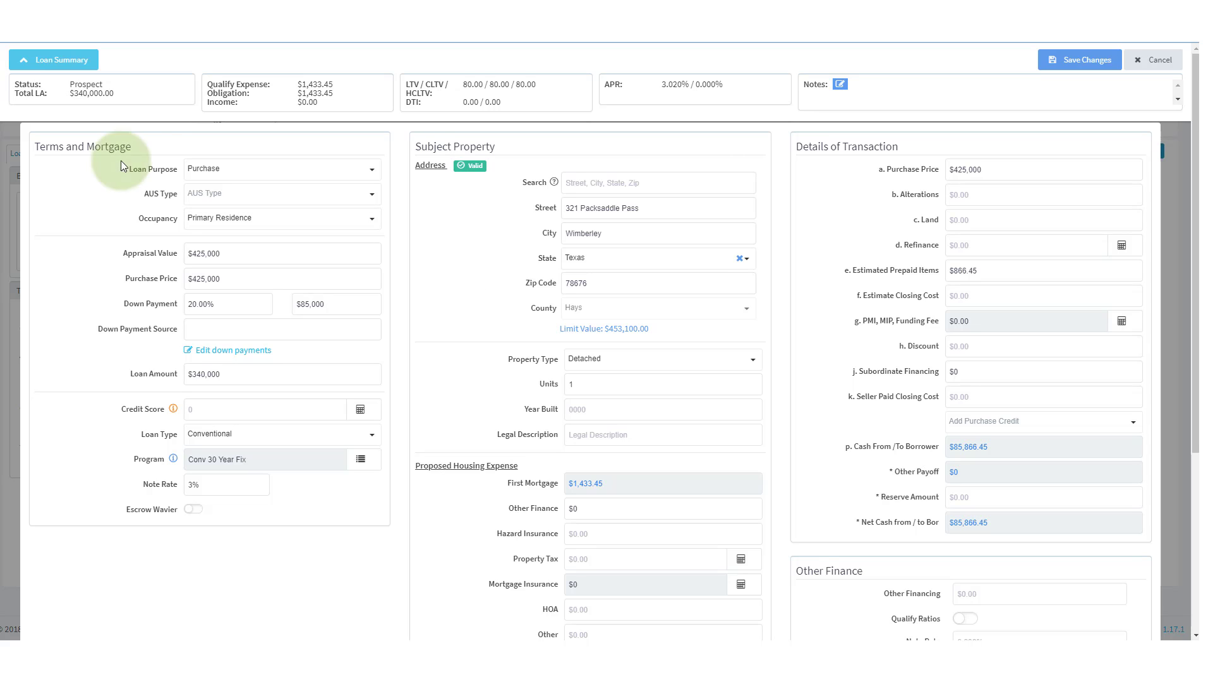
mouse_move(301, 455)
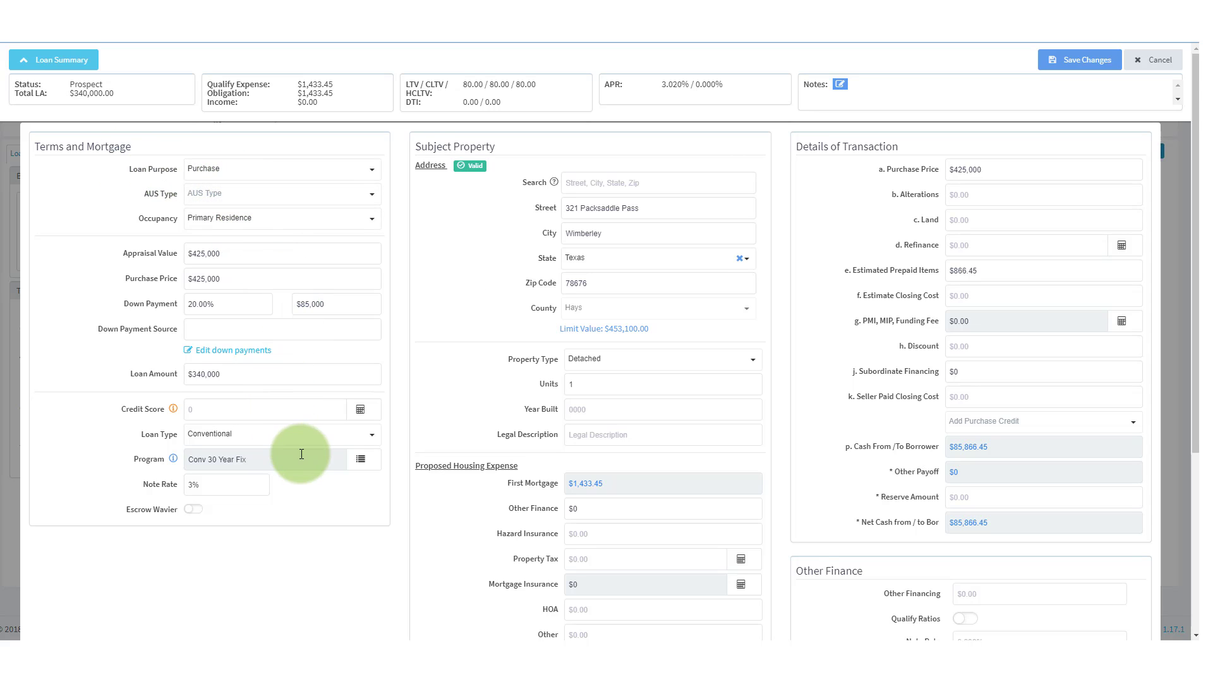
mouse_move(455, 162)
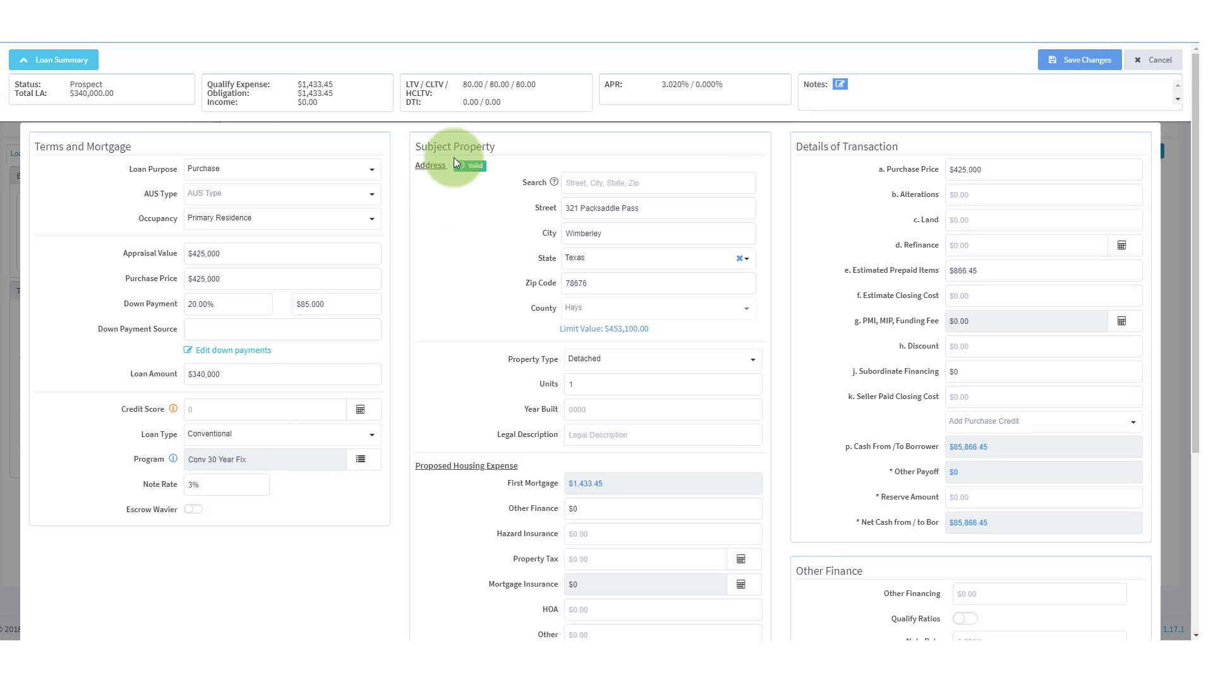
mouse_move(563, 308)
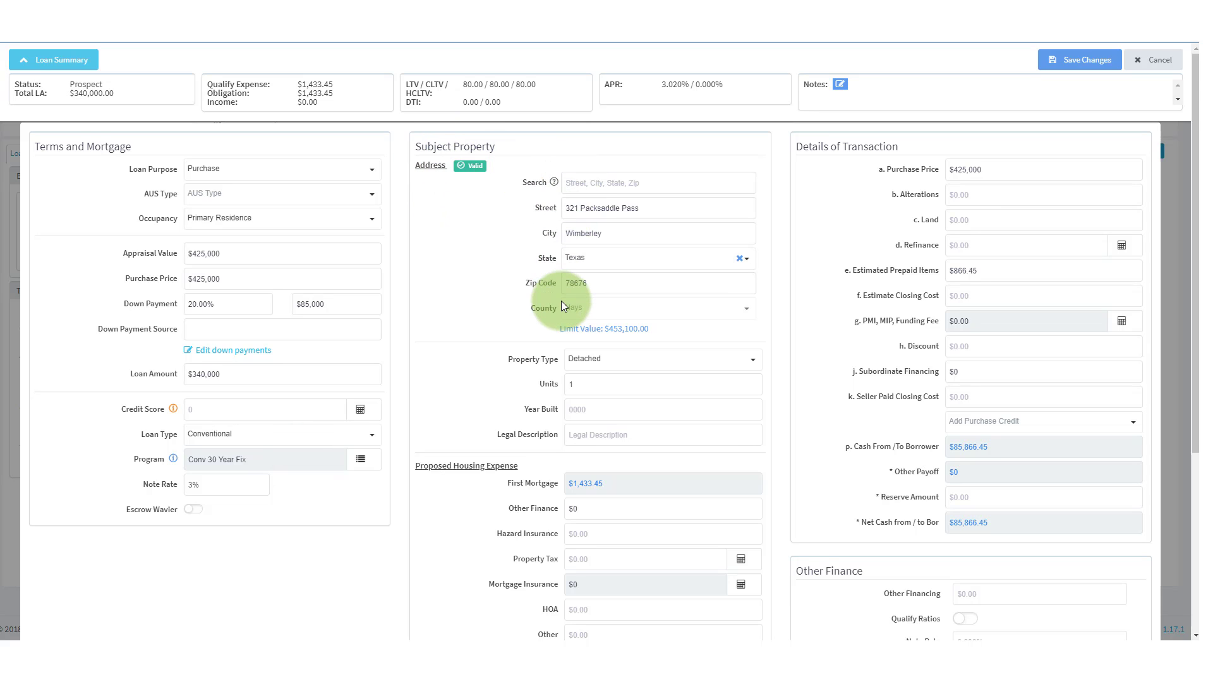
Enter hazard insurance $250 and property tax $1,062.50 in the proposed housing expense.
scroll("down", 3)
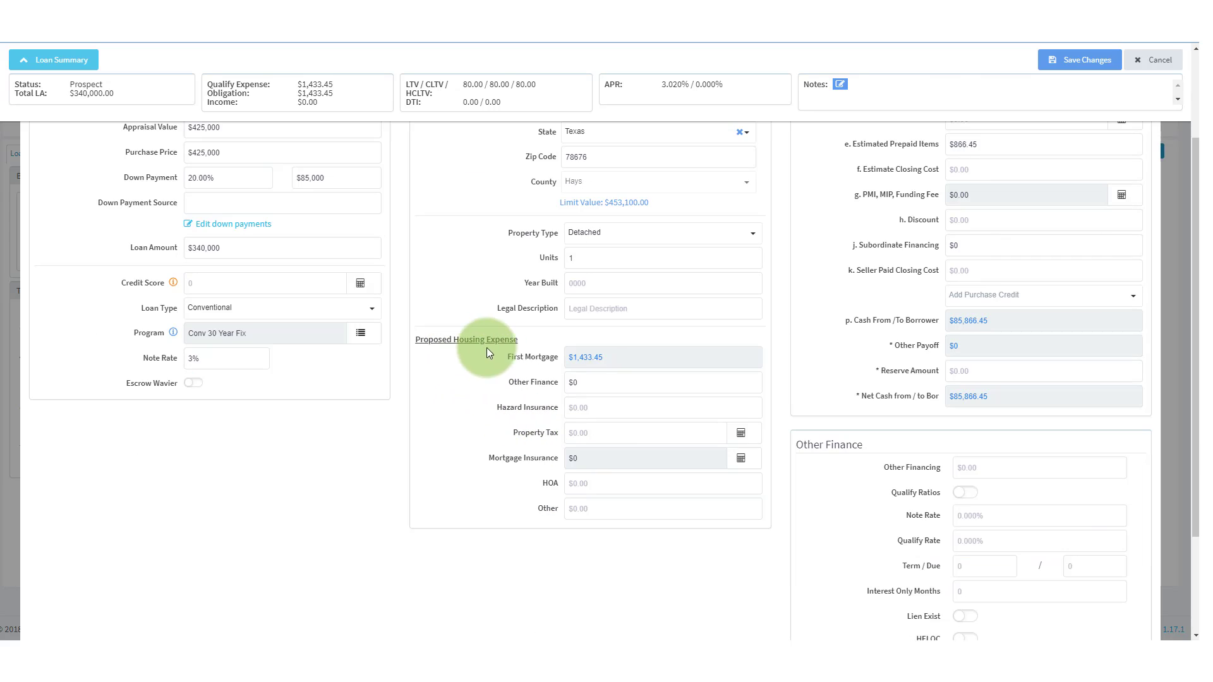
mouse_move(586, 407)
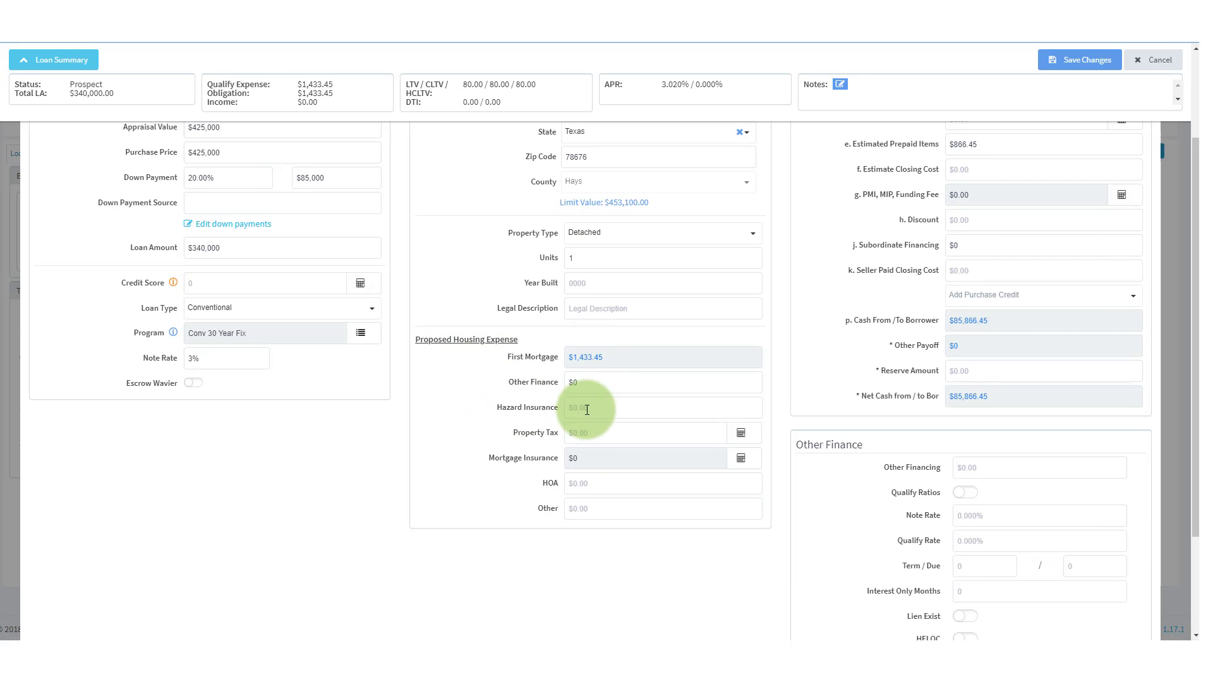
mouse_move(608, 433)
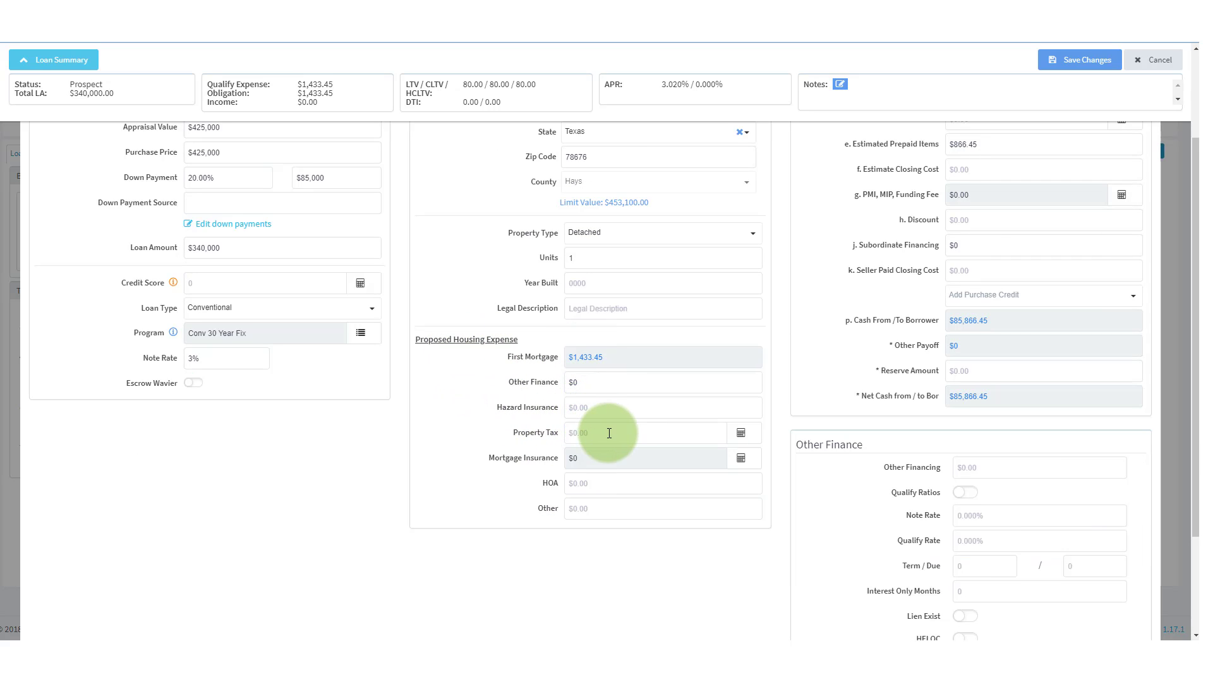
left_click(661, 407)
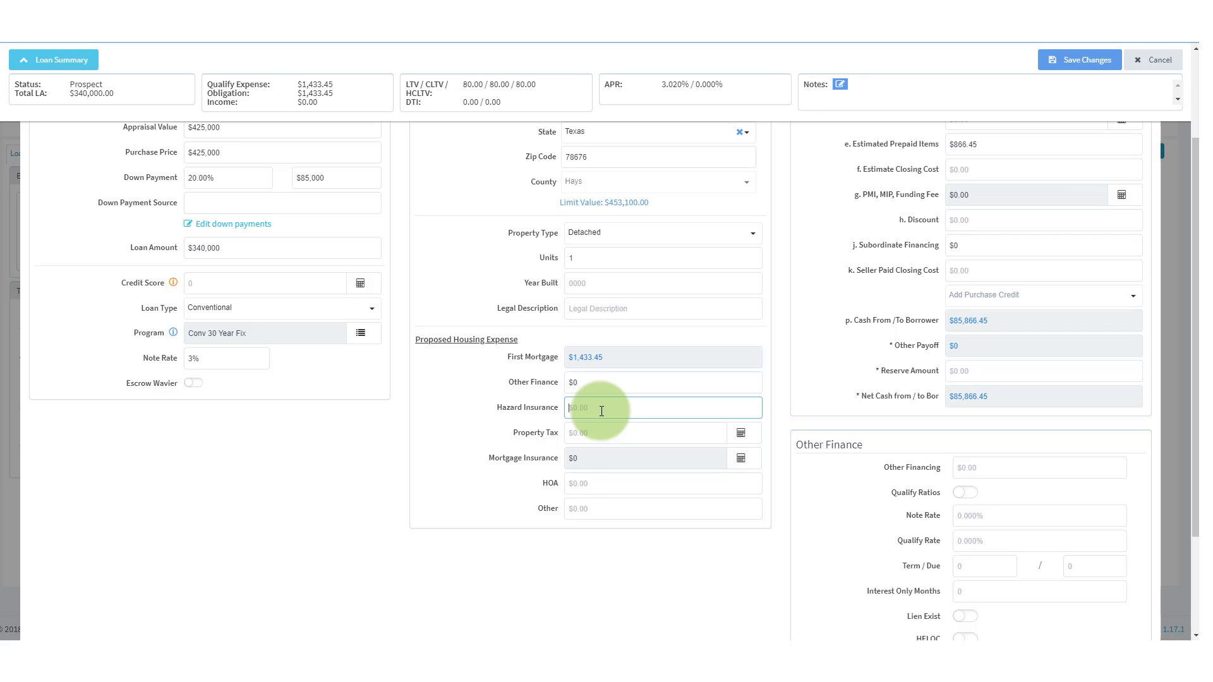
type("250")
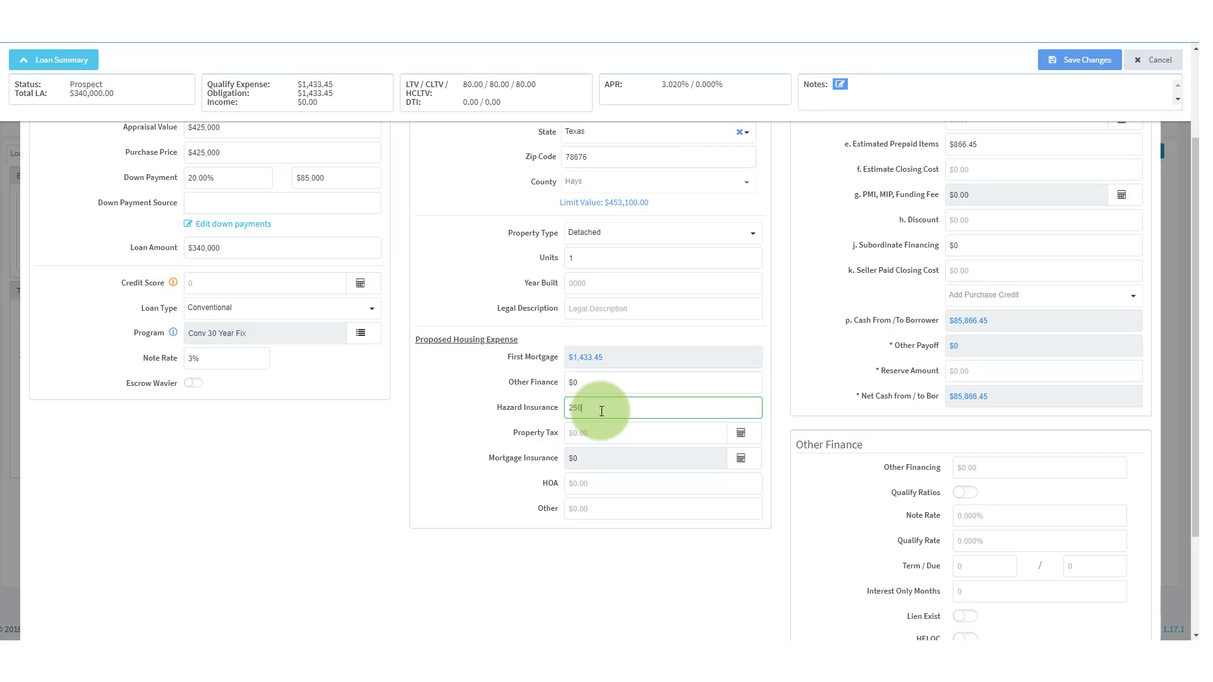
left_click(645, 432)
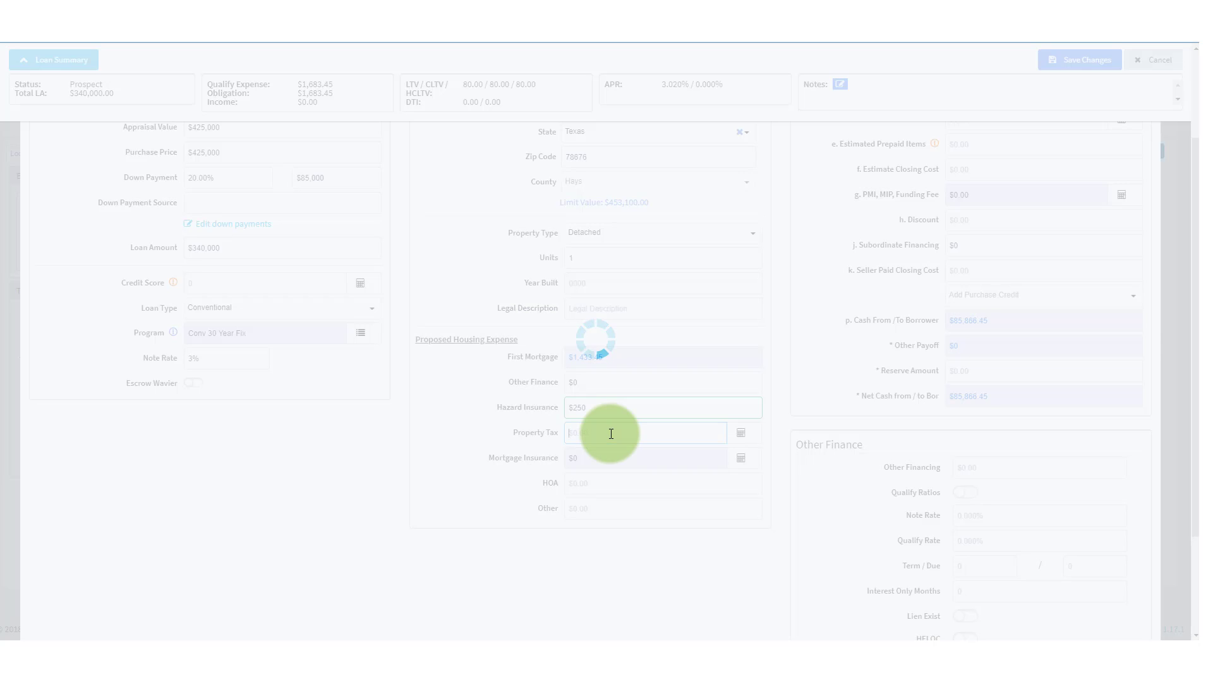
type("1062")
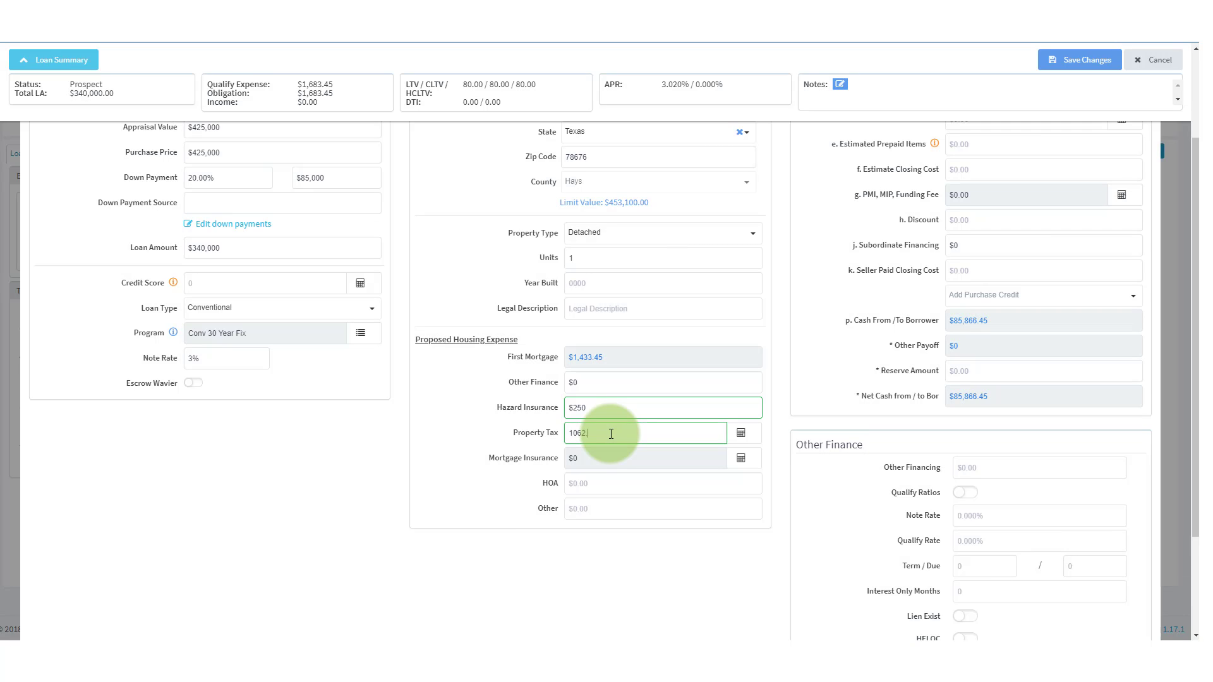
type(".50")
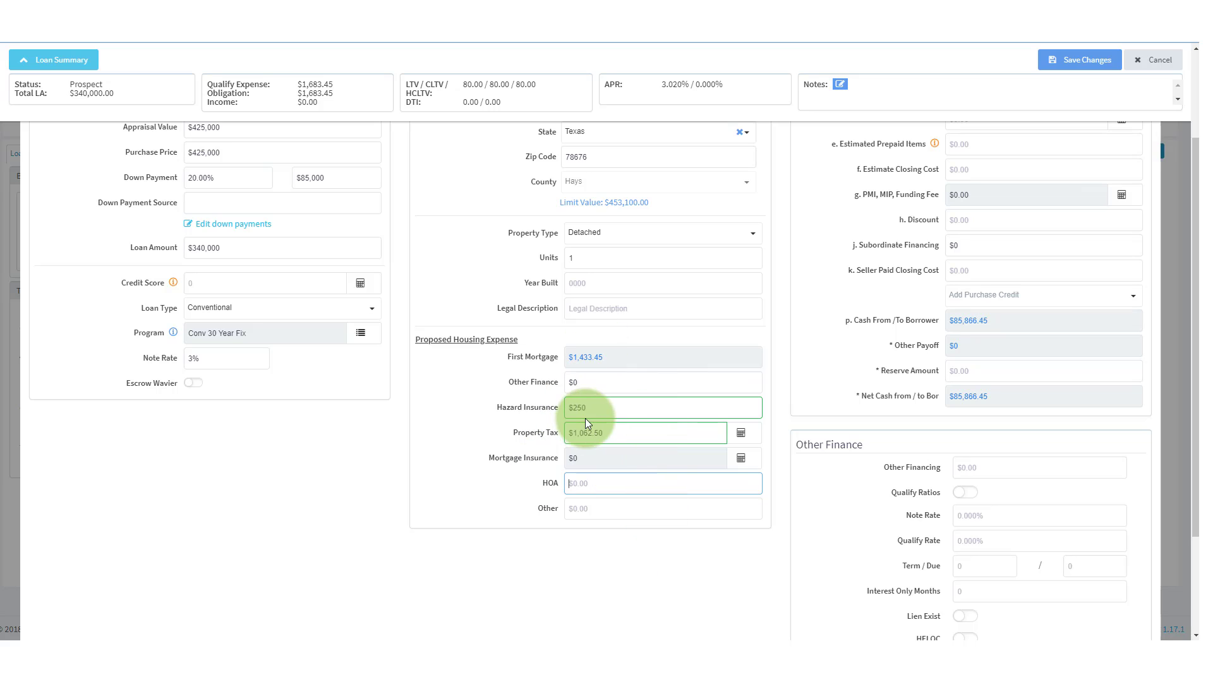
scroll("up", 3)
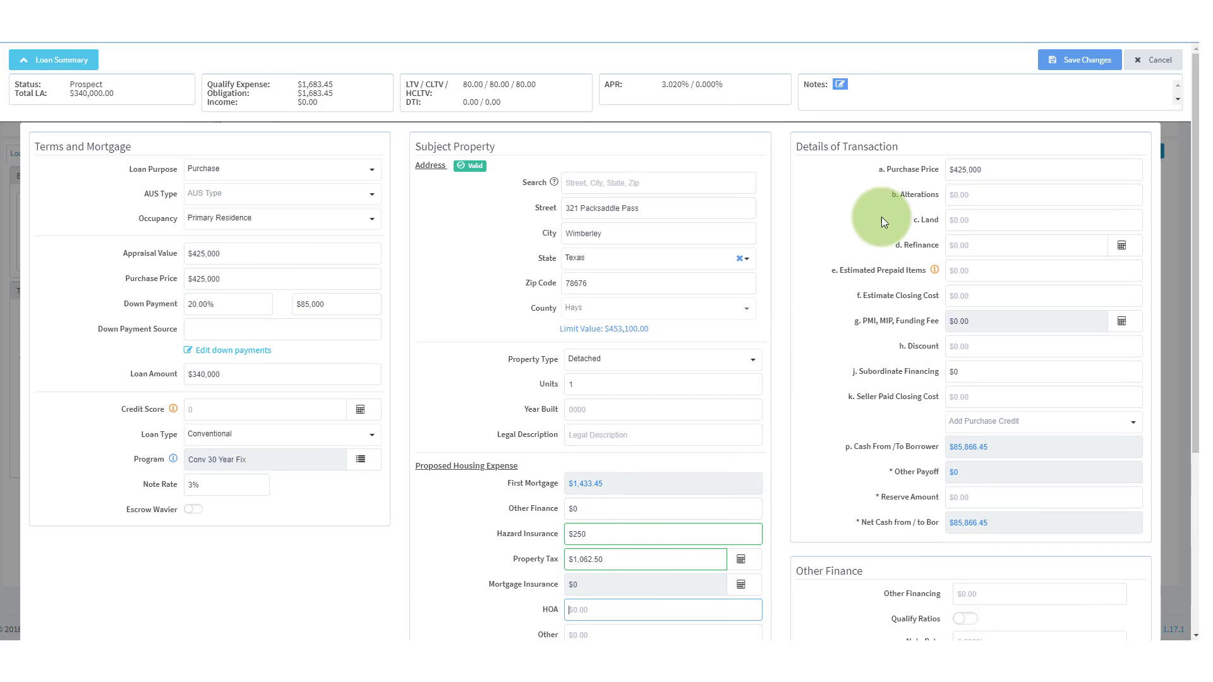
mouse_move(923, 487)
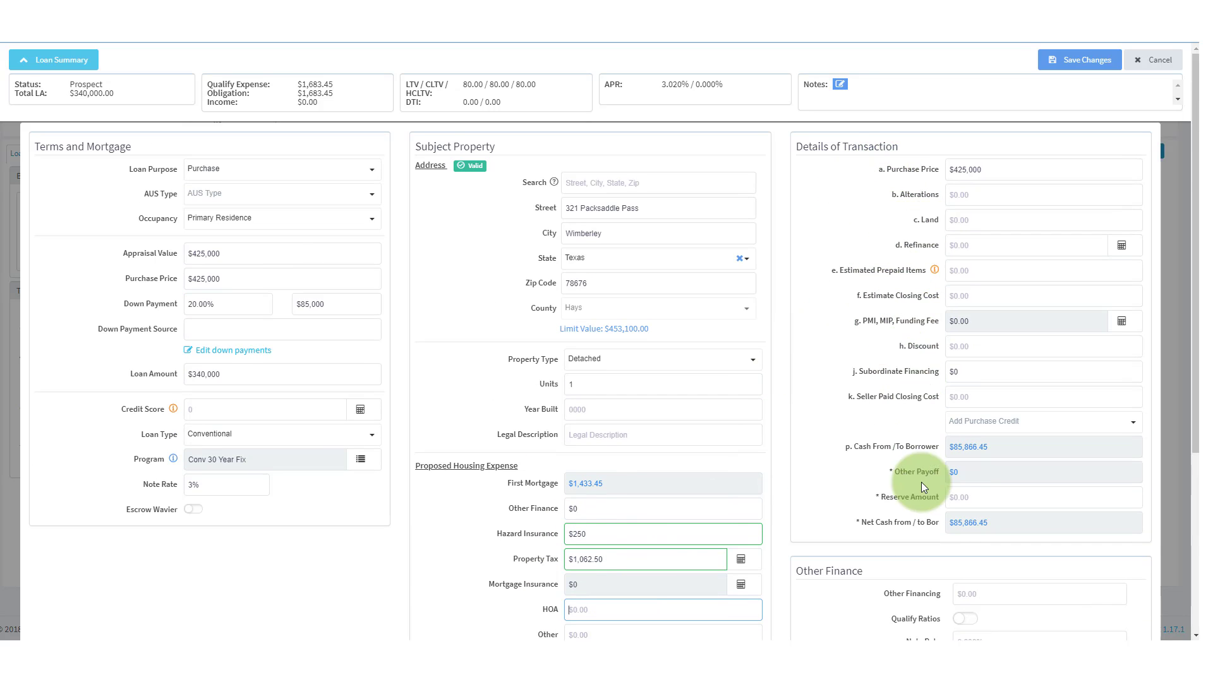
mouse_move(928, 501)
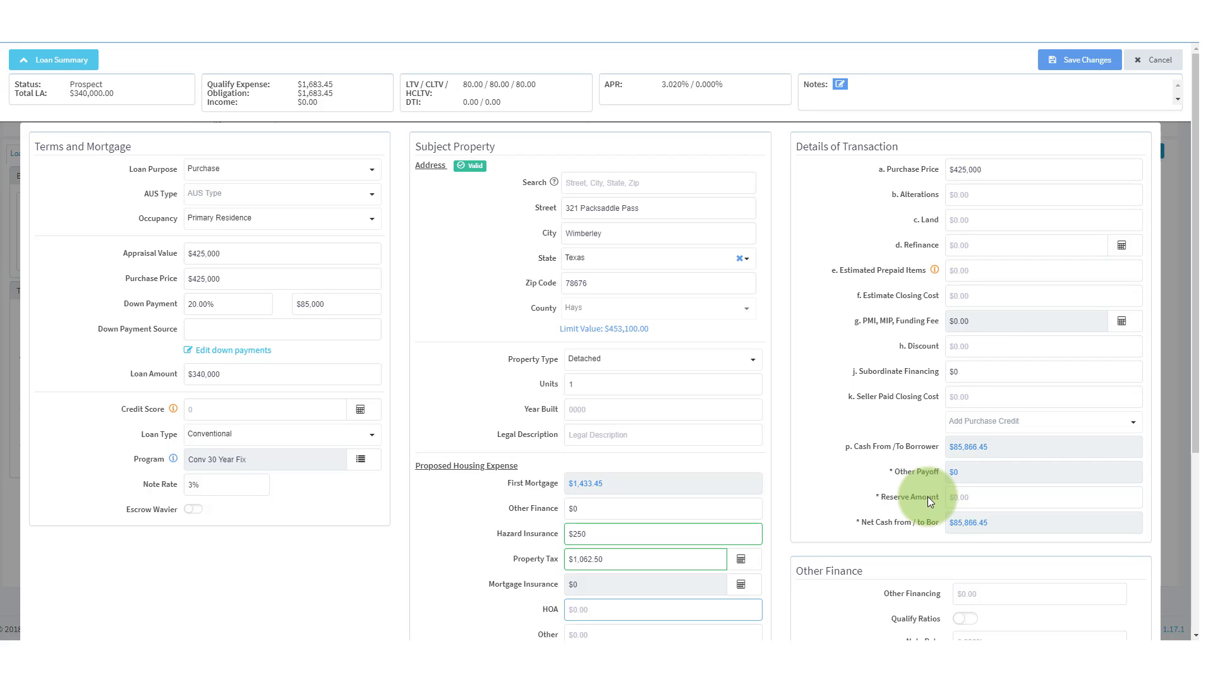
mouse_move(880, 441)
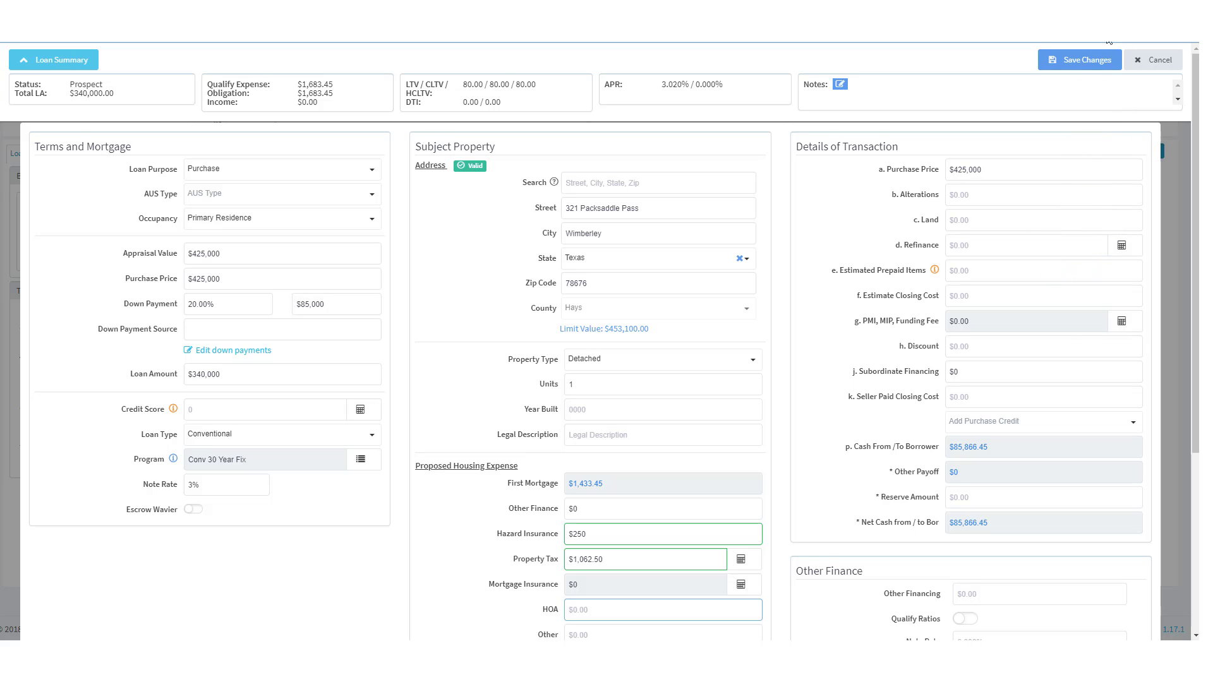
Save the $250 hazard insurance and $1,062.50 property tax, then dismiss the notifications.
left_click(1079, 59)
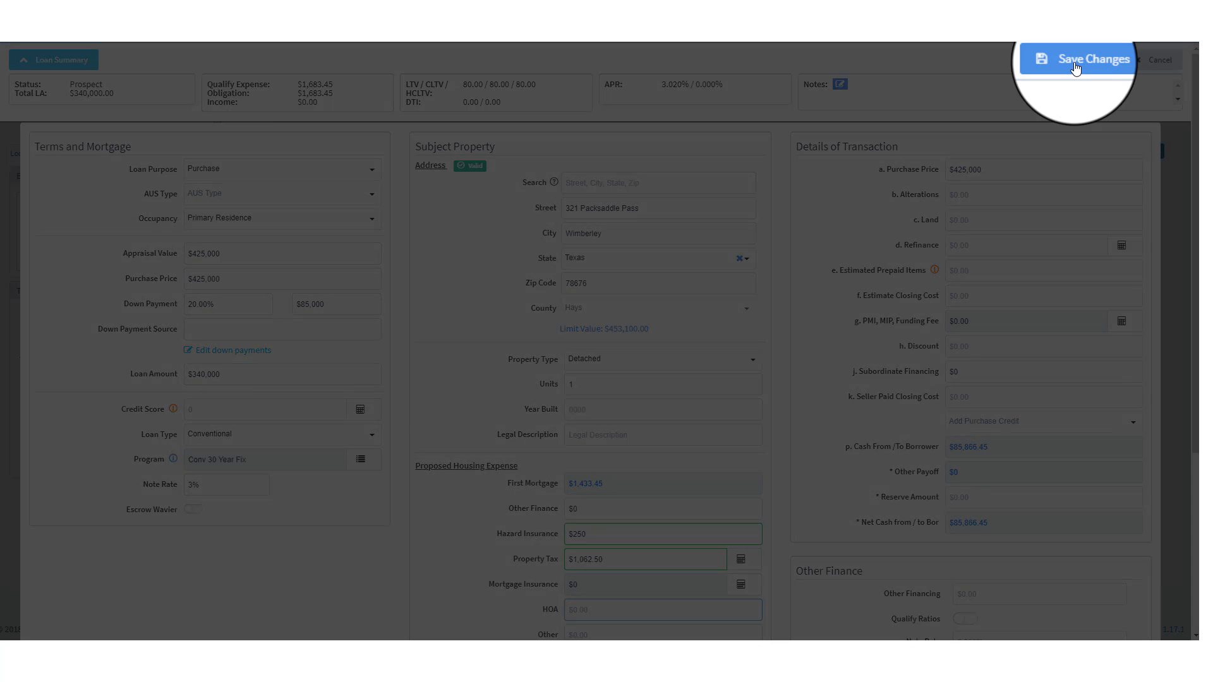
left_click(1086, 58)
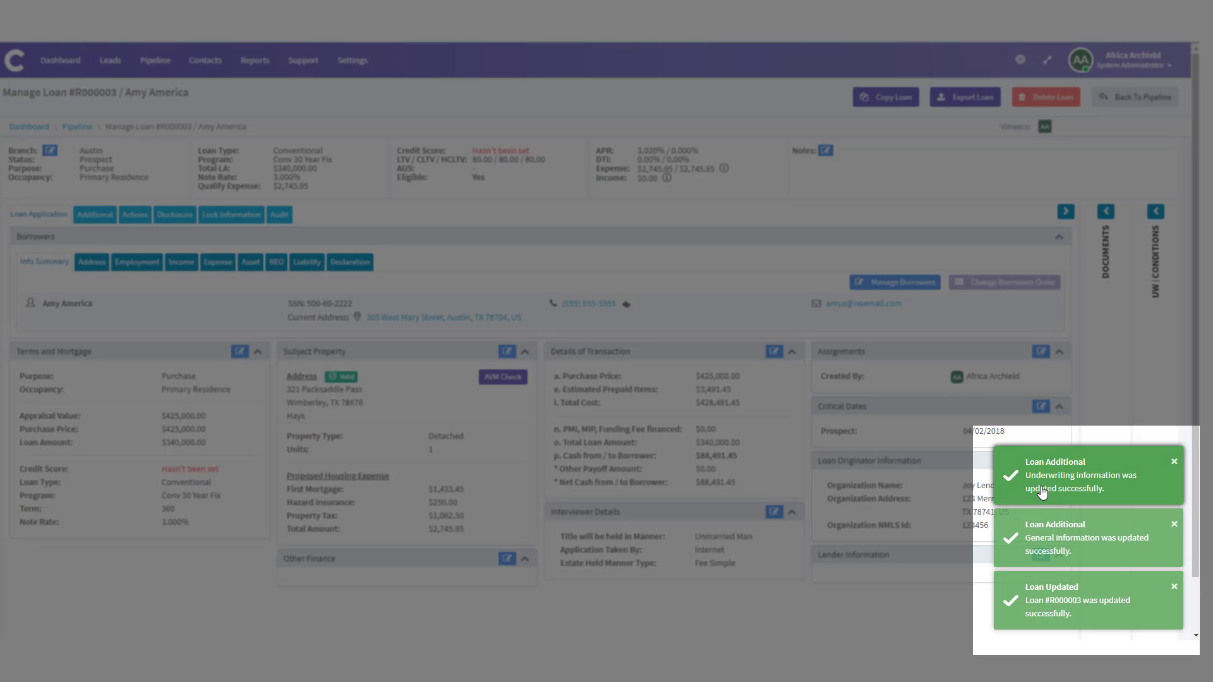
left_click(90, 261)
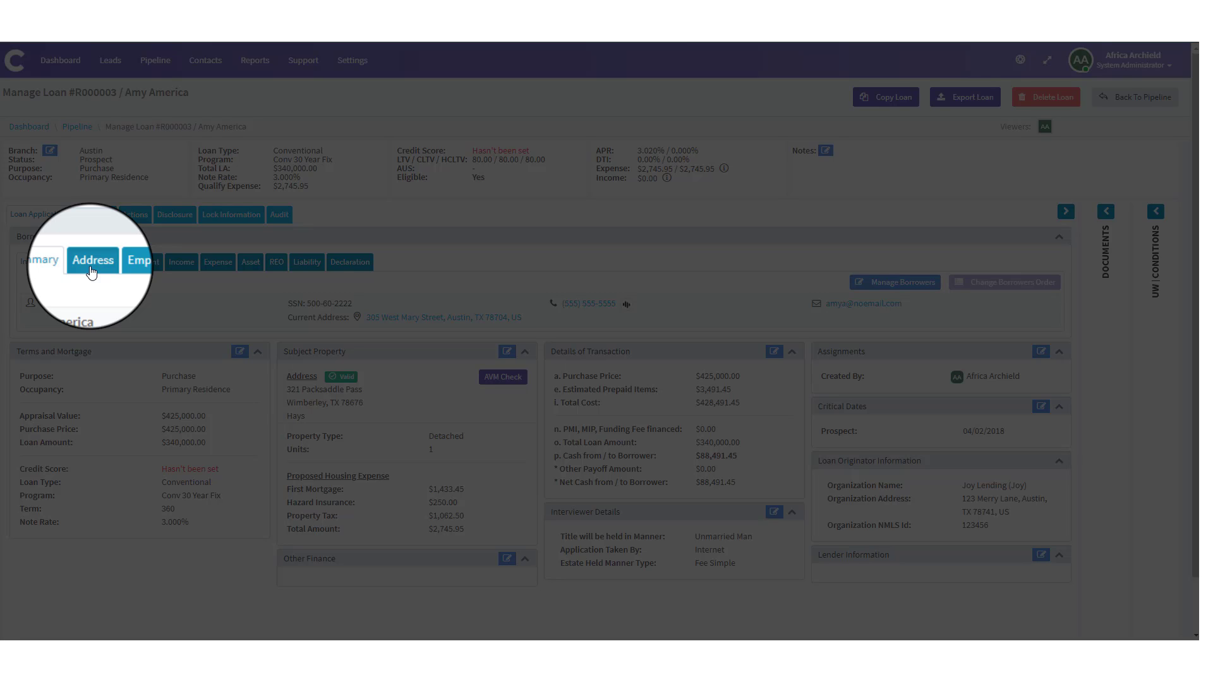
left_click(92, 261)
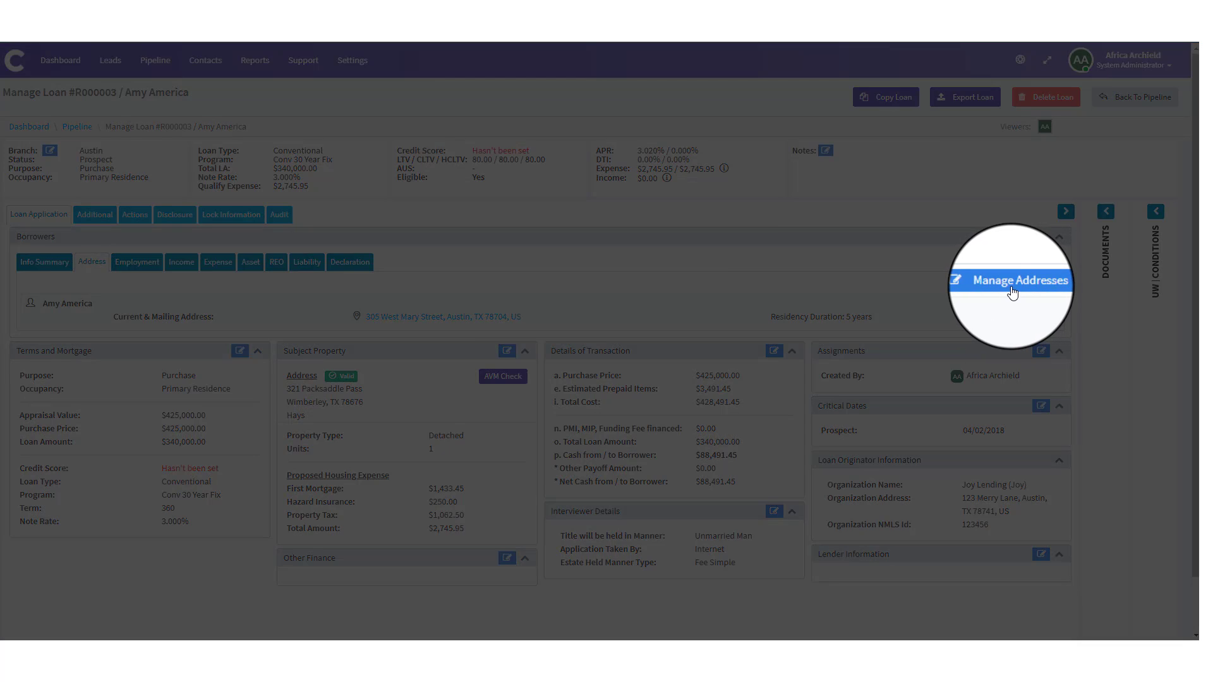
left_click(1009, 280)
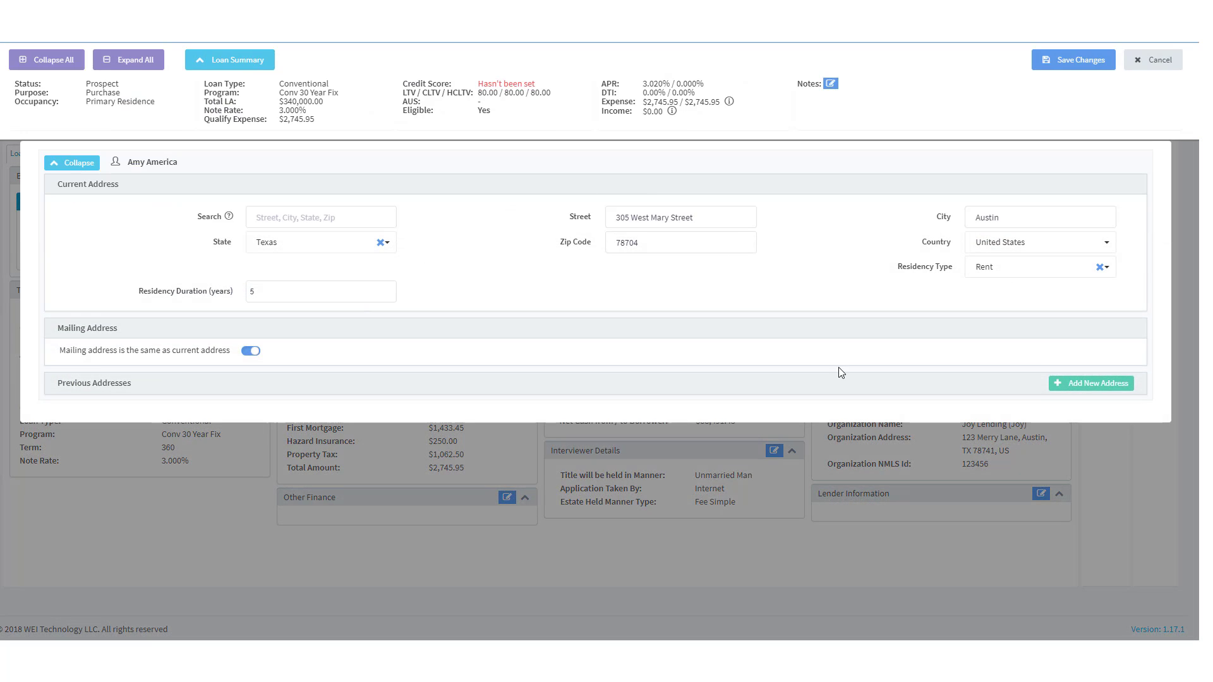
mouse_move(834, 375)
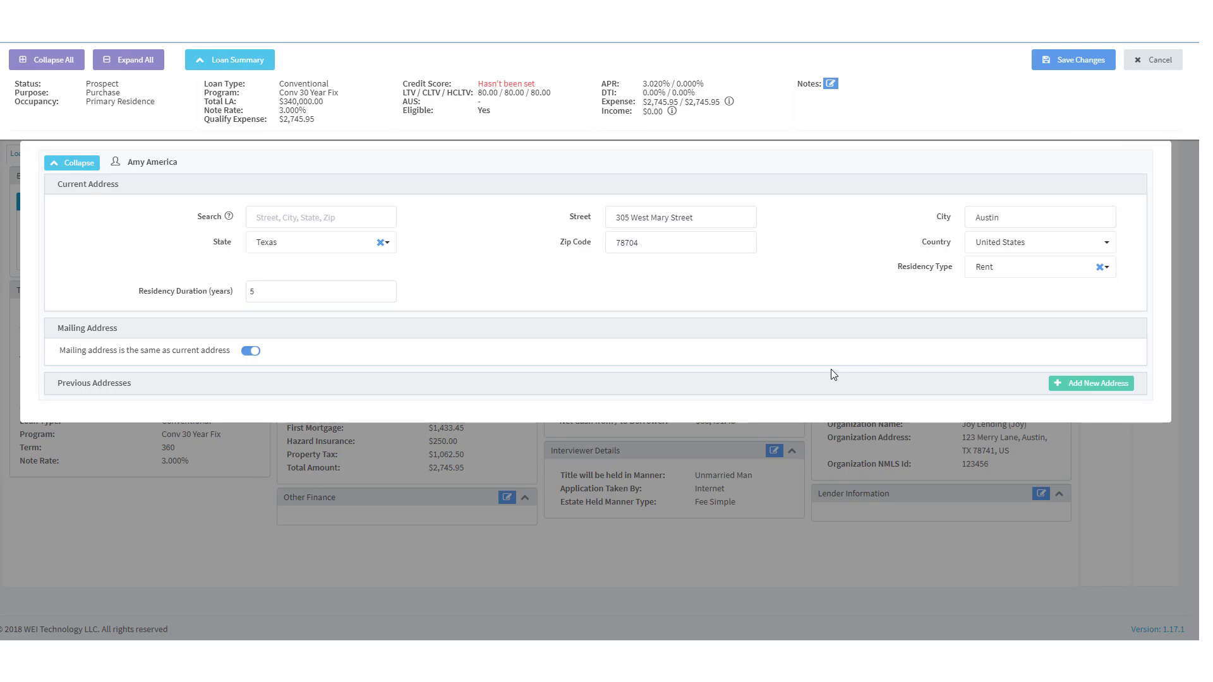
mouse_move(1157, 59)
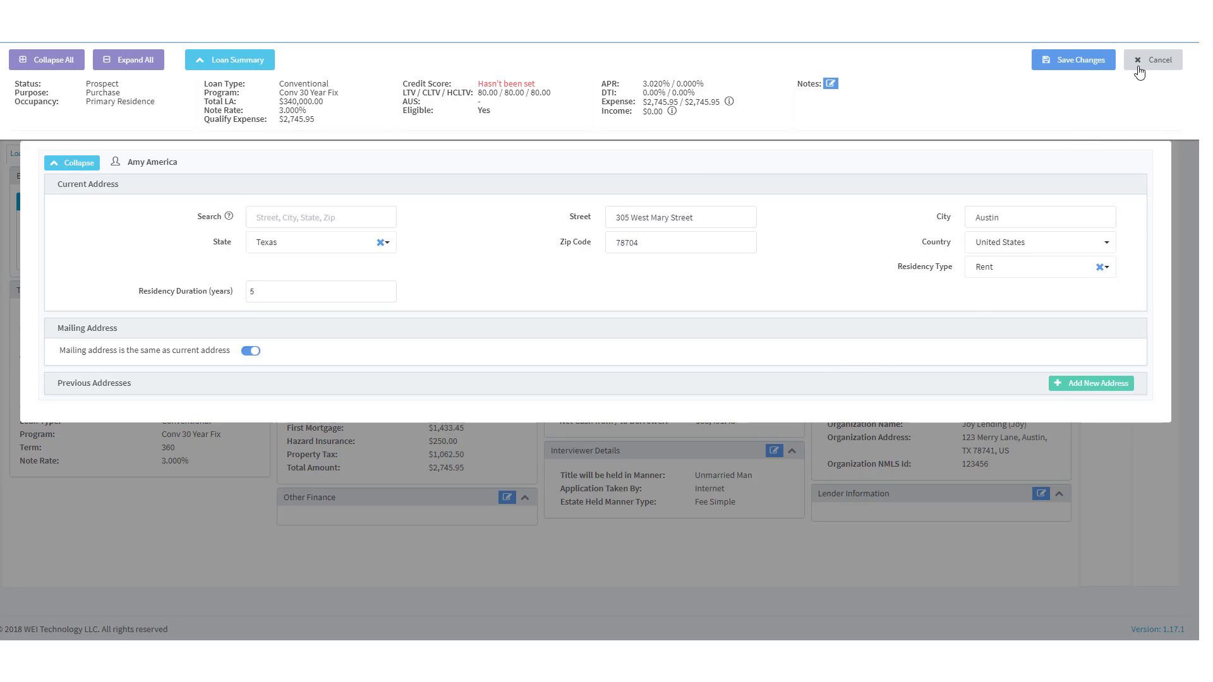
left_click(1152, 59)
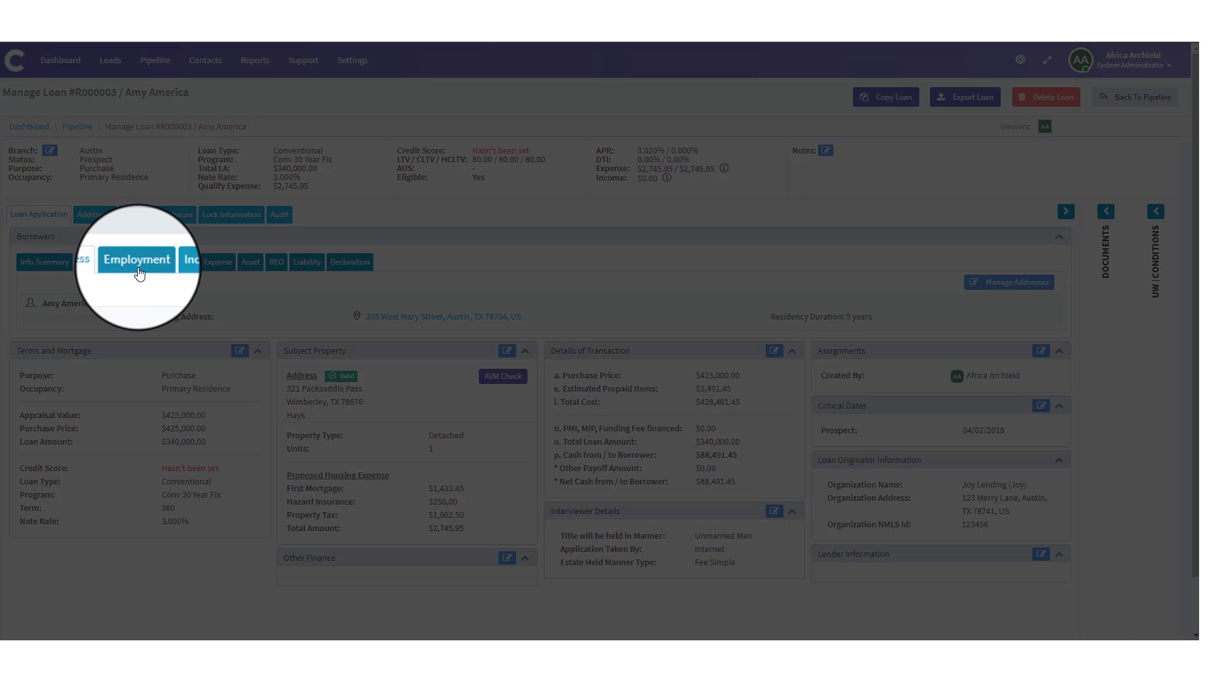
Enter a current employment: Cisco Systems, Systems Engineer, start 03/16/2013, 10 years in line.
left_click(136, 262)
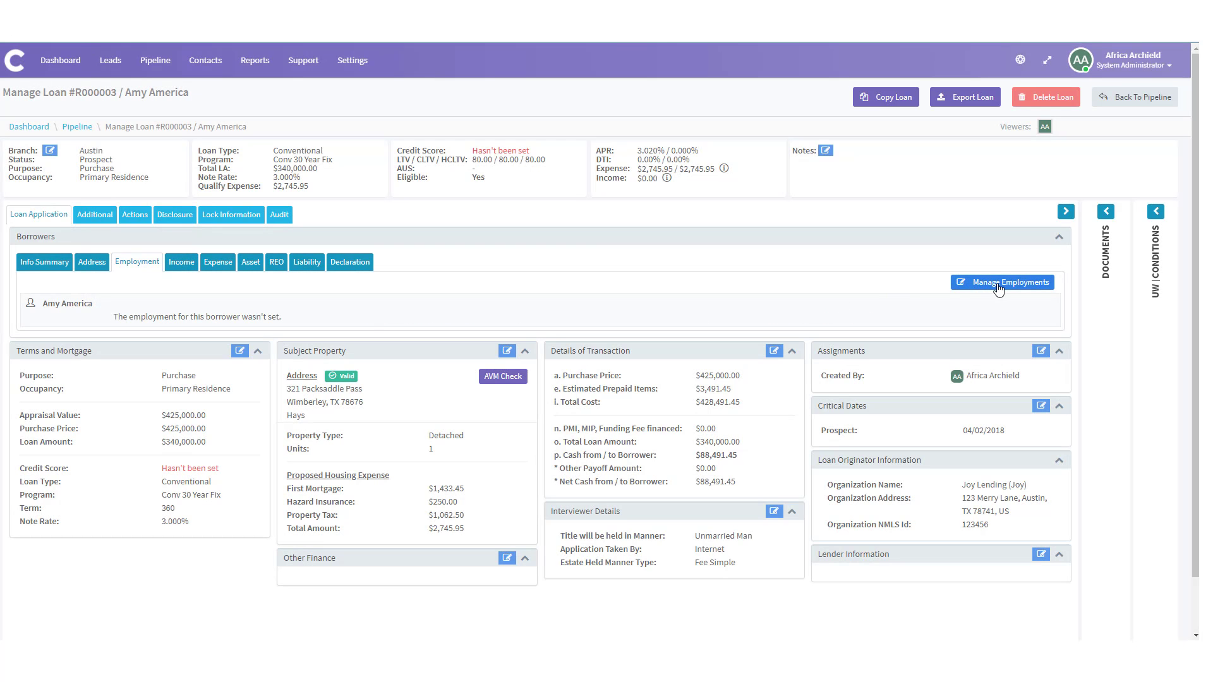
left_click(1002, 282)
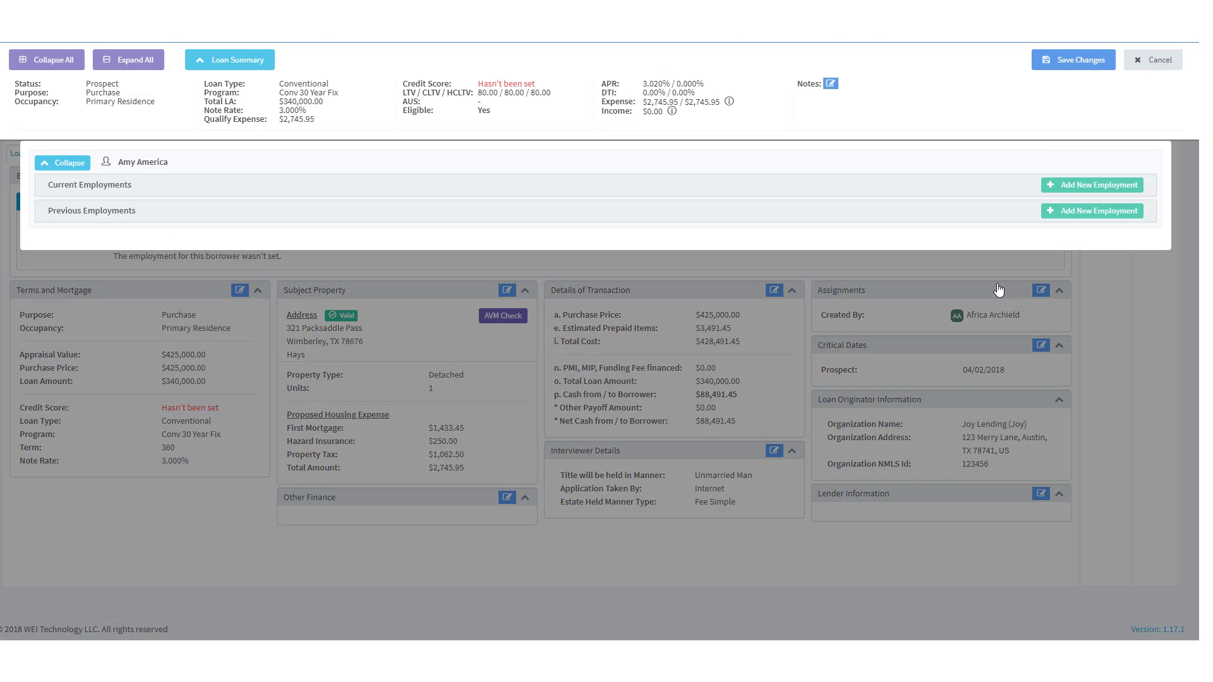
mouse_move(218, 182)
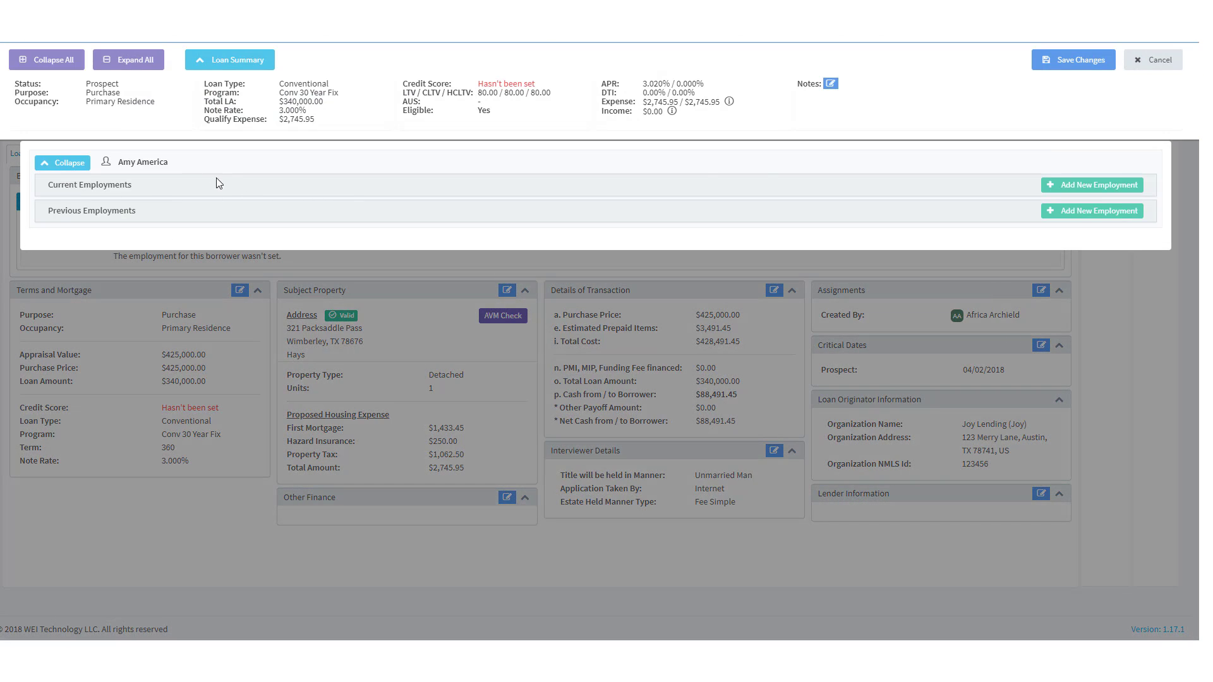
left_click(1092, 185)
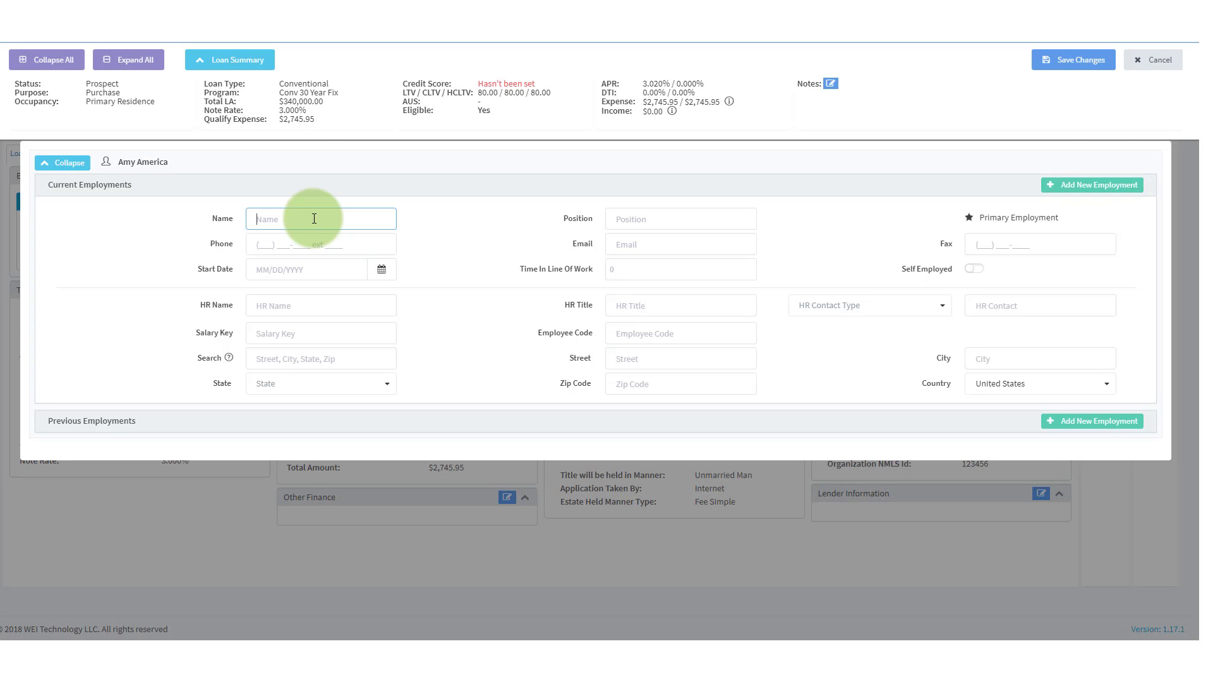
type("Cisco")
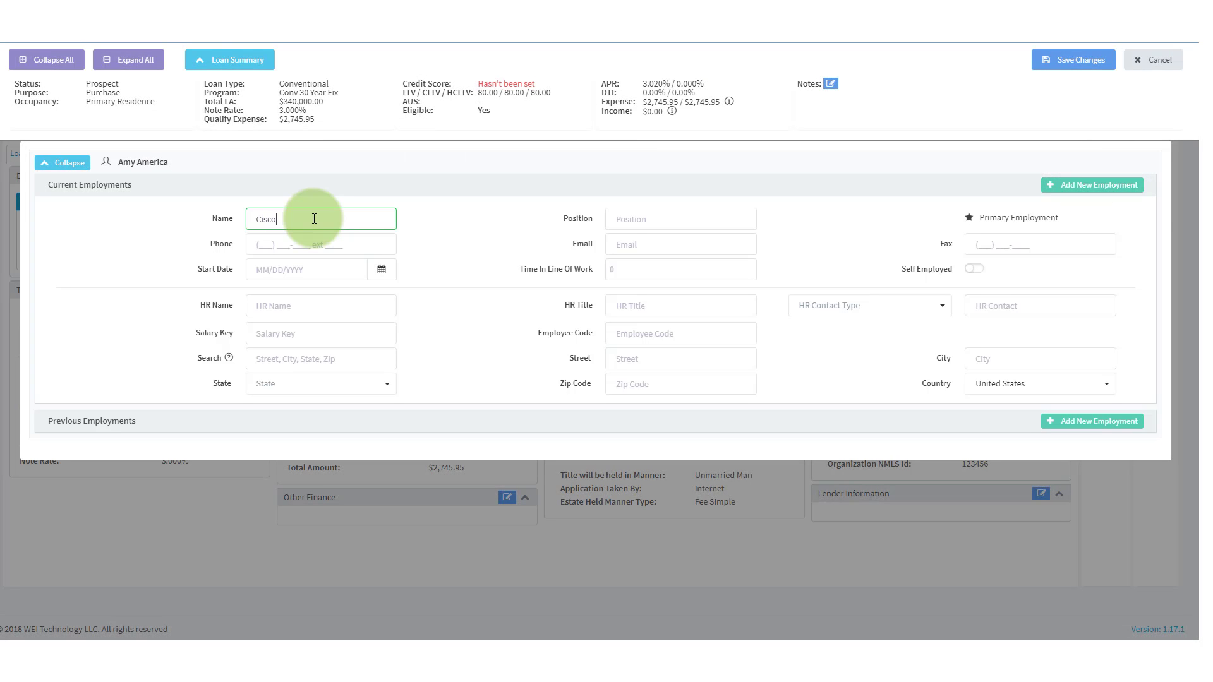
type("Systems")
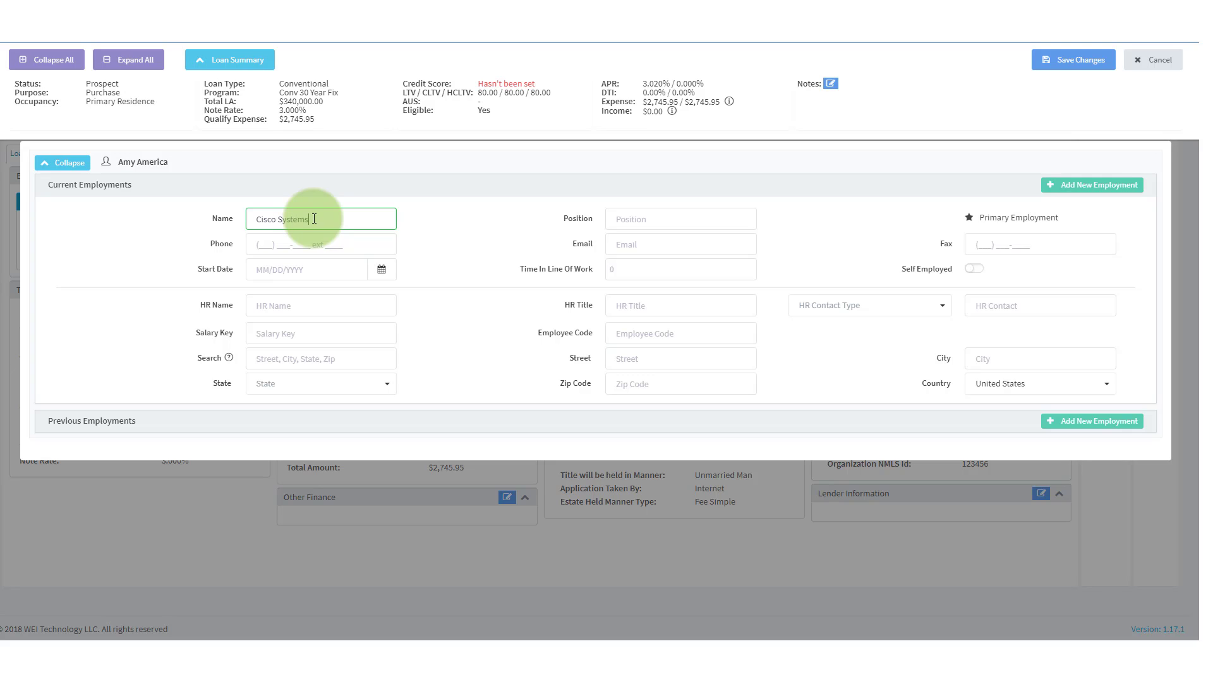
type("Systems Engineer")
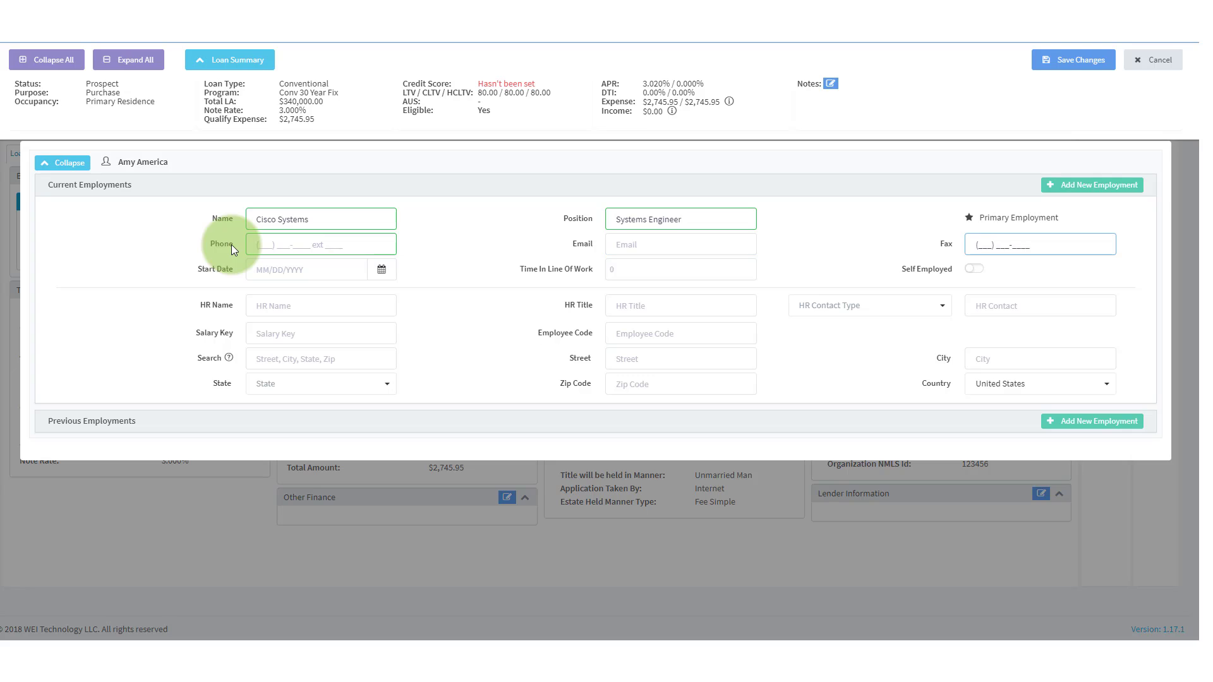
left_click(306, 268)
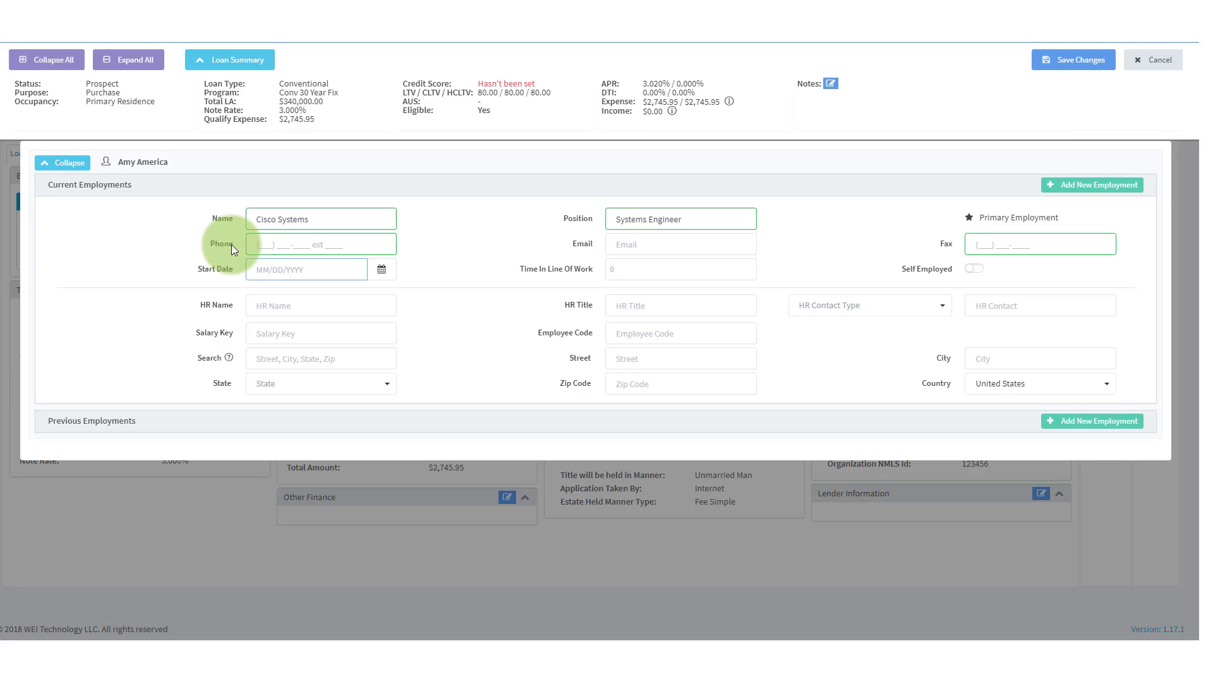
left_click(306, 269)
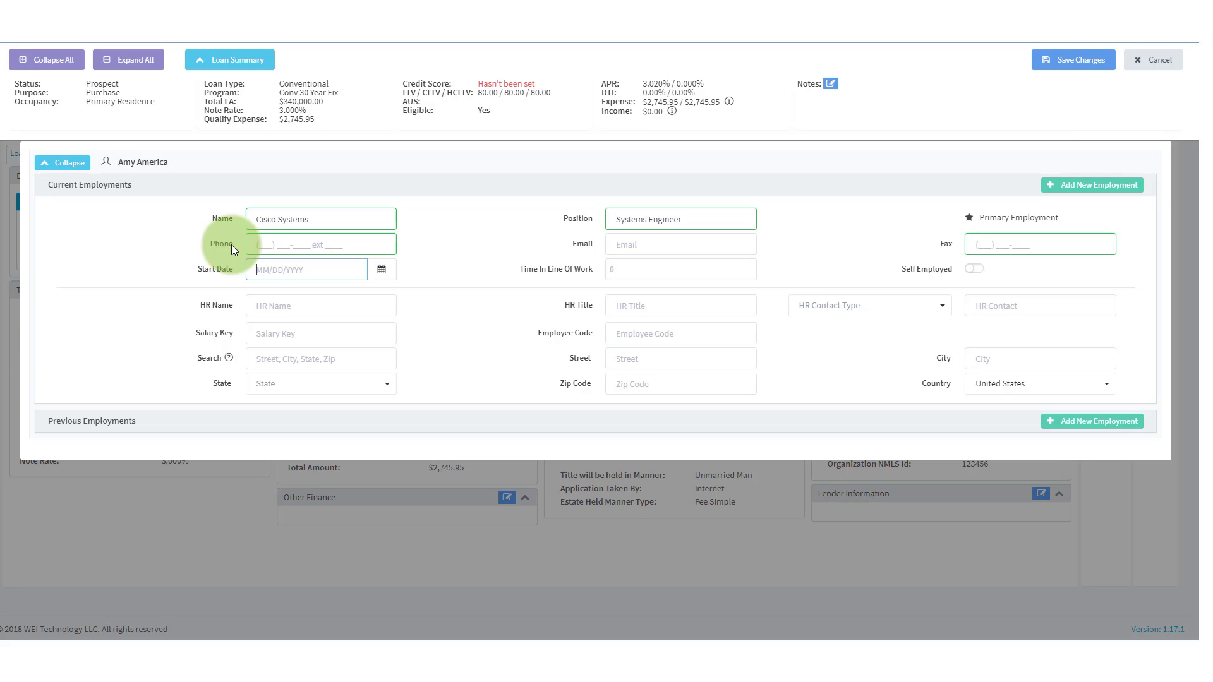
type("03/16/2013")
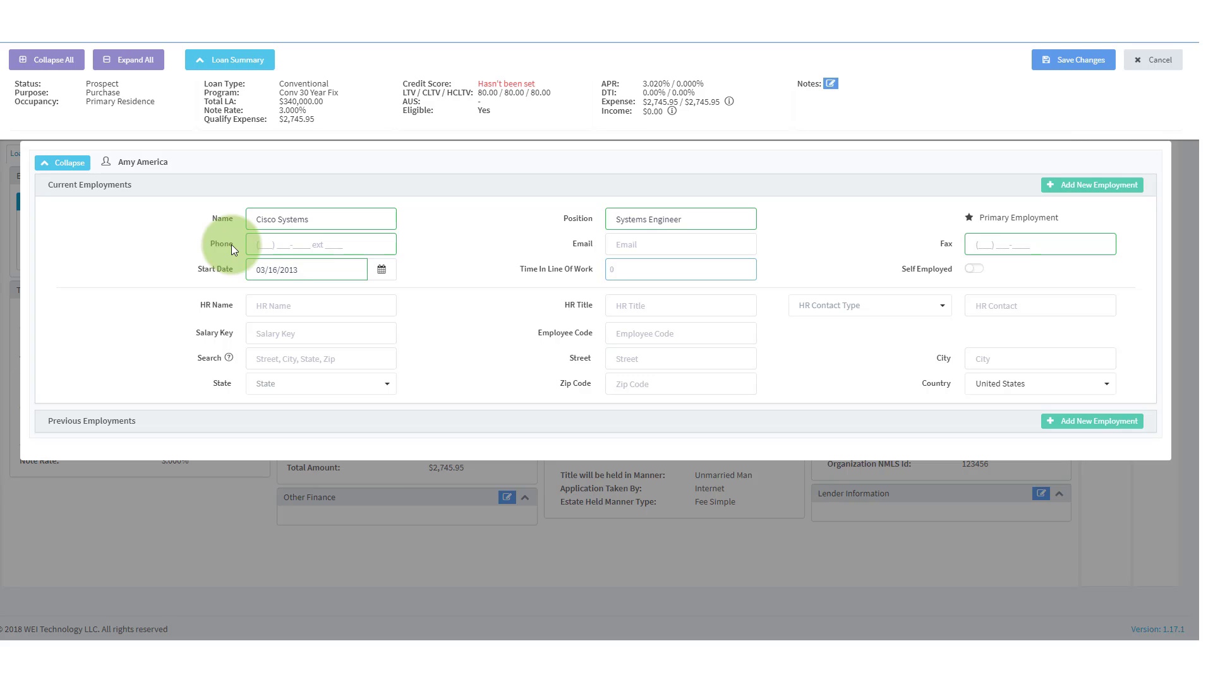
type("10")
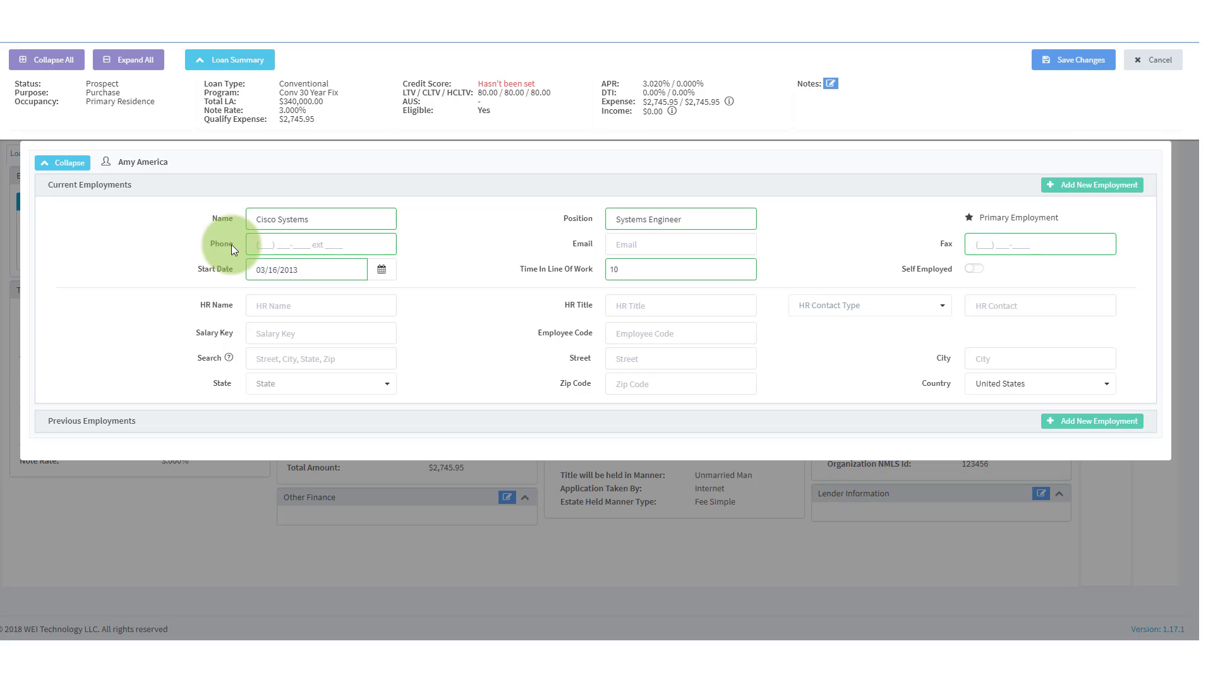
mouse_move(910, 287)
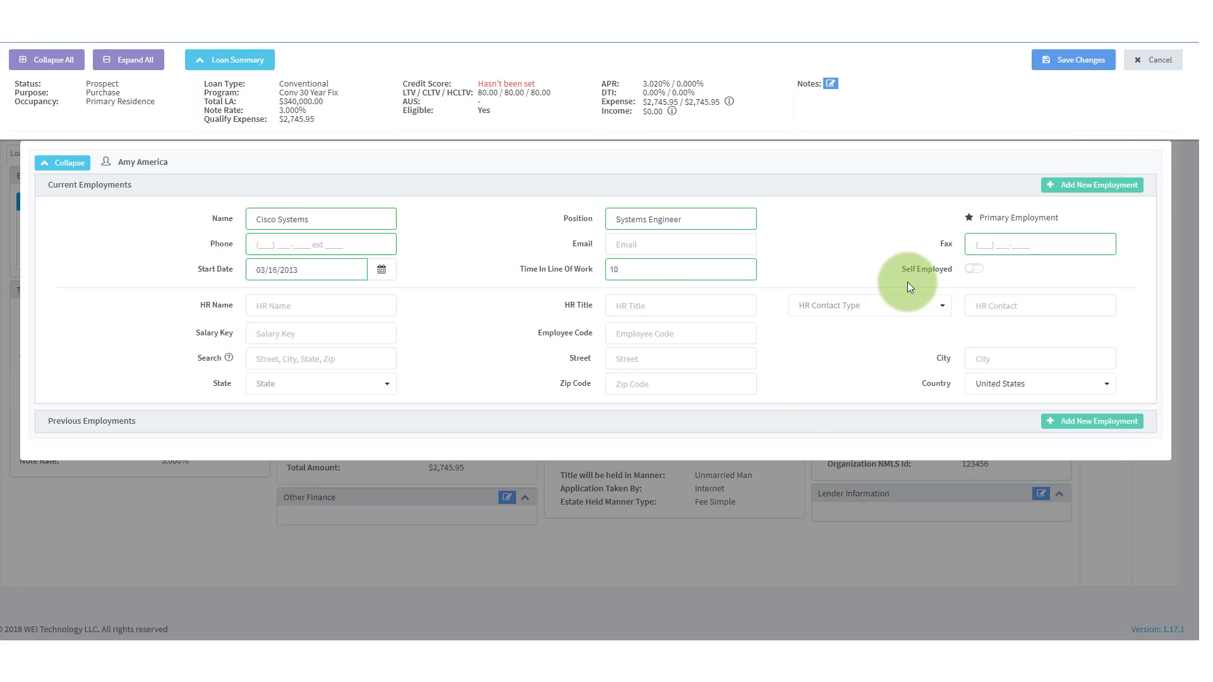
mouse_move(996, 269)
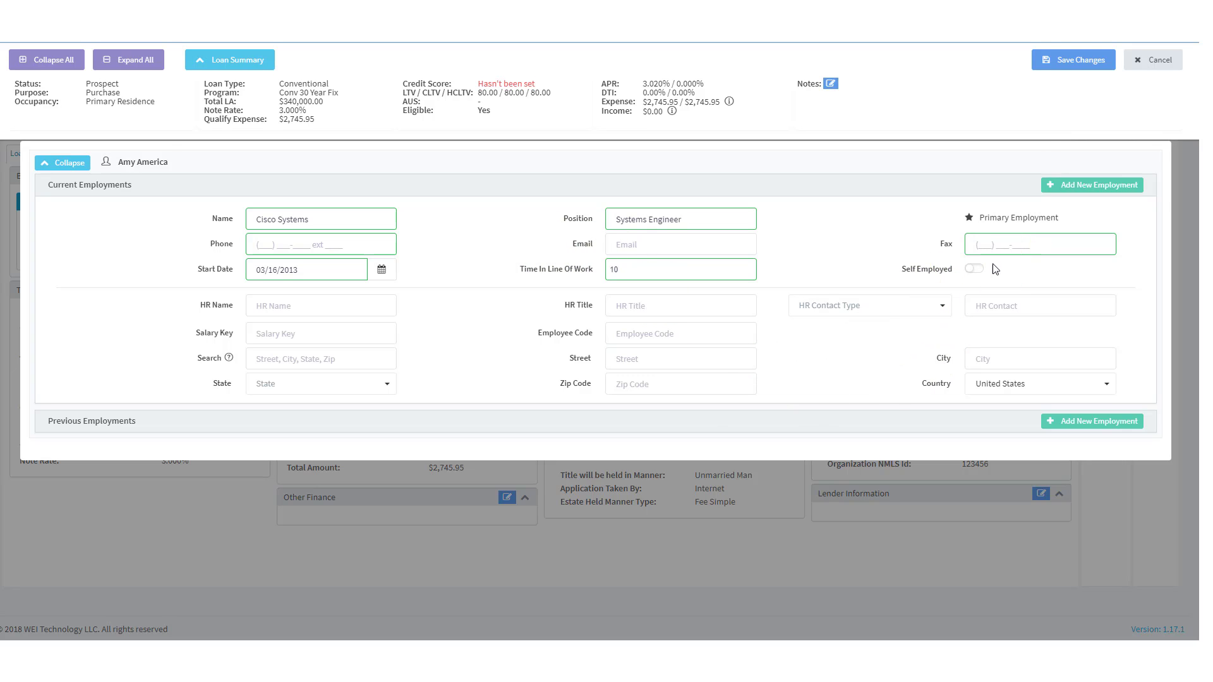
left_click(1073, 59)
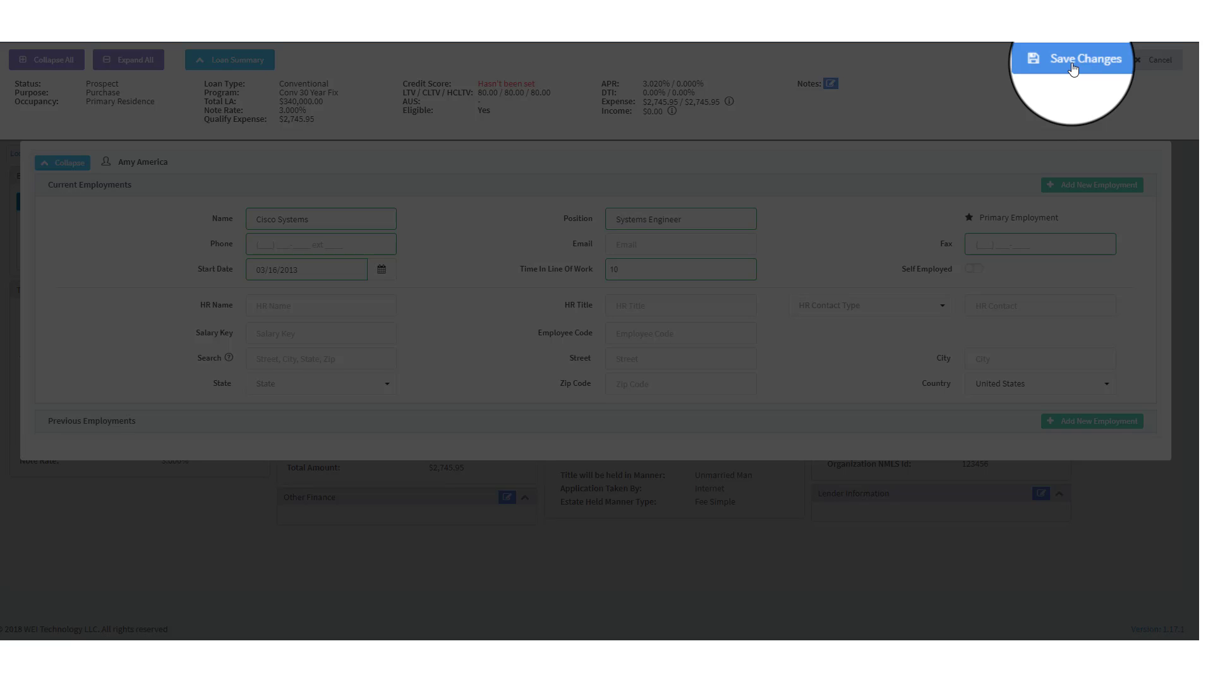
Save the Cisco Systems employment entry and return to the loan page.
left_click(1072, 58)
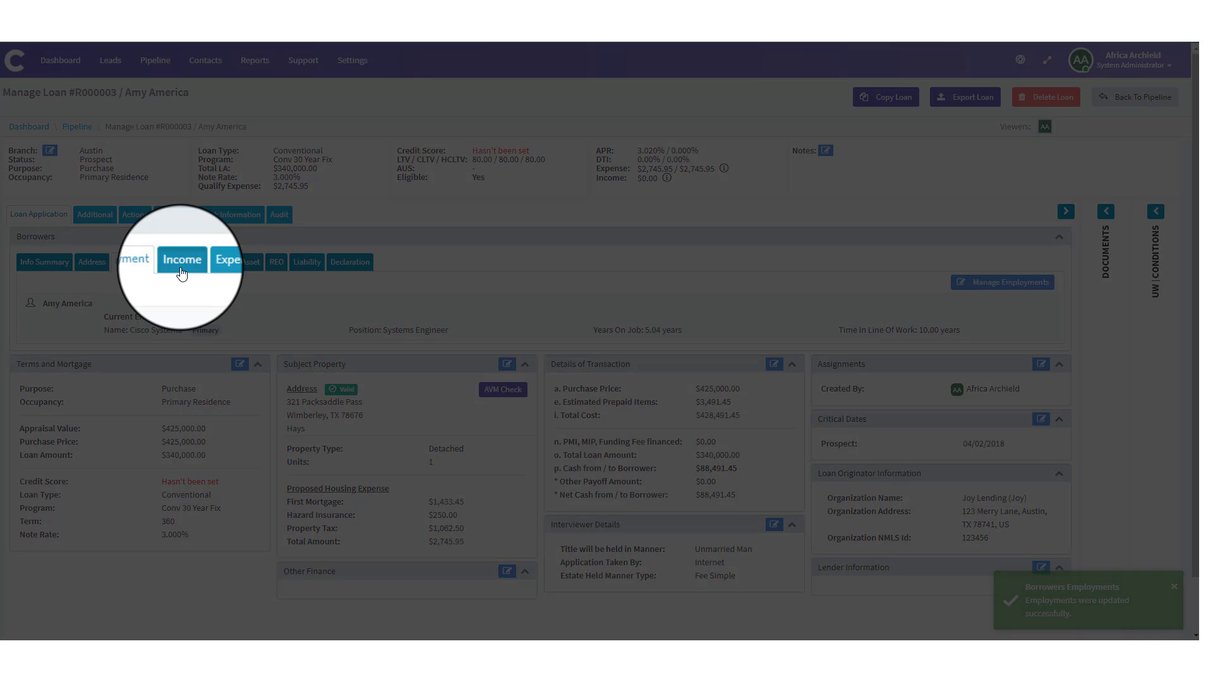
Enter 14680 as Amy America's base income and save the income changes.
left_click(181, 262)
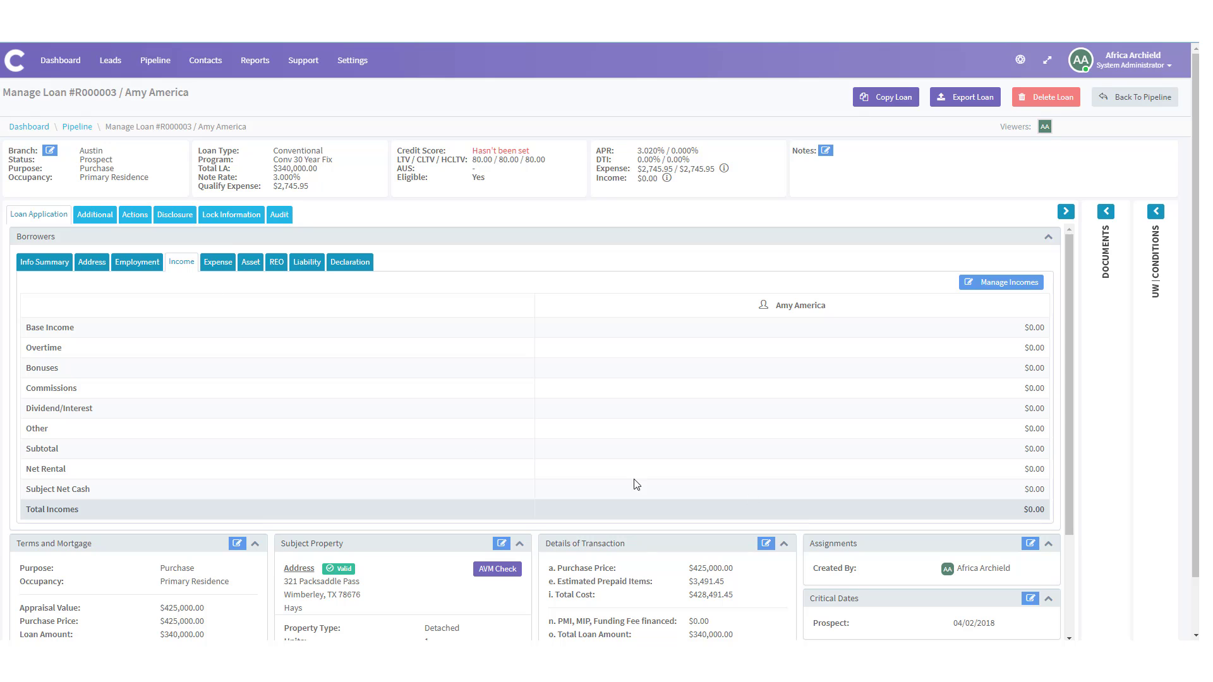
mouse_move(816, 307)
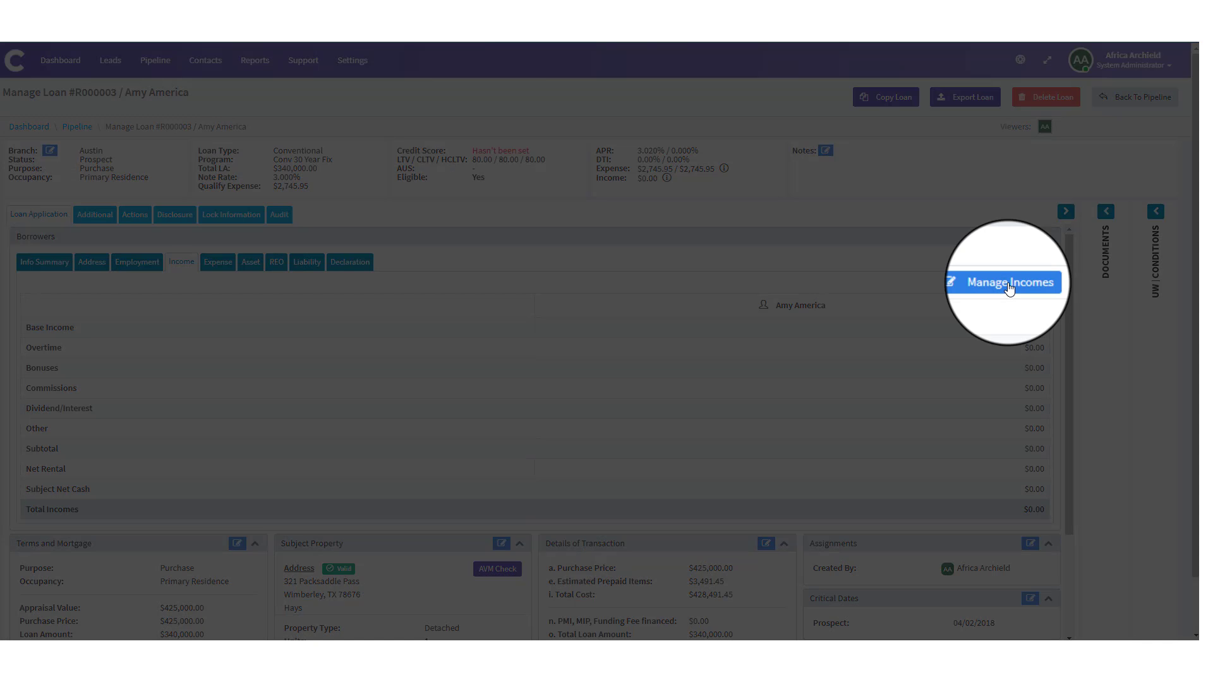
left_click(1007, 282)
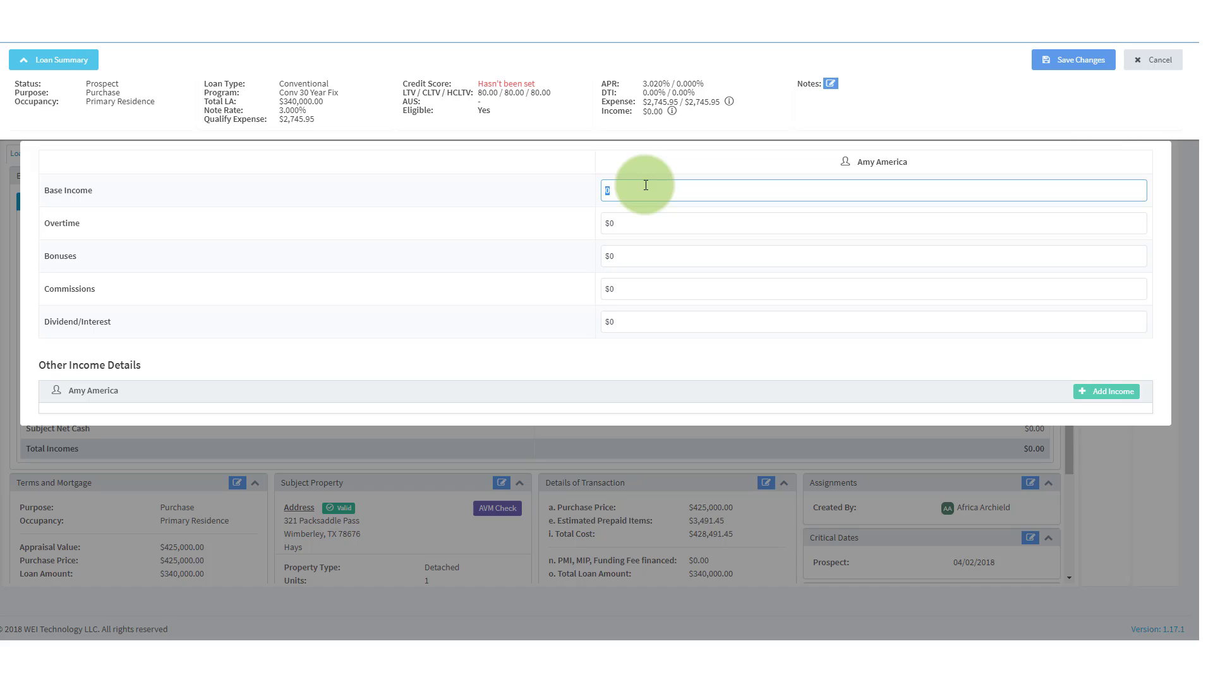
type("14680")
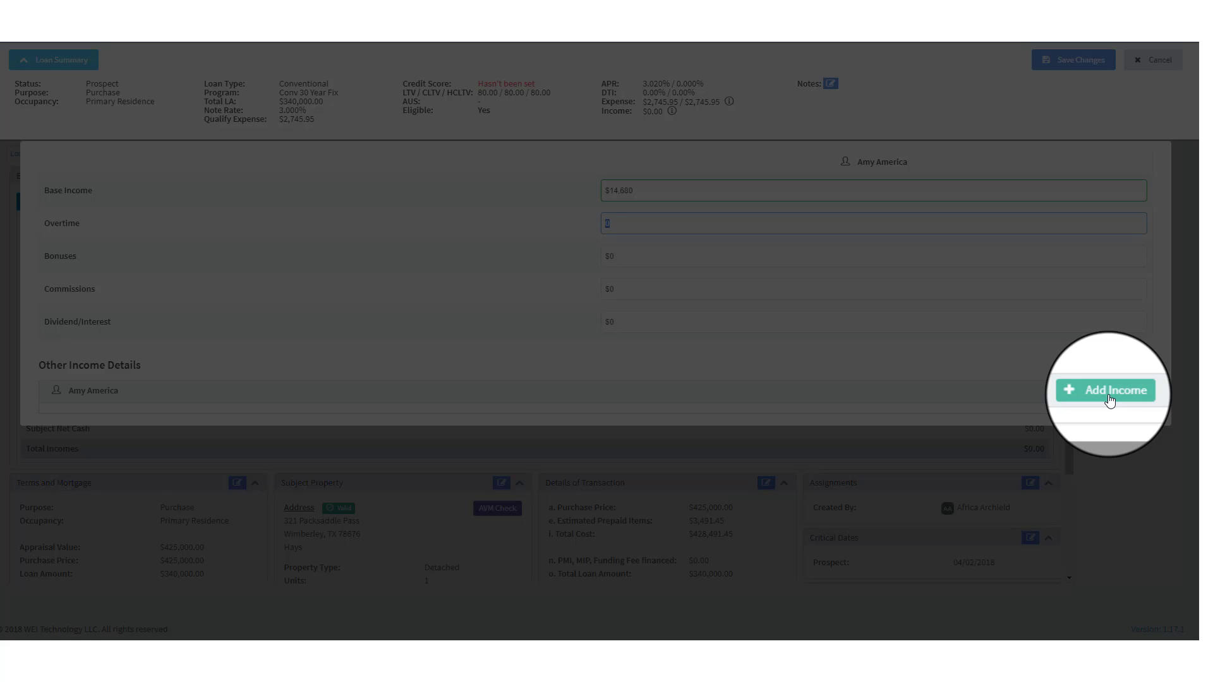
left_click(1105, 389)
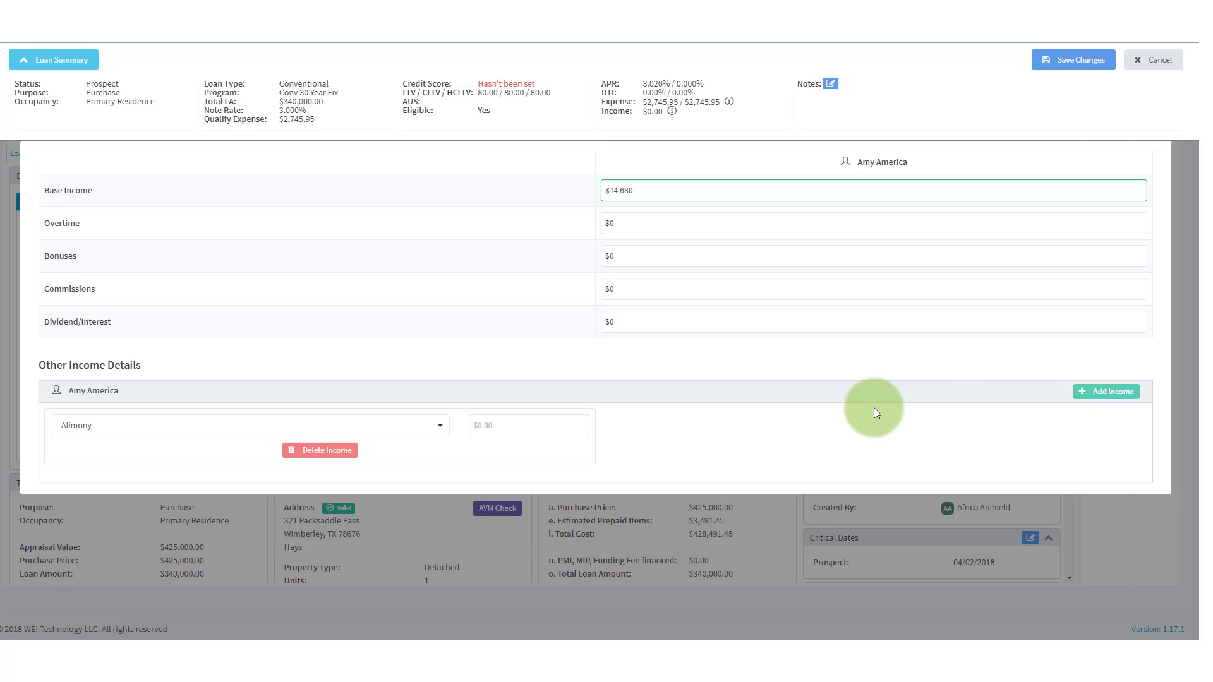
mouse_move(415, 429)
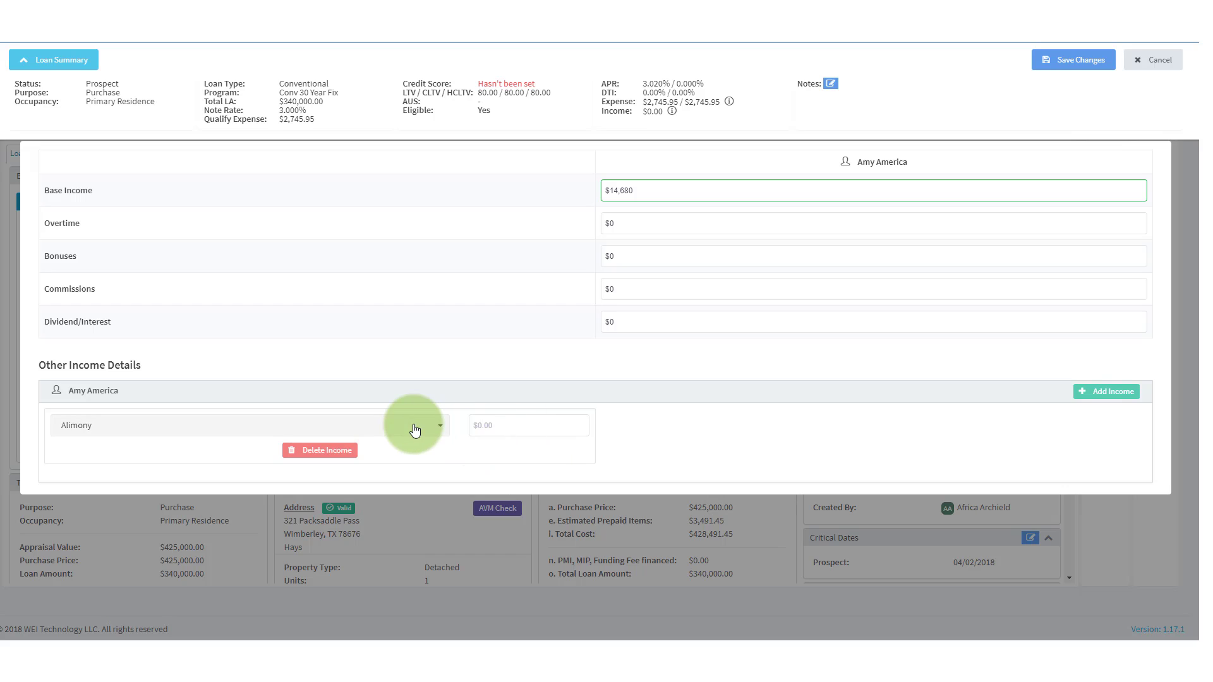
left_click(432, 425)
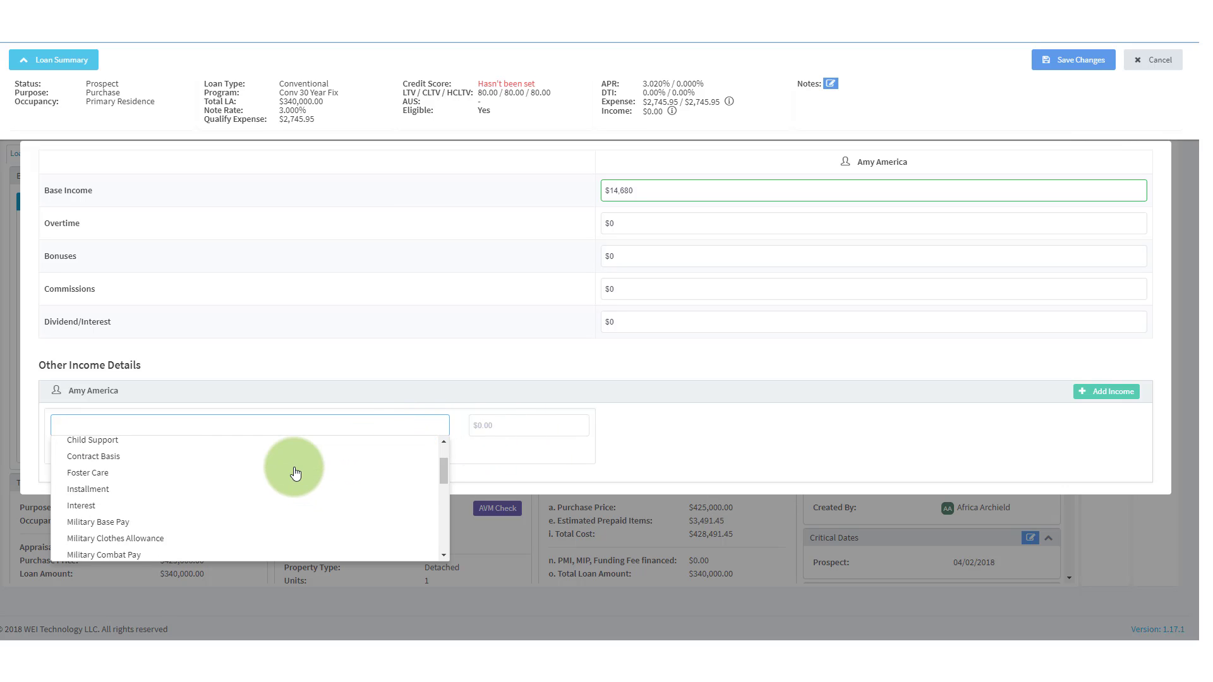
scroll("down", 3)
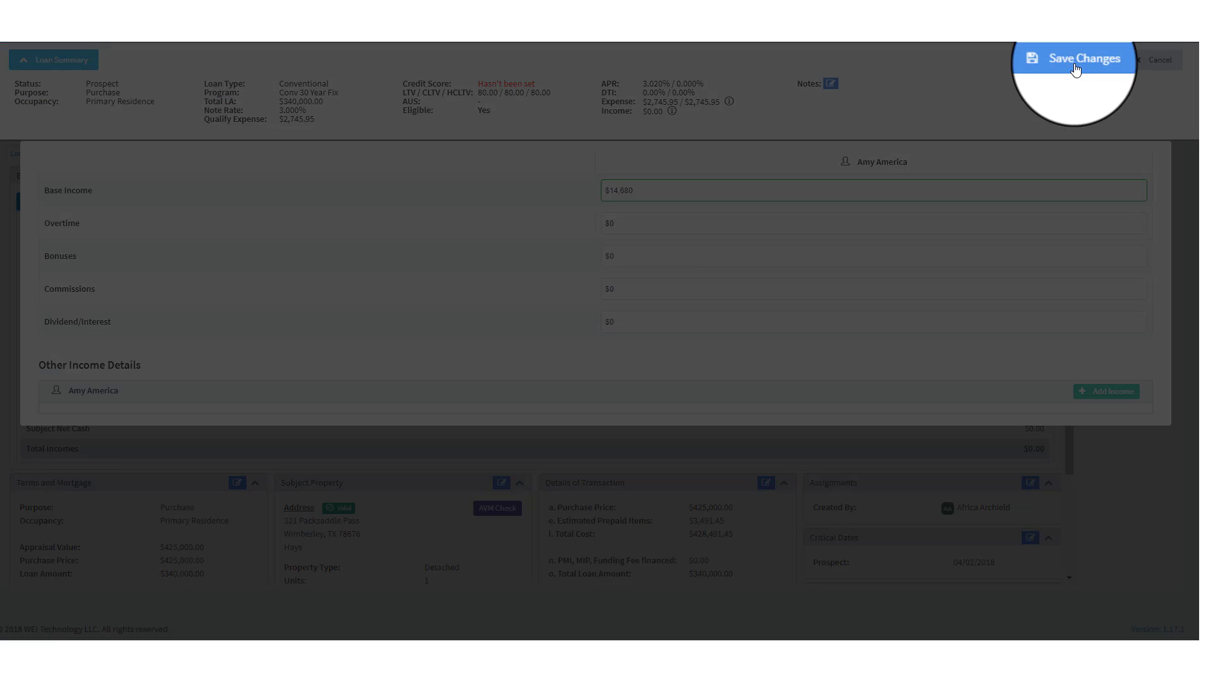
left_click(1074, 58)
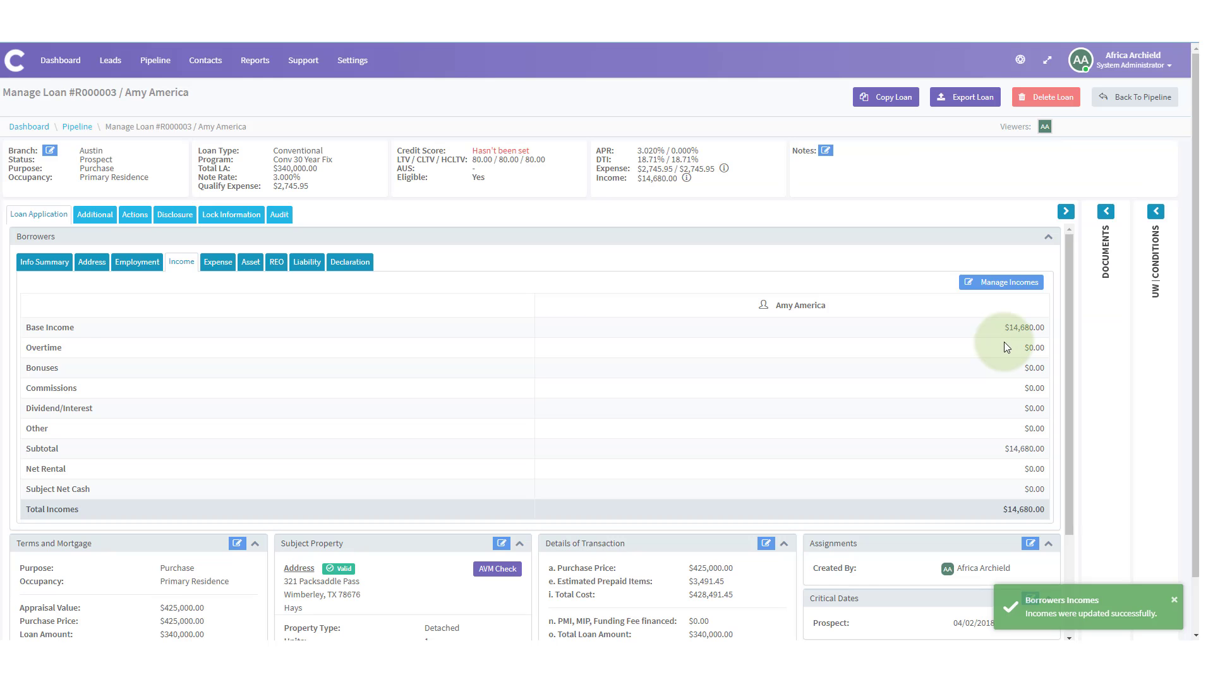
mouse_move(996, 473)
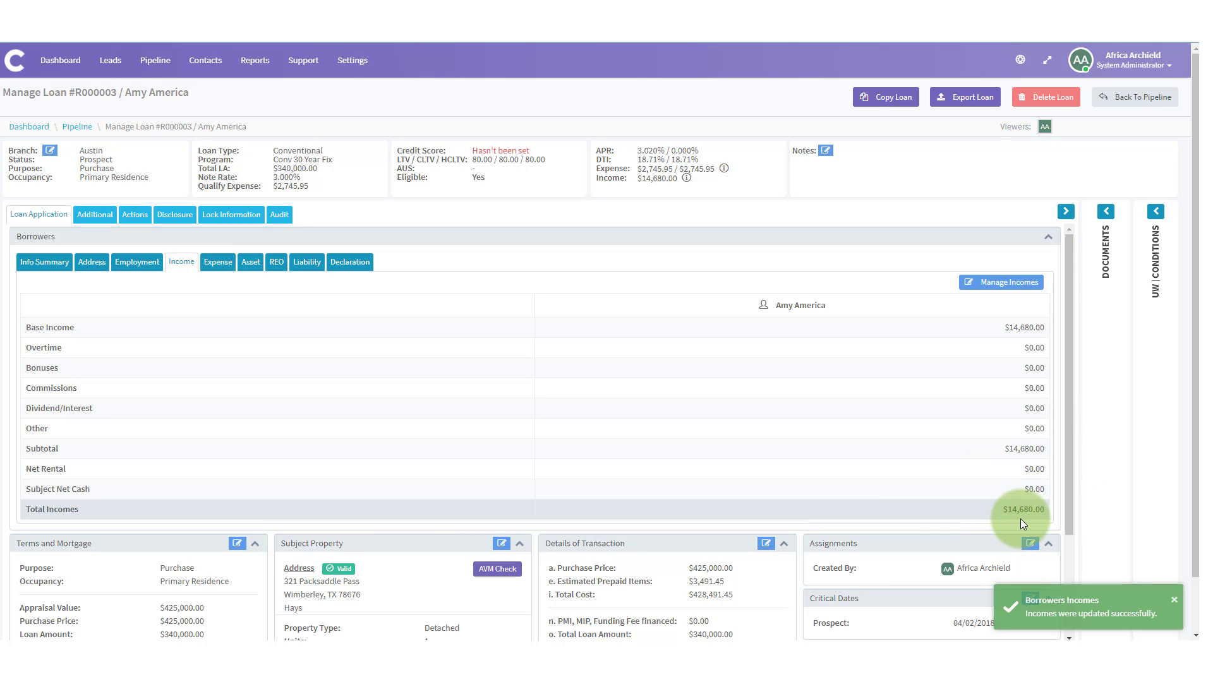
Show the Expense tab, where every housing expense is still $0.00.
left_click(218, 262)
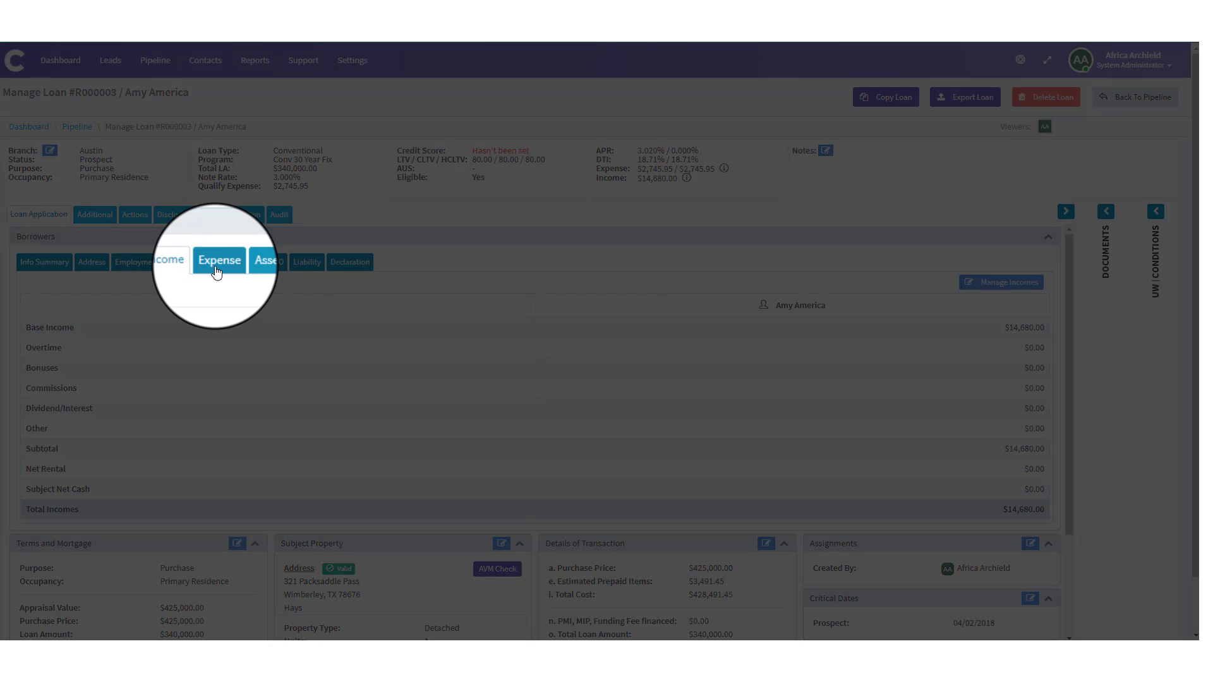
left_click(218, 262)
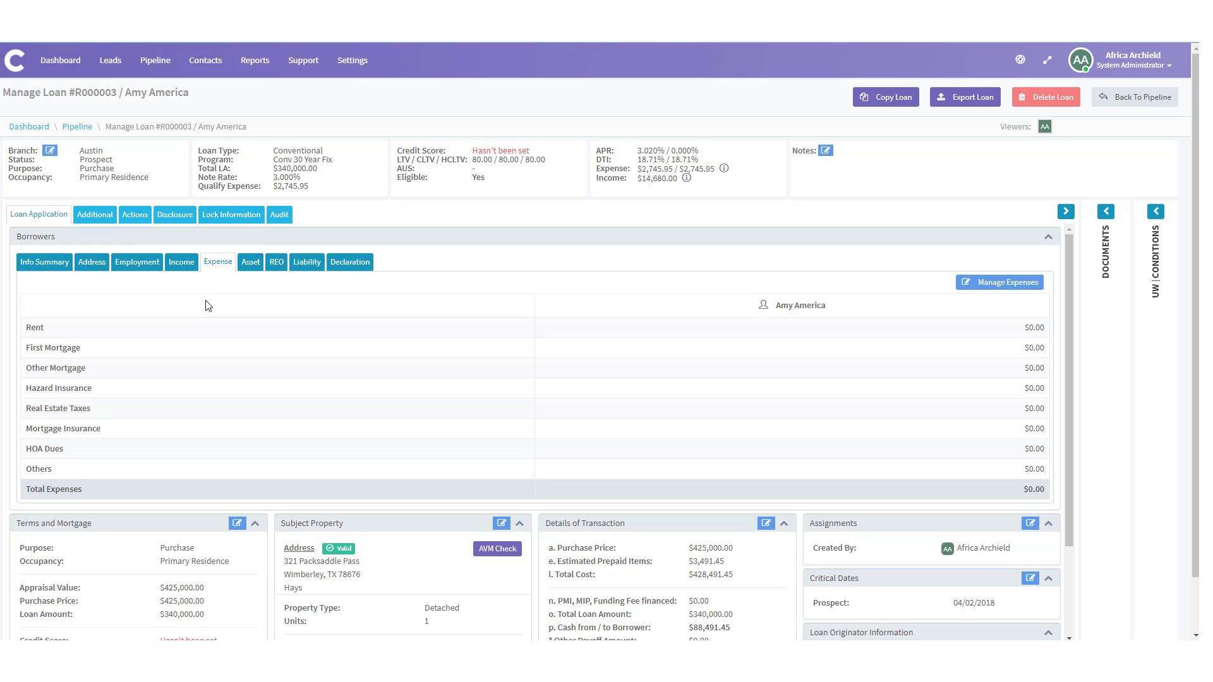
mouse_move(379, 362)
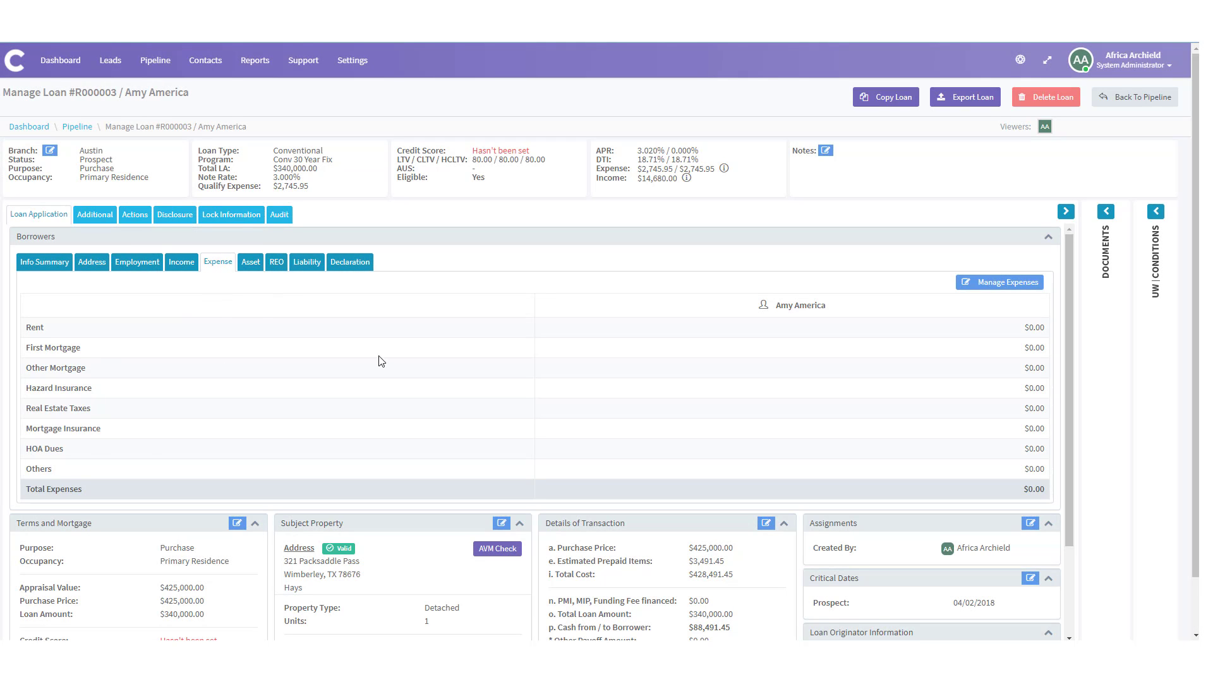
mouse_move(1001, 295)
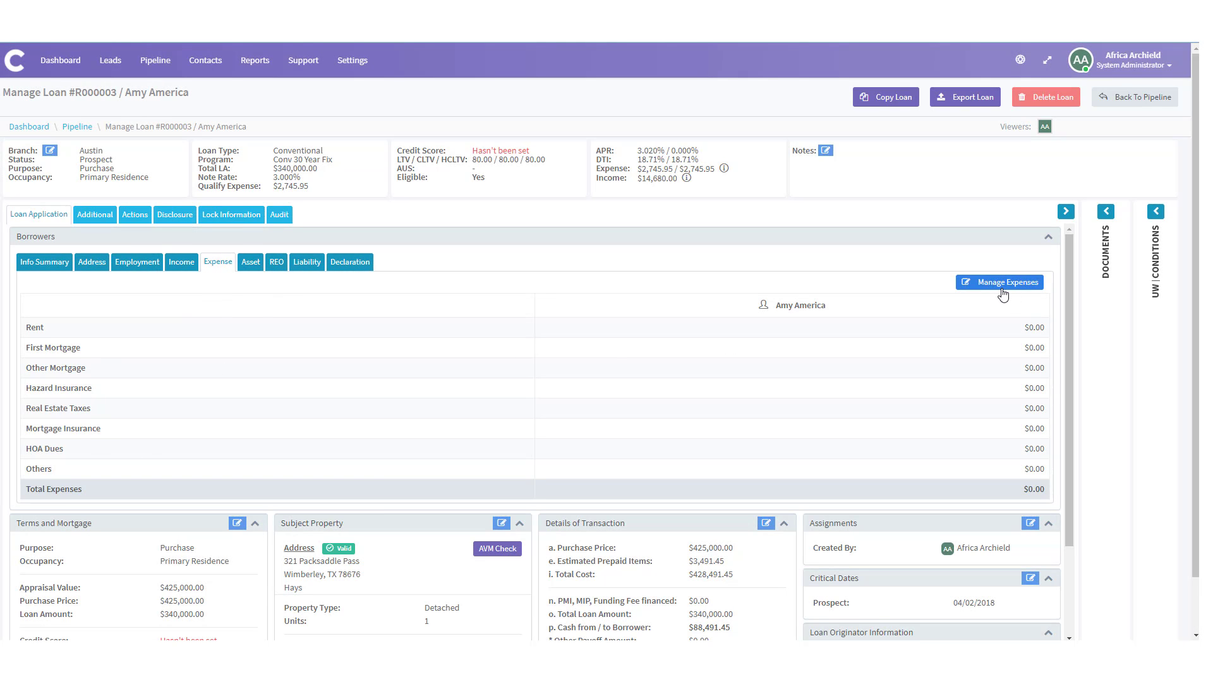
Save a $2,500 monthly rent expense and bring up the Asset tab.
left_click(998, 281)
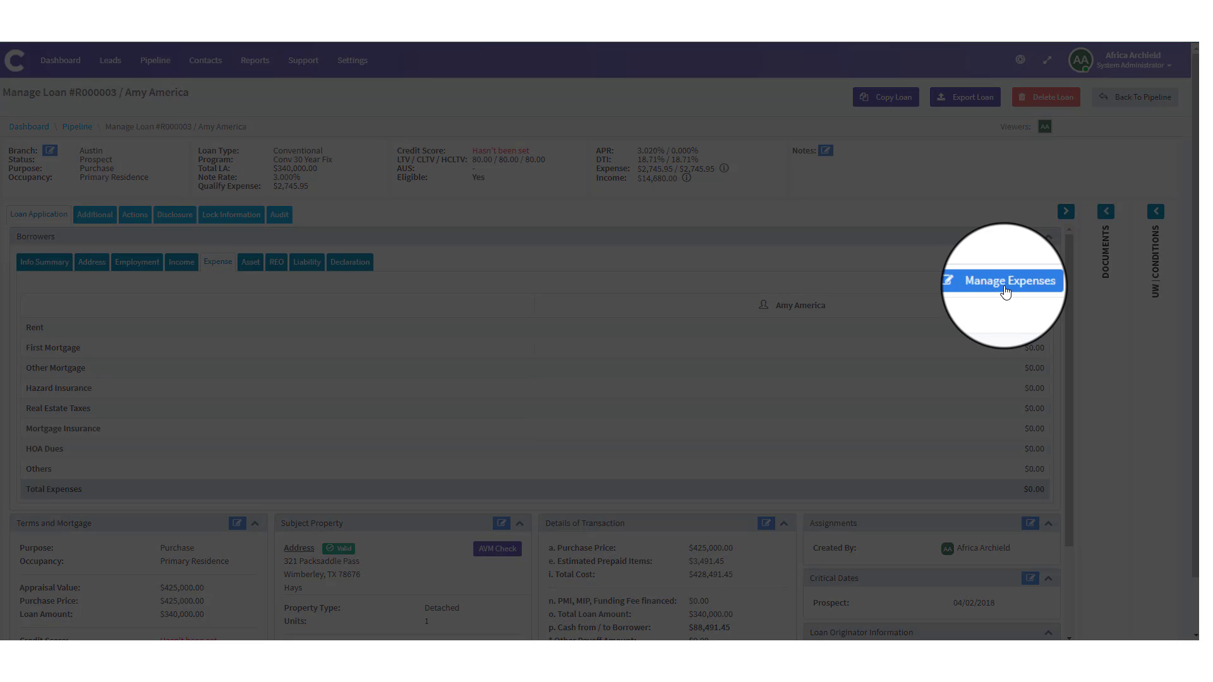
left_click(1010, 280)
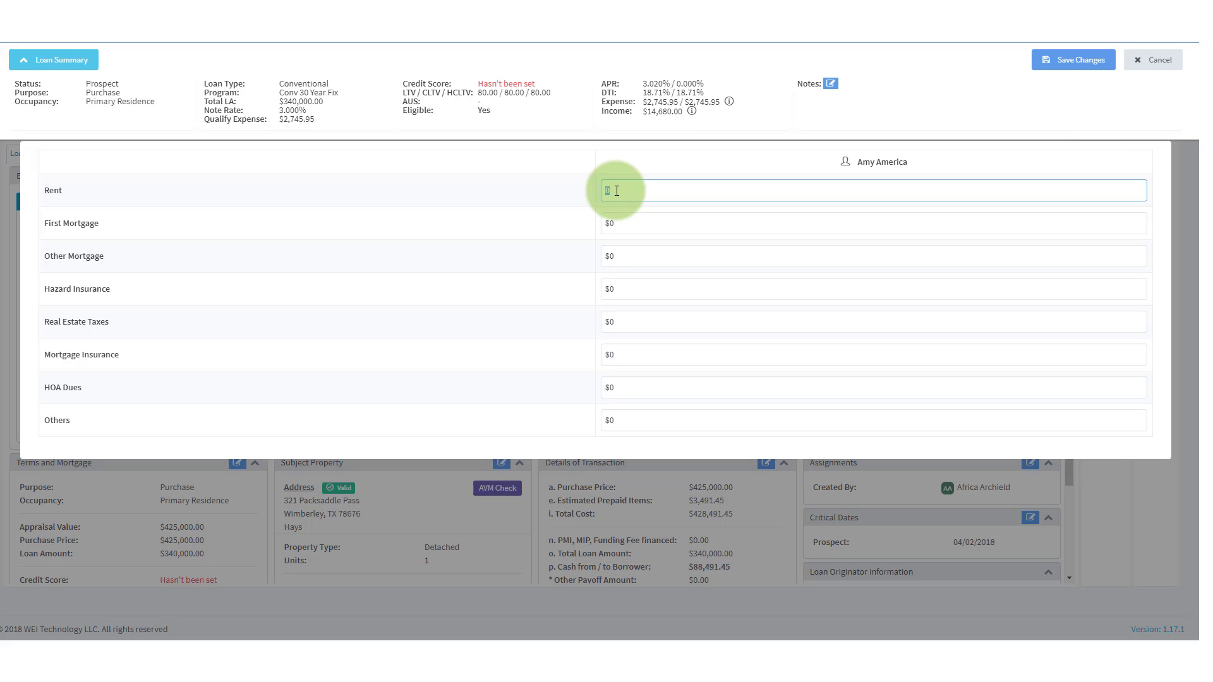
type("2500")
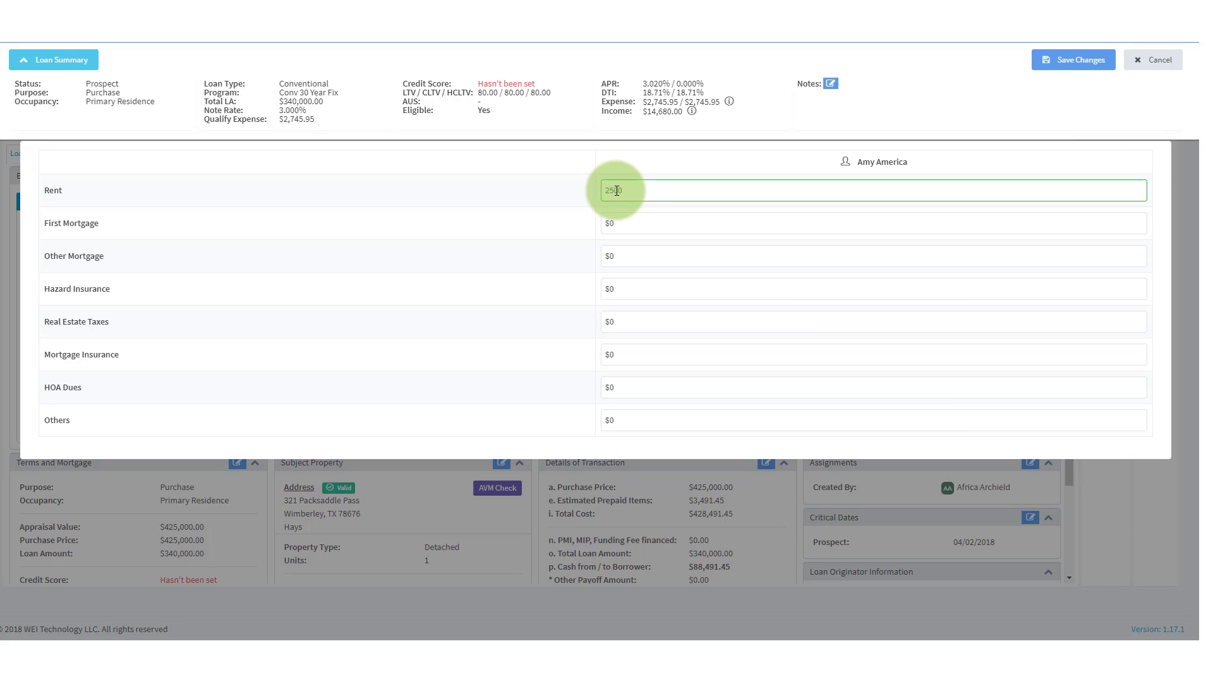
type("2500")
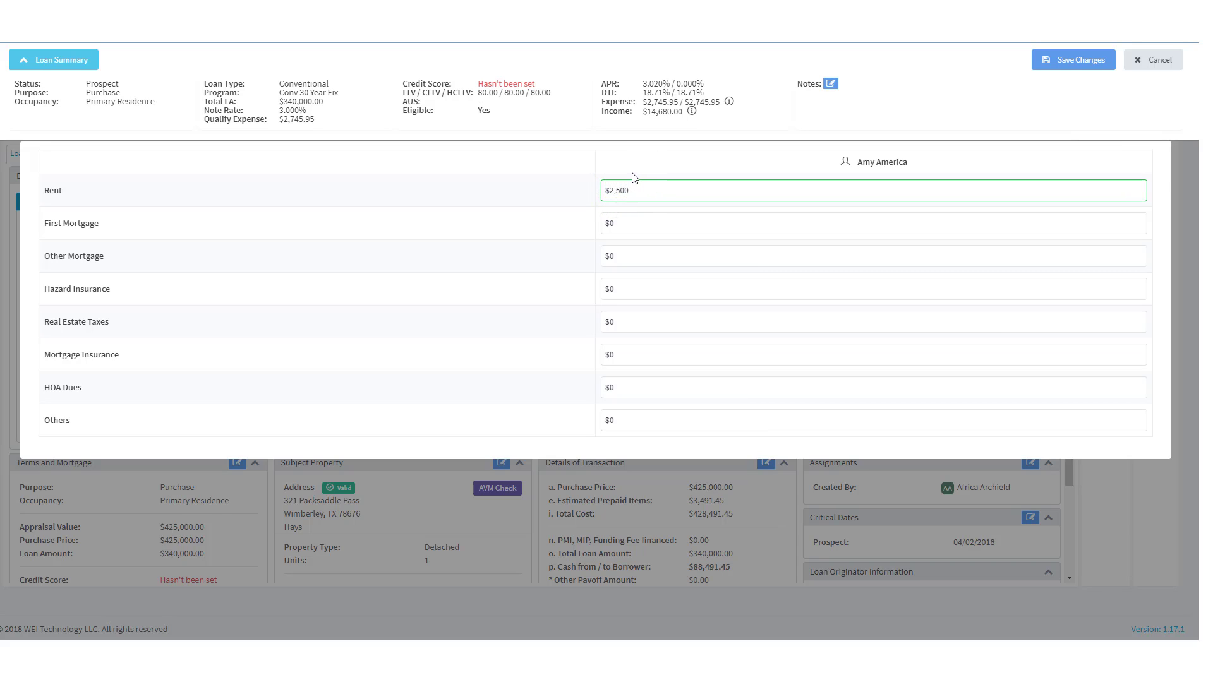
mouse_move(1073, 59)
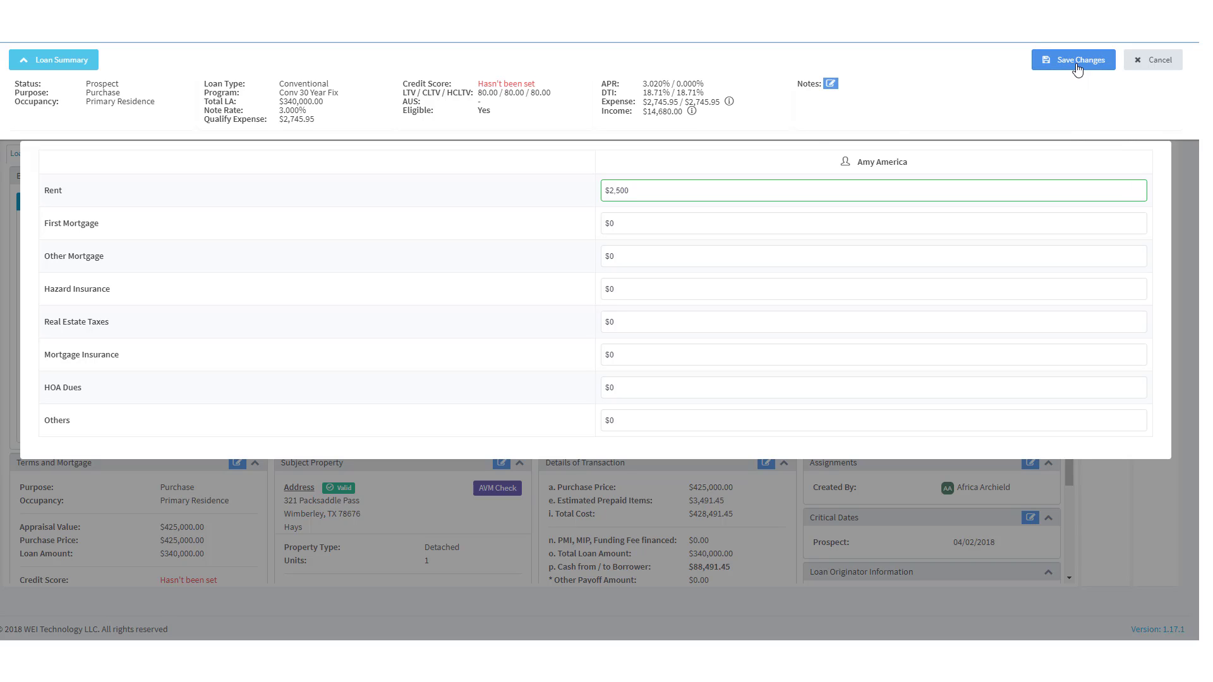
left_click(1073, 59)
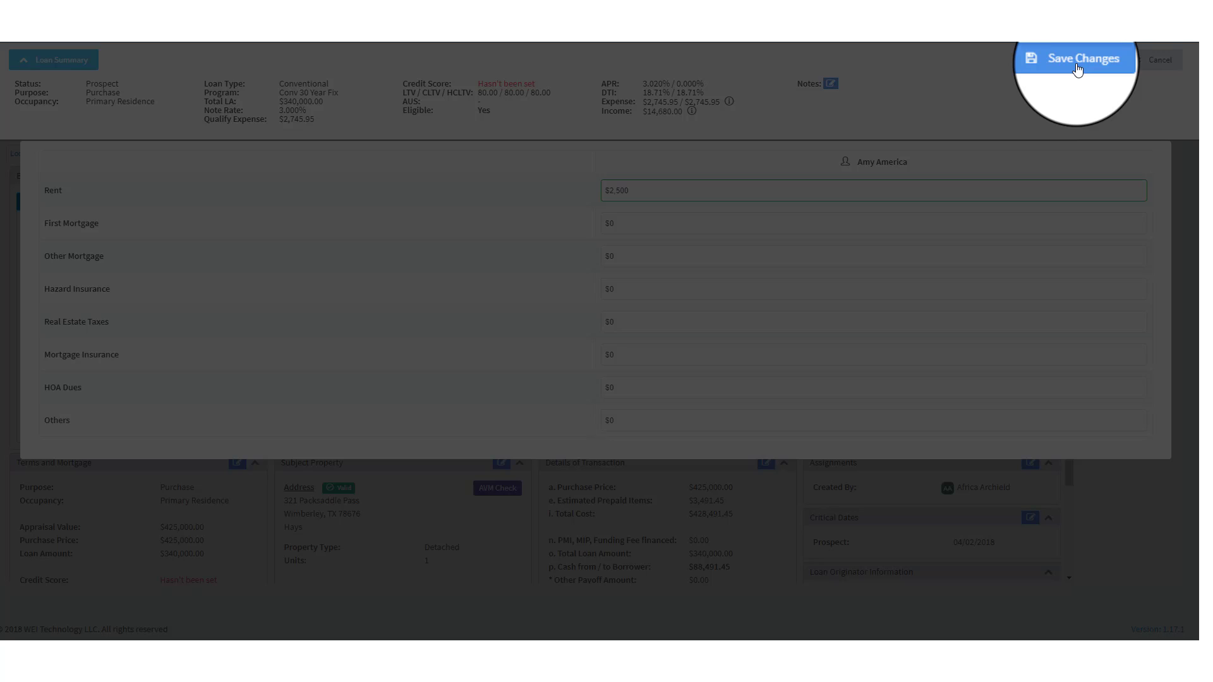
left_click(1075, 58)
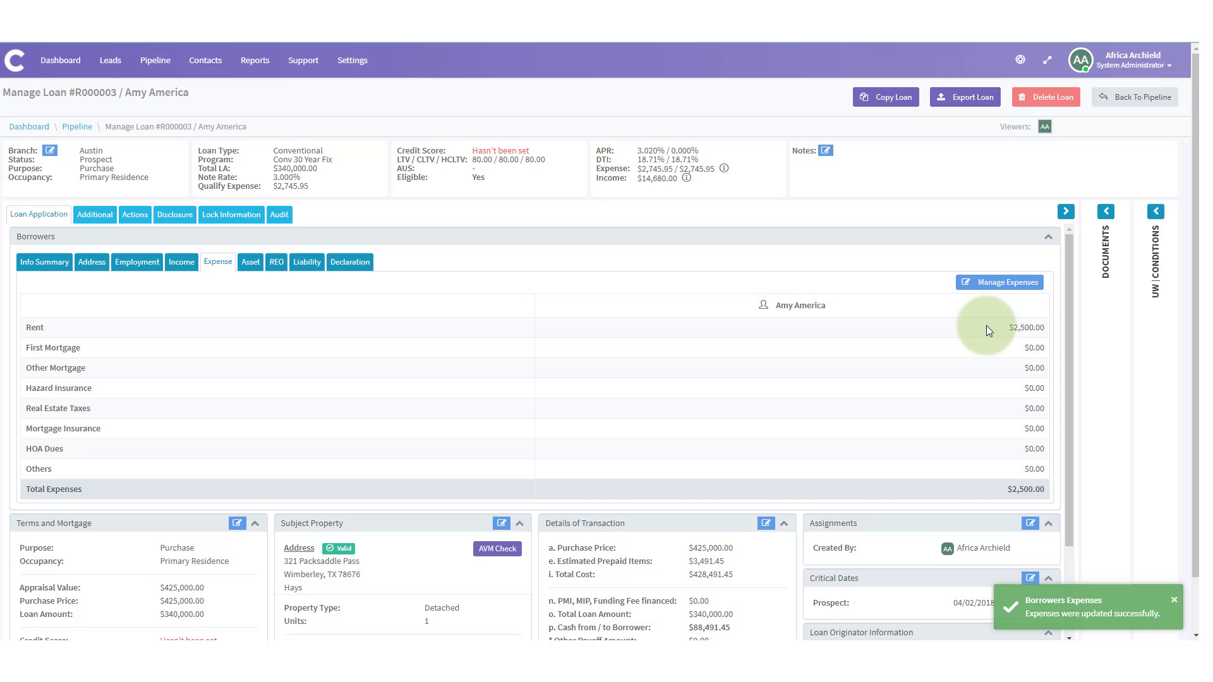
mouse_move(998, 472)
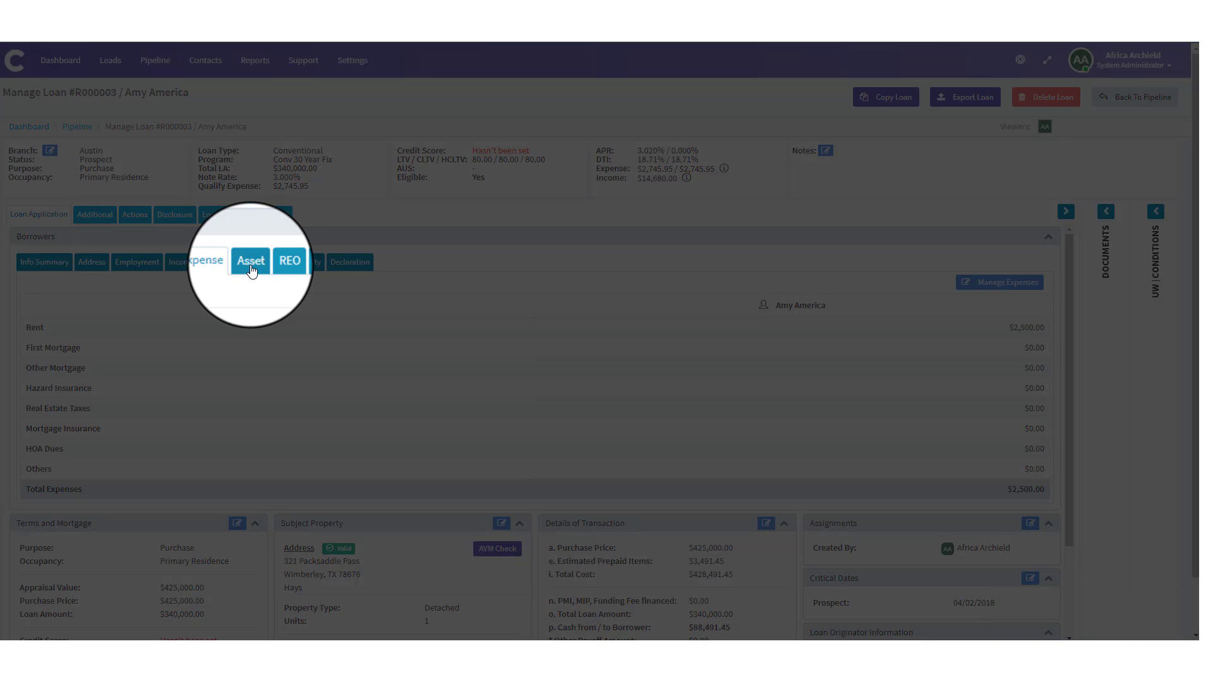
left_click(250, 262)
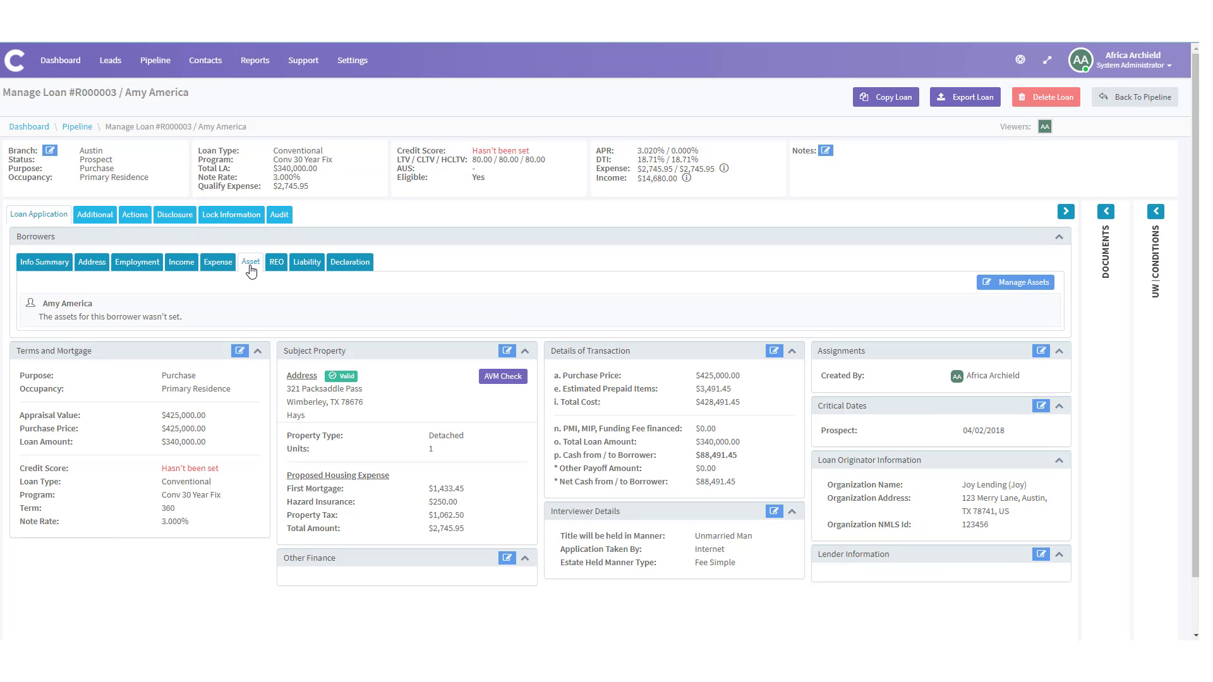
mouse_move(150, 328)
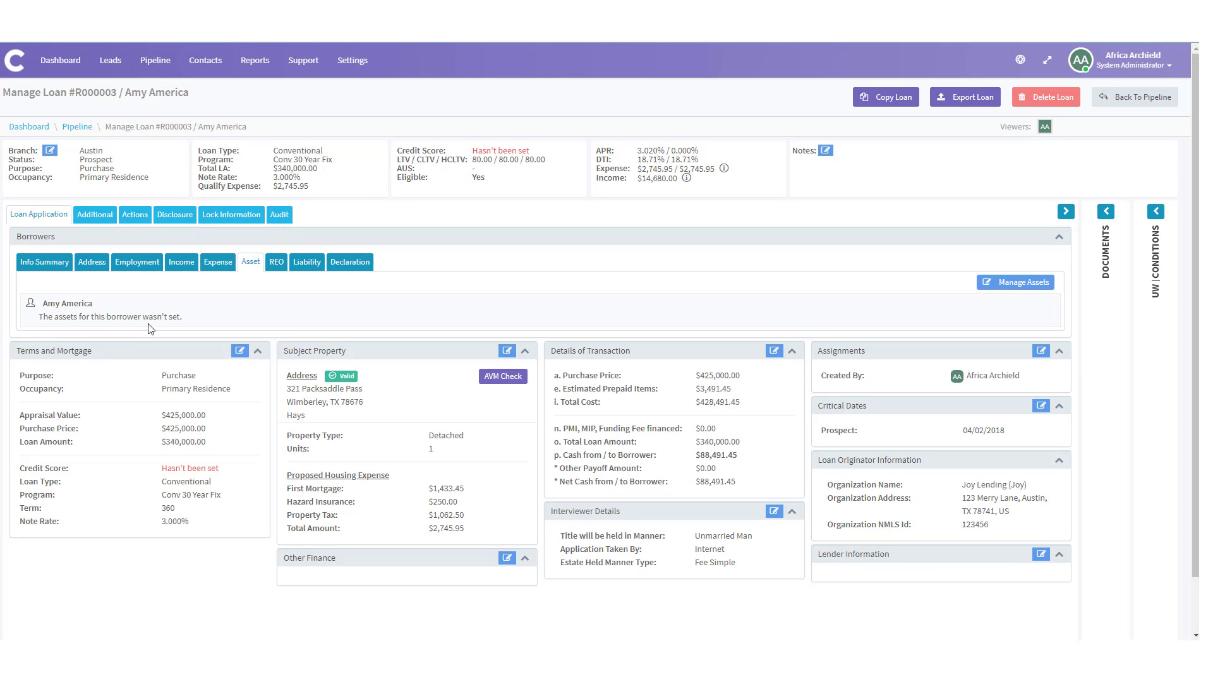
left_click(1015, 282)
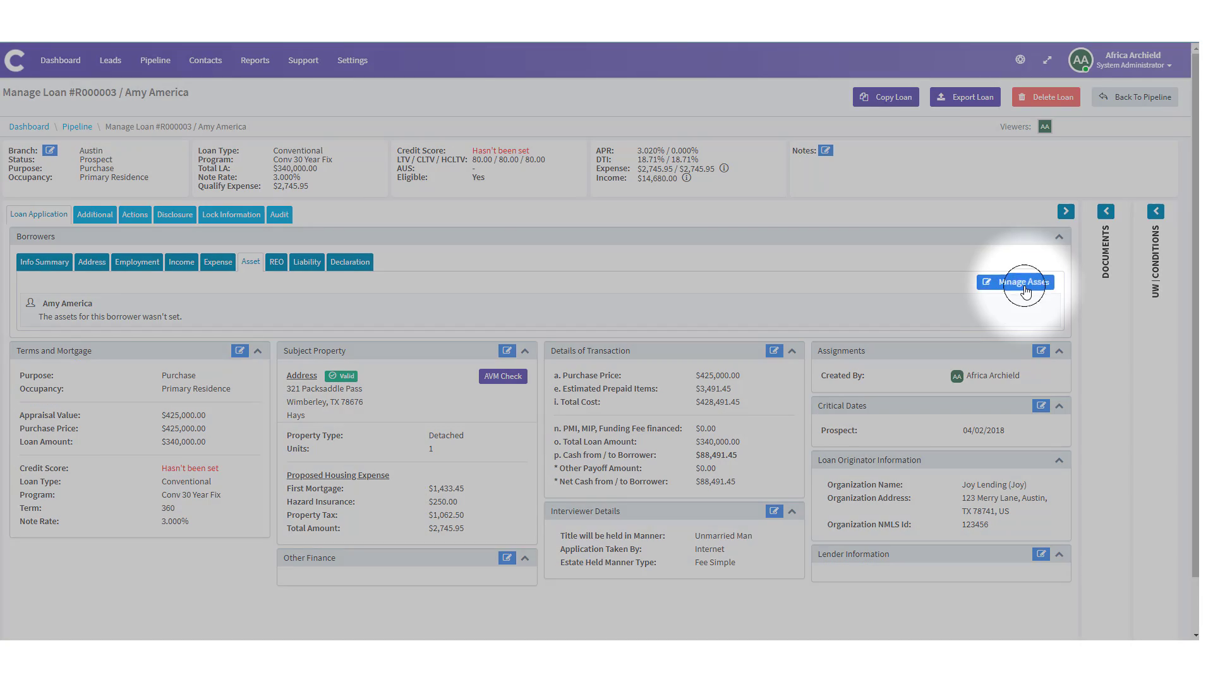
Add a first asset: Bank of America with $36,750 cash value.
left_click(1020, 280)
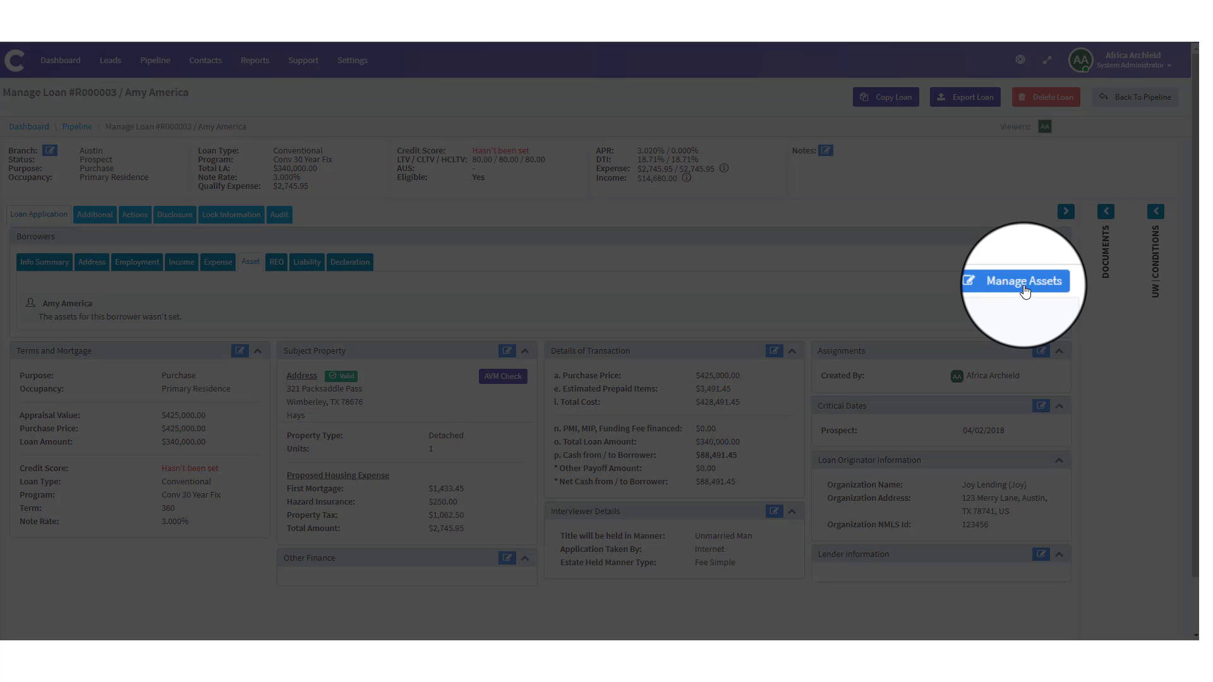
left_click(1015, 280)
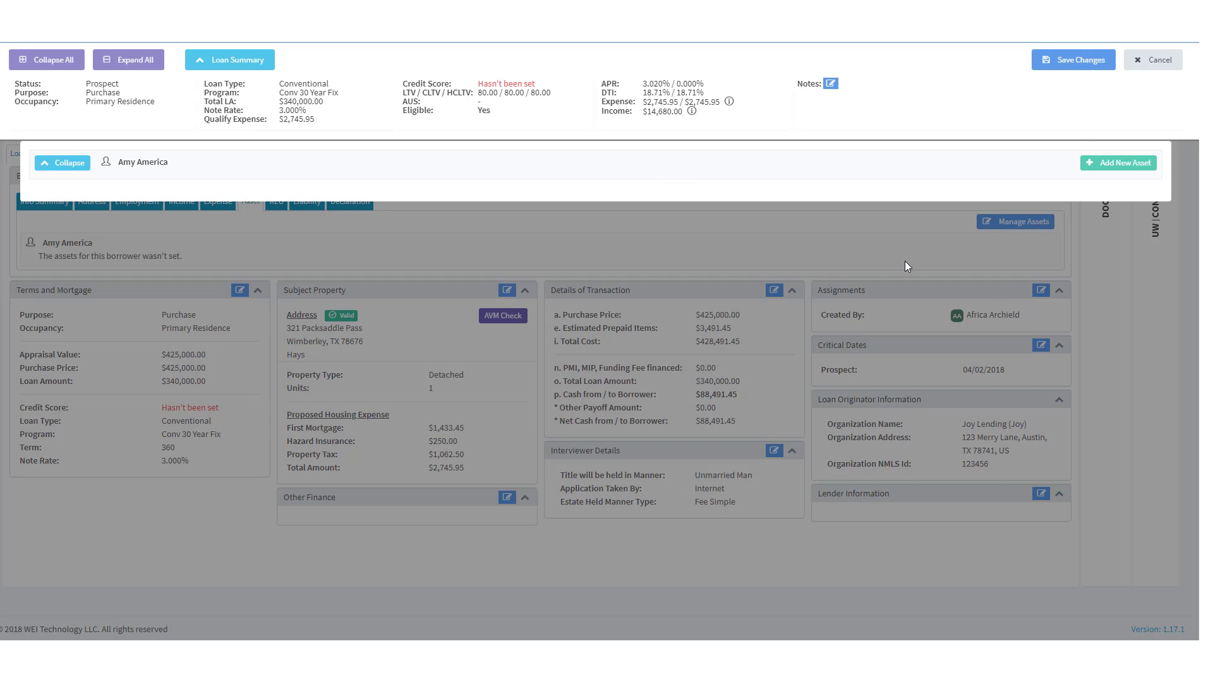
mouse_move(583, 164)
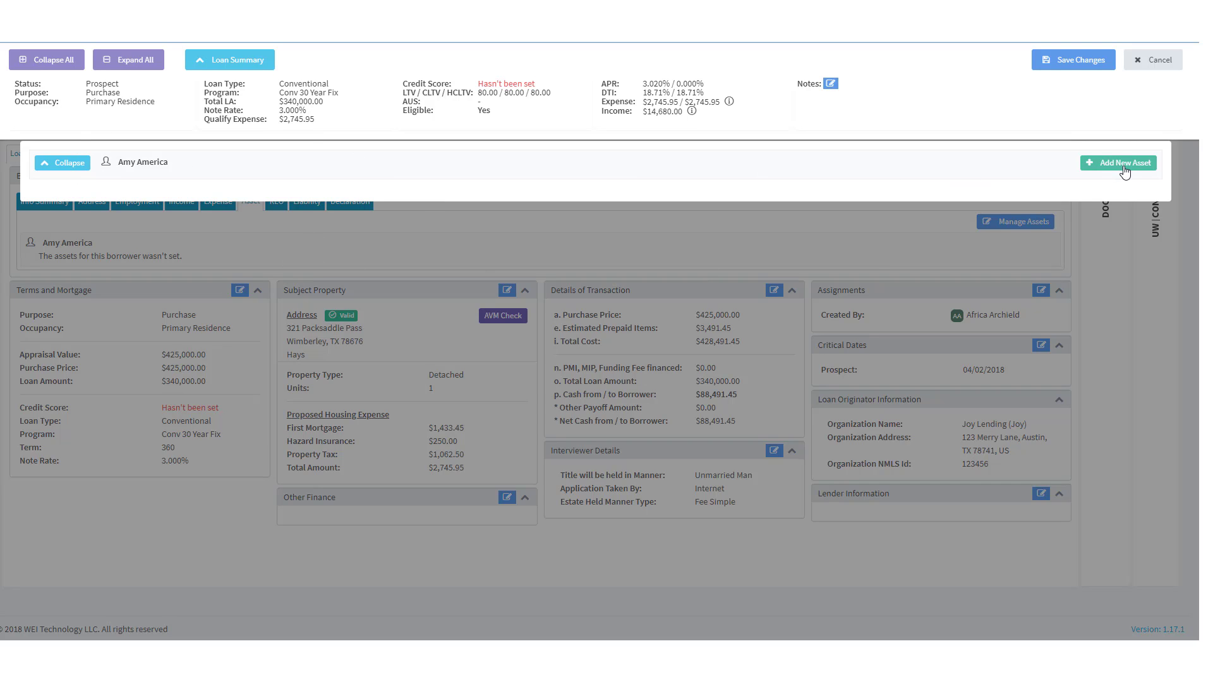
left_click(1117, 162)
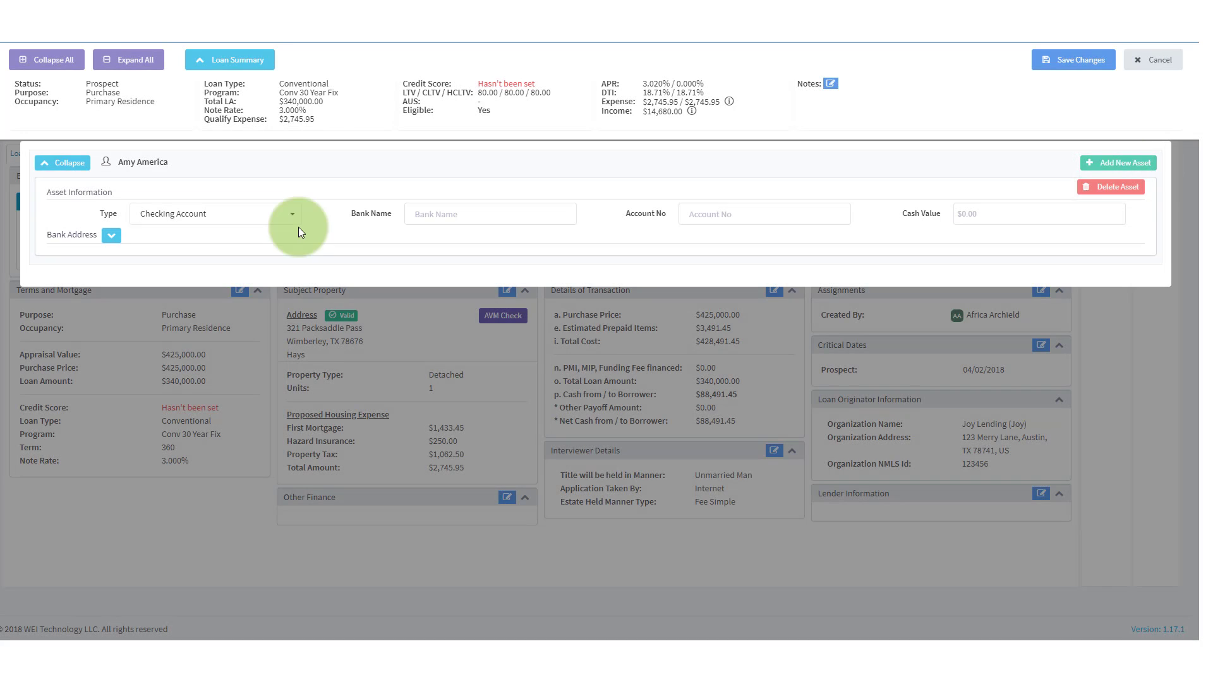
left_click(490, 213)
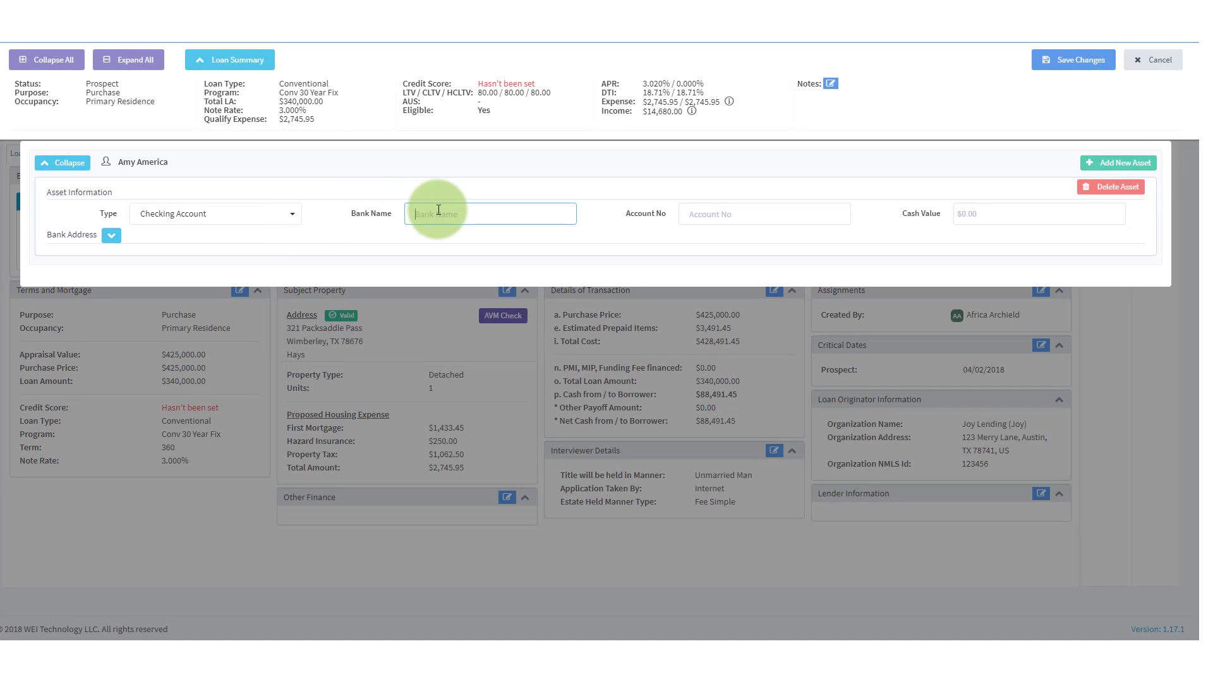
type("Bank of America")
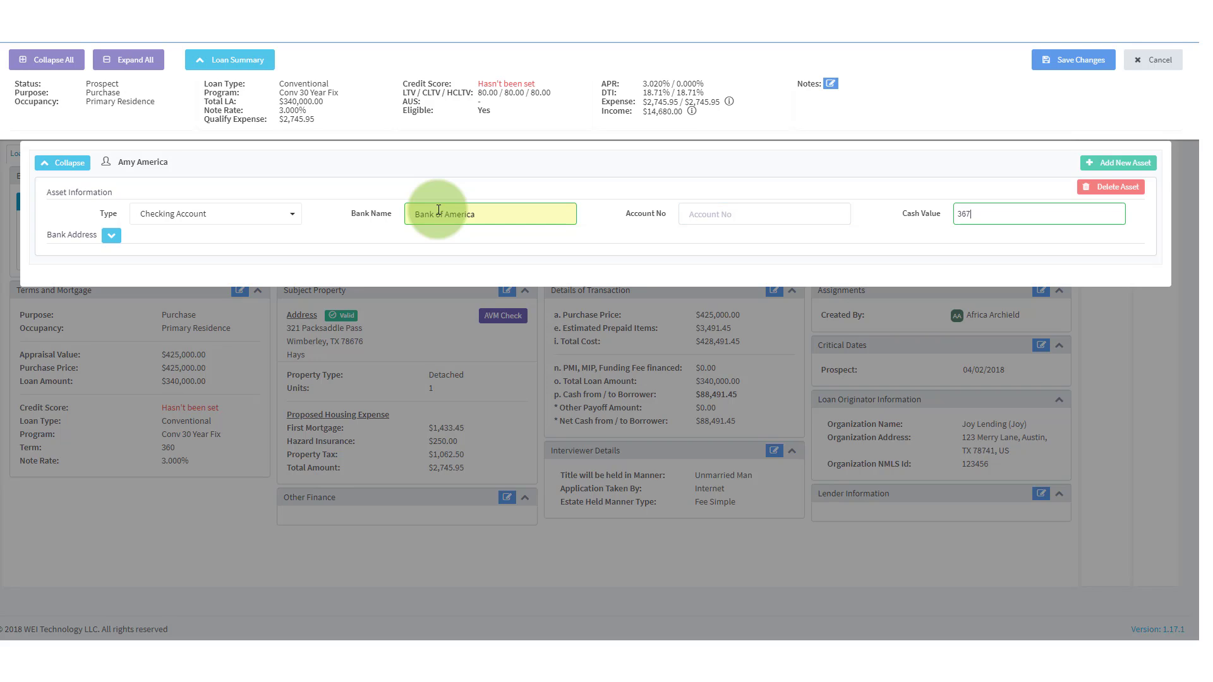
type("$36,750")
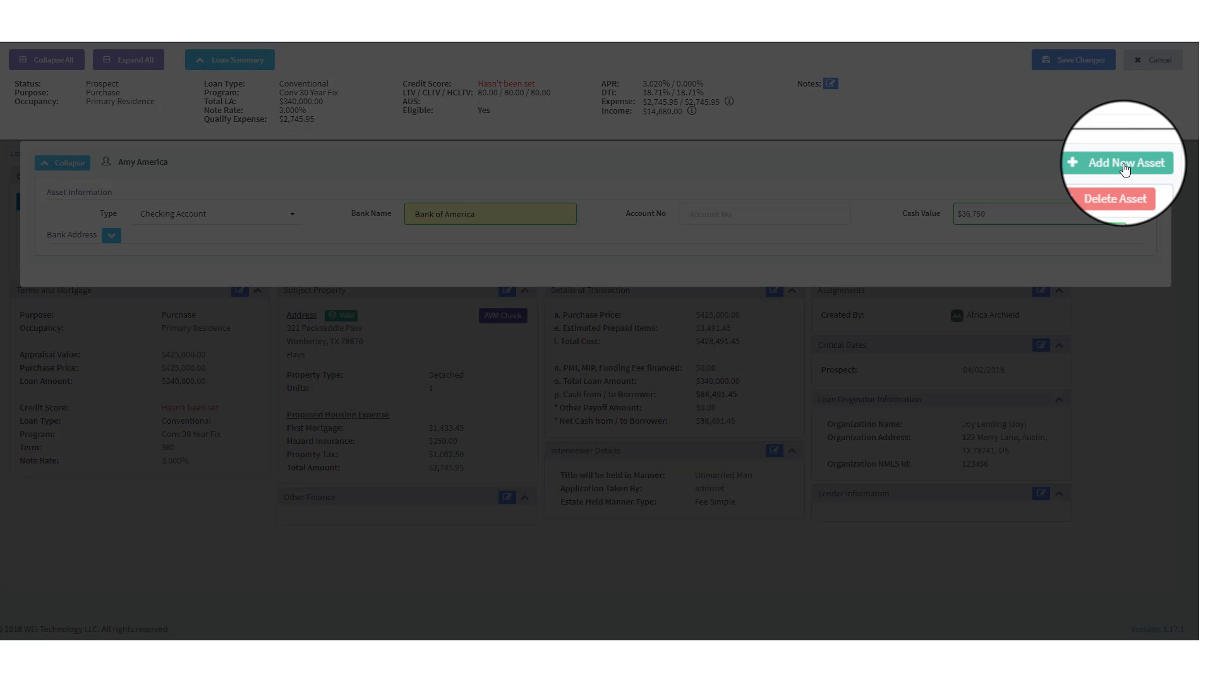
Add two savings-account assets, including Ally Savings, and save all three assets.
left_click(1120, 162)
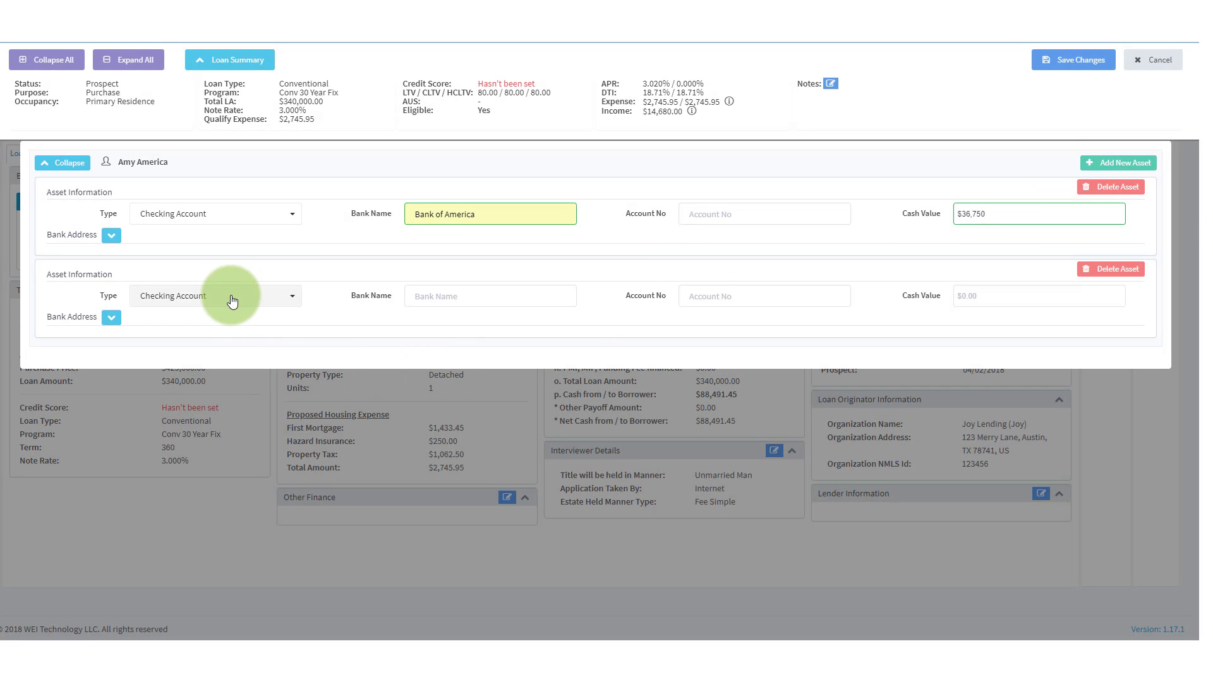
left_click(215, 295)
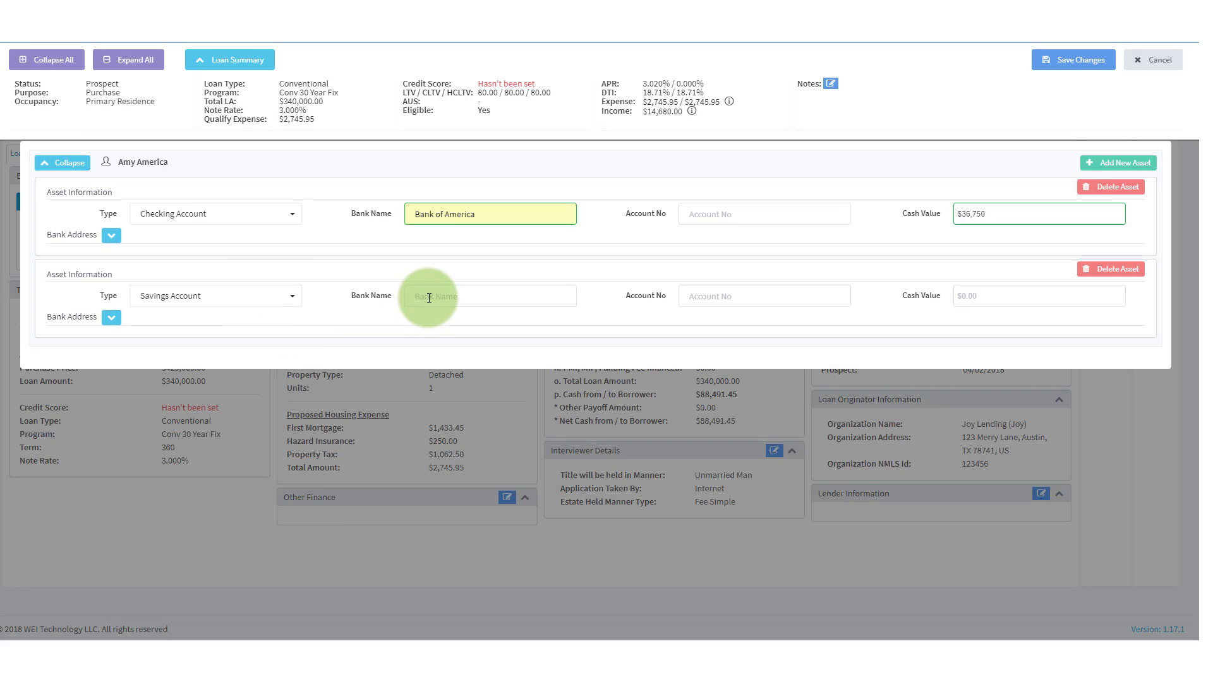
left_click(1117, 162)
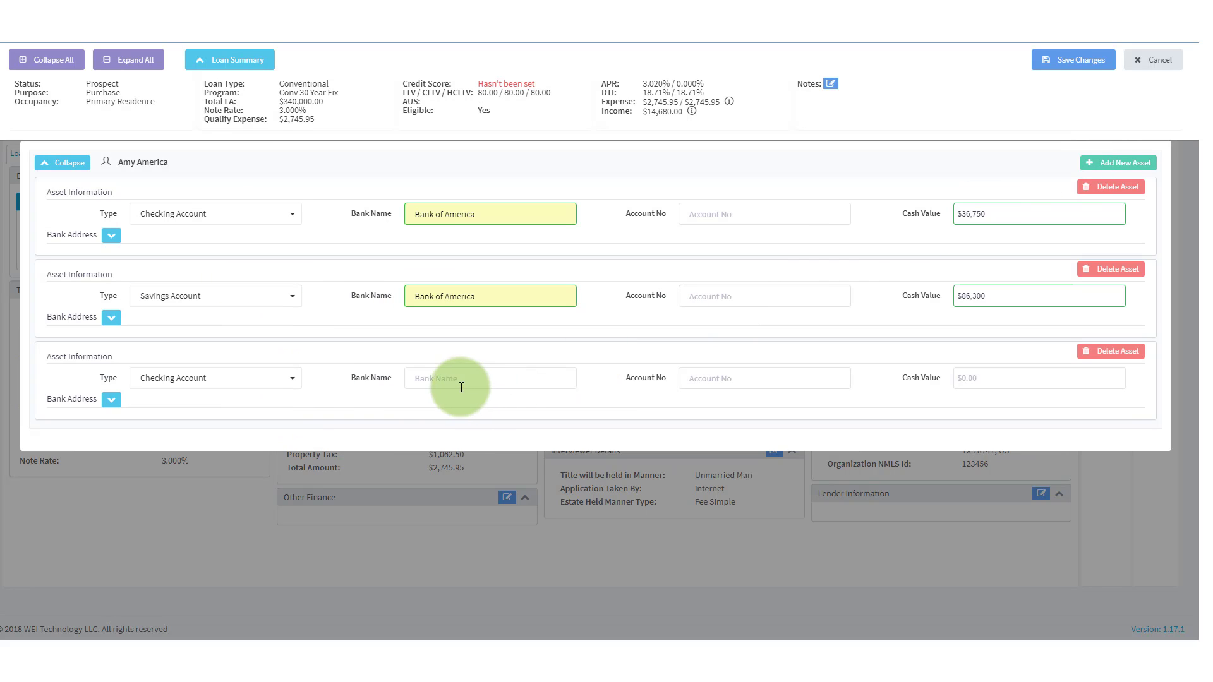
left_click(215, 378)
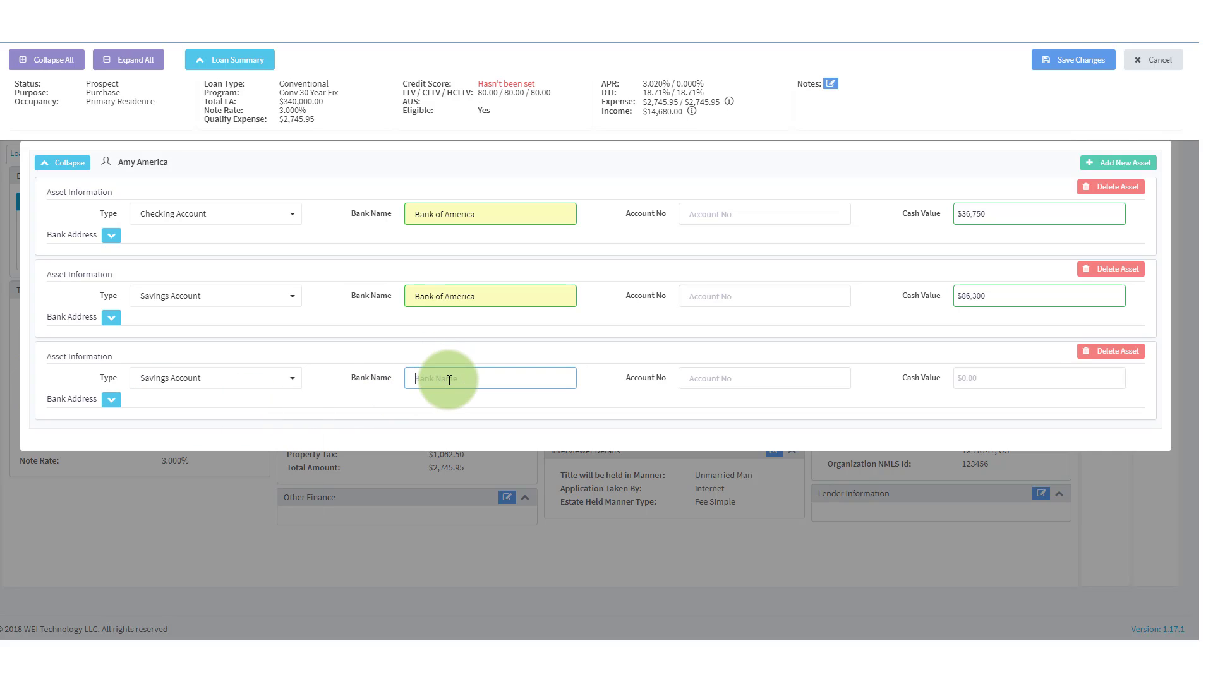
type("Ally Savings")
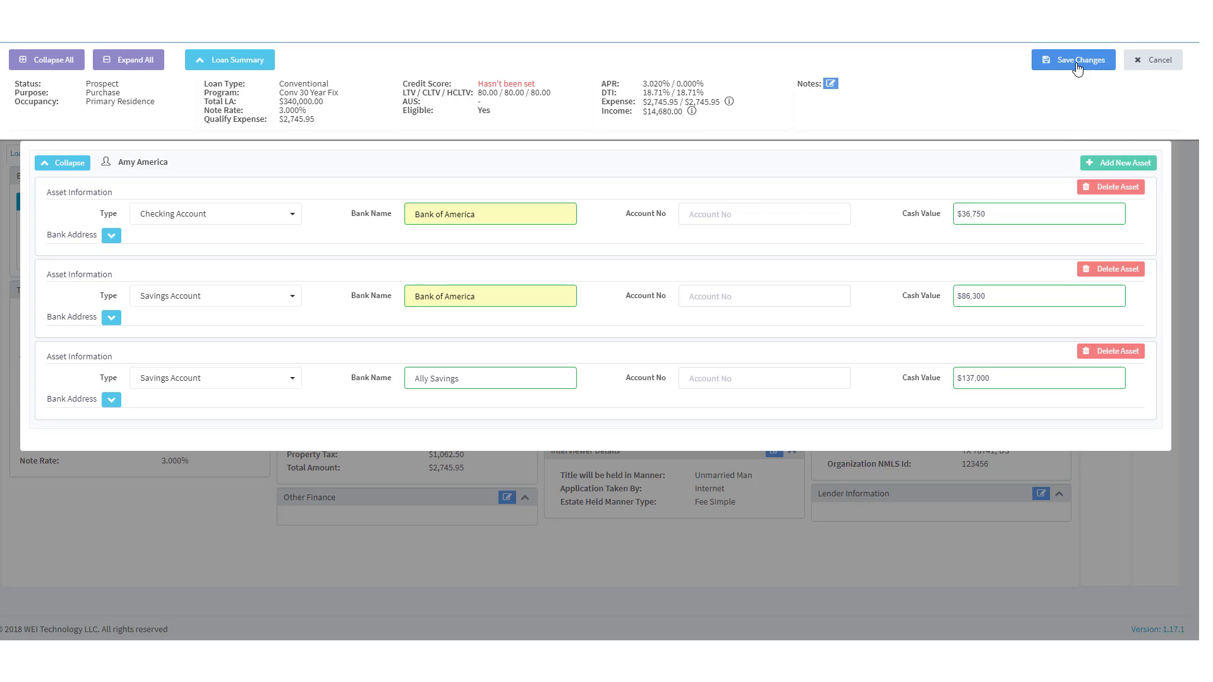
left_click(1074, 58)
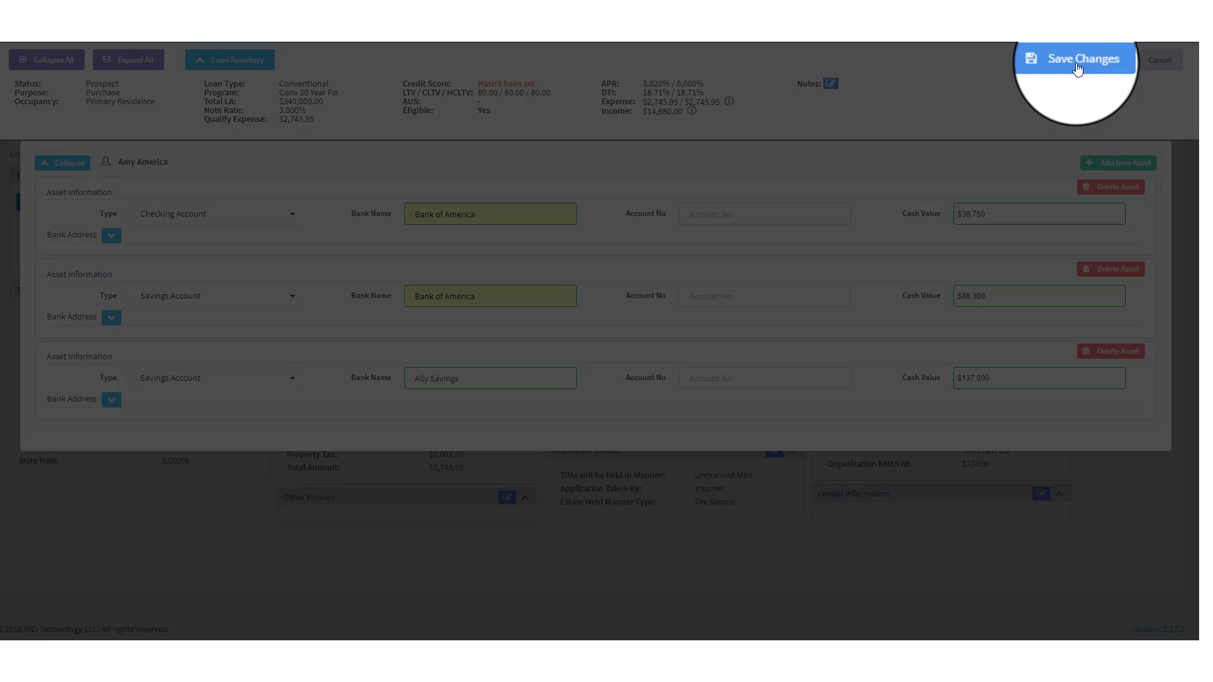
left_click(1075, 58)
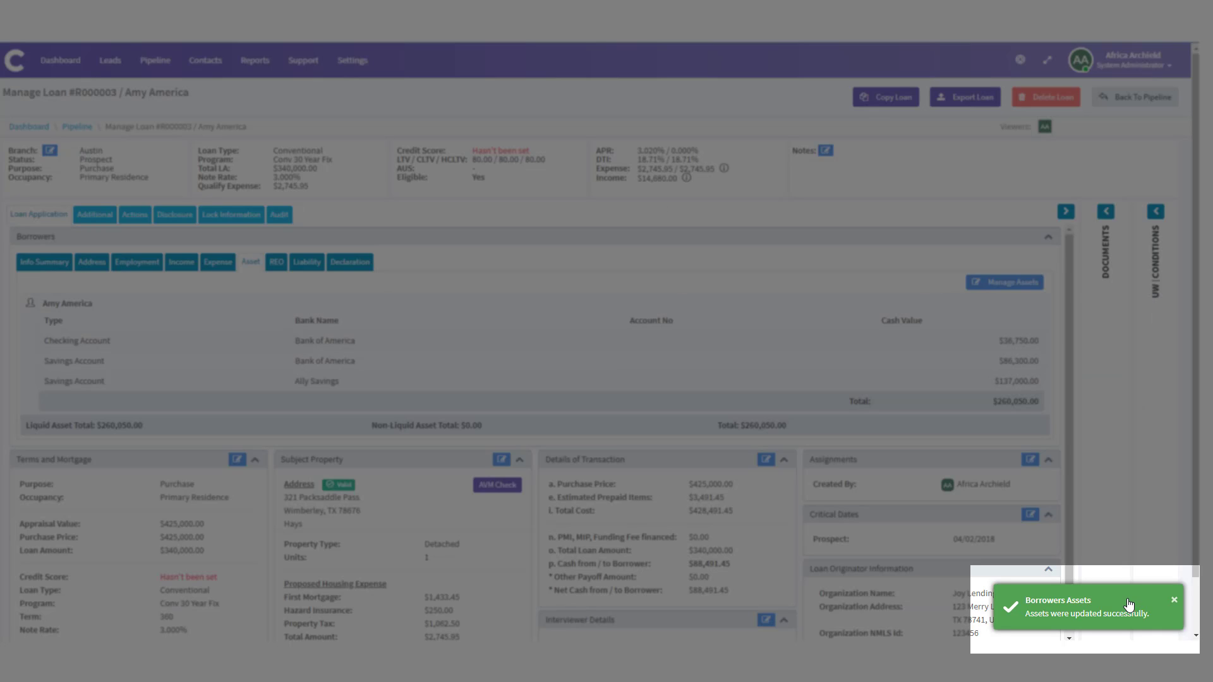
mouse_move(982, 473)
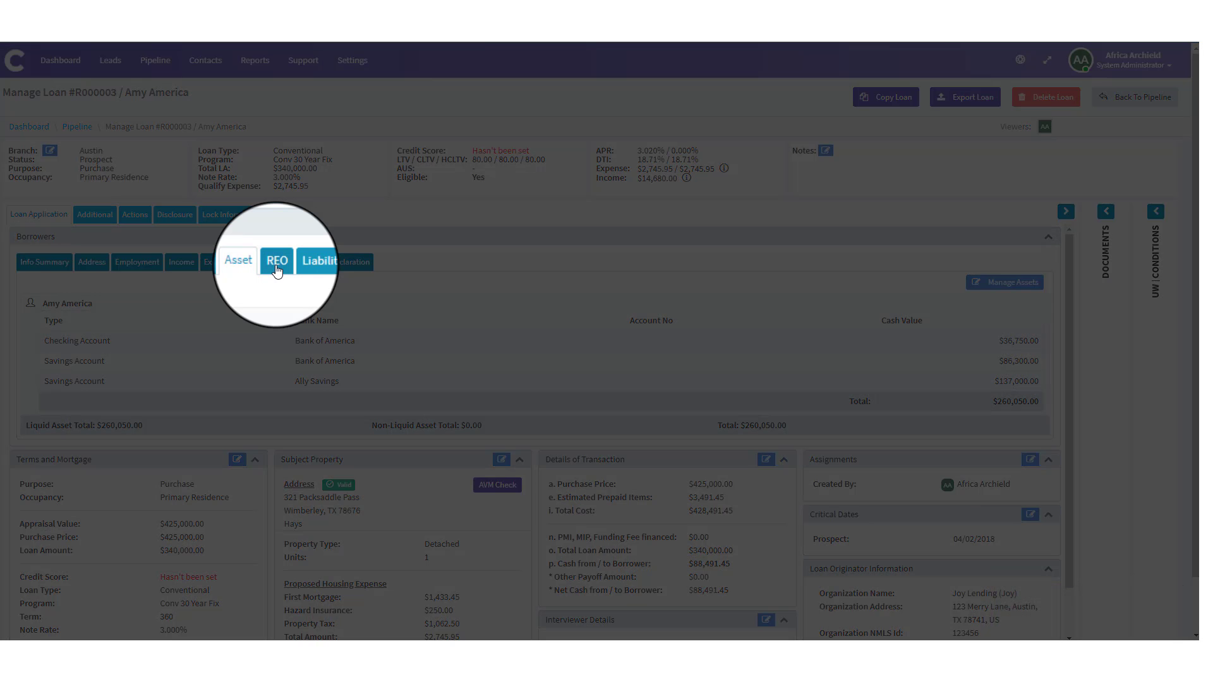
Open the REO editor, start a new entry, then cancel without saving.
left_click(276, 261)
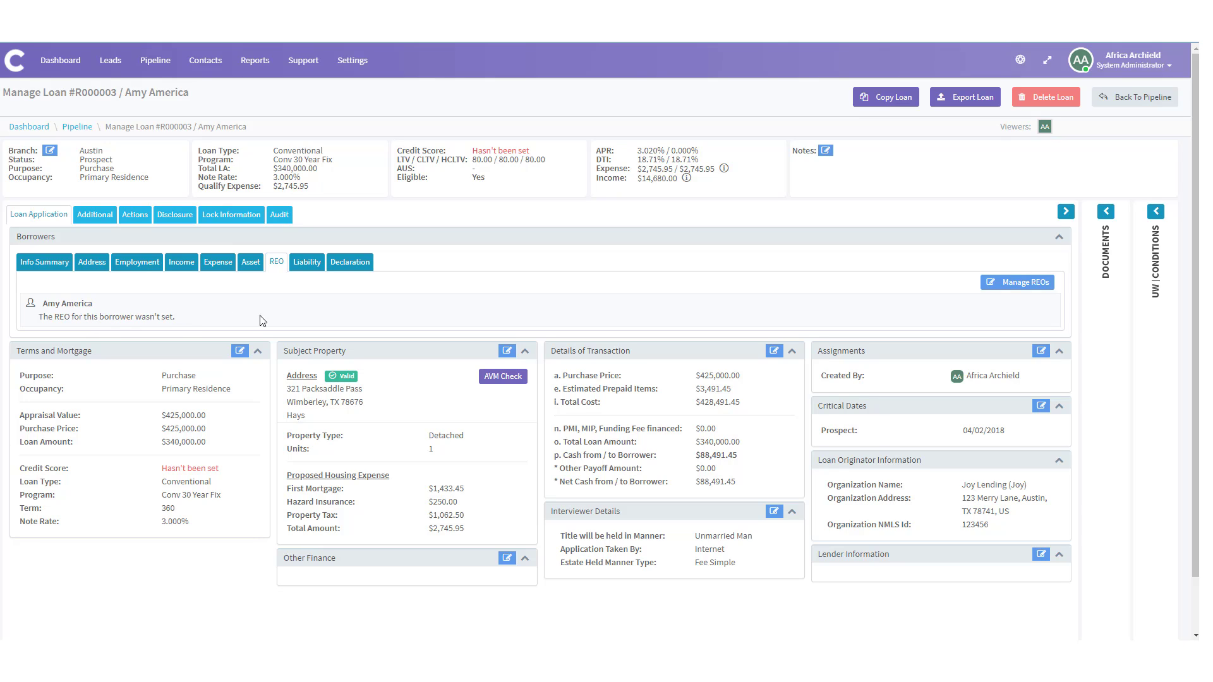
mouse_move(977, 316)
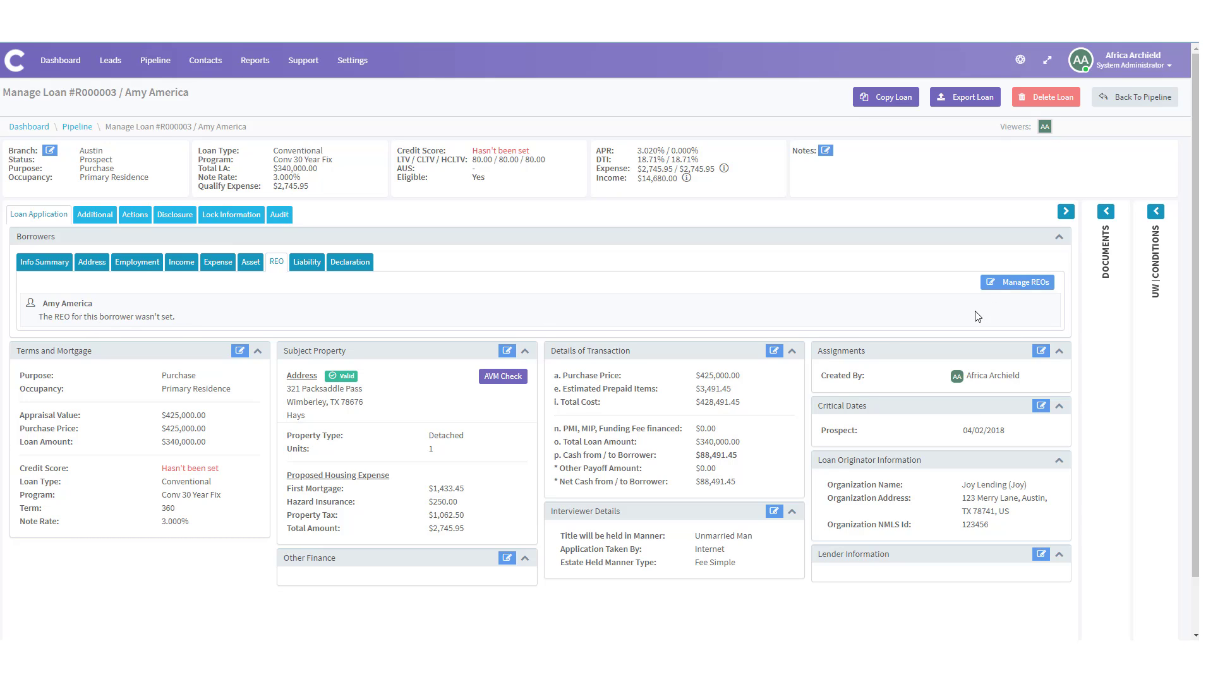
mouse_move(1032, 300)
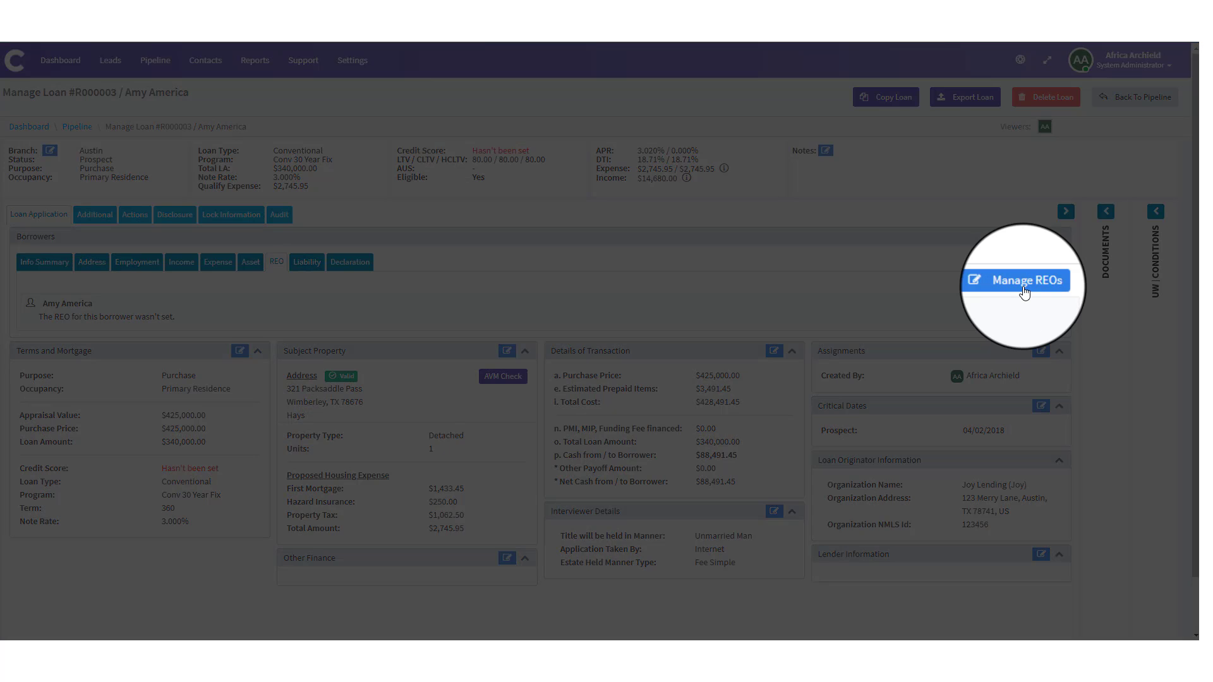
left_click(1015, 279)
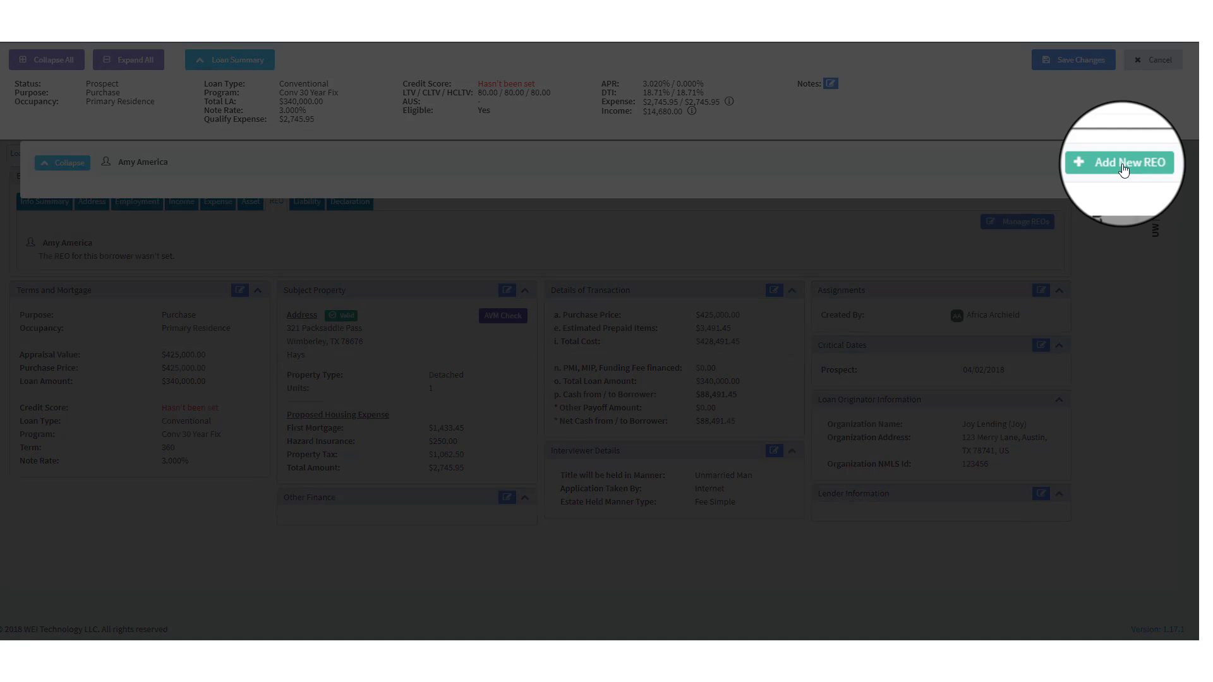
left_click(1119, 162)
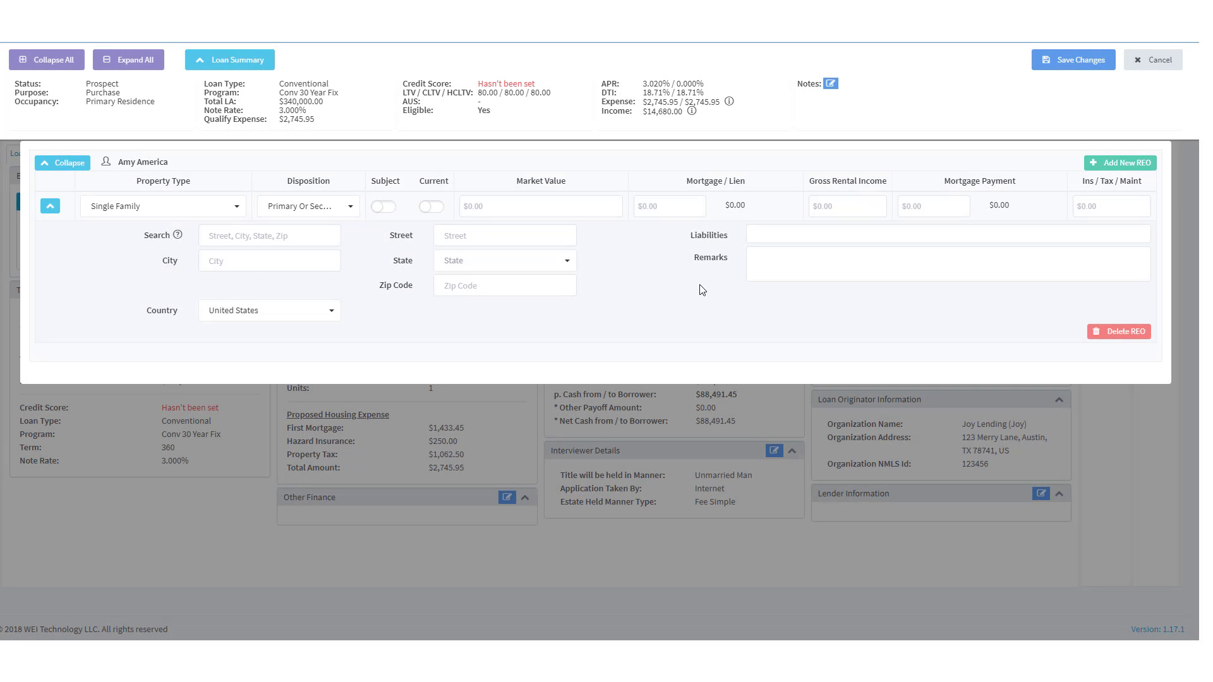
mouse_move(804, 310)
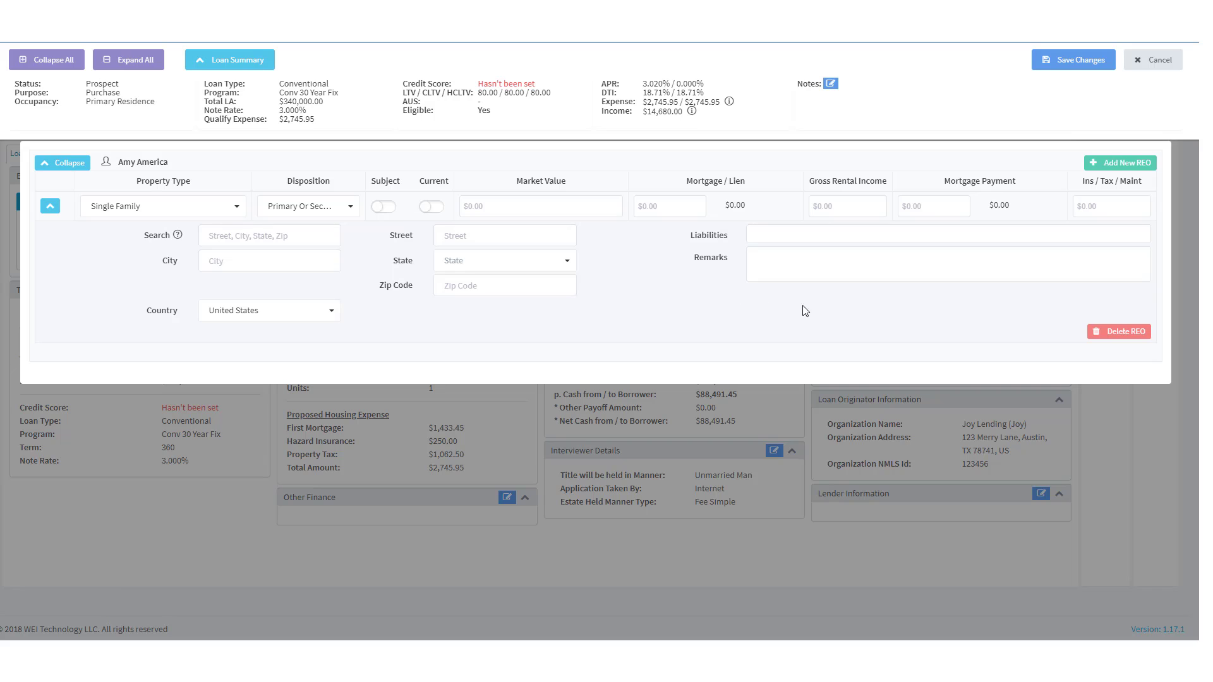
mouse_move(1160, 60)
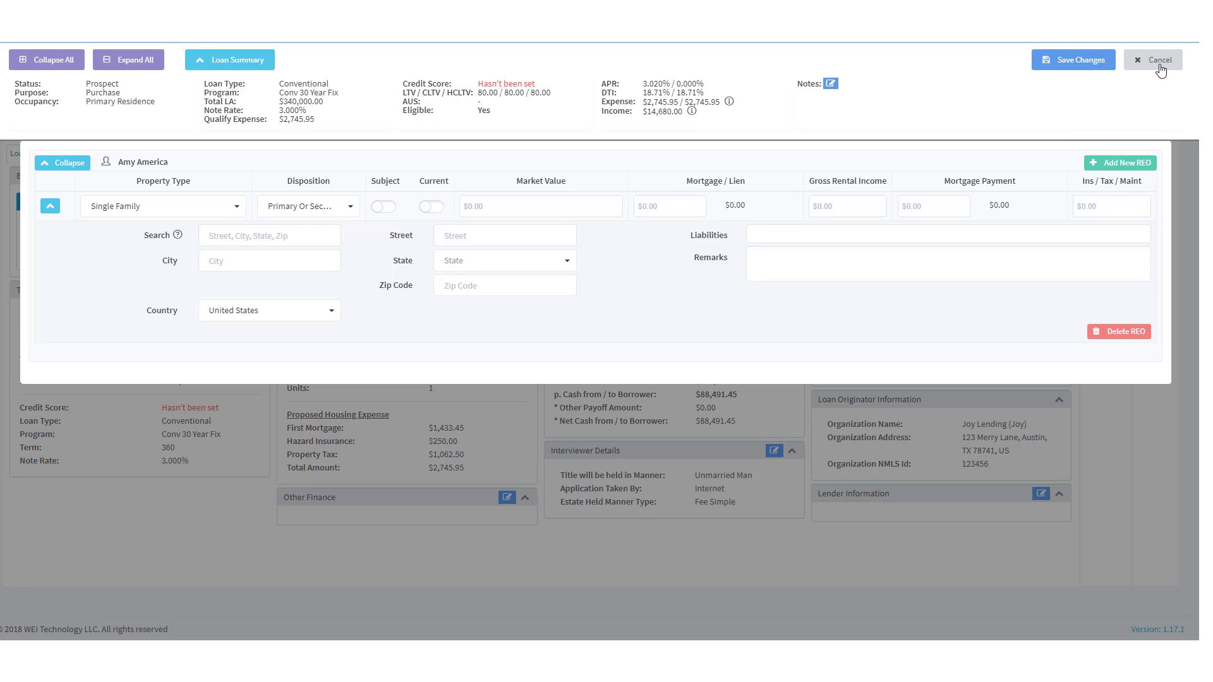
left_click(1152, 59)
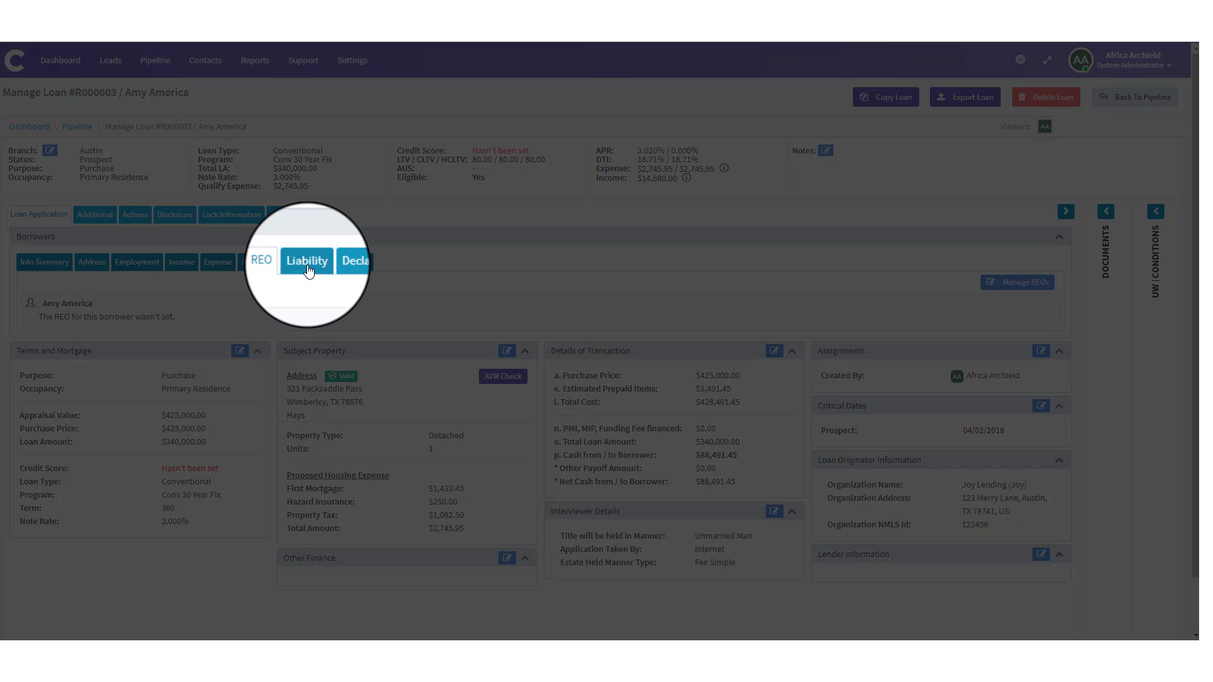
Show the Liability tab, with no liabilities or inquiries set.
left_click(306, 262)
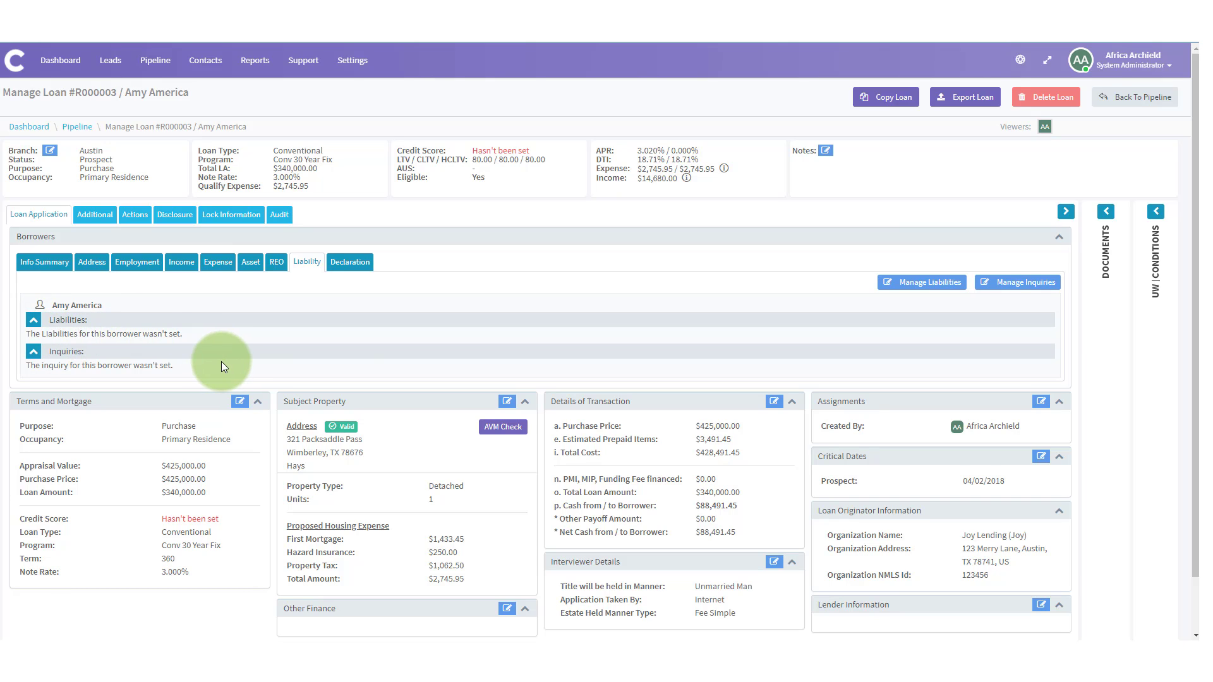
mouse_move(943, 345)
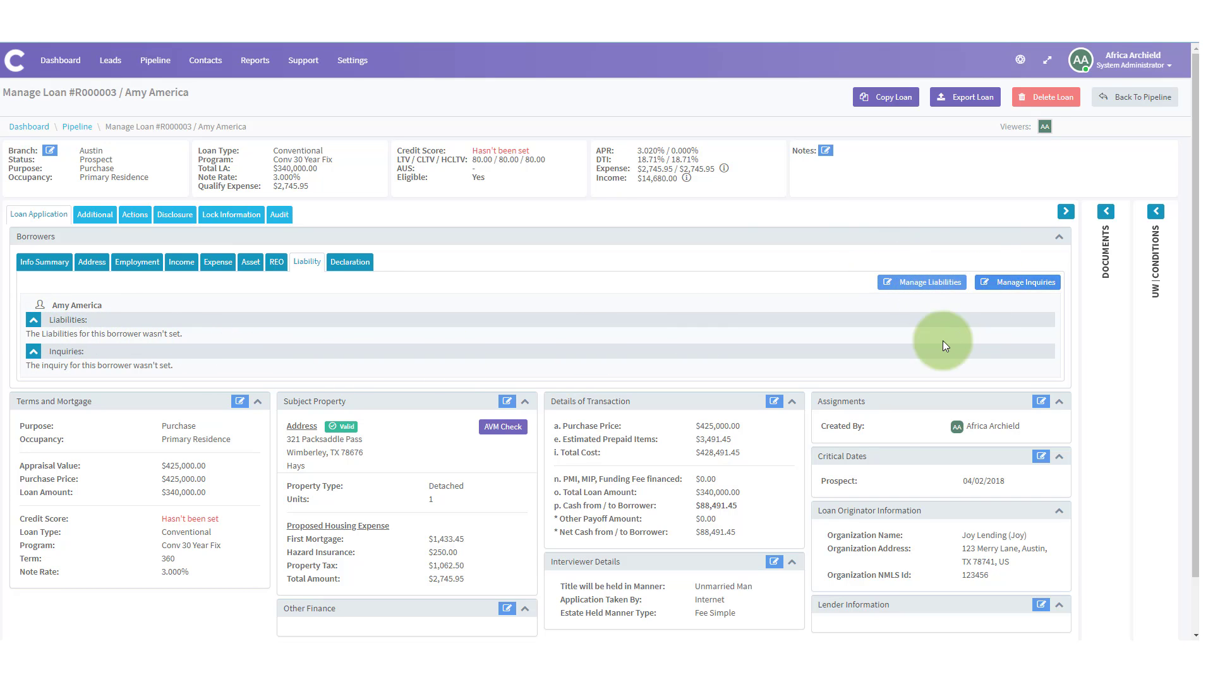
mouse_move(272, 341)
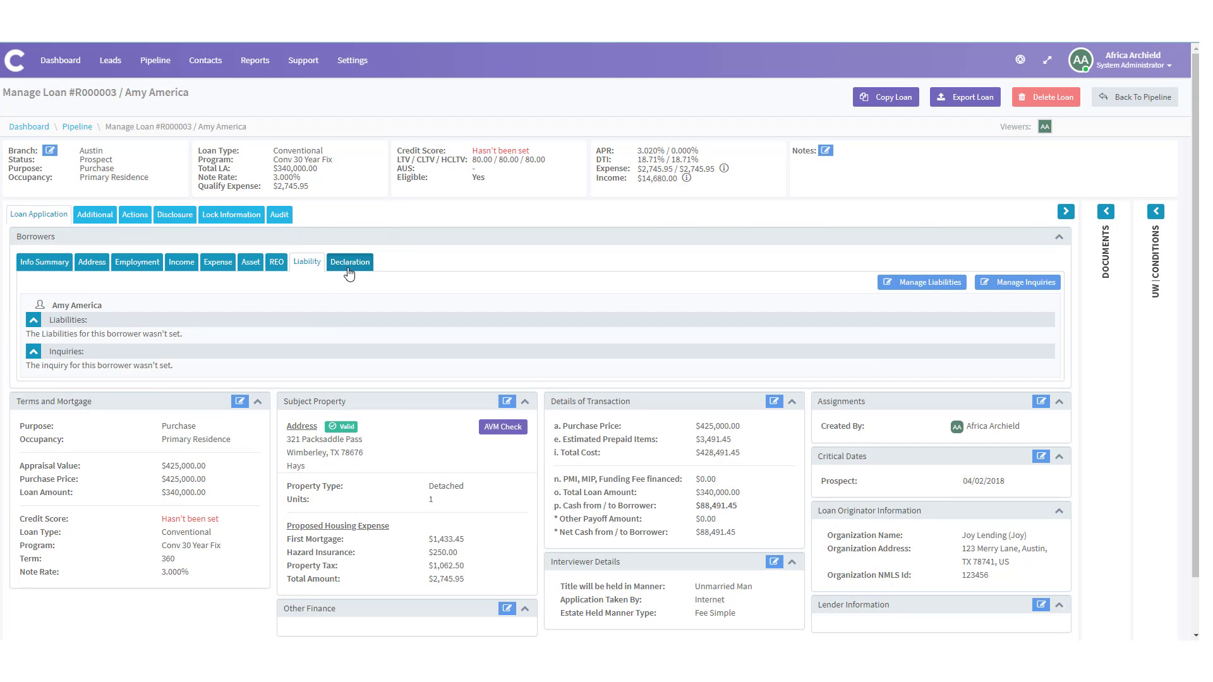
Show Amy America's declaration answers and scroll through the questions.
left_click(349, 261)
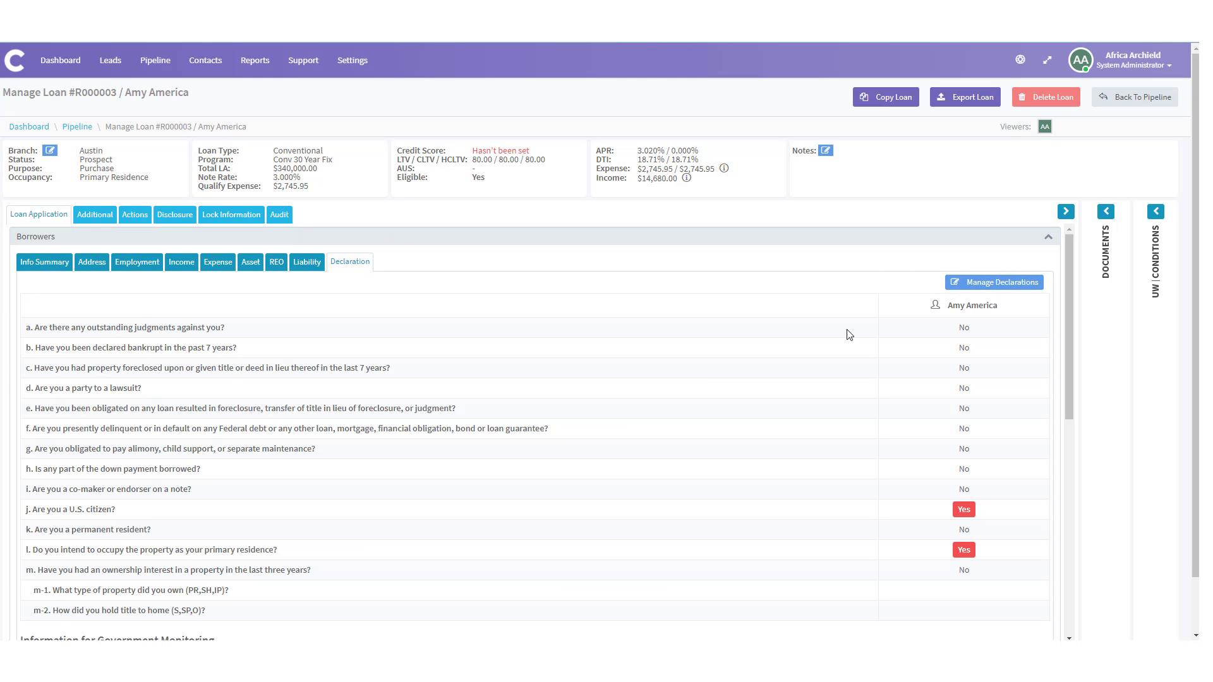
scroll("down", 3)
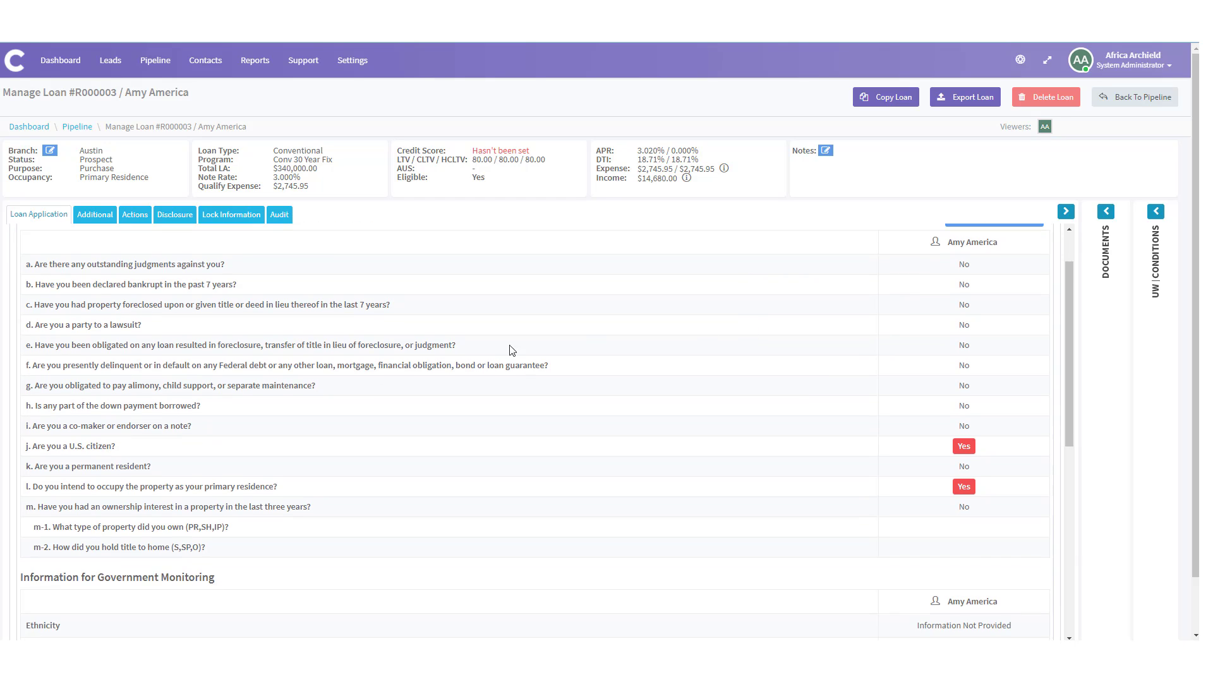
mouse_move(885, 447)
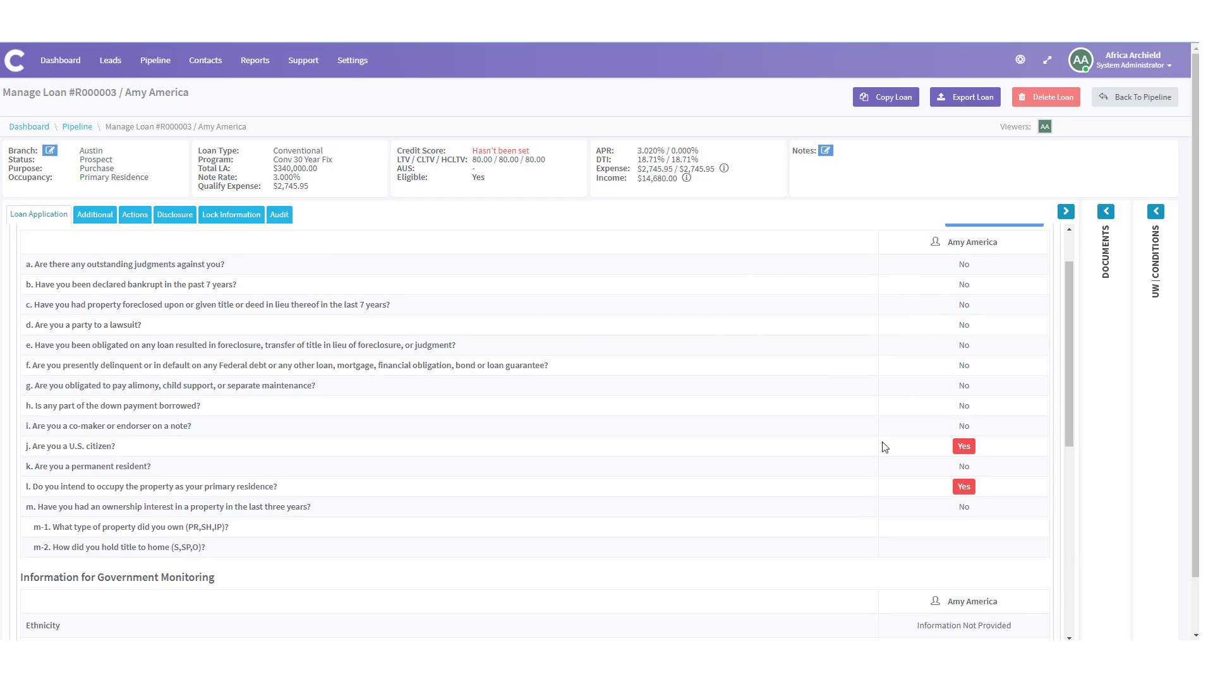
mouse_move(933, 526)
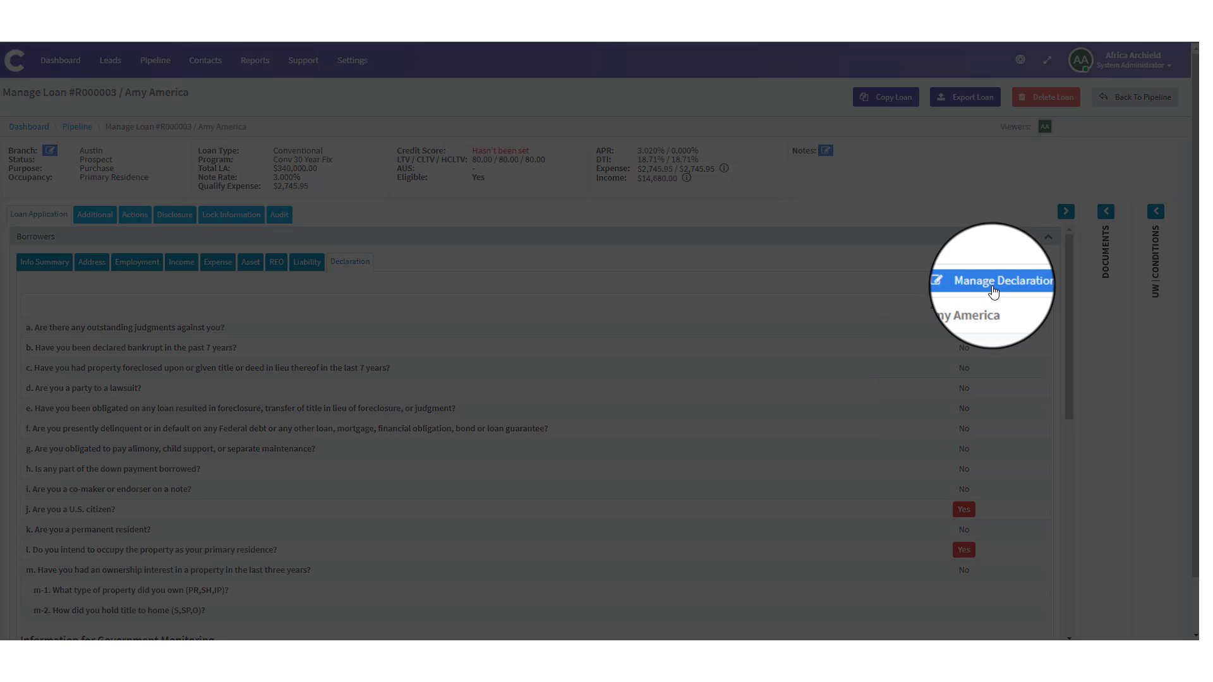
Mark ethnicity, sex and race as collected by visual observation.
left_click(998, 279)
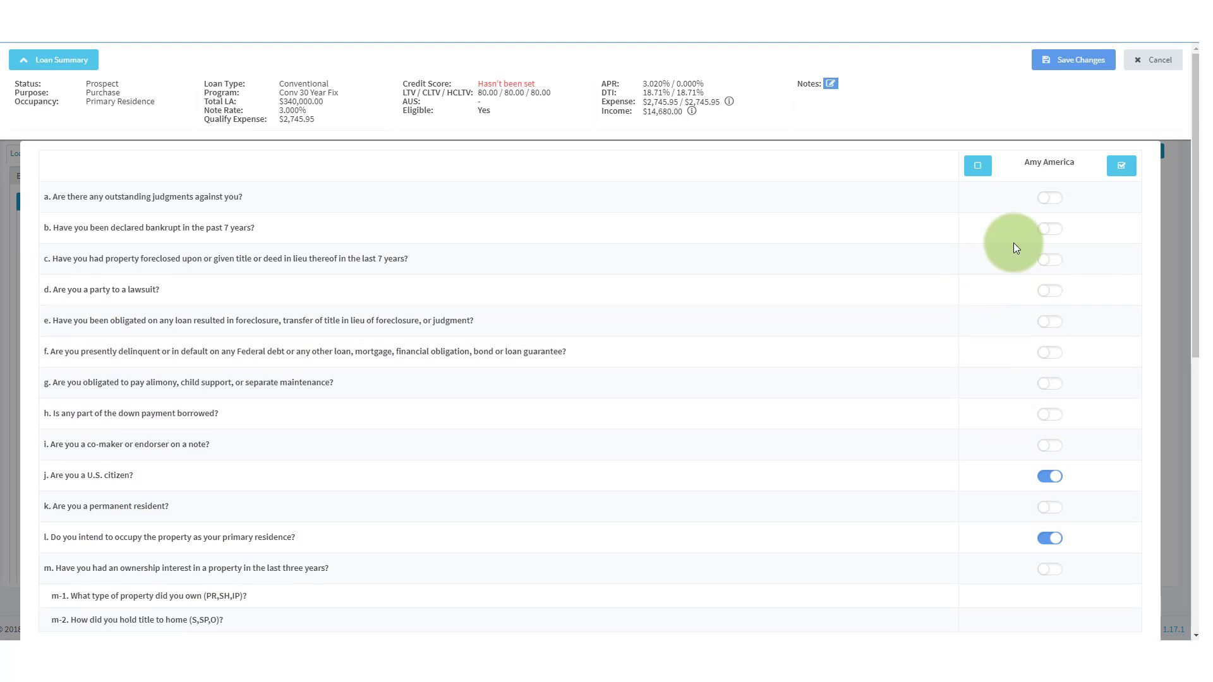
scroll("down", 3)
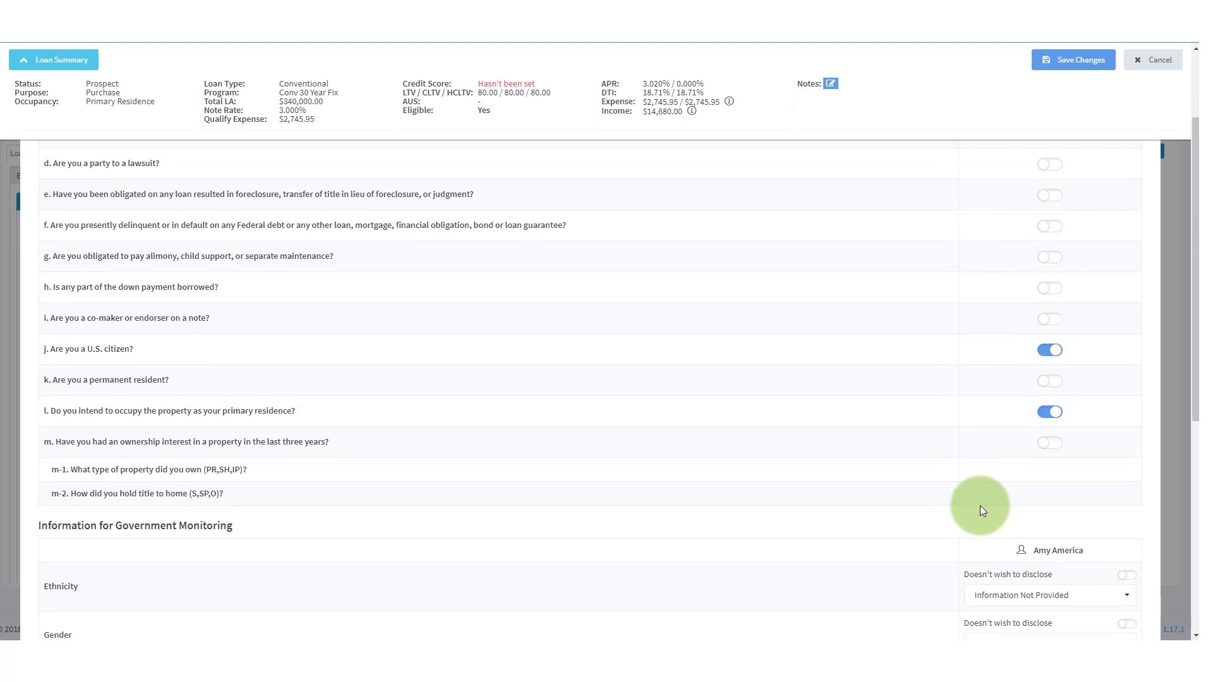
mouse_move(669, 562)
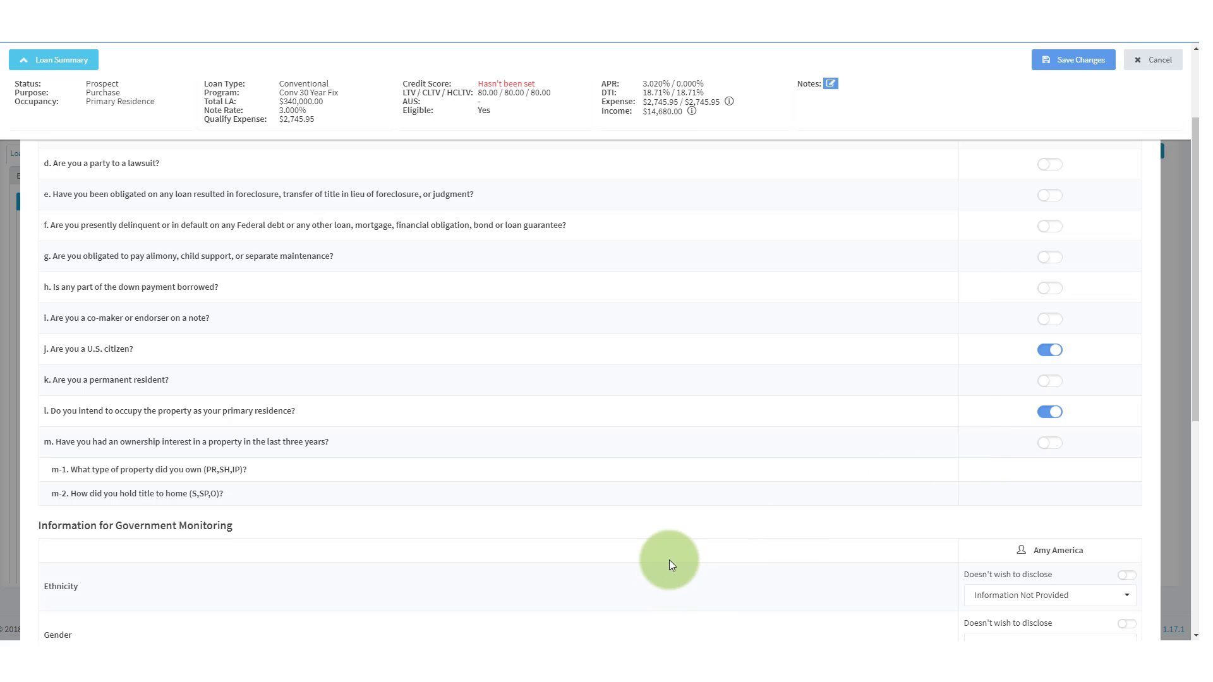
scroll("down", 3)
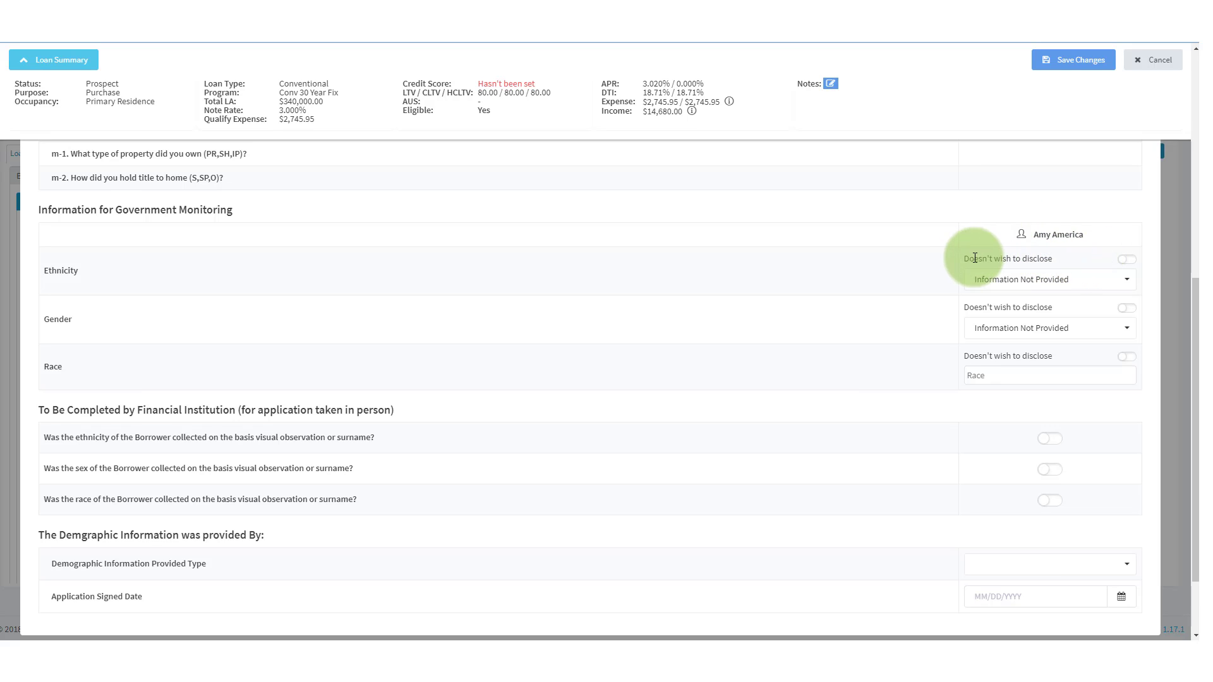
mouse_move(996, 279)
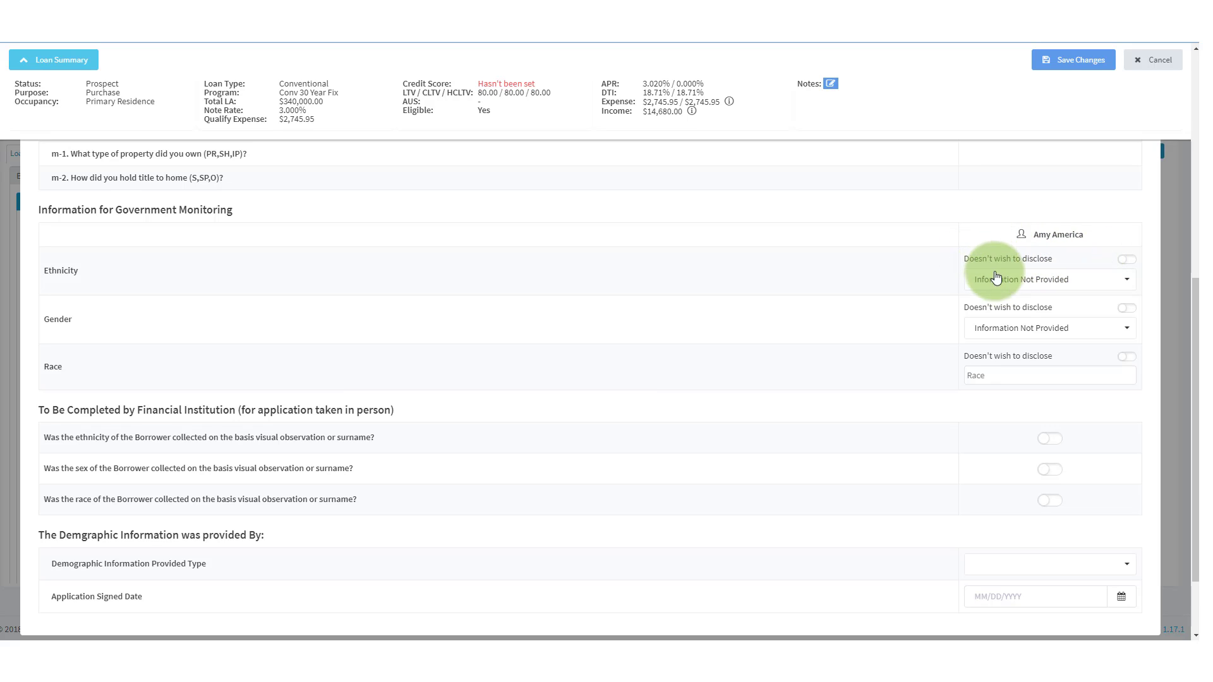
mouse_move(1003, 397)
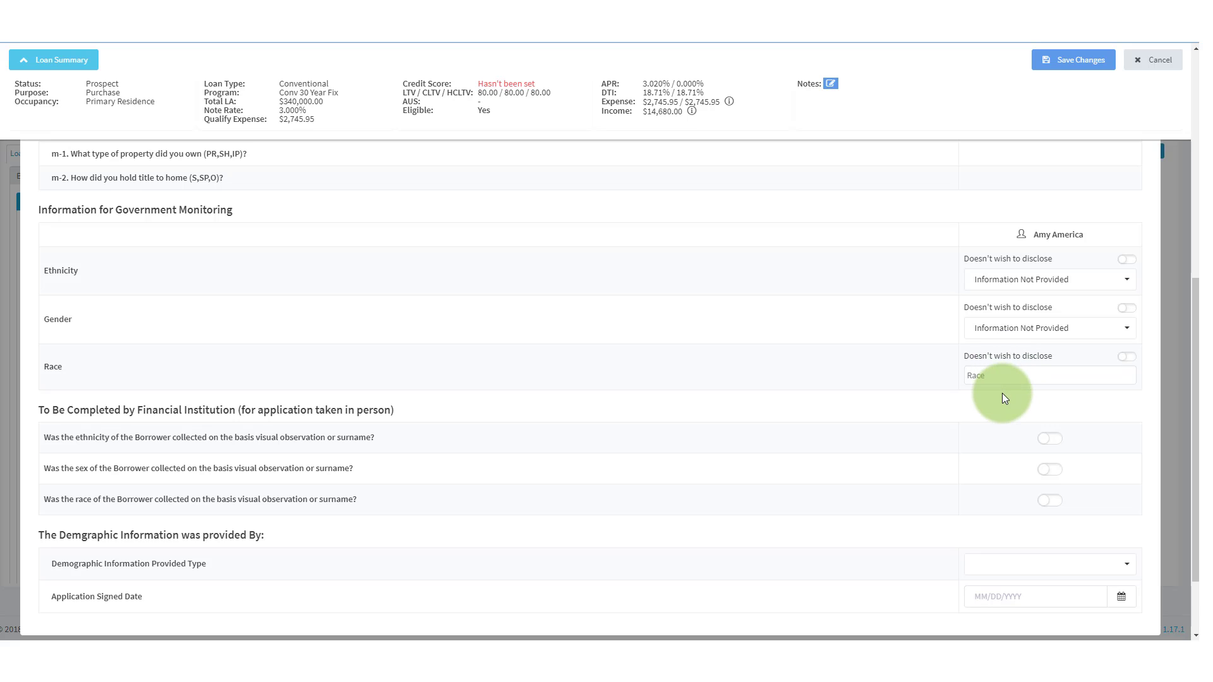
mouse_move(262, 429)
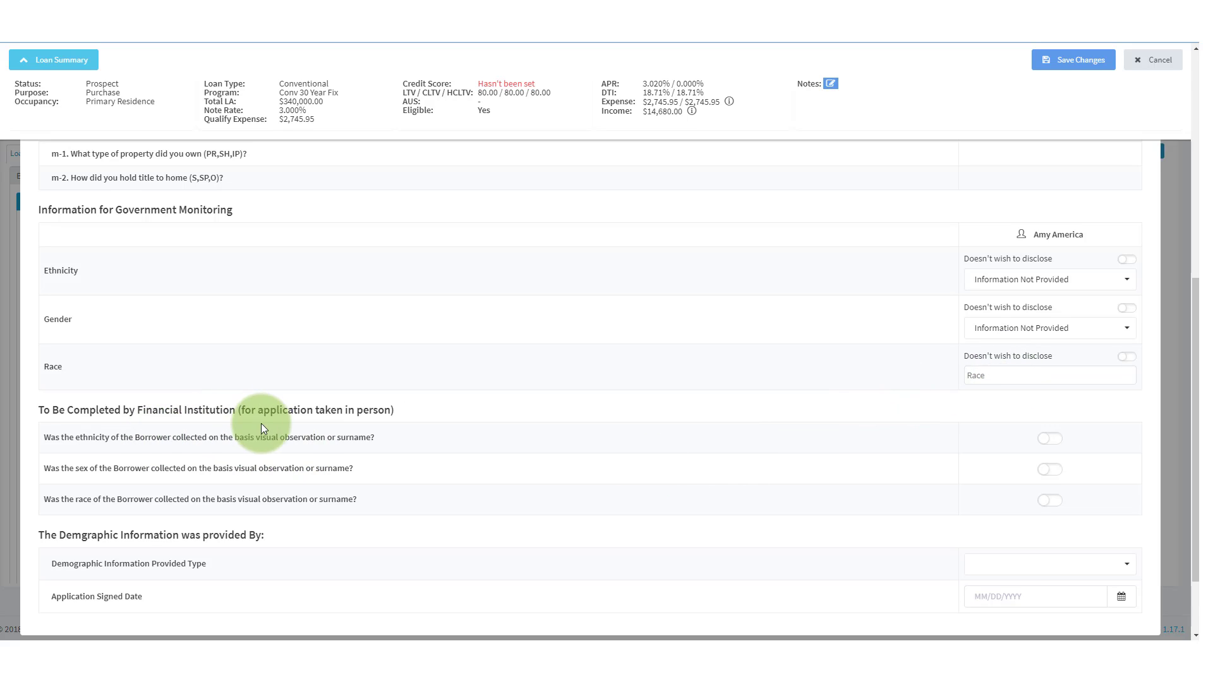
mouse_move(339, 460)
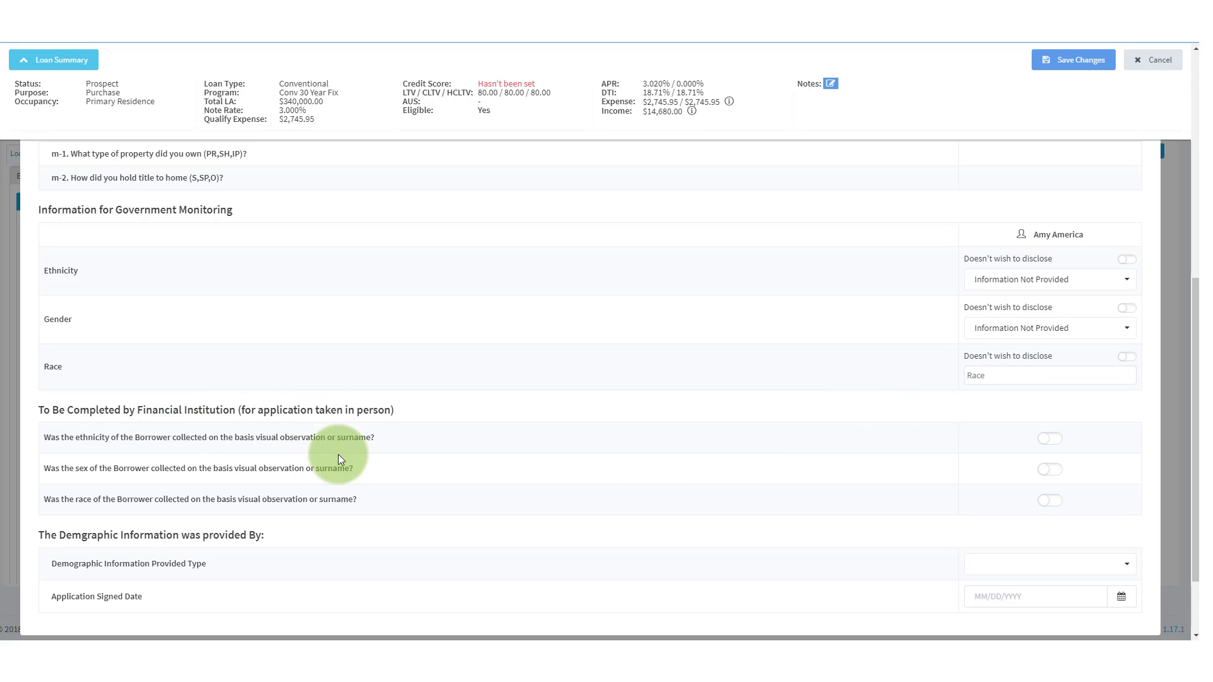
mouse_move(502, 517)
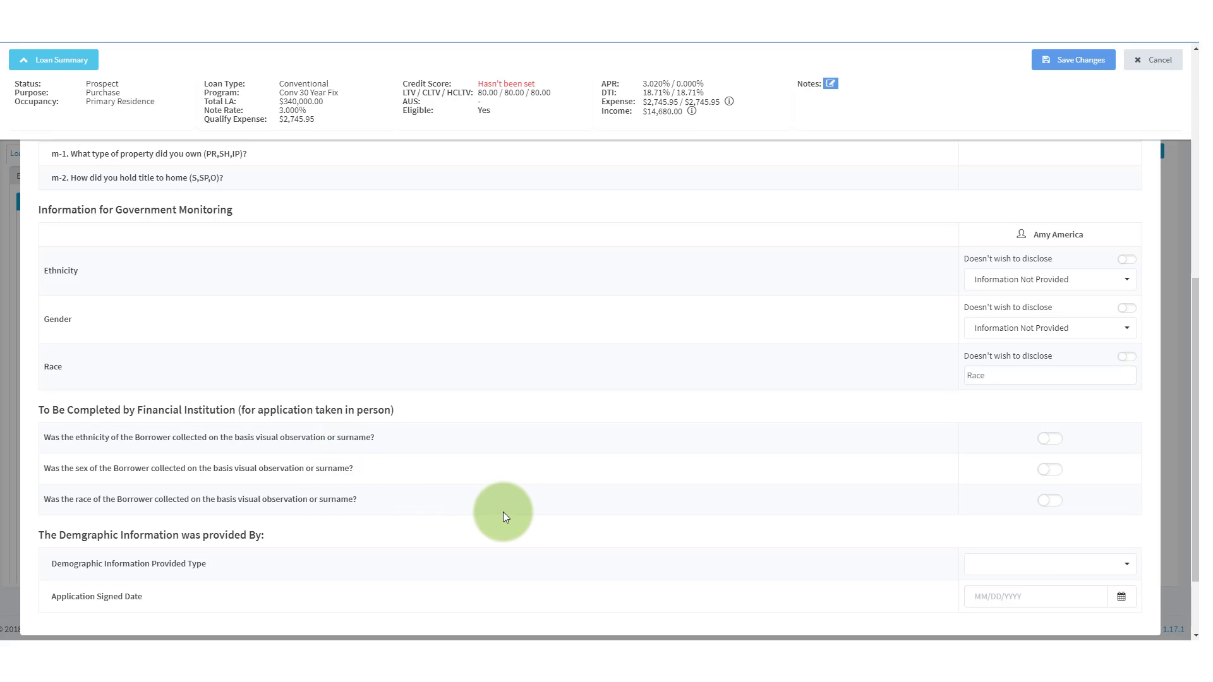
mouse_move(201, 458)
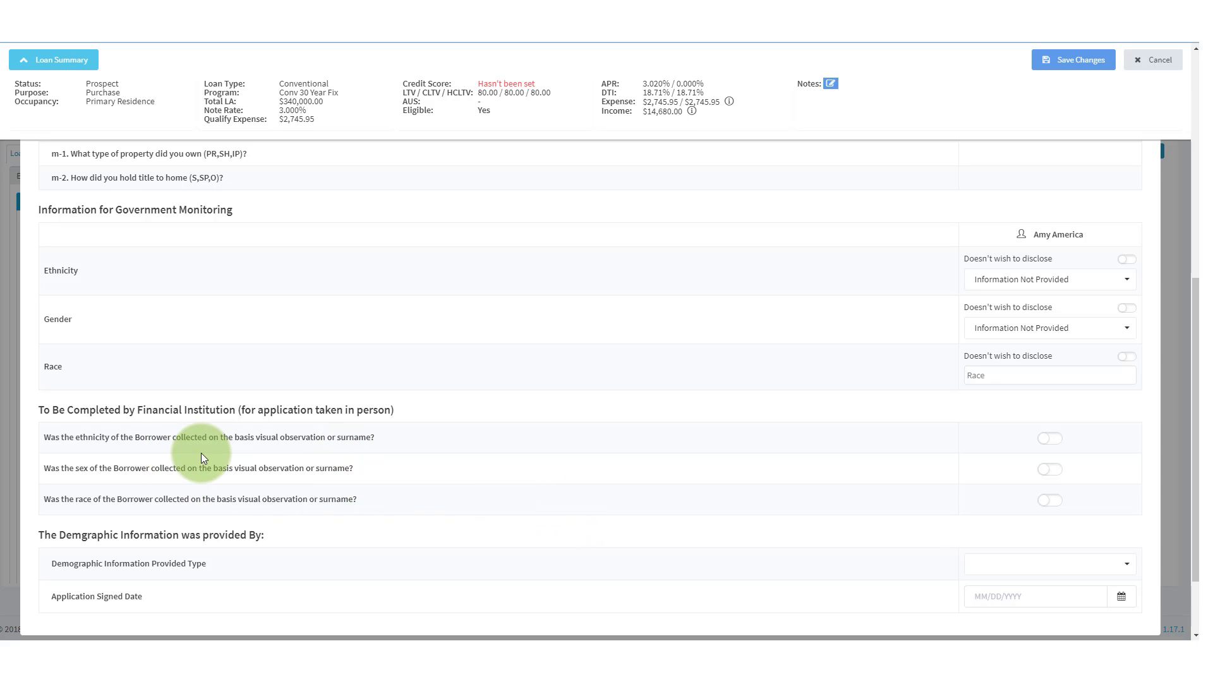
mouse_move(738, 441)
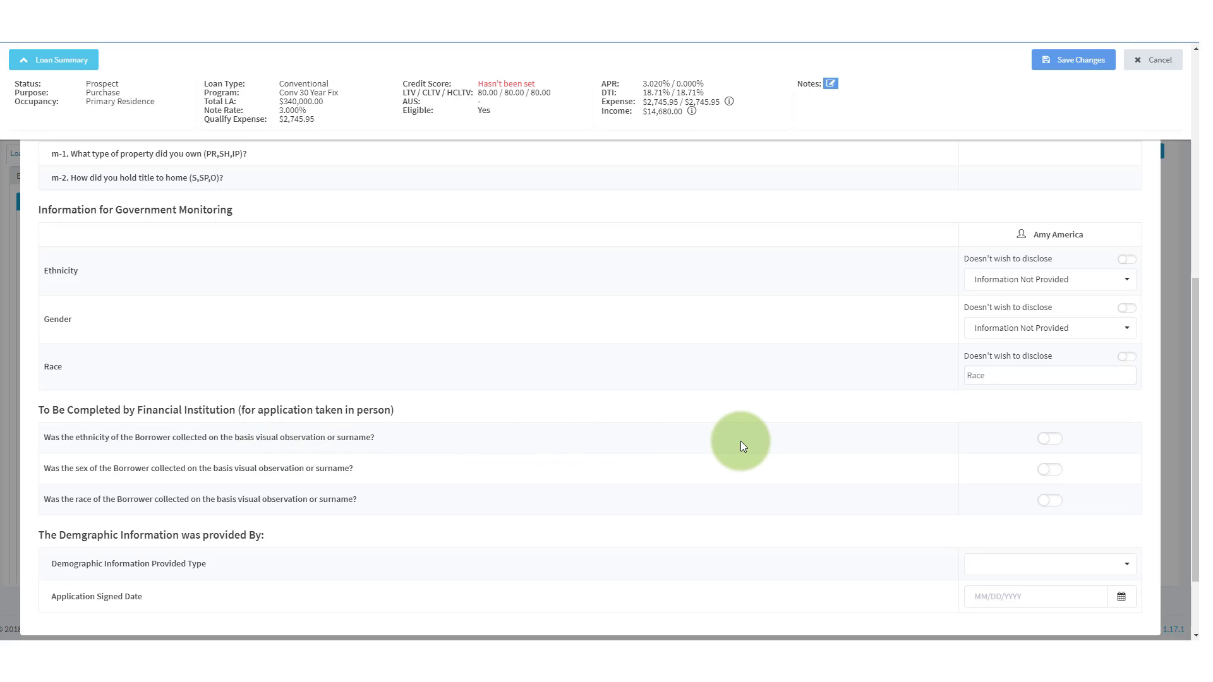
mouse_move(735, 441)
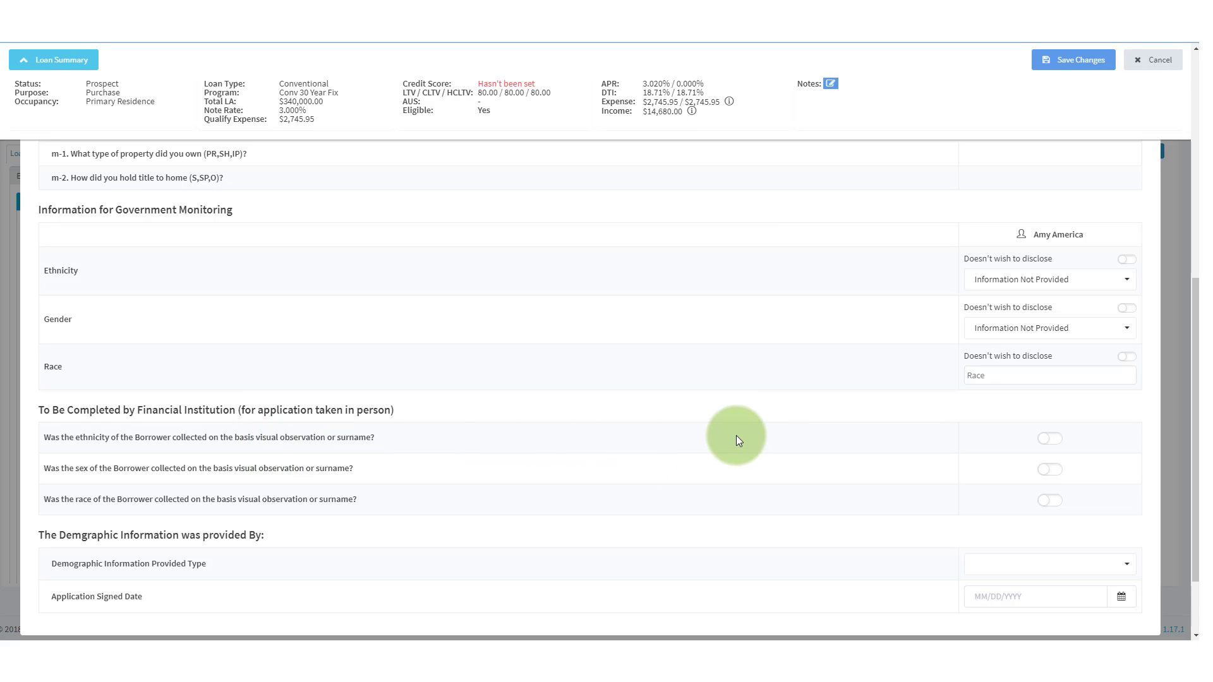
left_click(1049, 438)
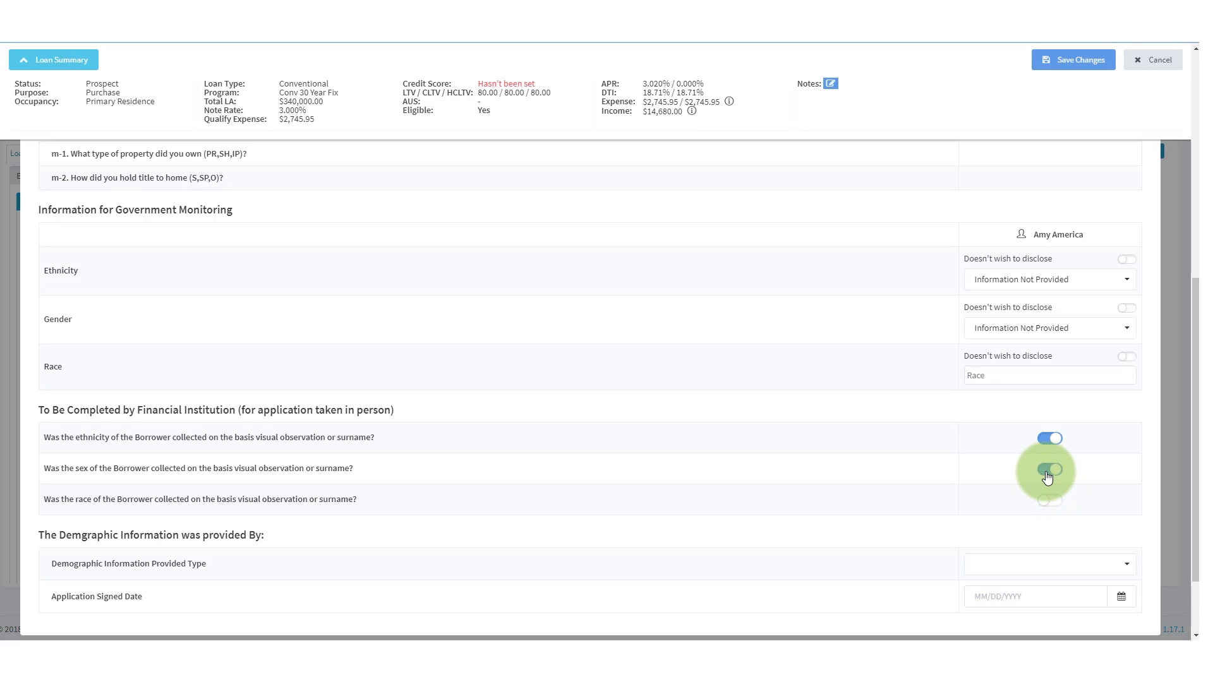
left_click(1048, 468)
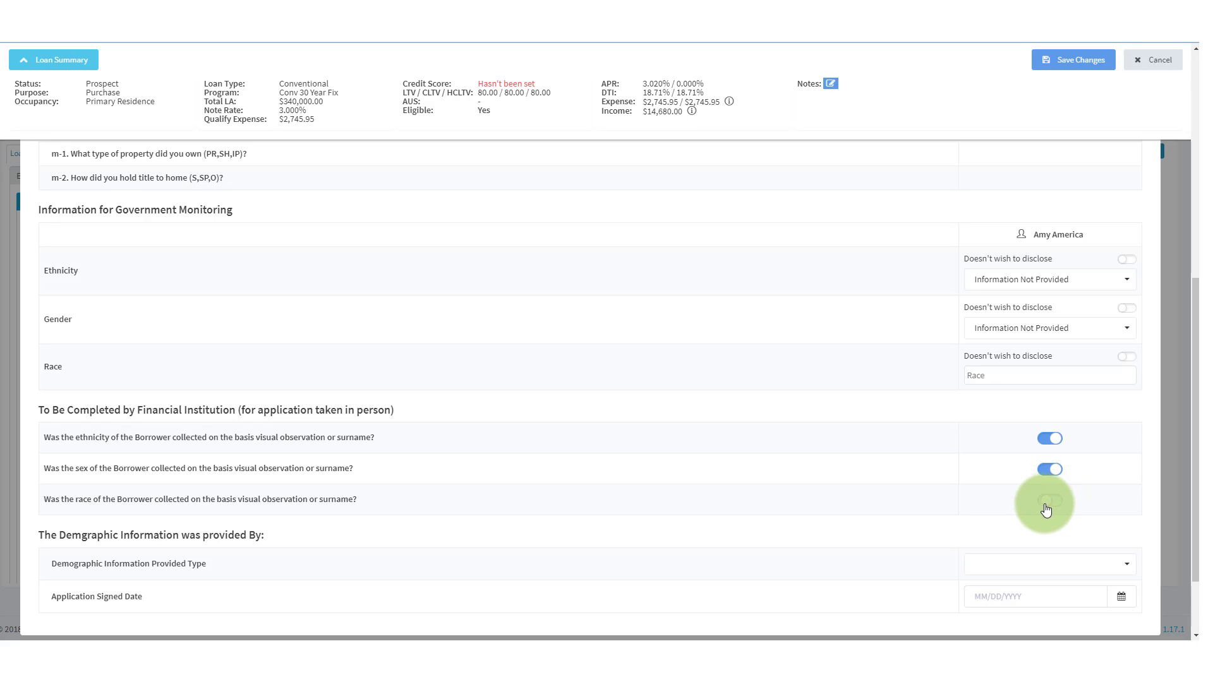
left_click(1050, 500)
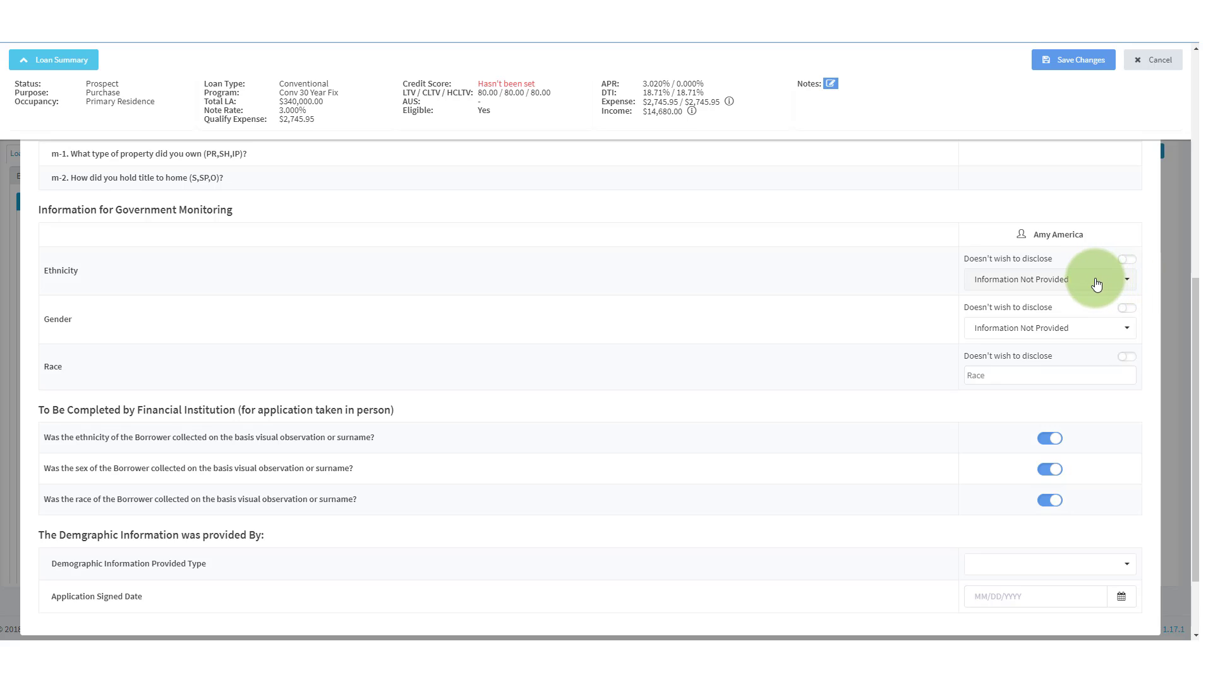
mouse_move(1058, 382)
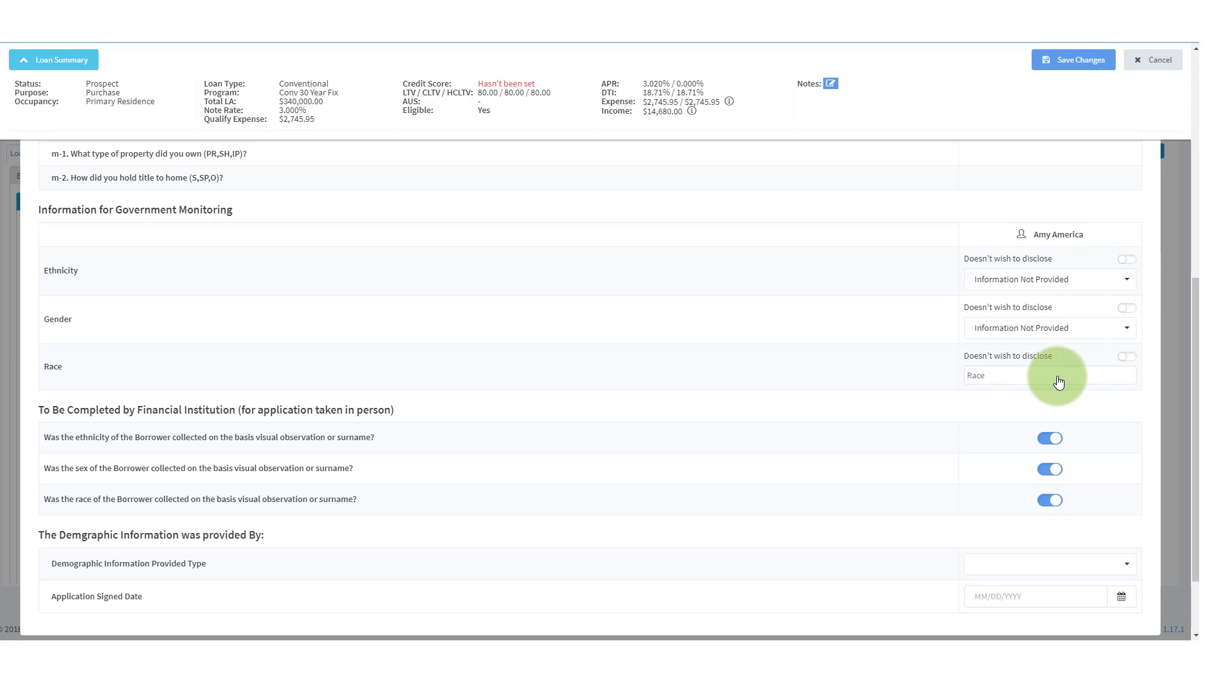
Set the borrower's race to Asian and choose how the demographic information was provided.
left_click(1048, 375)
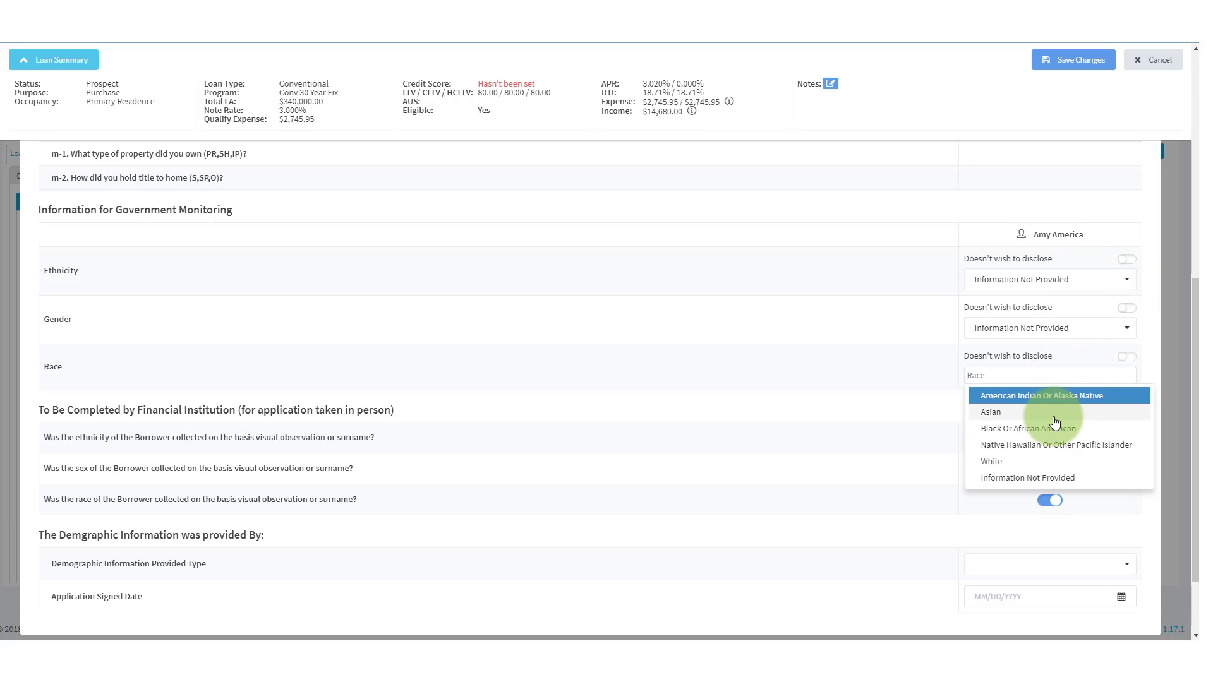
left_click(991, 411)
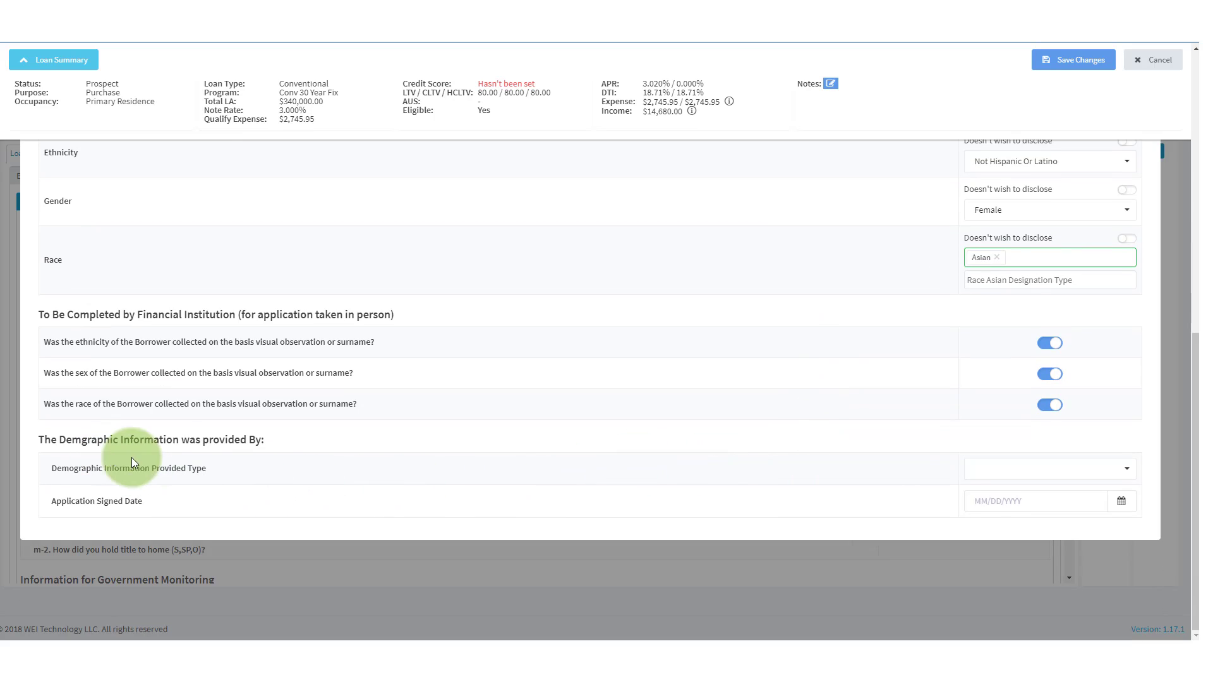
mouse_move(245, 453)
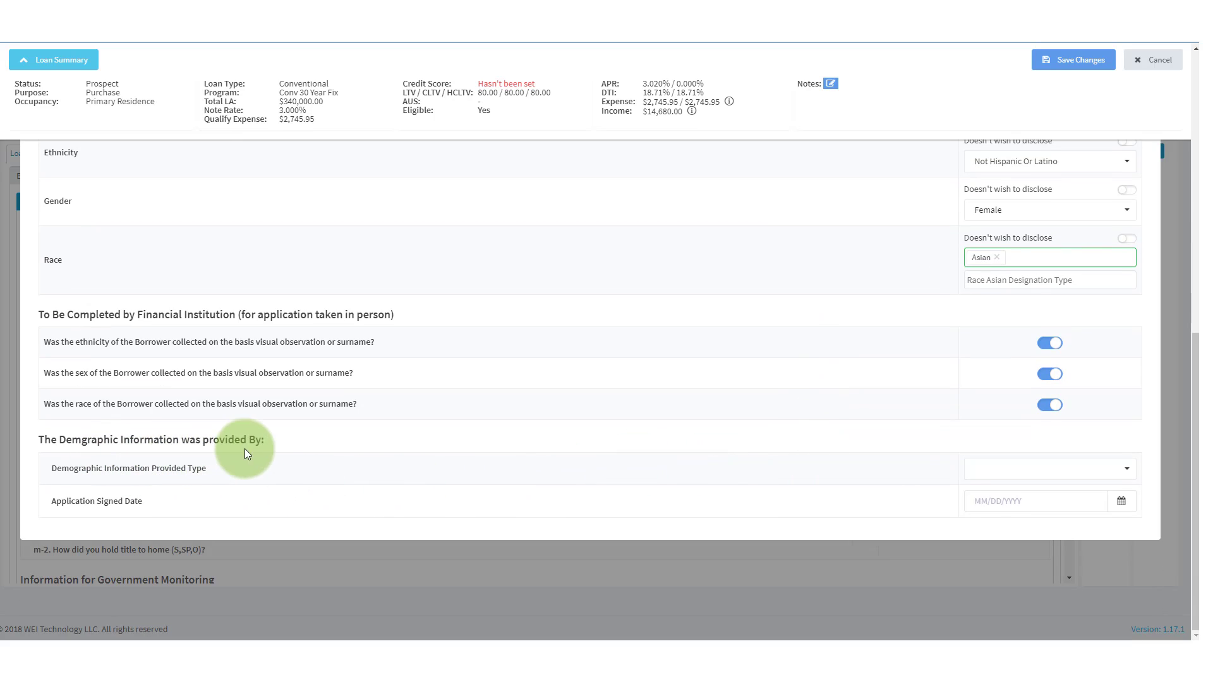
left_click(1044, 468)
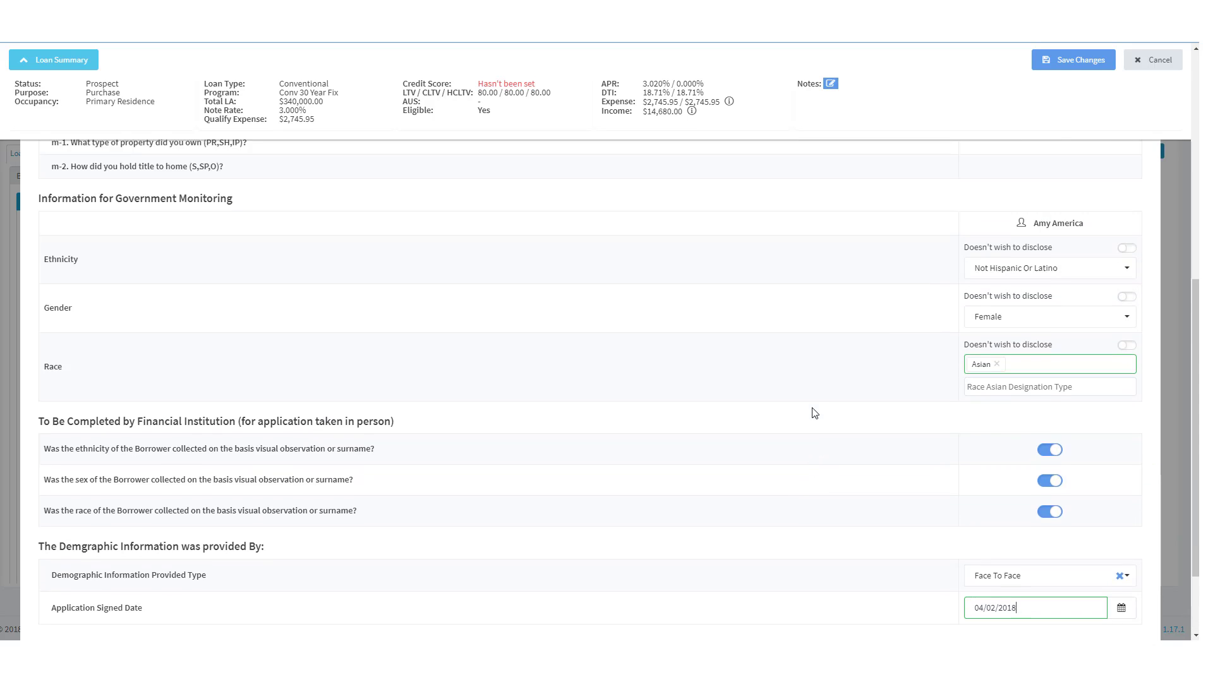
scroll("up", 3)
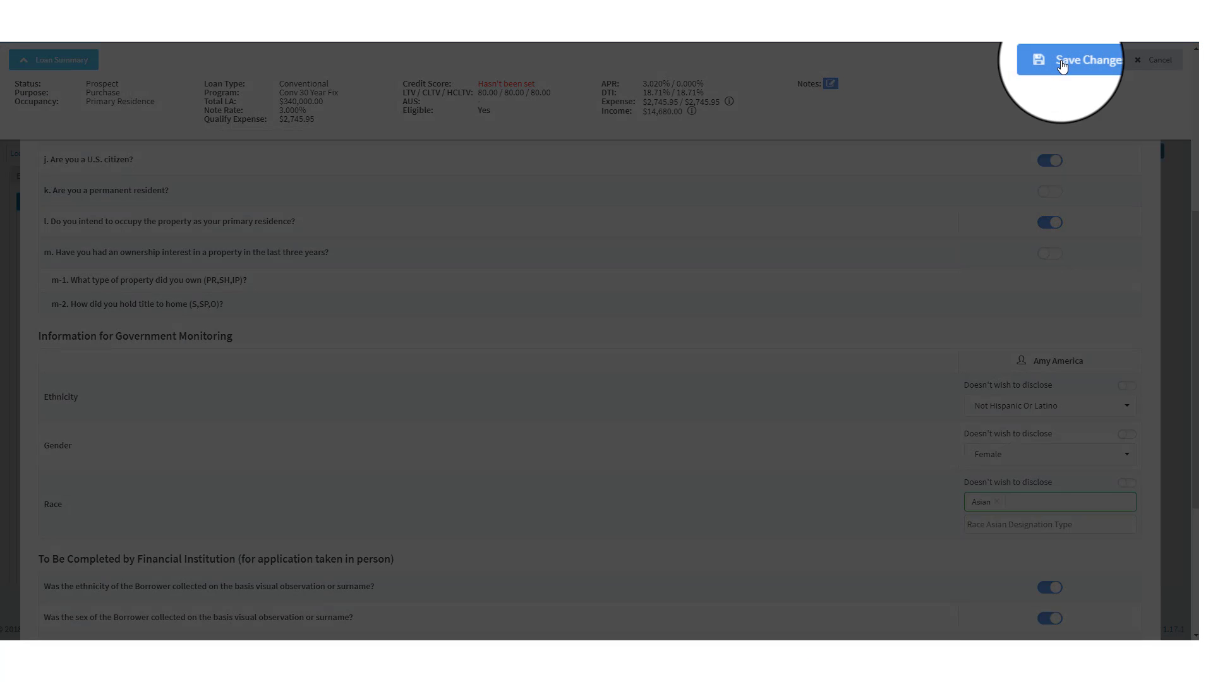
Save the declarations and monitoring edits, then scroll to the loan detail panels.
left_click(1079, 59)
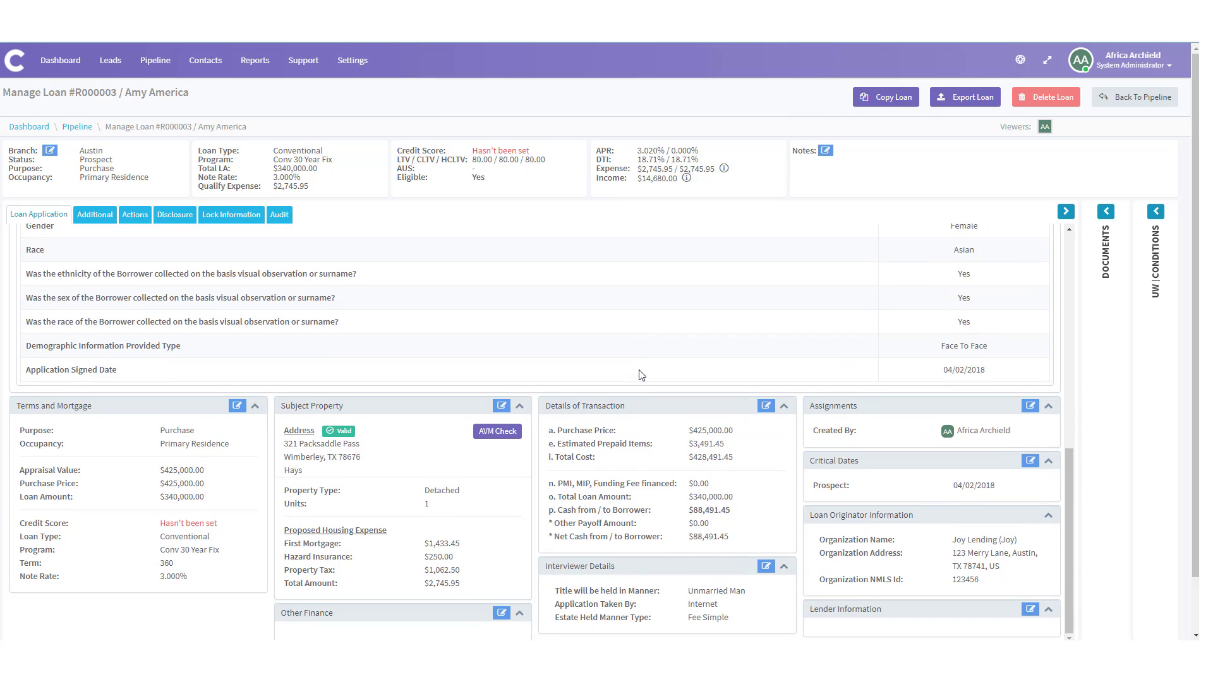
scroll("down", 3)
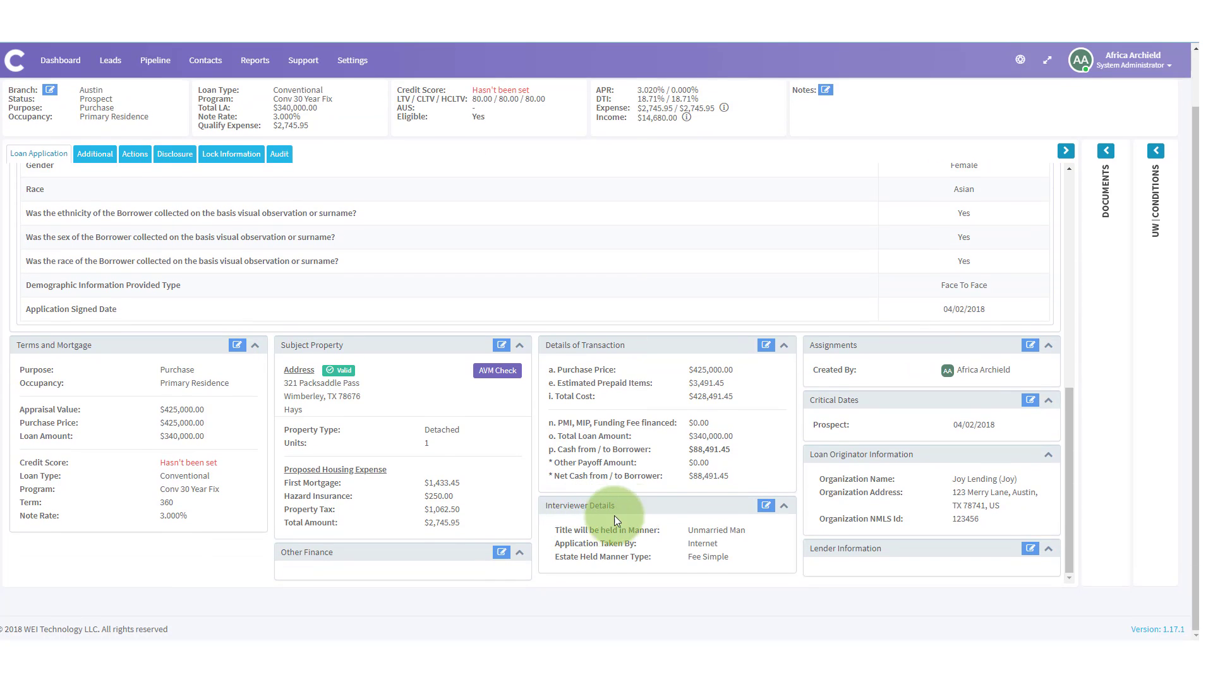
mouse_move(764, 506)
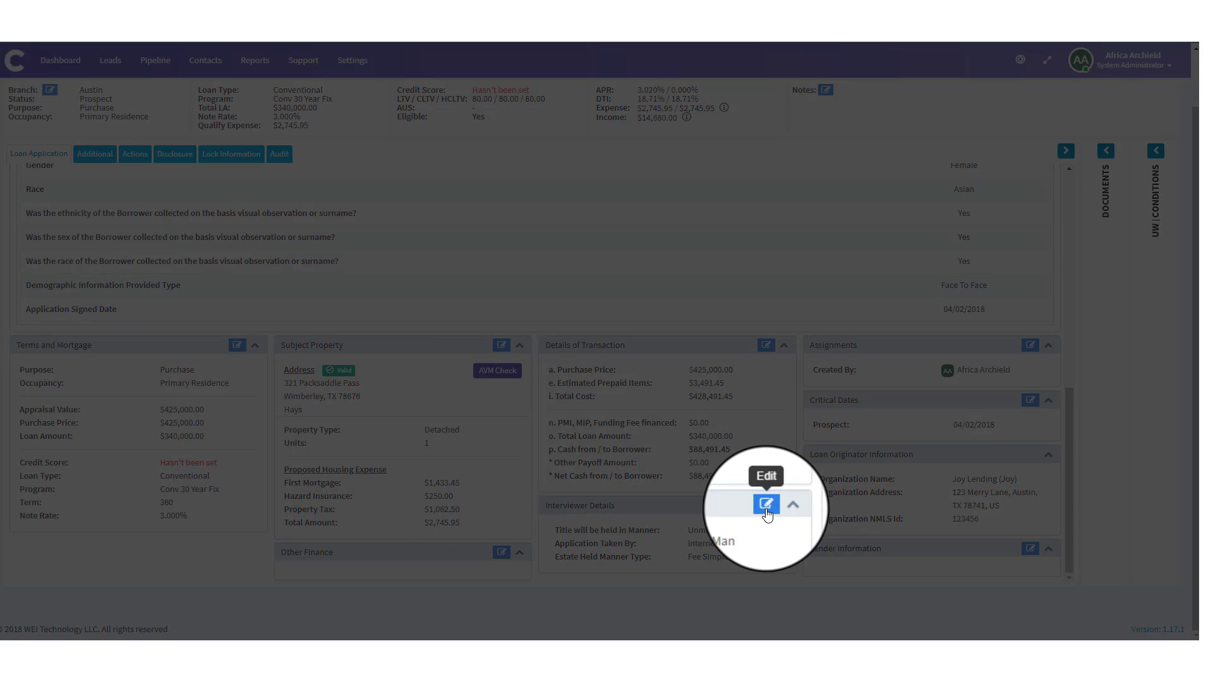
Save interviewer details: Face To Face, taken 04/02/2018, estimated closing 04/27/2018.
left_click(765, 503)
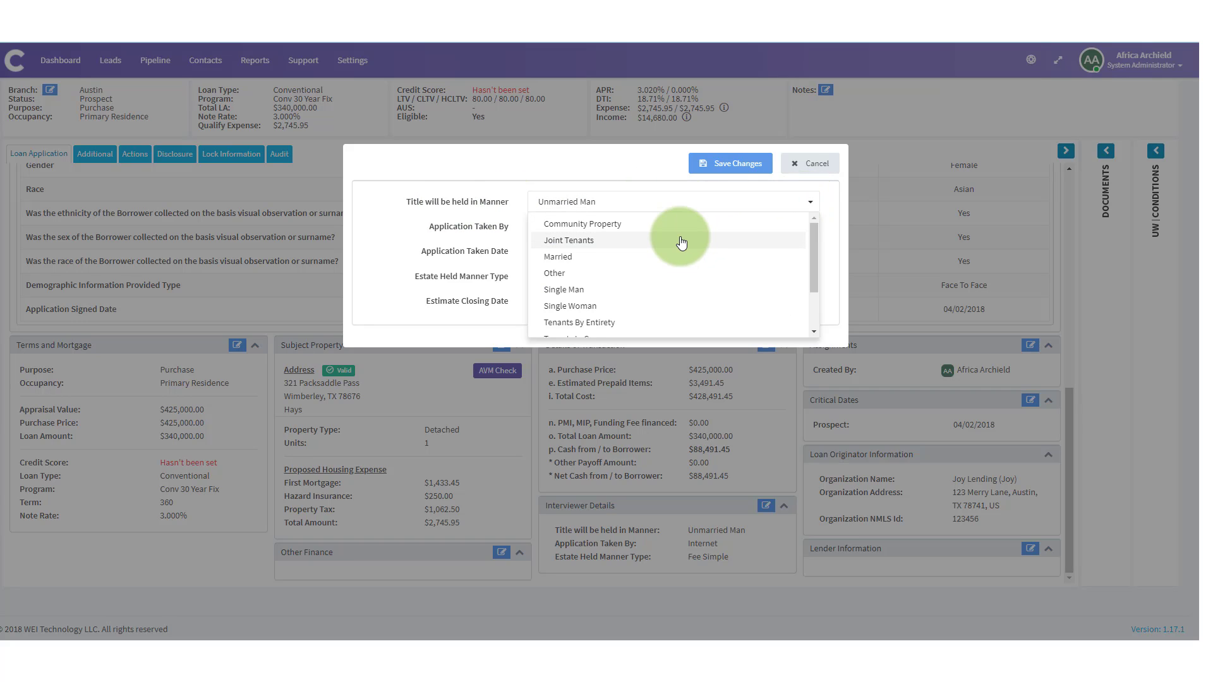
scroll("down", 3)
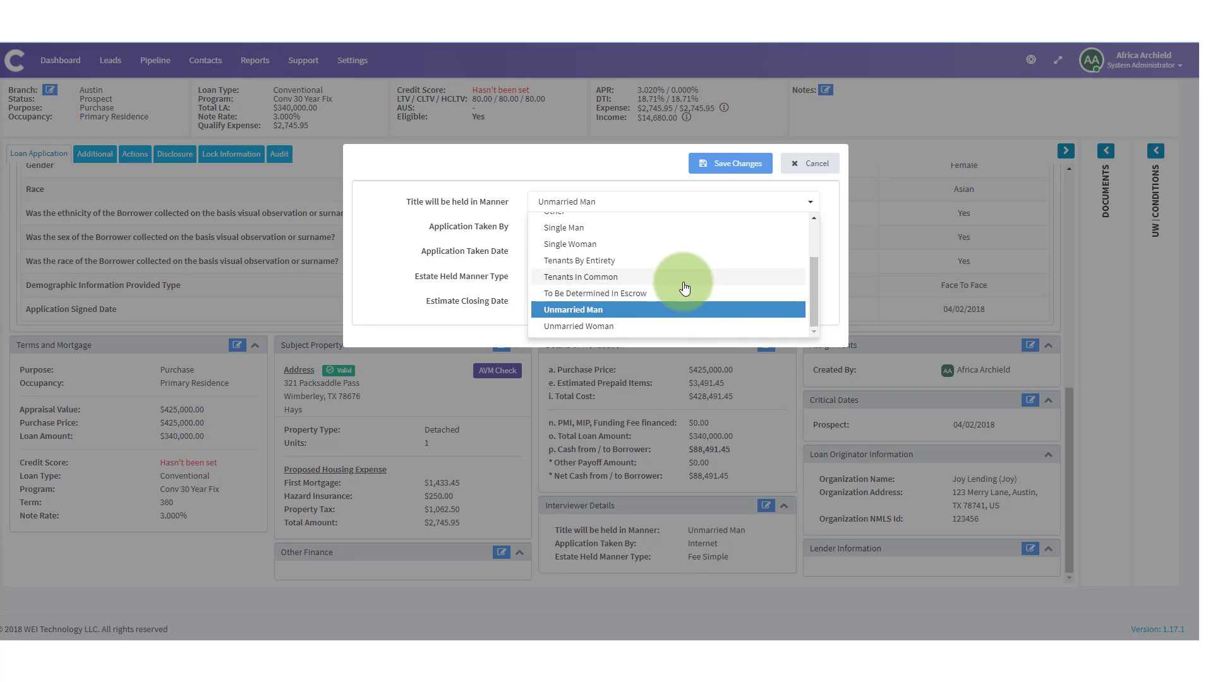
mouse_move(683, 245)
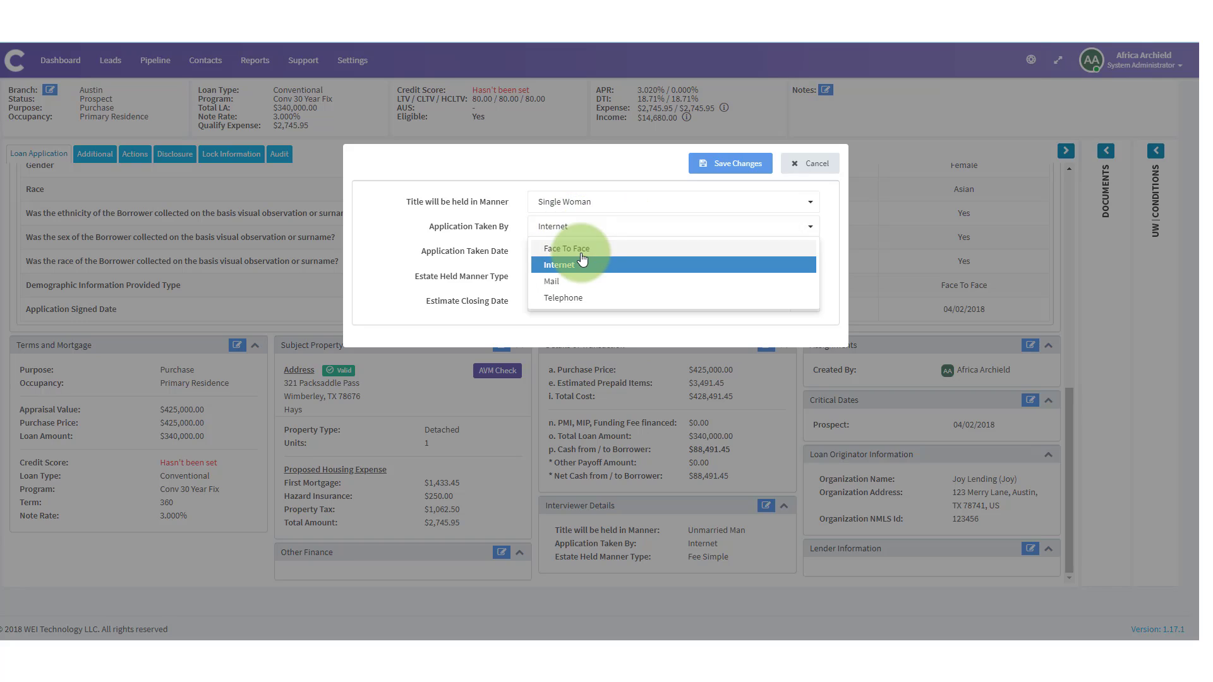
left_click(566, 248)
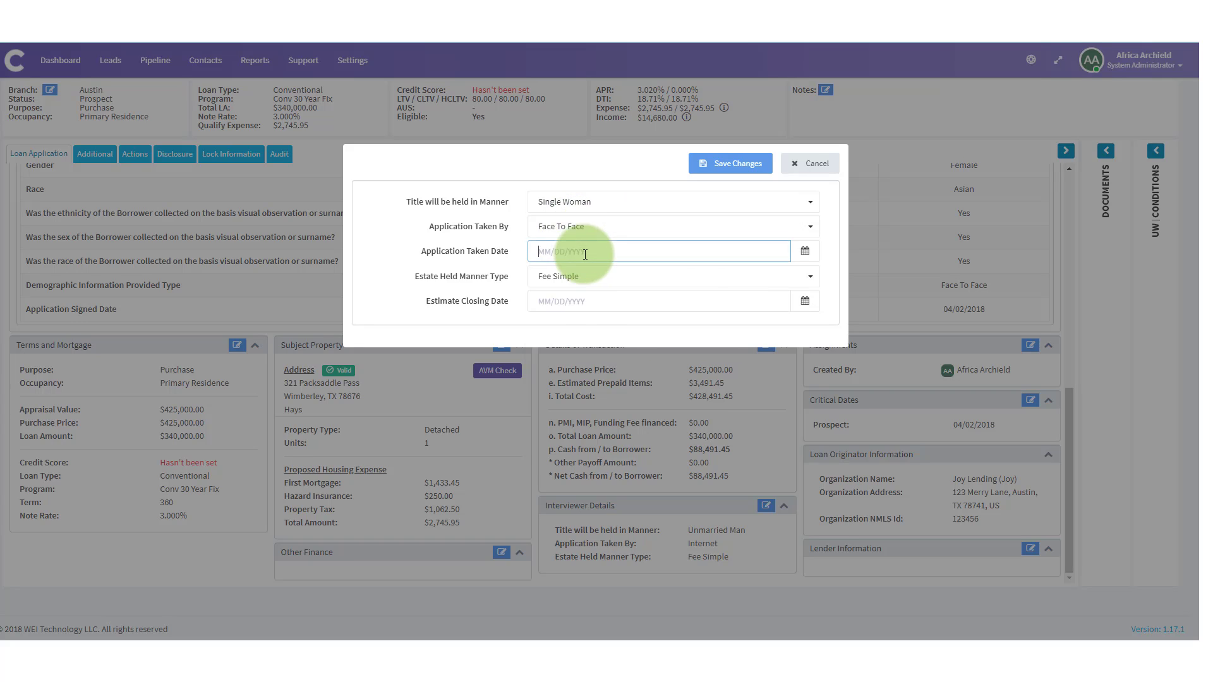
type("04/02/2018")
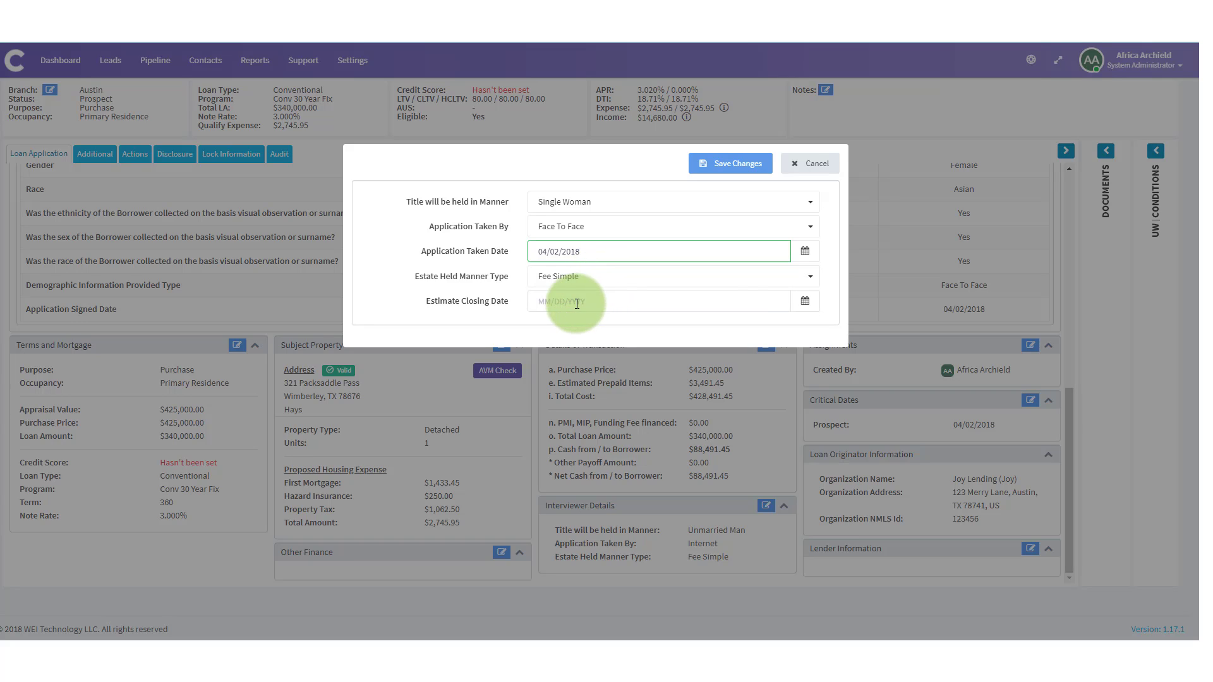
left_click(804, 300)
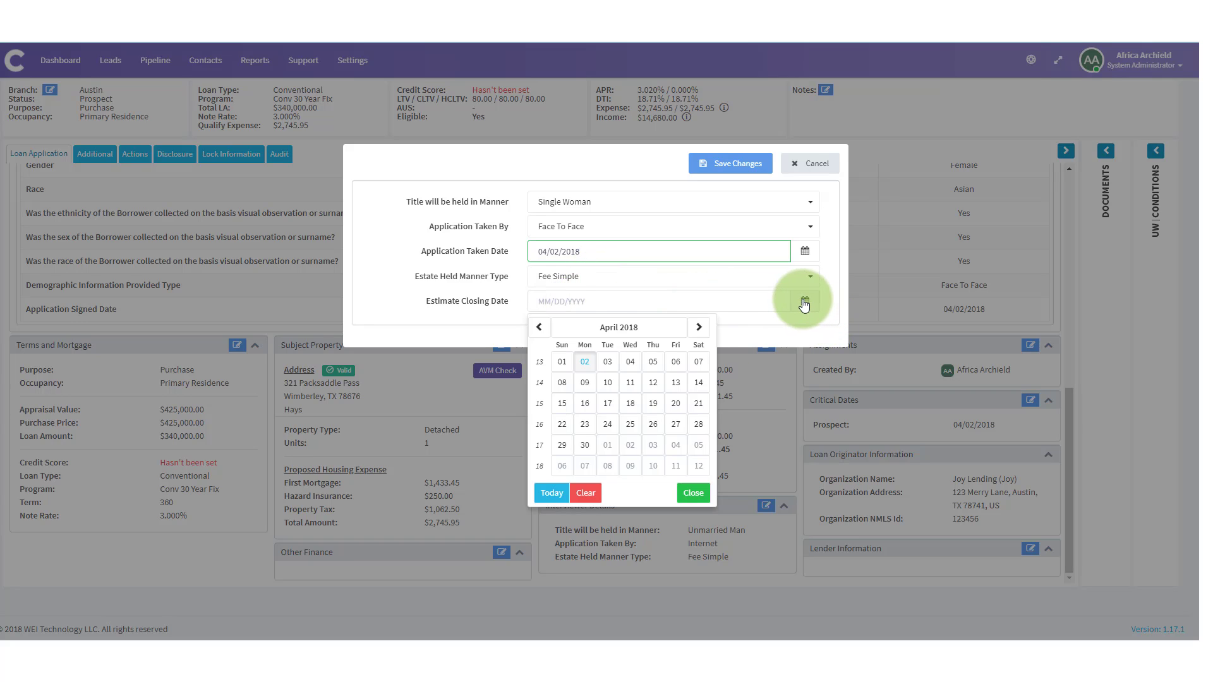
mouse_move(674, 434)
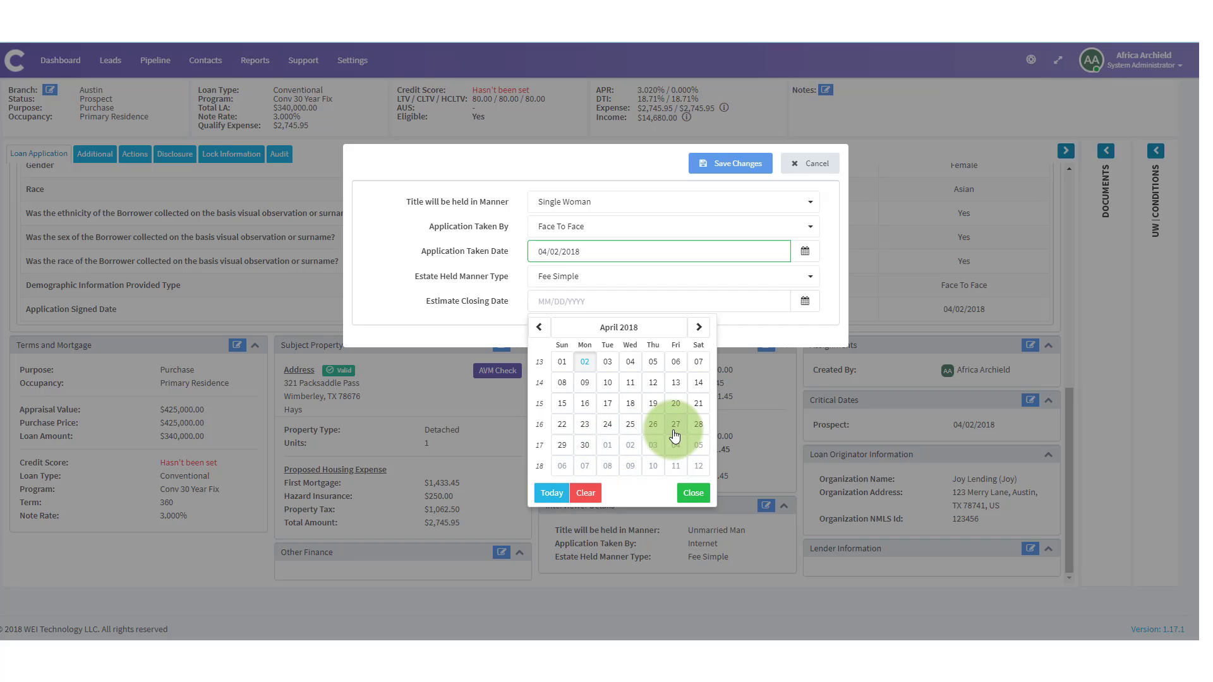
left_click(674, 424)
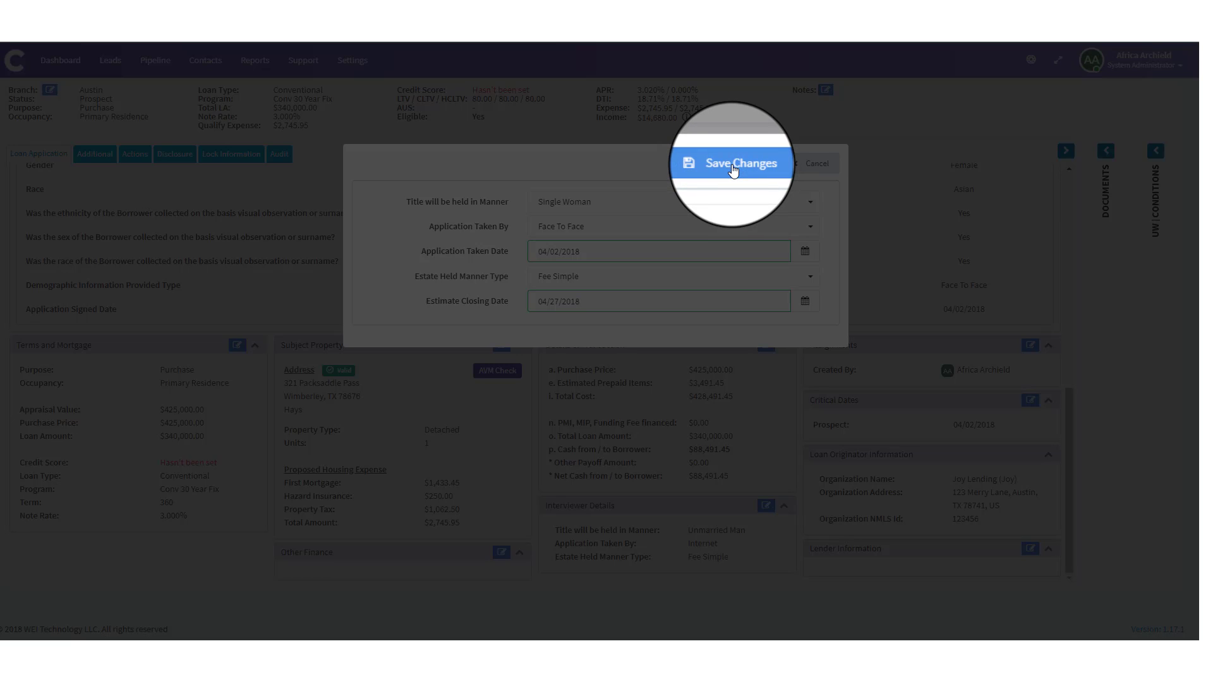
left_click(728, 163)
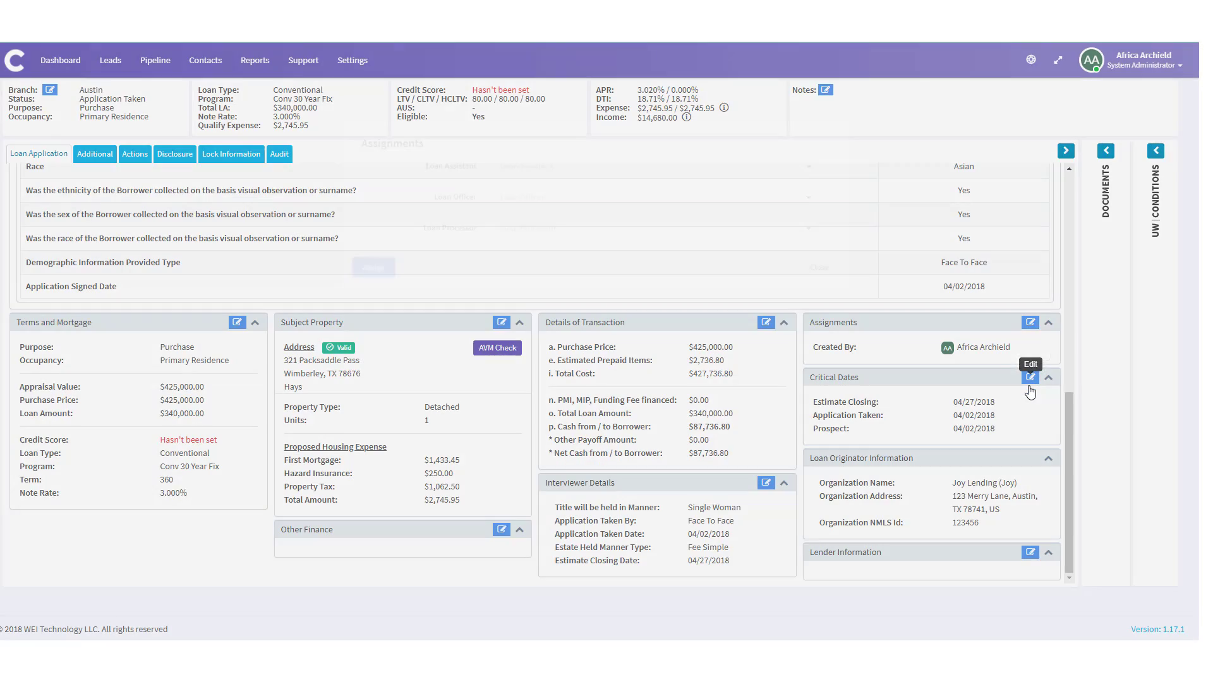
left_click(1029, 321)
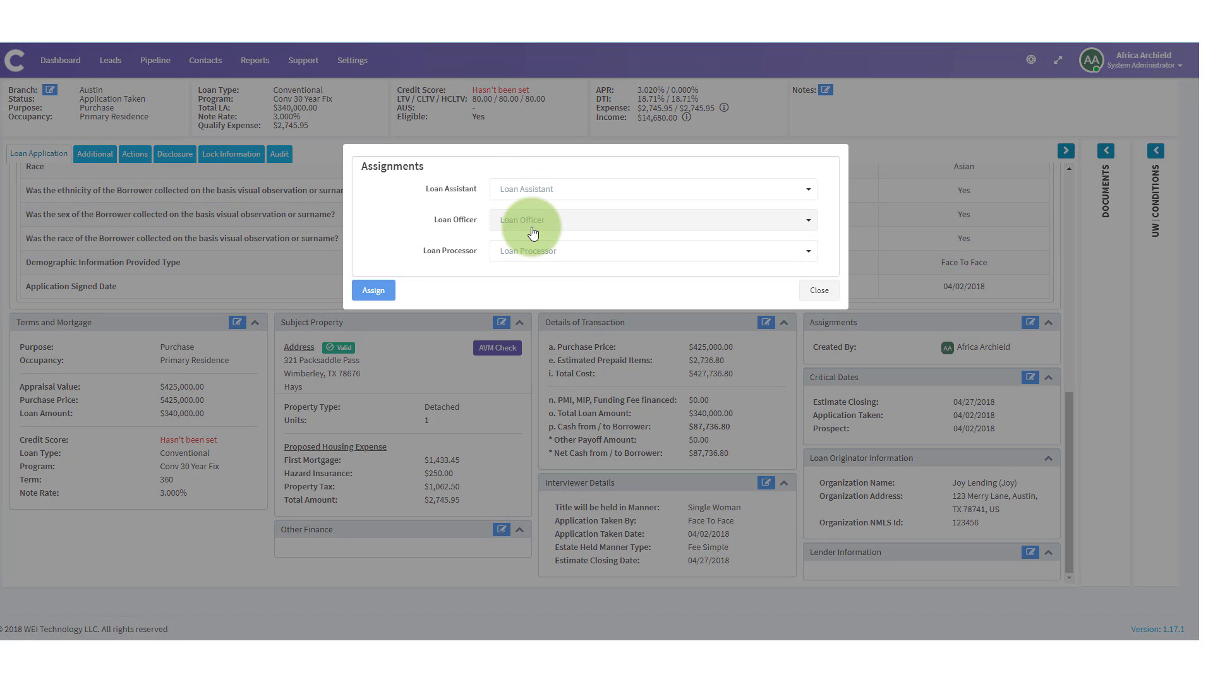
mouse_move(534, 269)
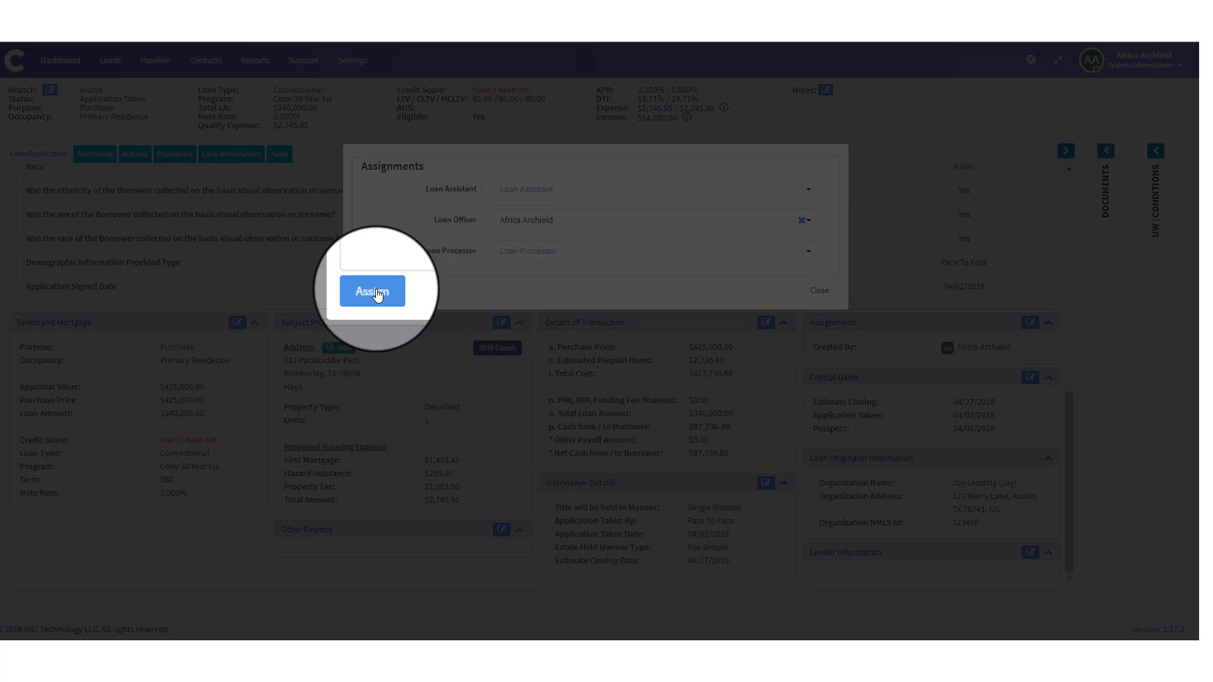
left_click(372, 290)
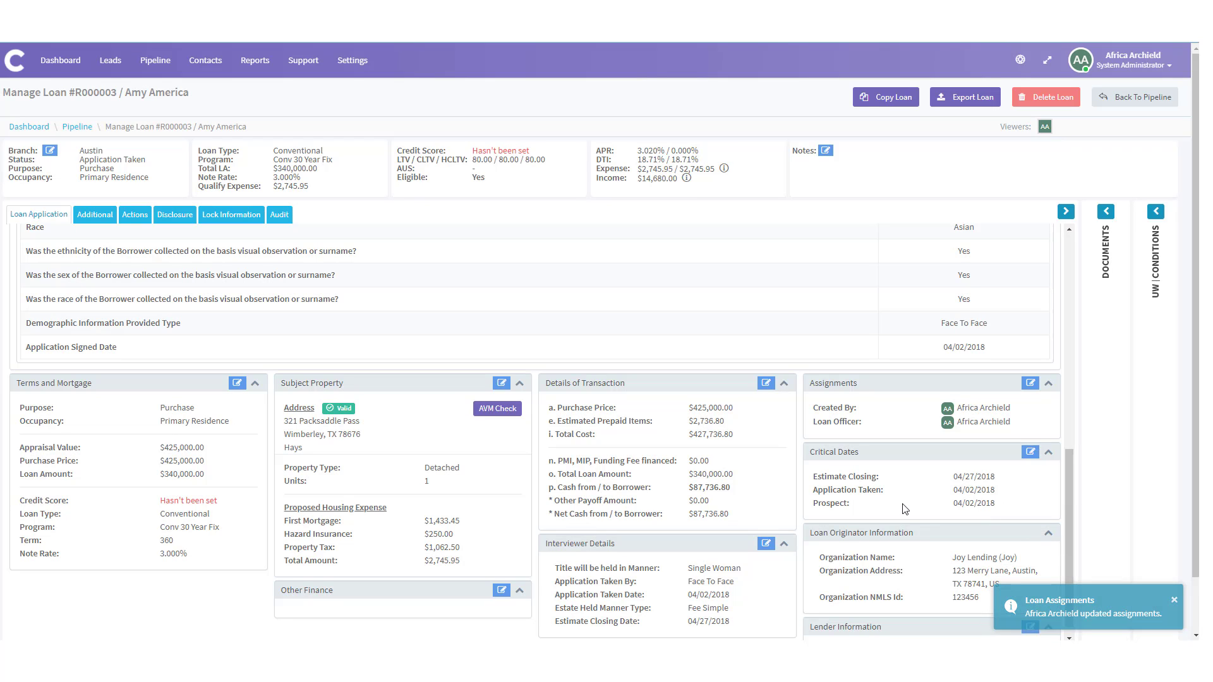
scroll("down", 3)
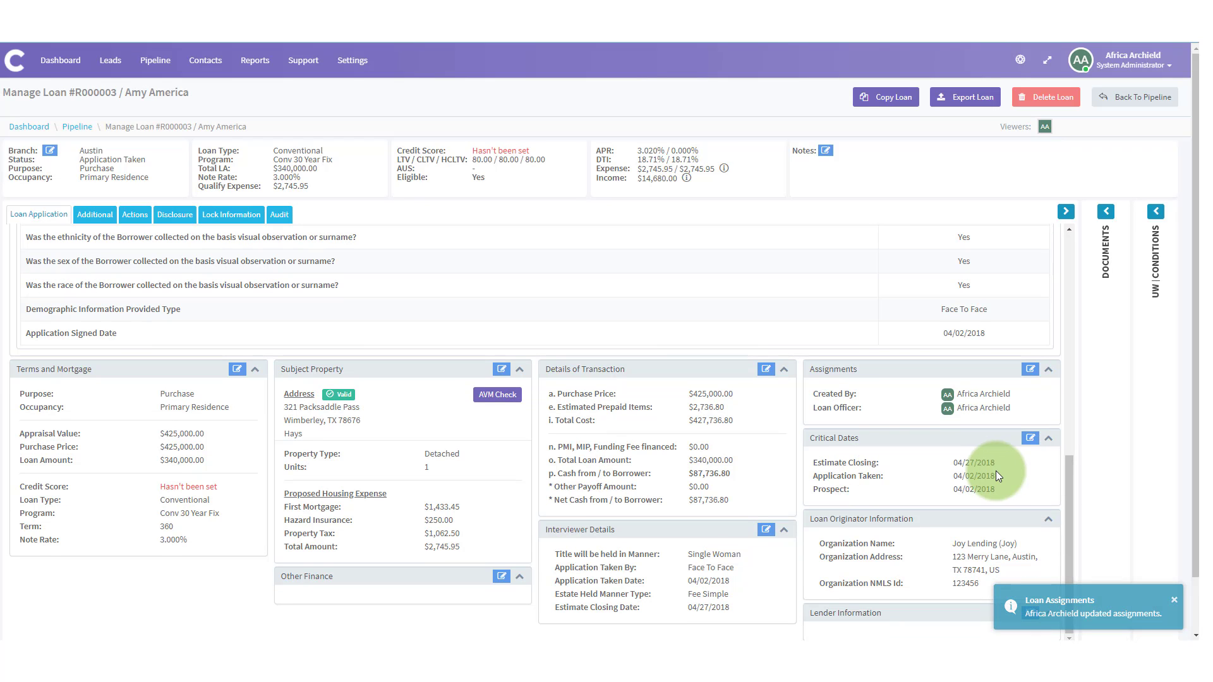
mouse_move(989, 485)
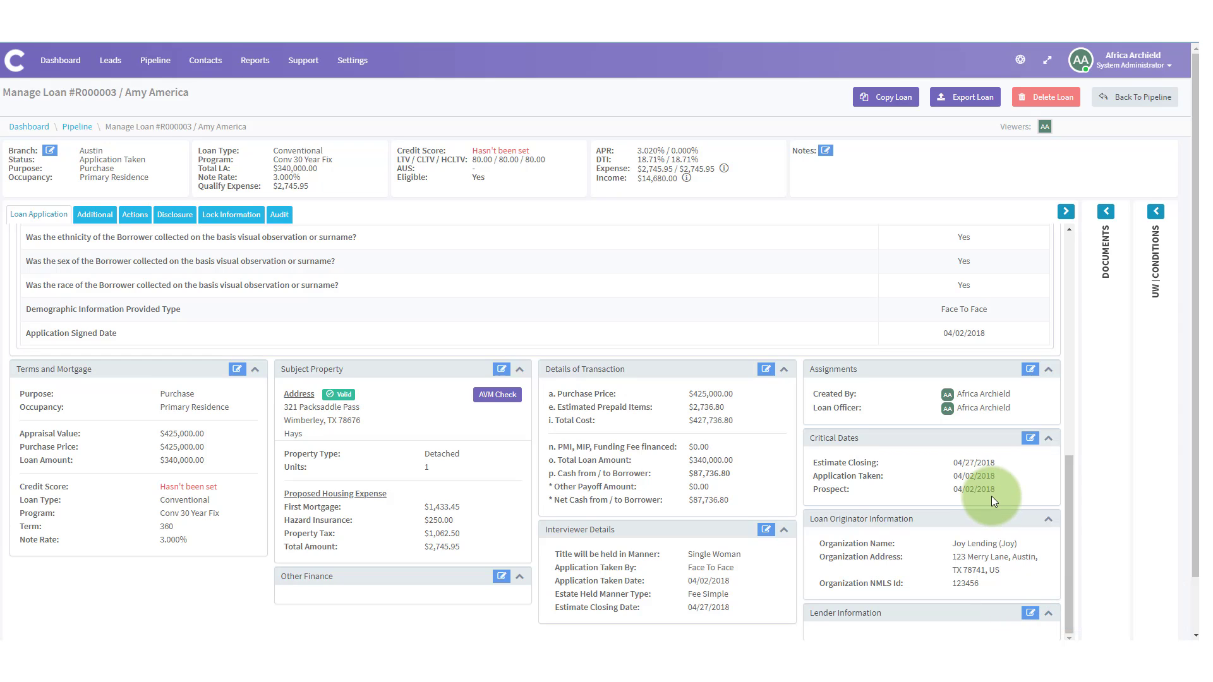
mouse_move(1031, 438)
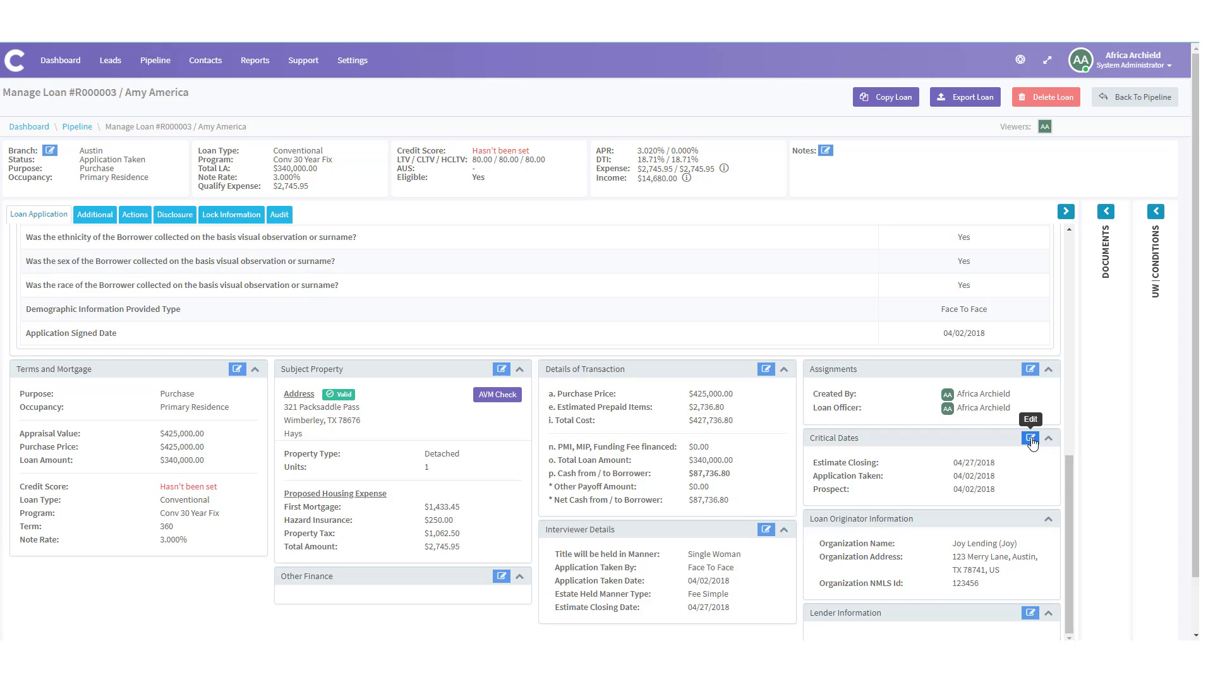
Save the critical dates, keeping closing 04/27/2018 and application taken 04/02/2018.
left_click(1030, 438)
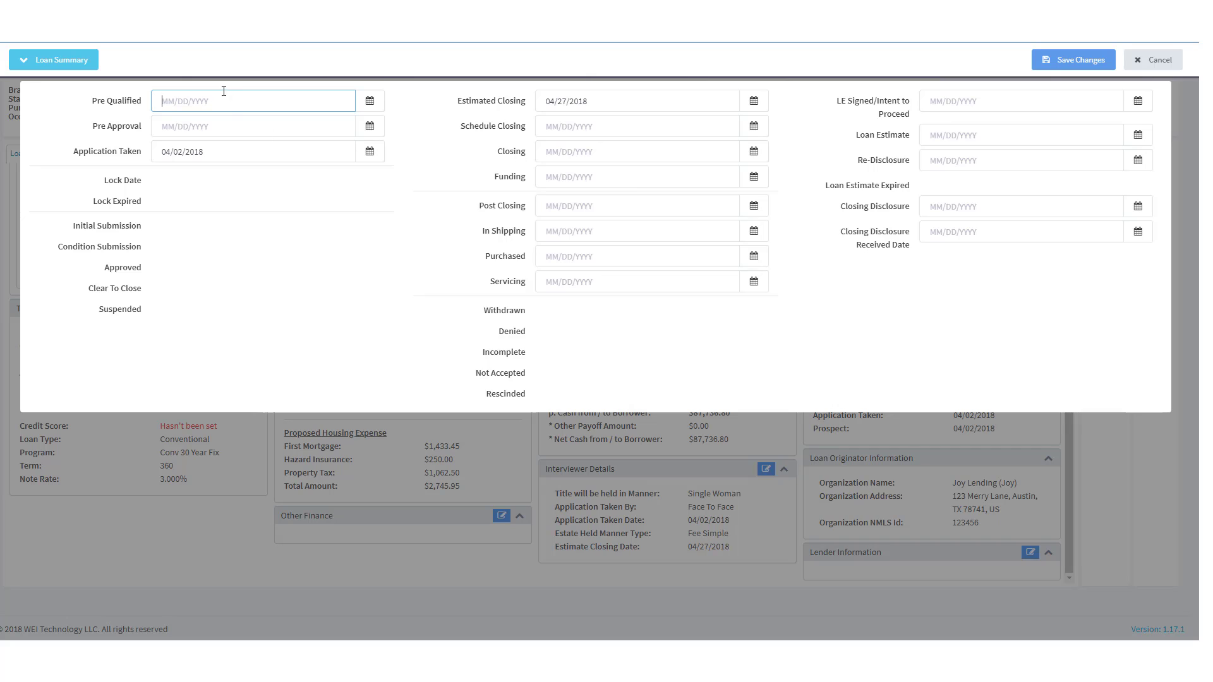
mouse_move(585, 285)
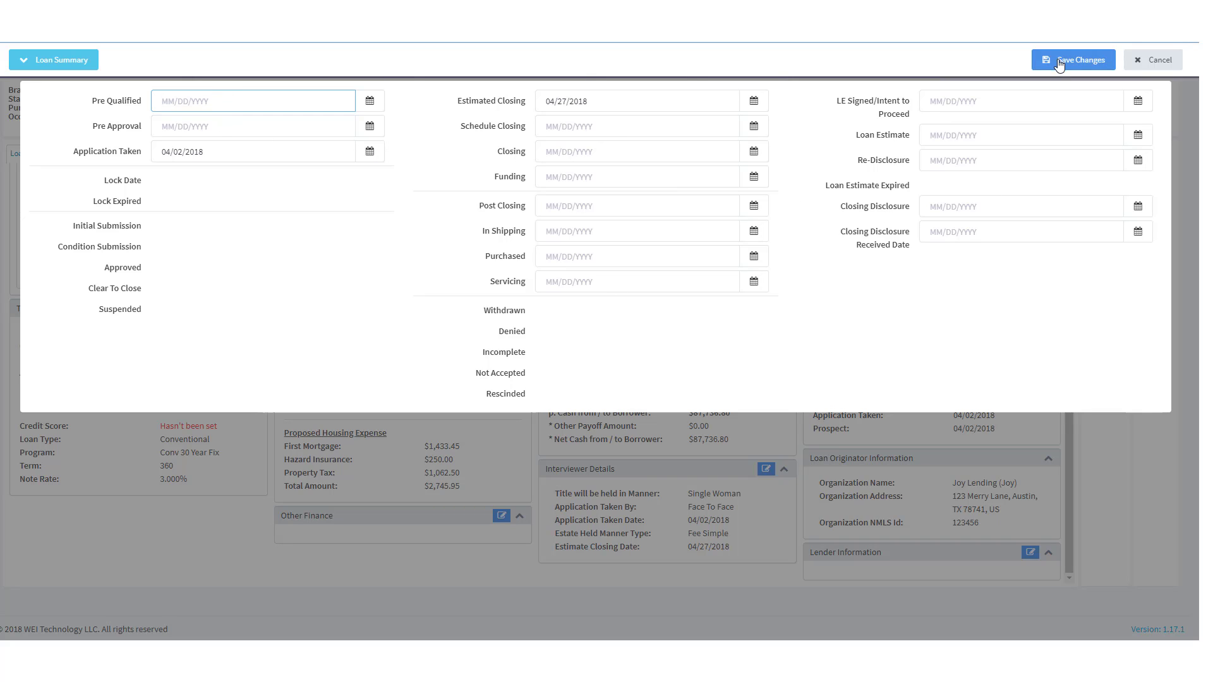
left_click(1072, 59)
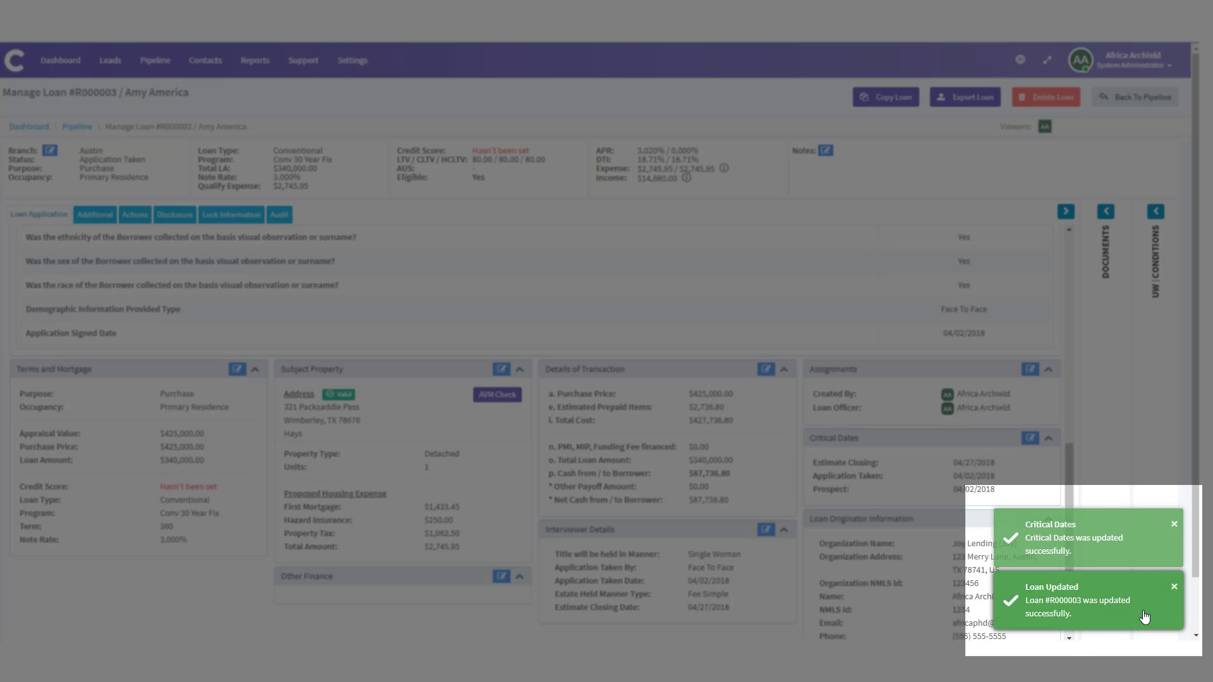
mouse_move(1103, 588)
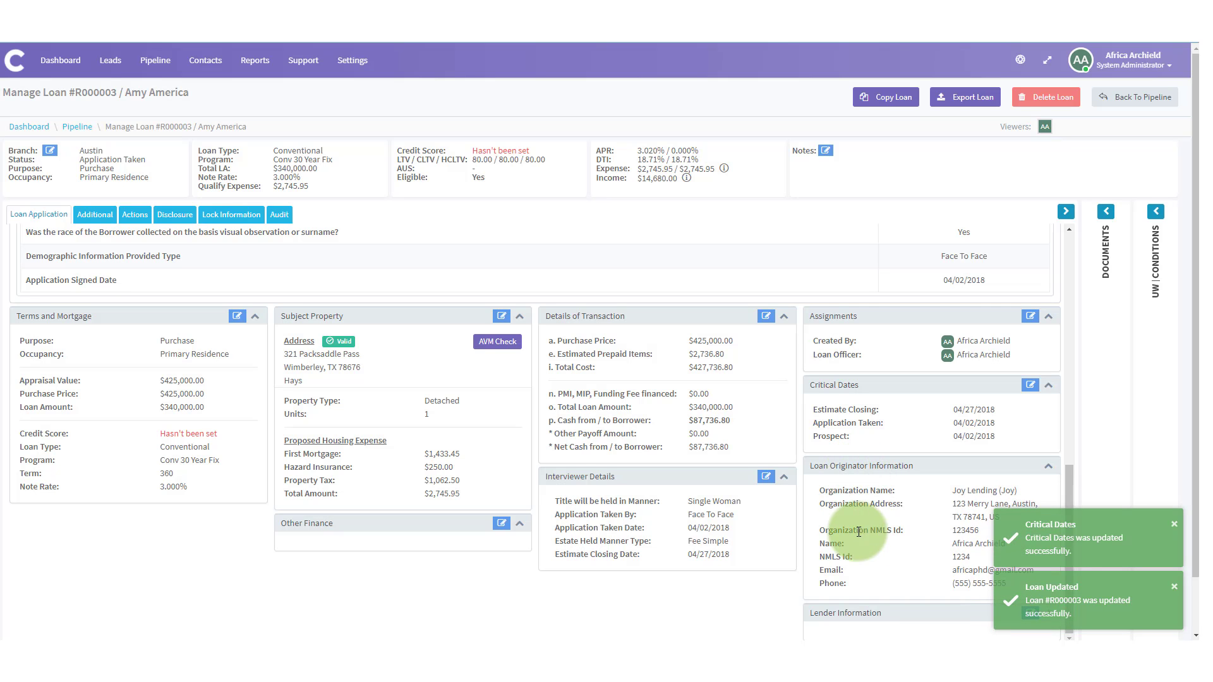
mouse_move(862, 571)
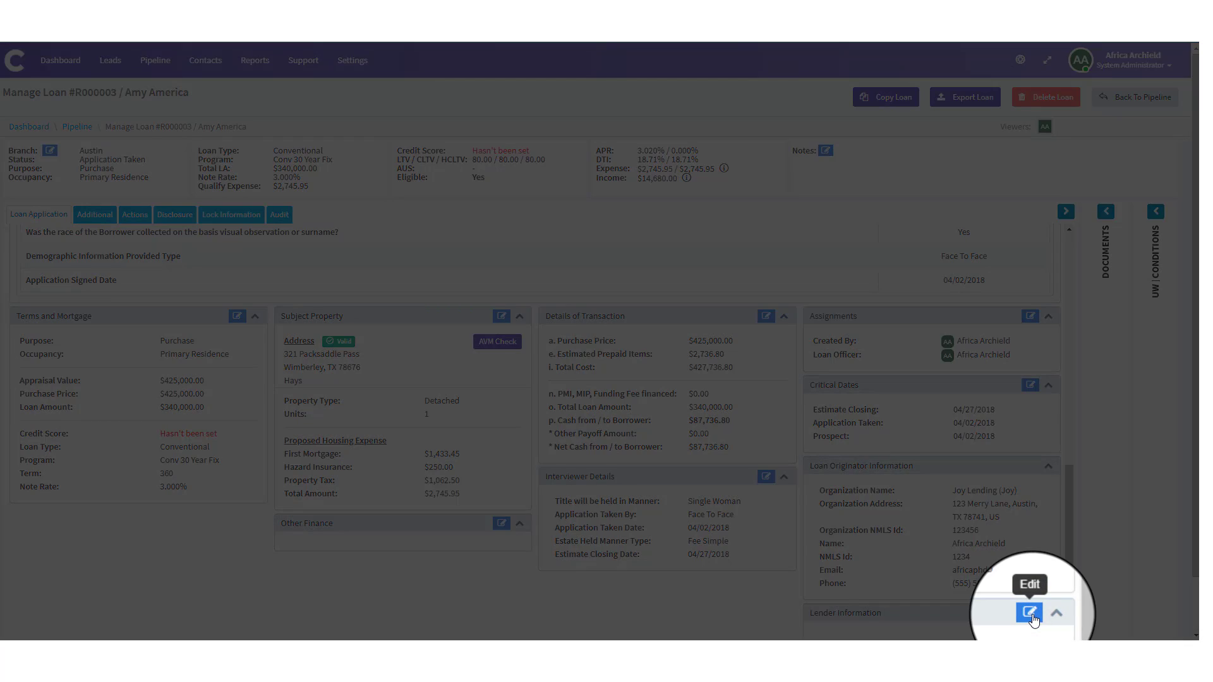
left_click(1029, 613)
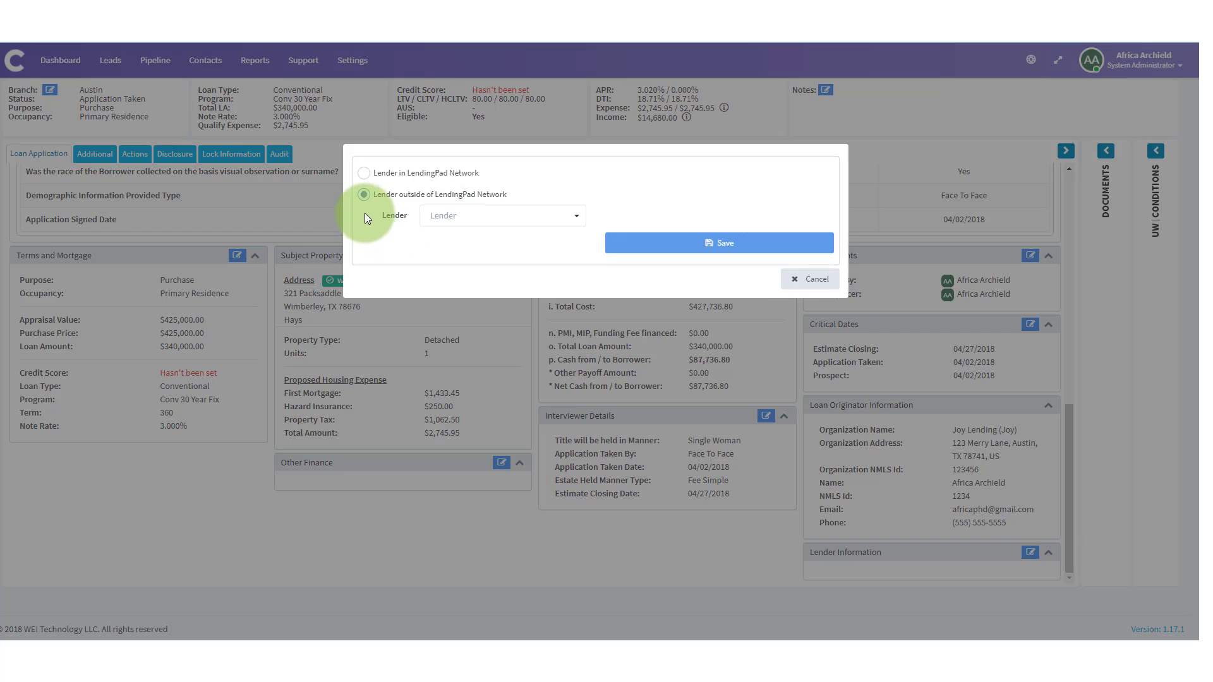
mouse_move(816, 280)
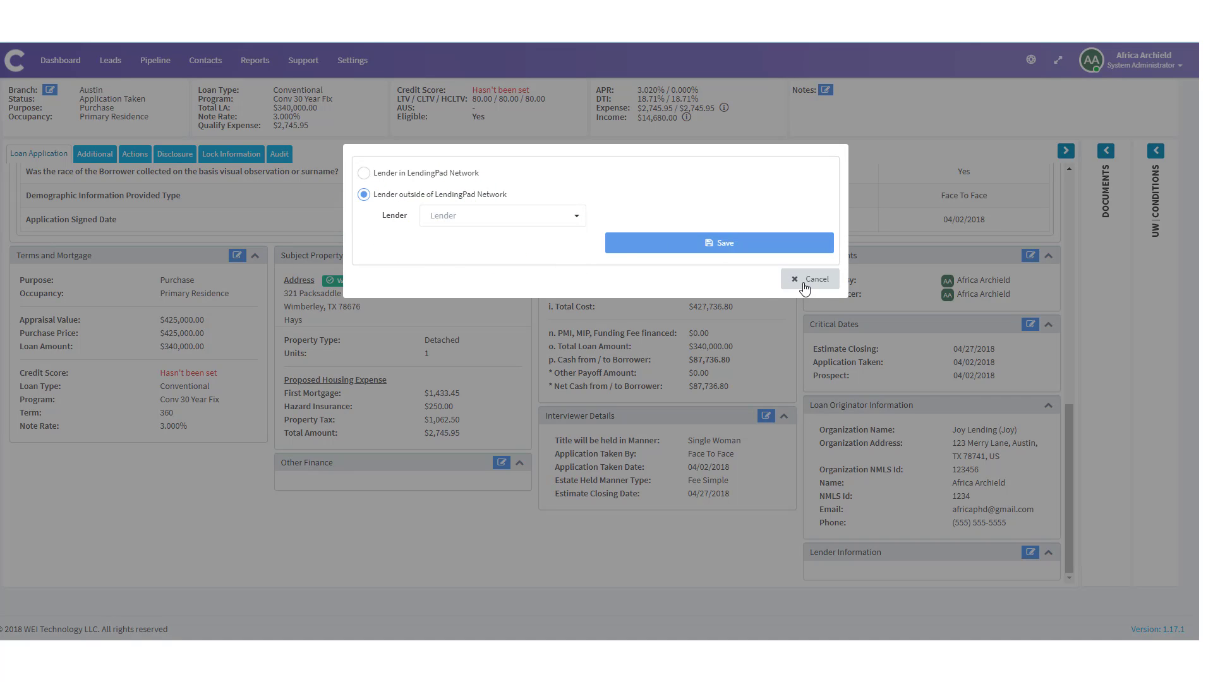
left_click(814, 279)
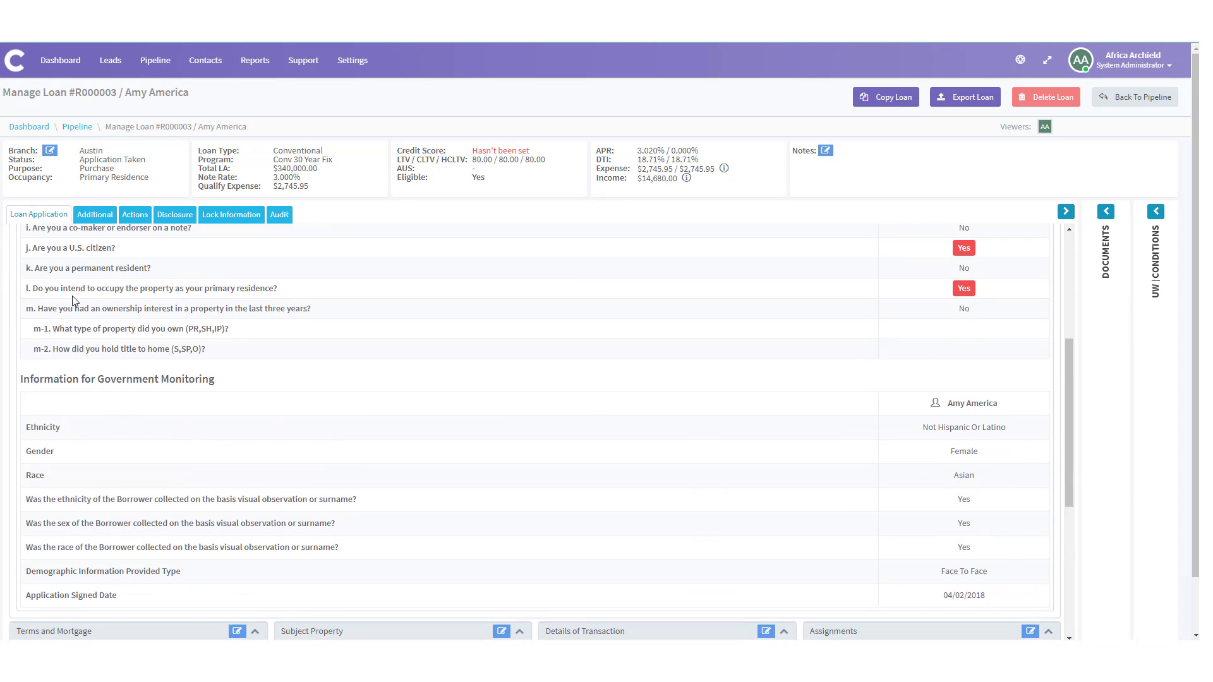
Show Amy America's Info Summary with her SSN, Austin address, phone and email.
scroll("up", 3)
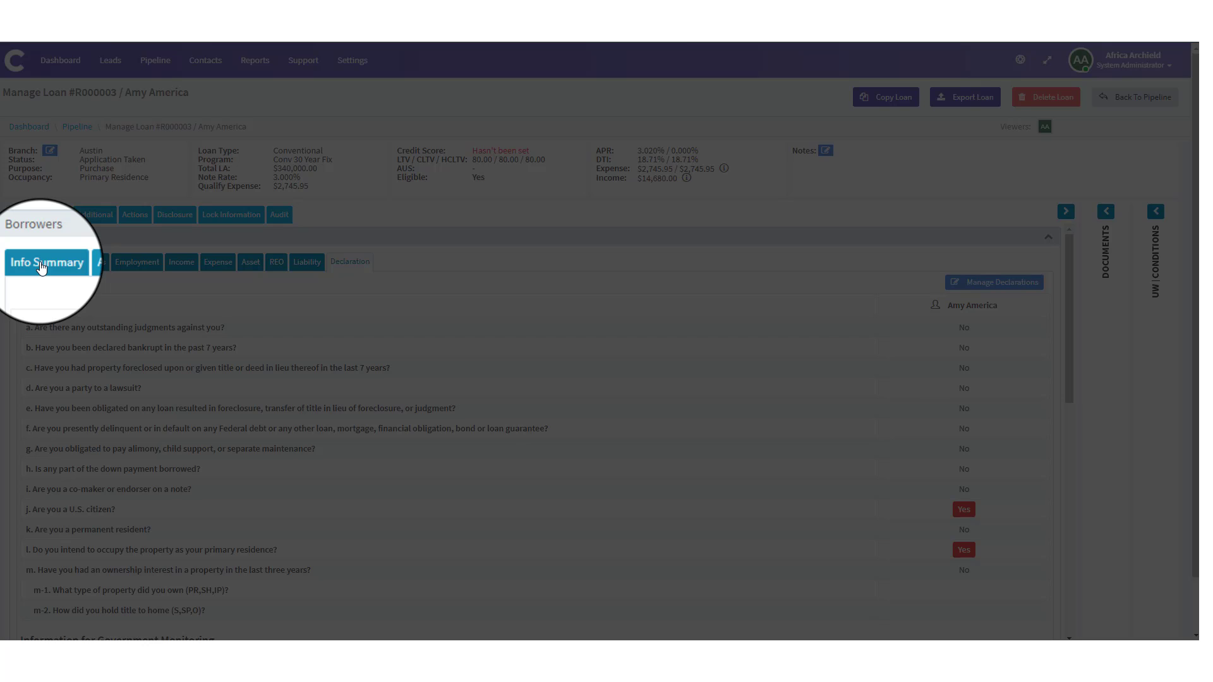
left_click(44, 261)
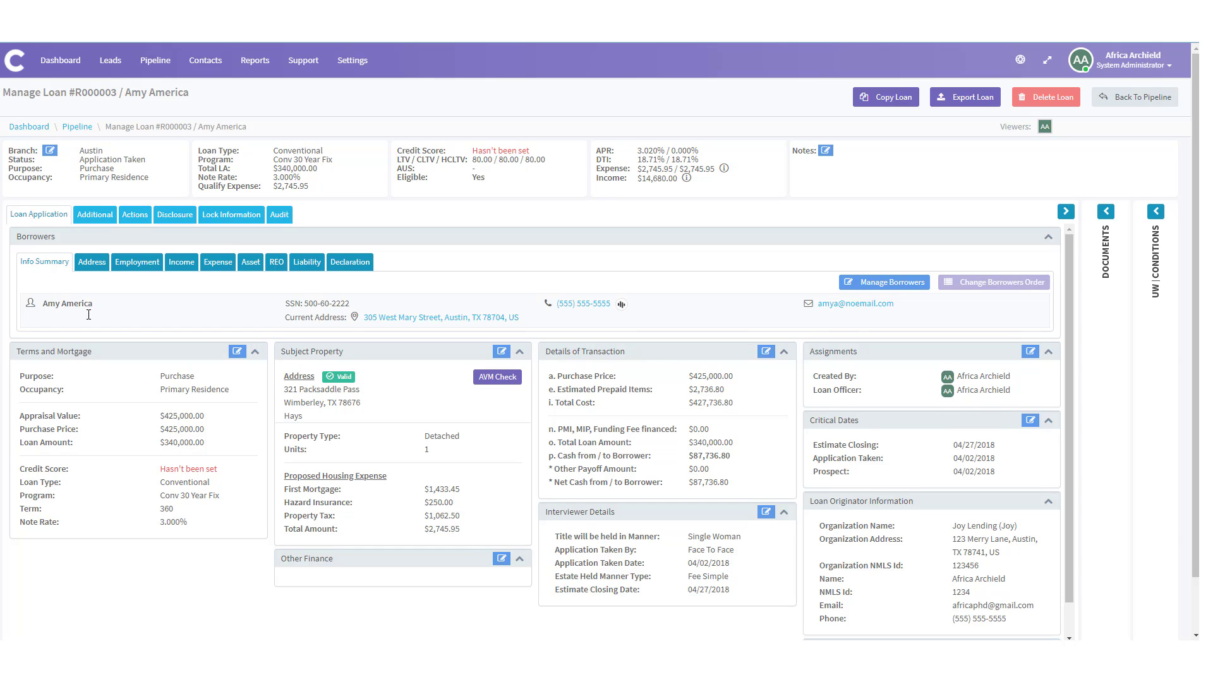
left_click(303, 61)
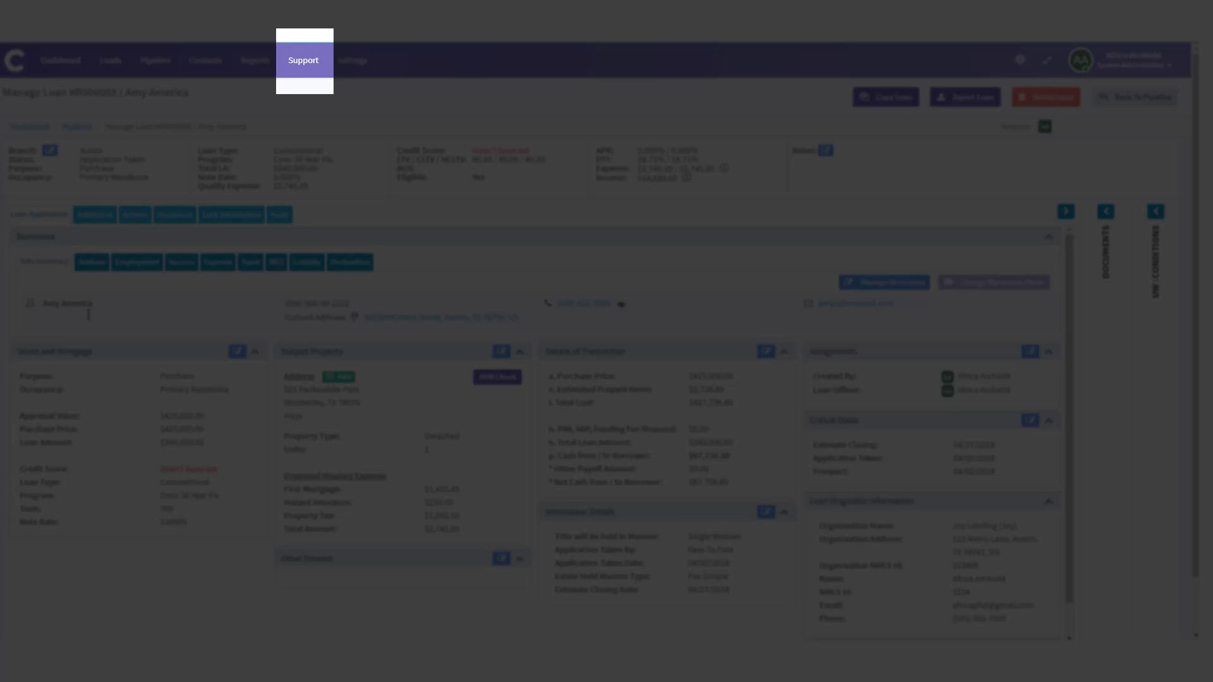